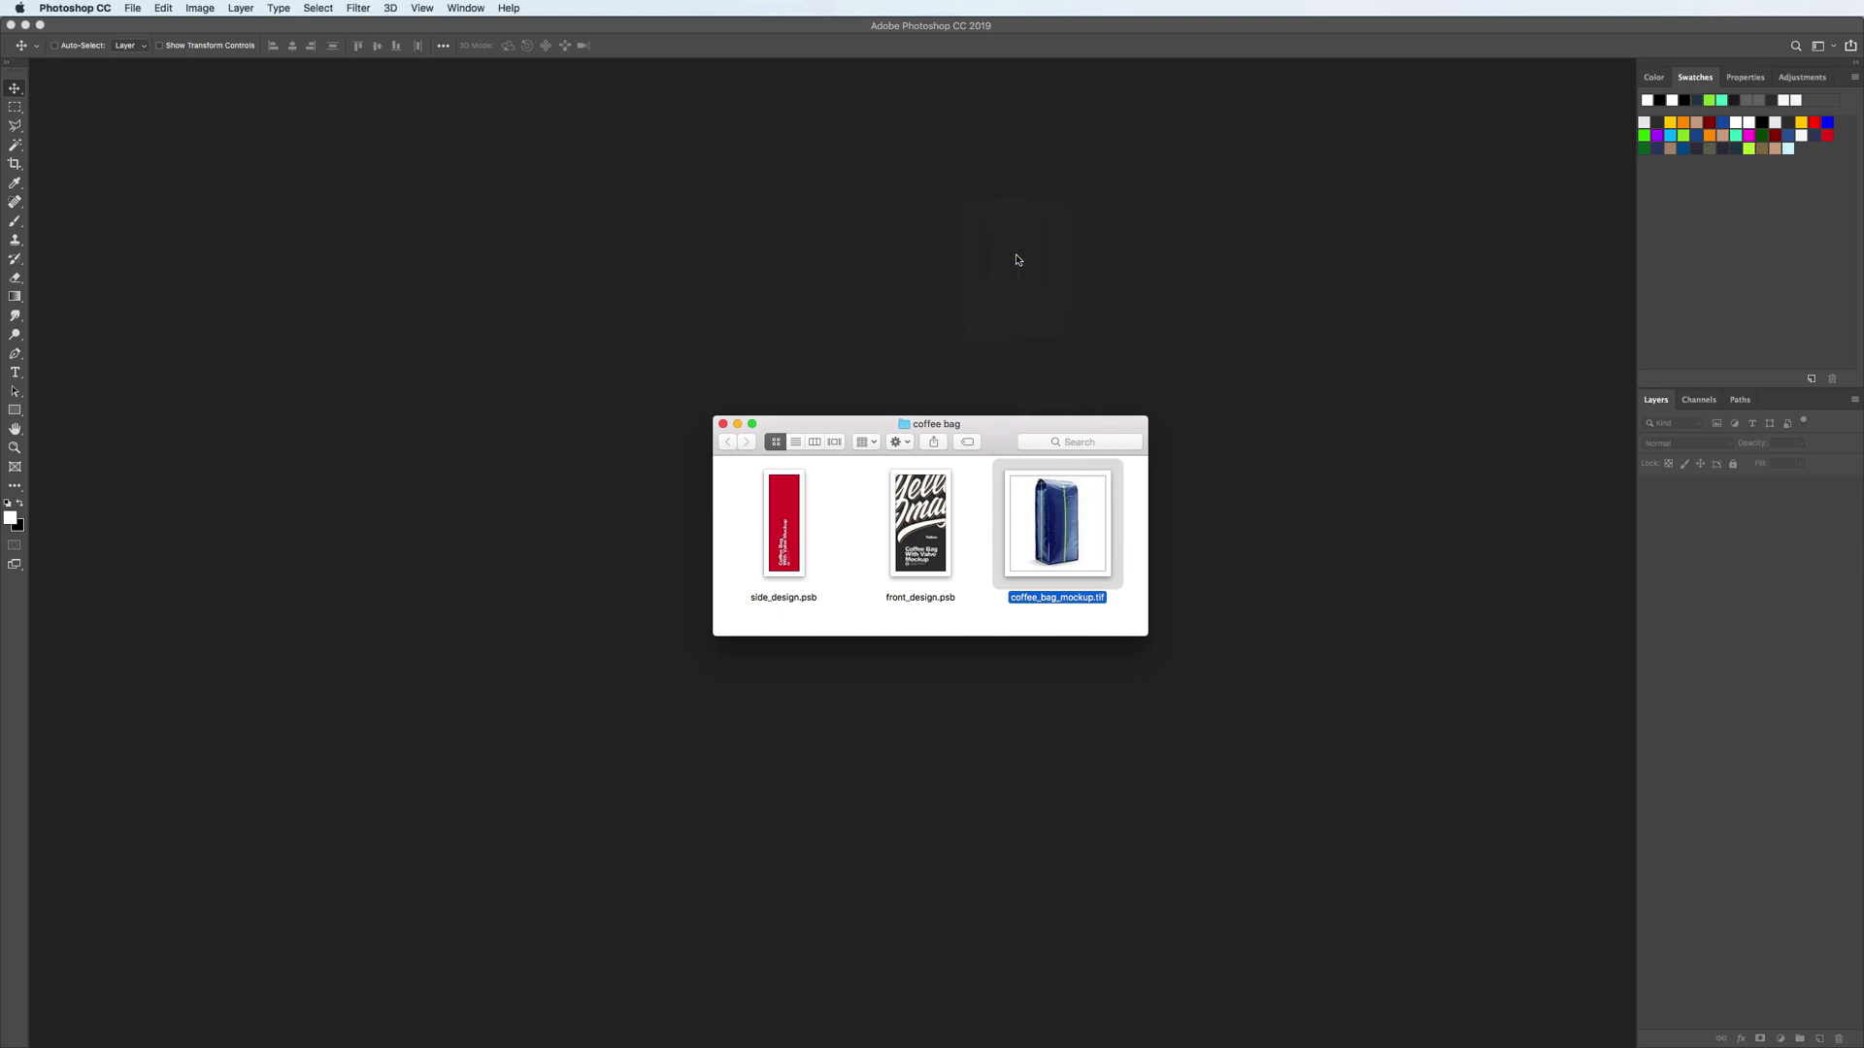
Open coffee_bag_mockup.tif, expand the COFFEE BAG group and select the BAG COLOR layer
double_click(1057, 523)
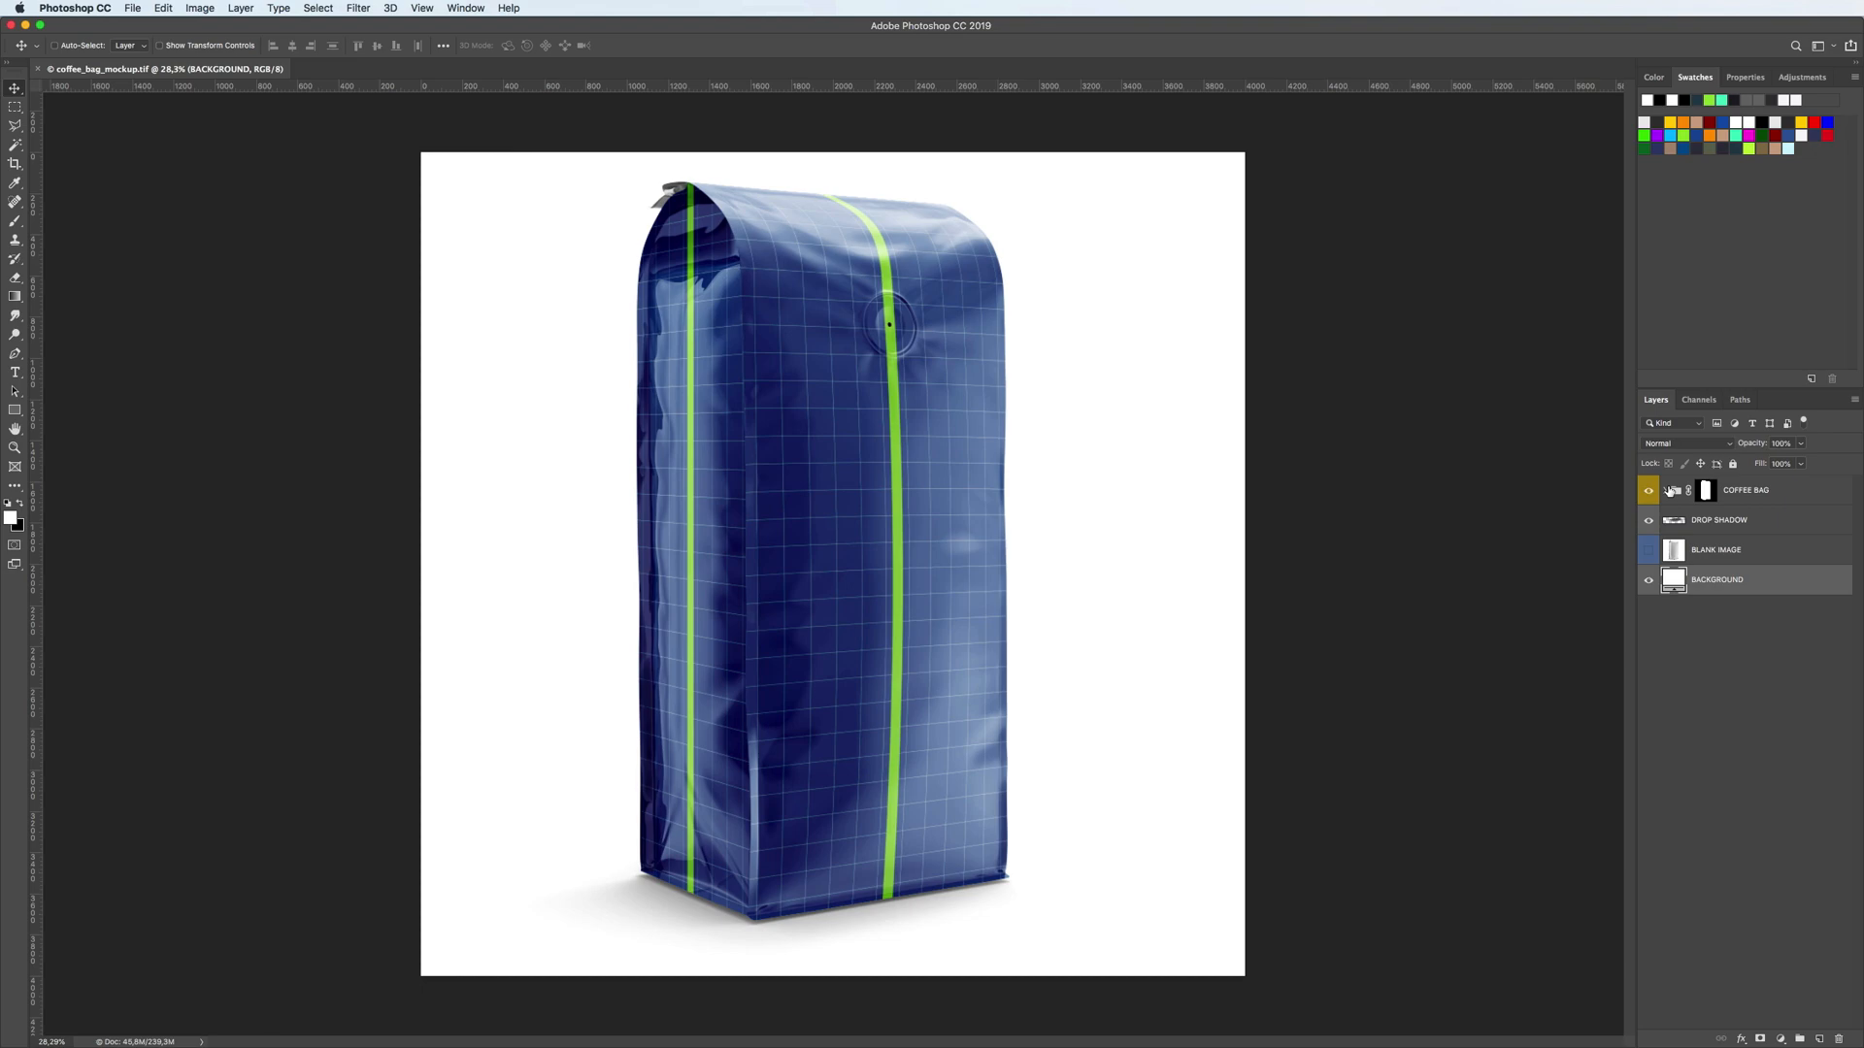
click(1664, 490)
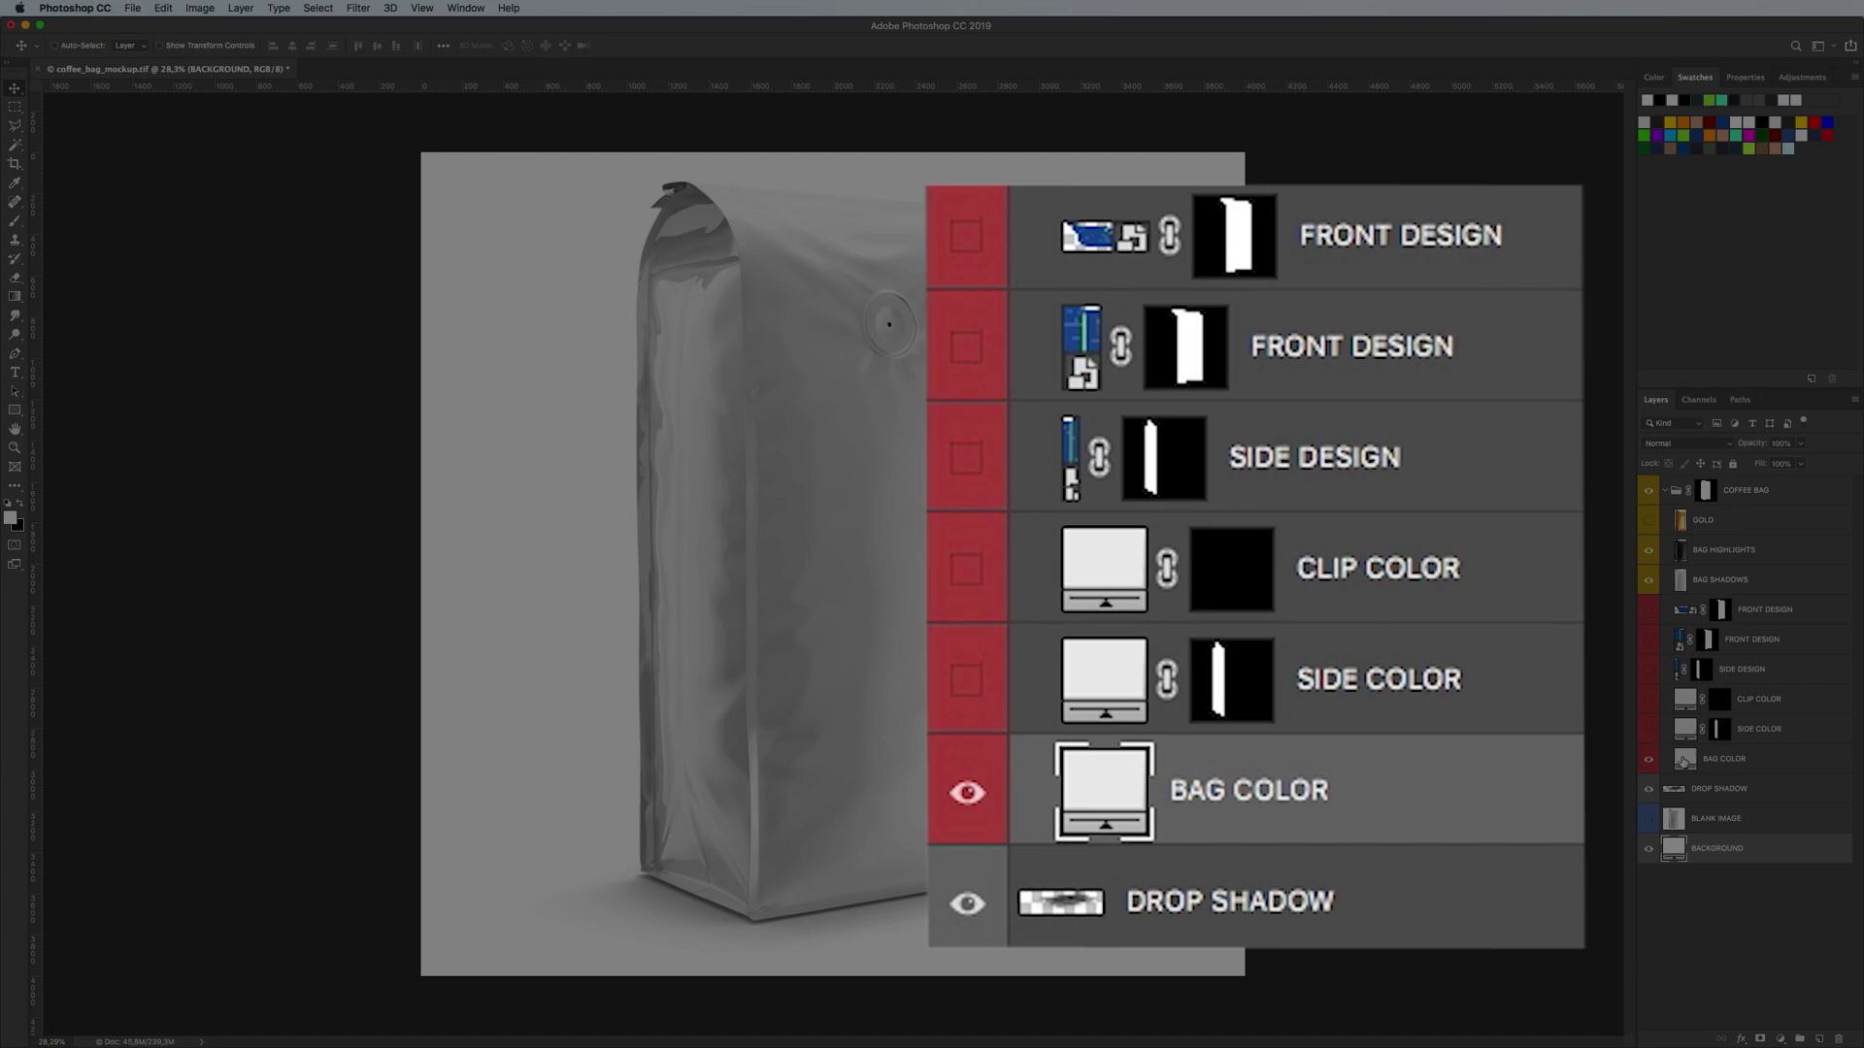
click(1724, 758)
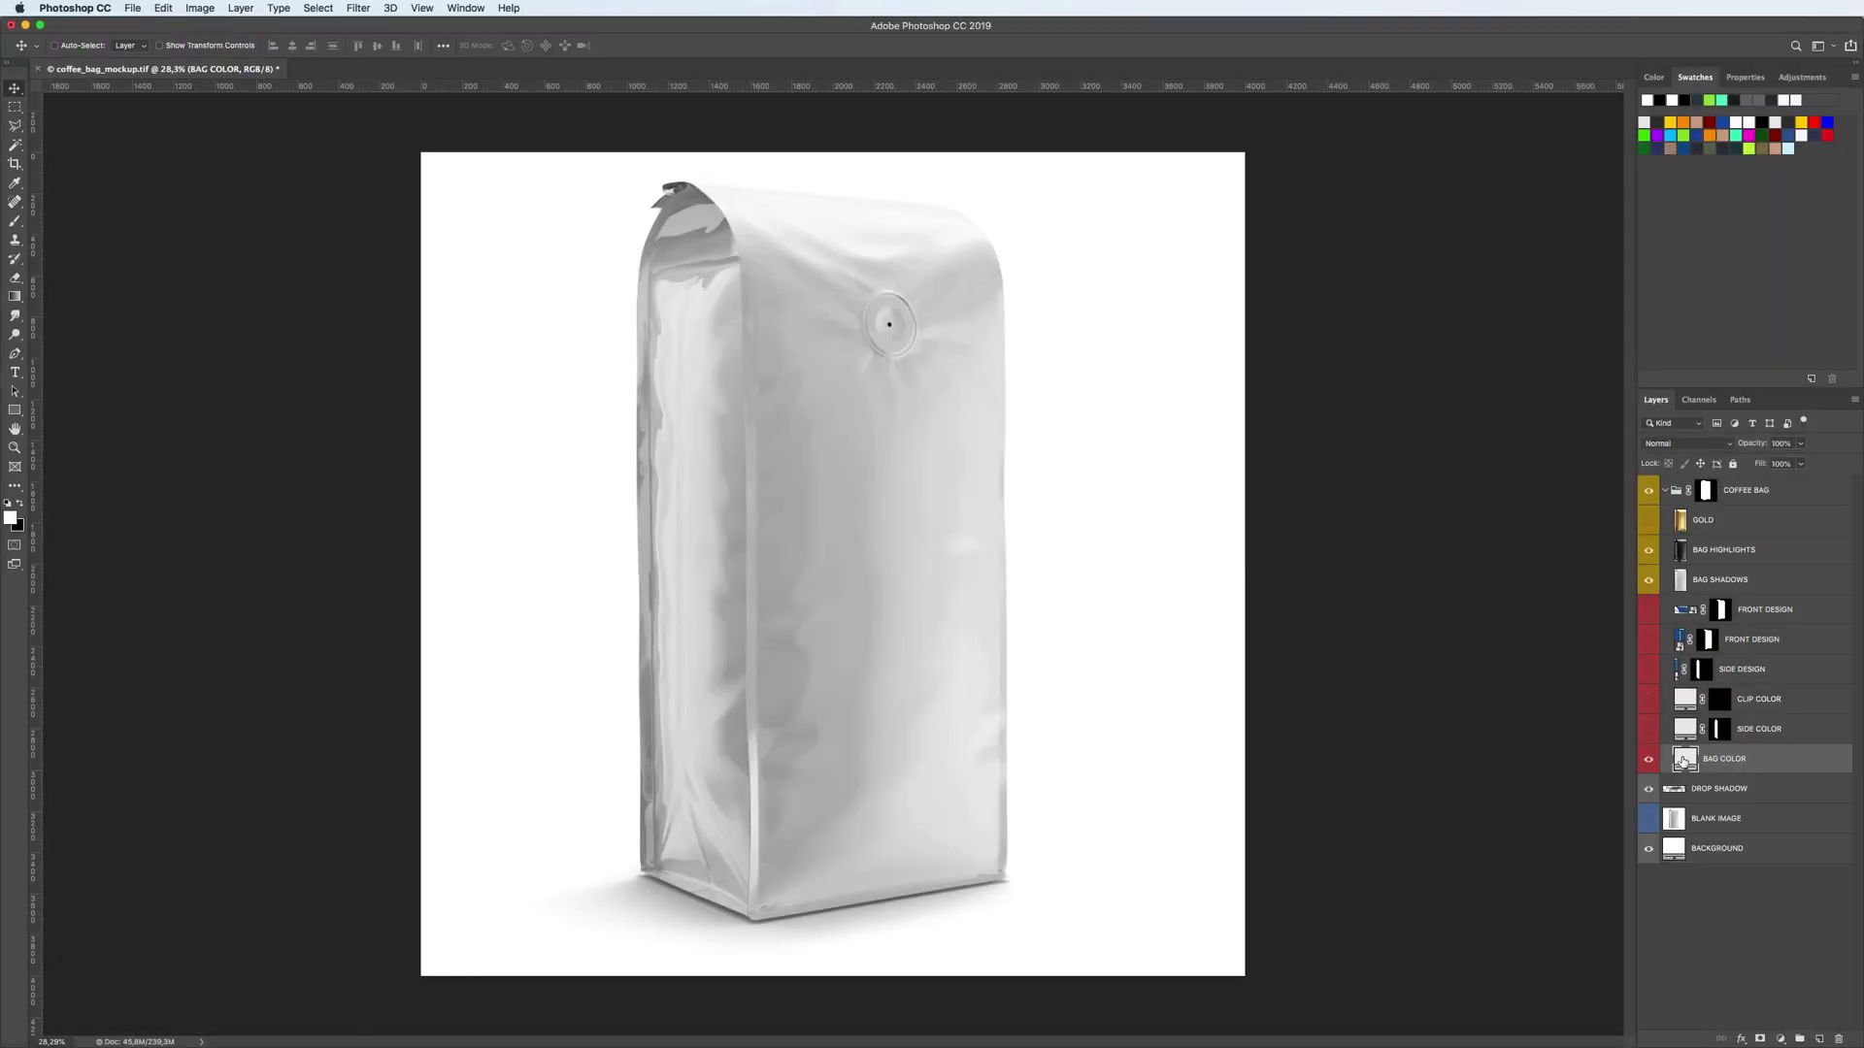
Change the BAG COLOR fill to near-black after trying light green and dark purple
double_click(1685, 758)
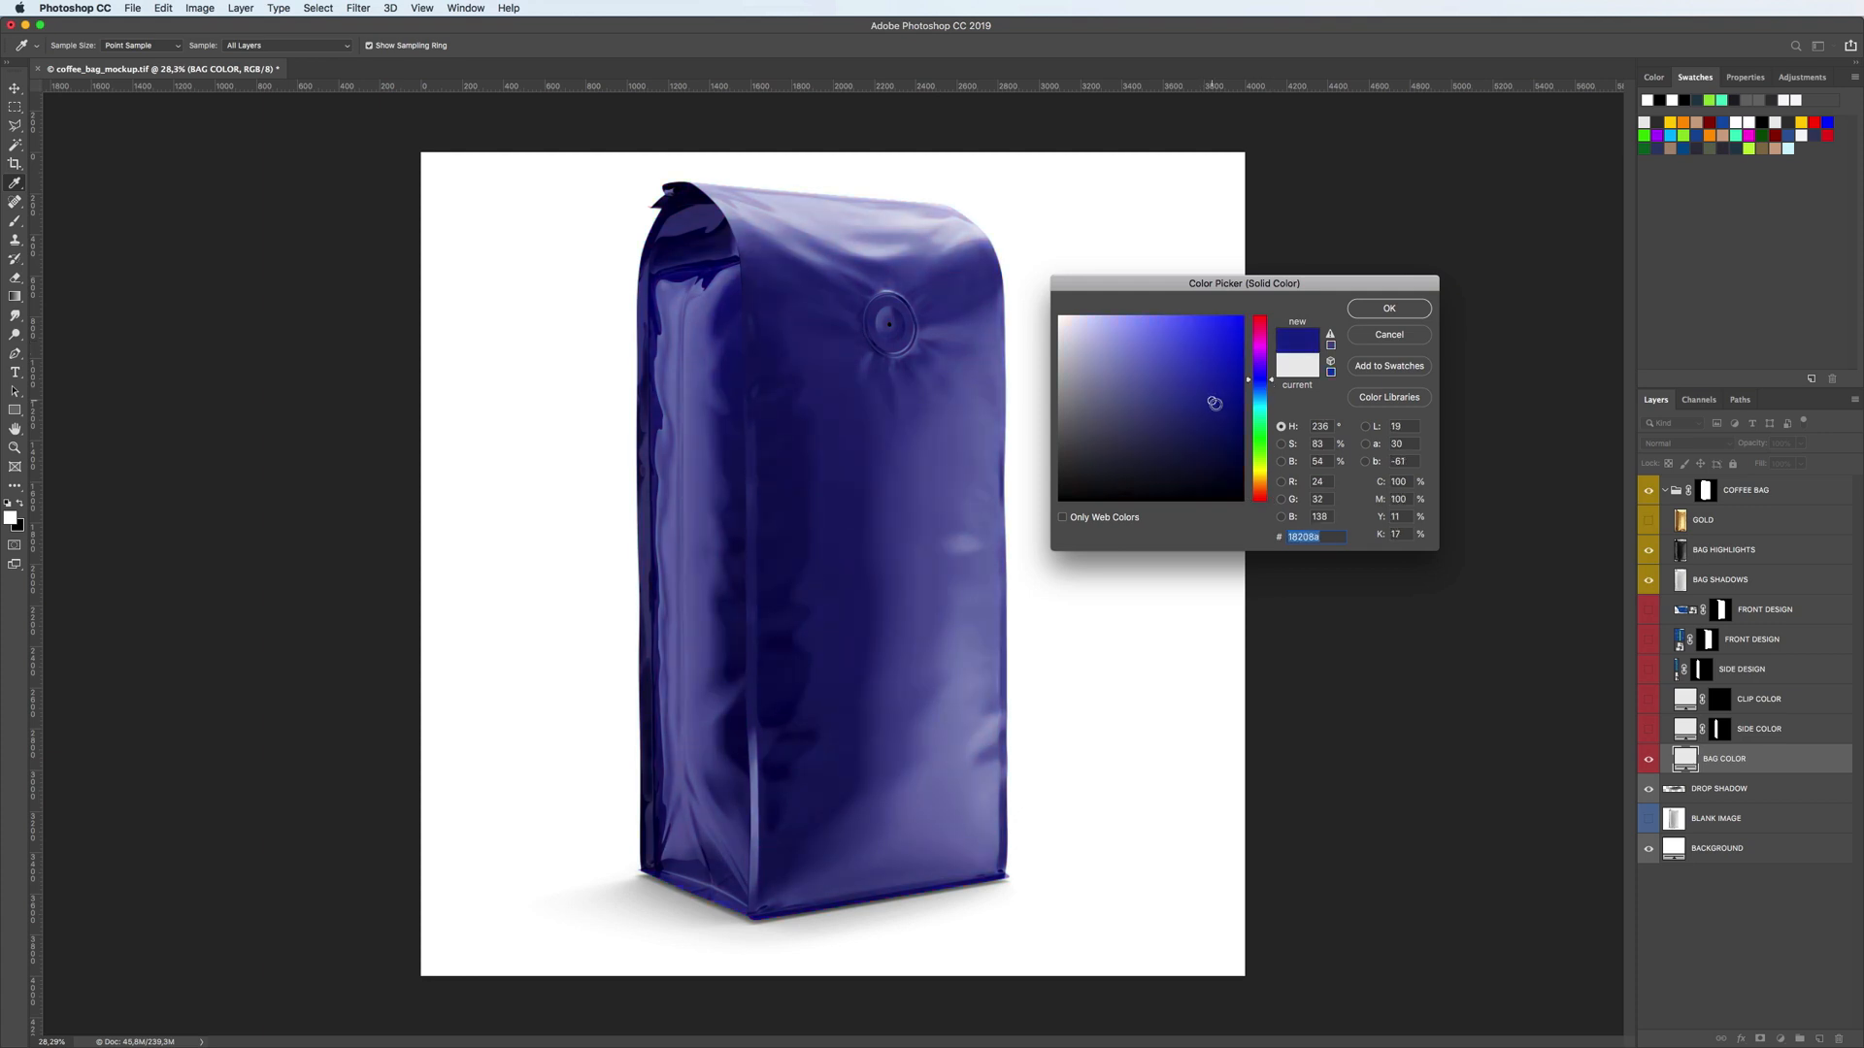
click(1124, 329)
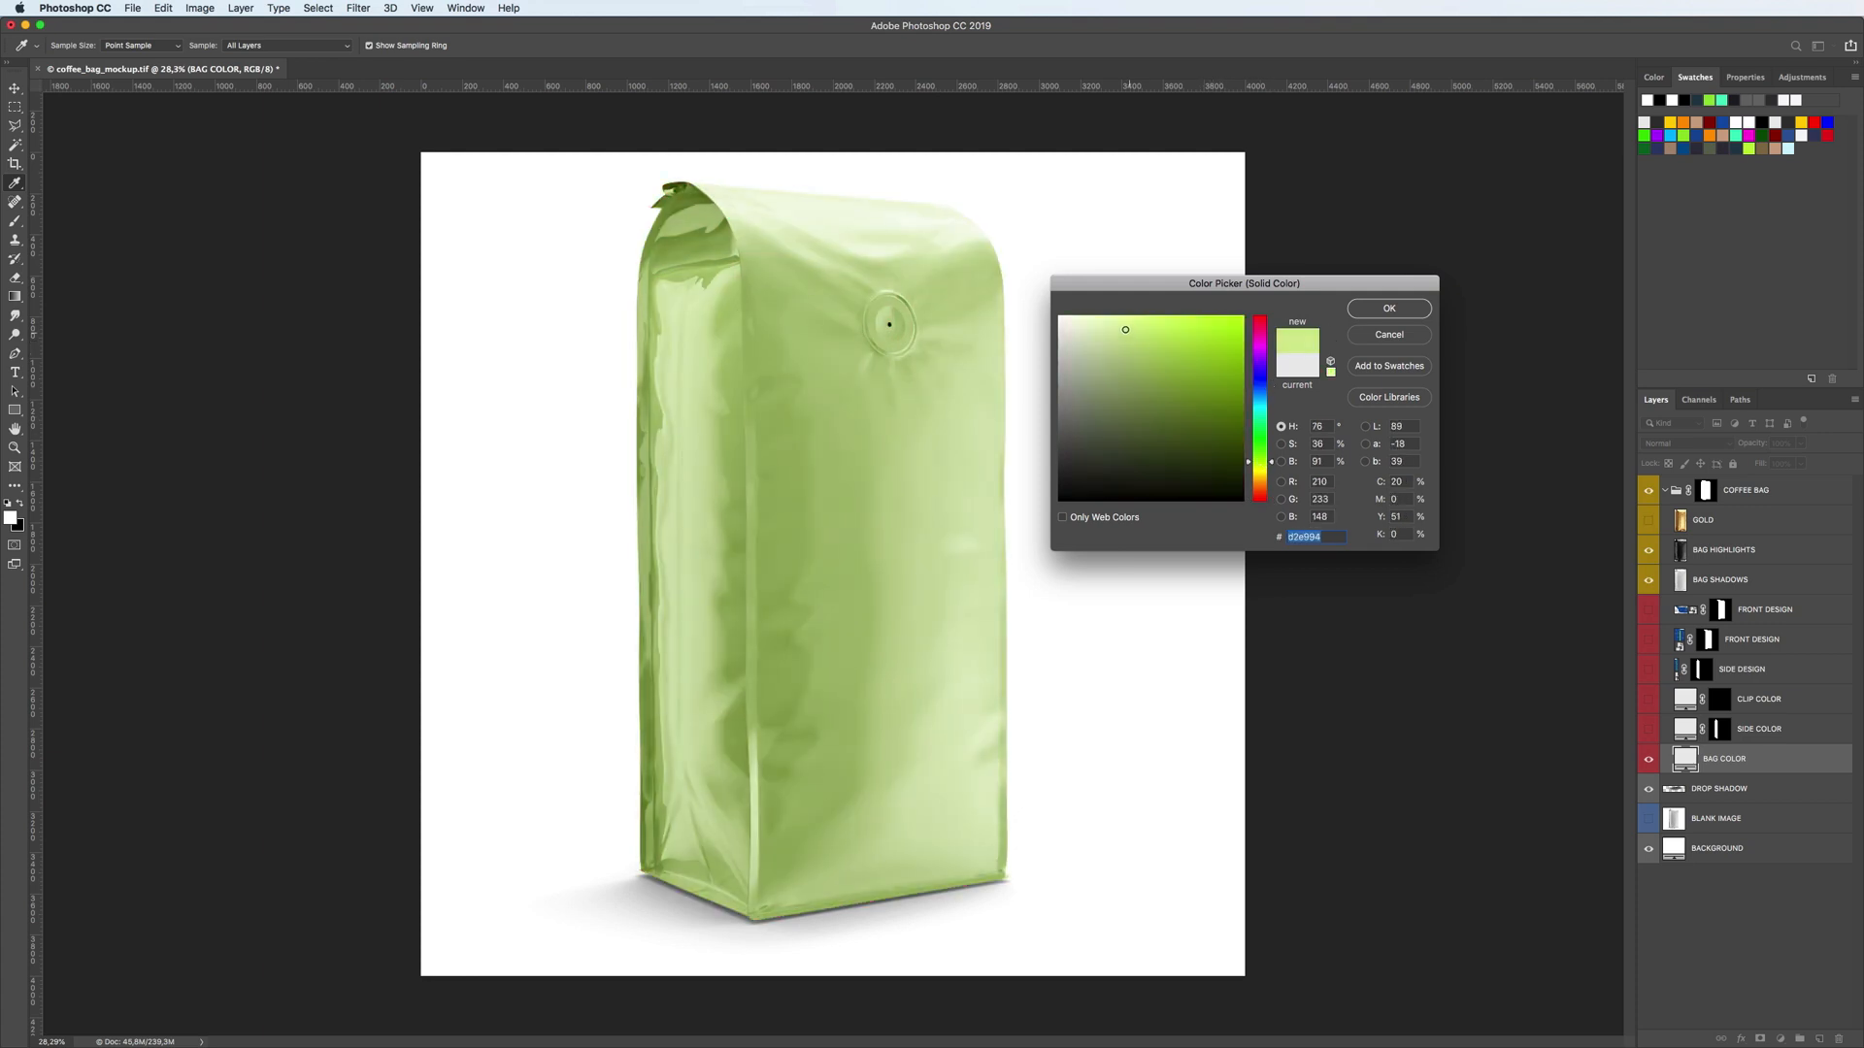
click(1181, 328)
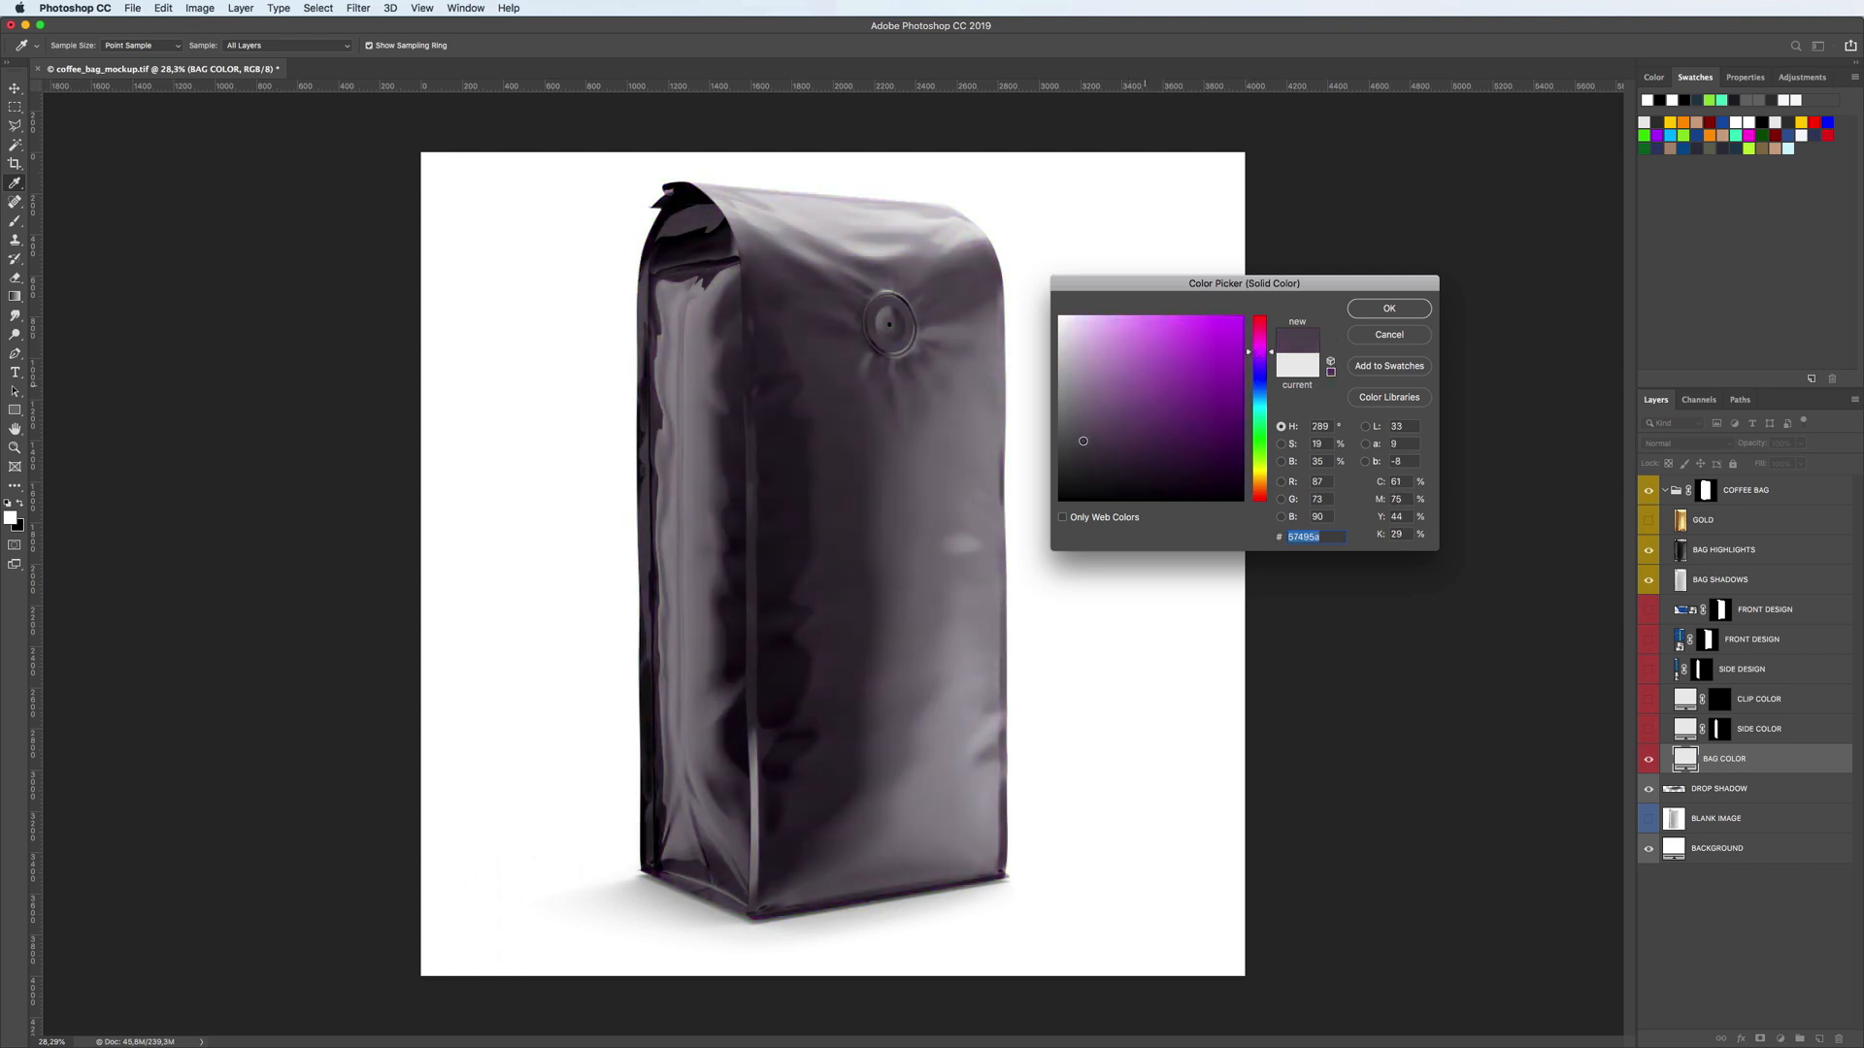
click(1190, 412)
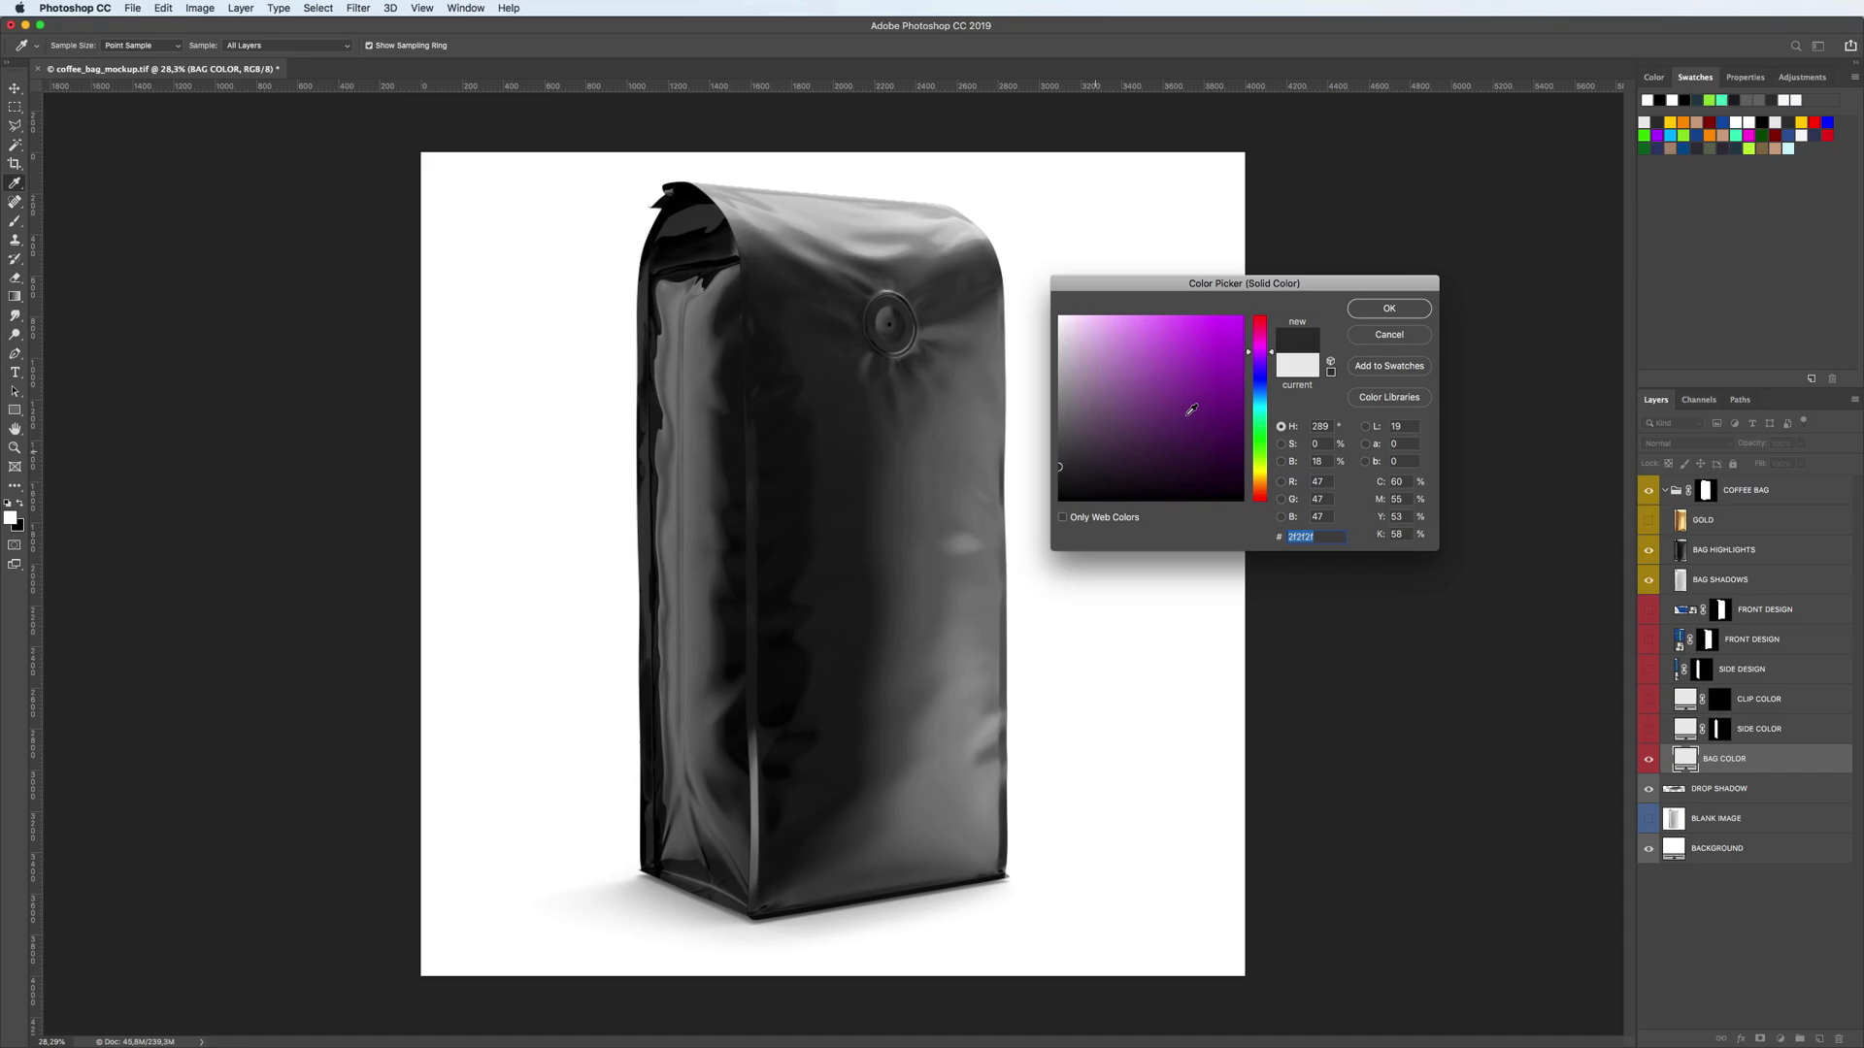
click(1387, 307)
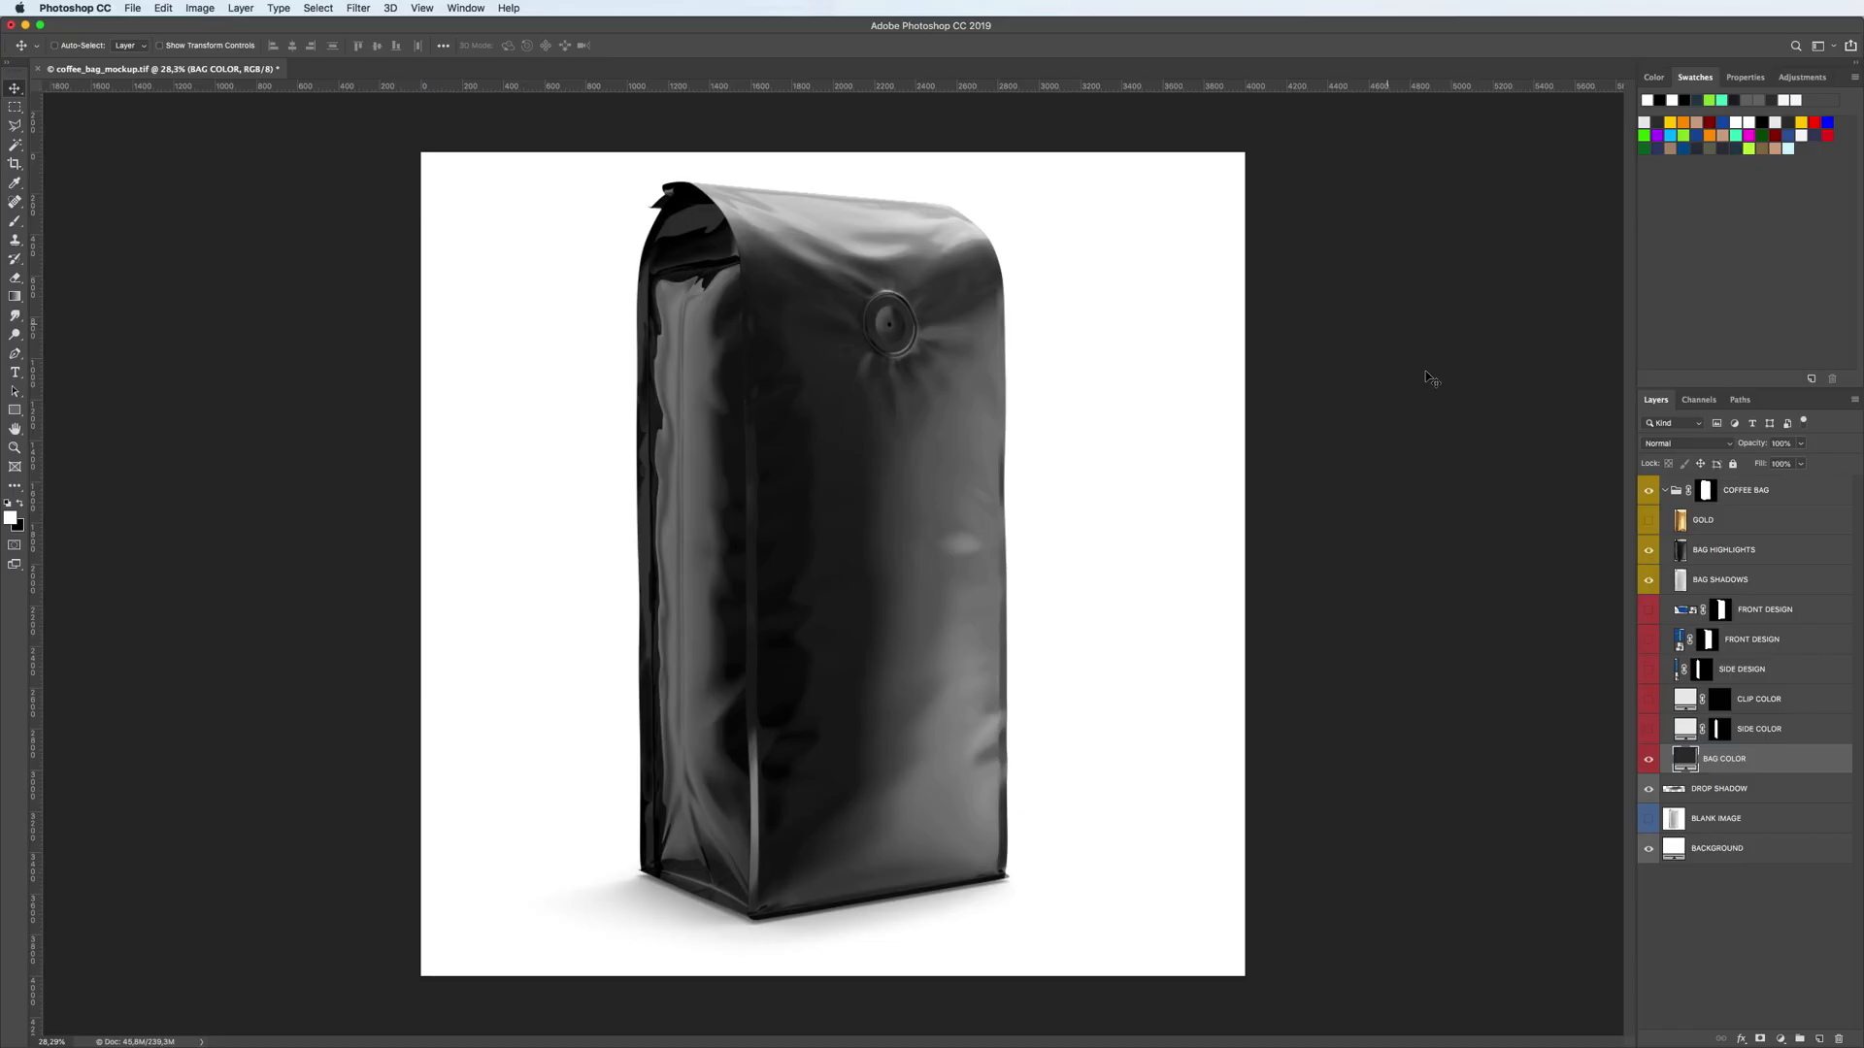
Set the SIDE COLOR fill to red and the CLIP COLOR to blue
double_click(1684, 729)
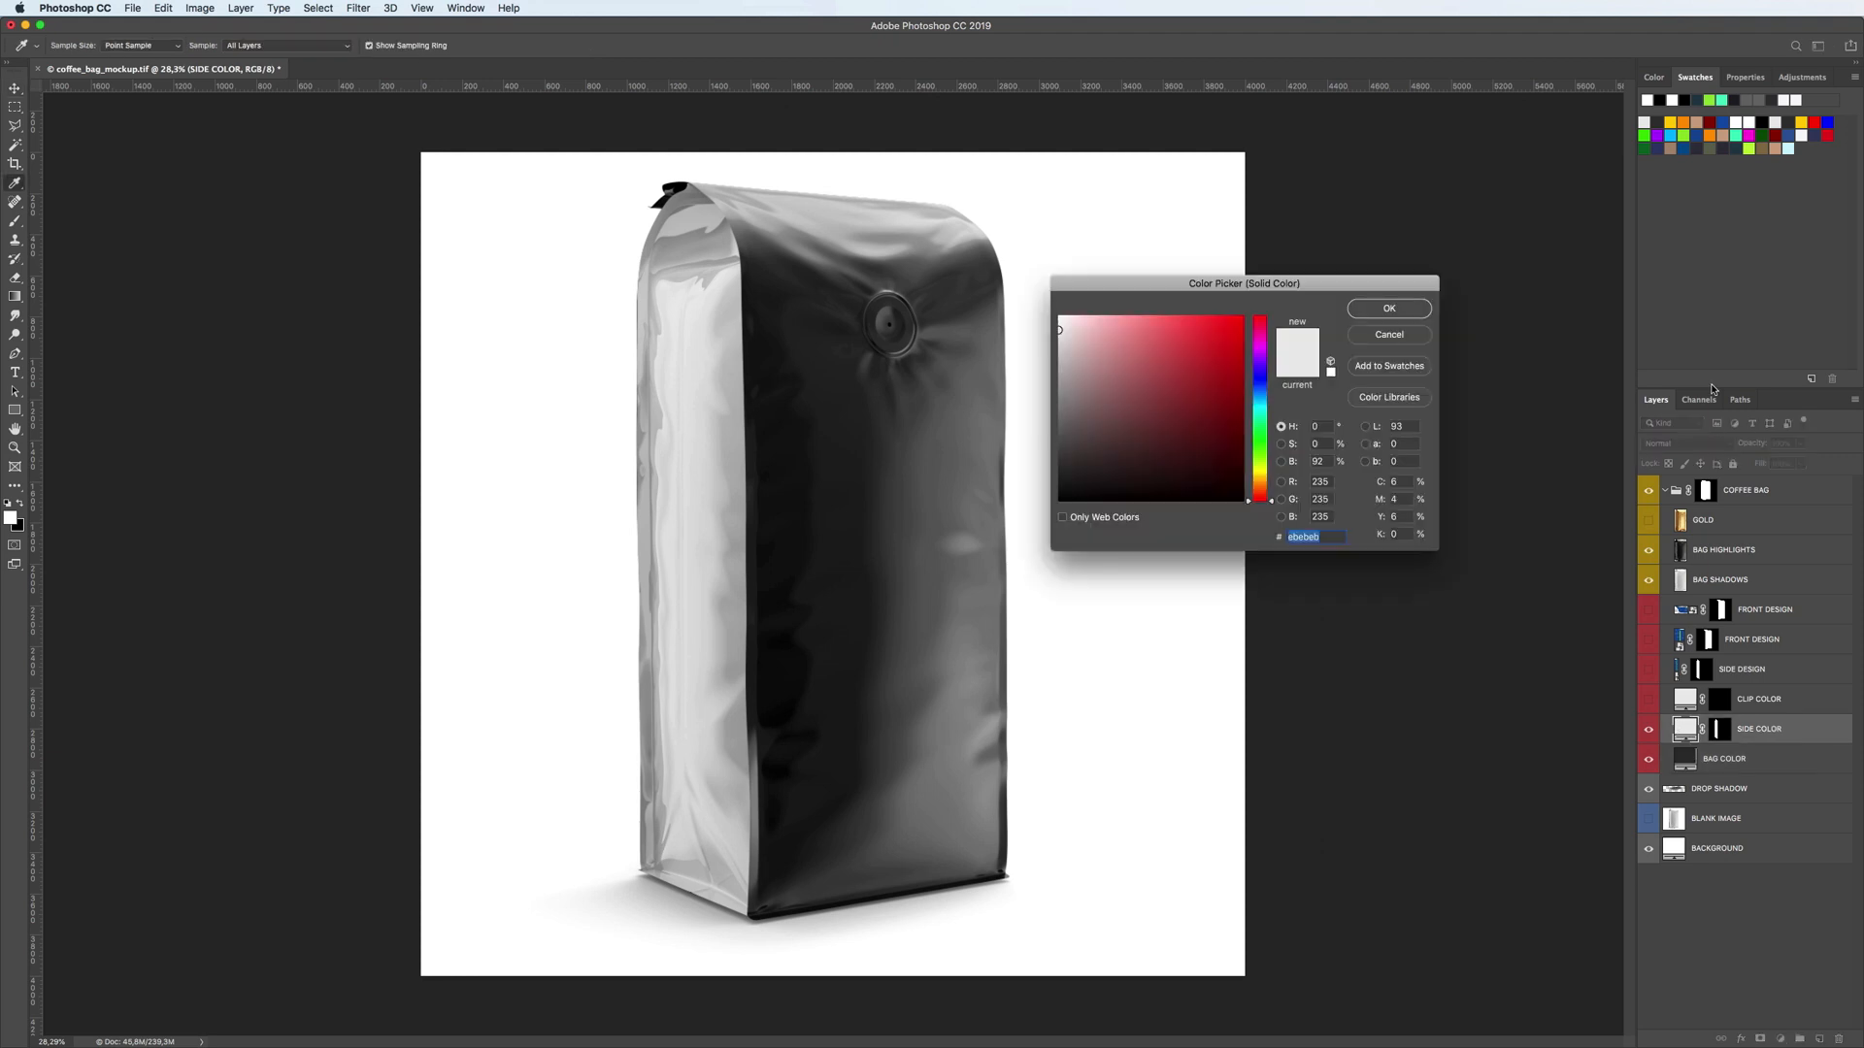
click(1199, 324)
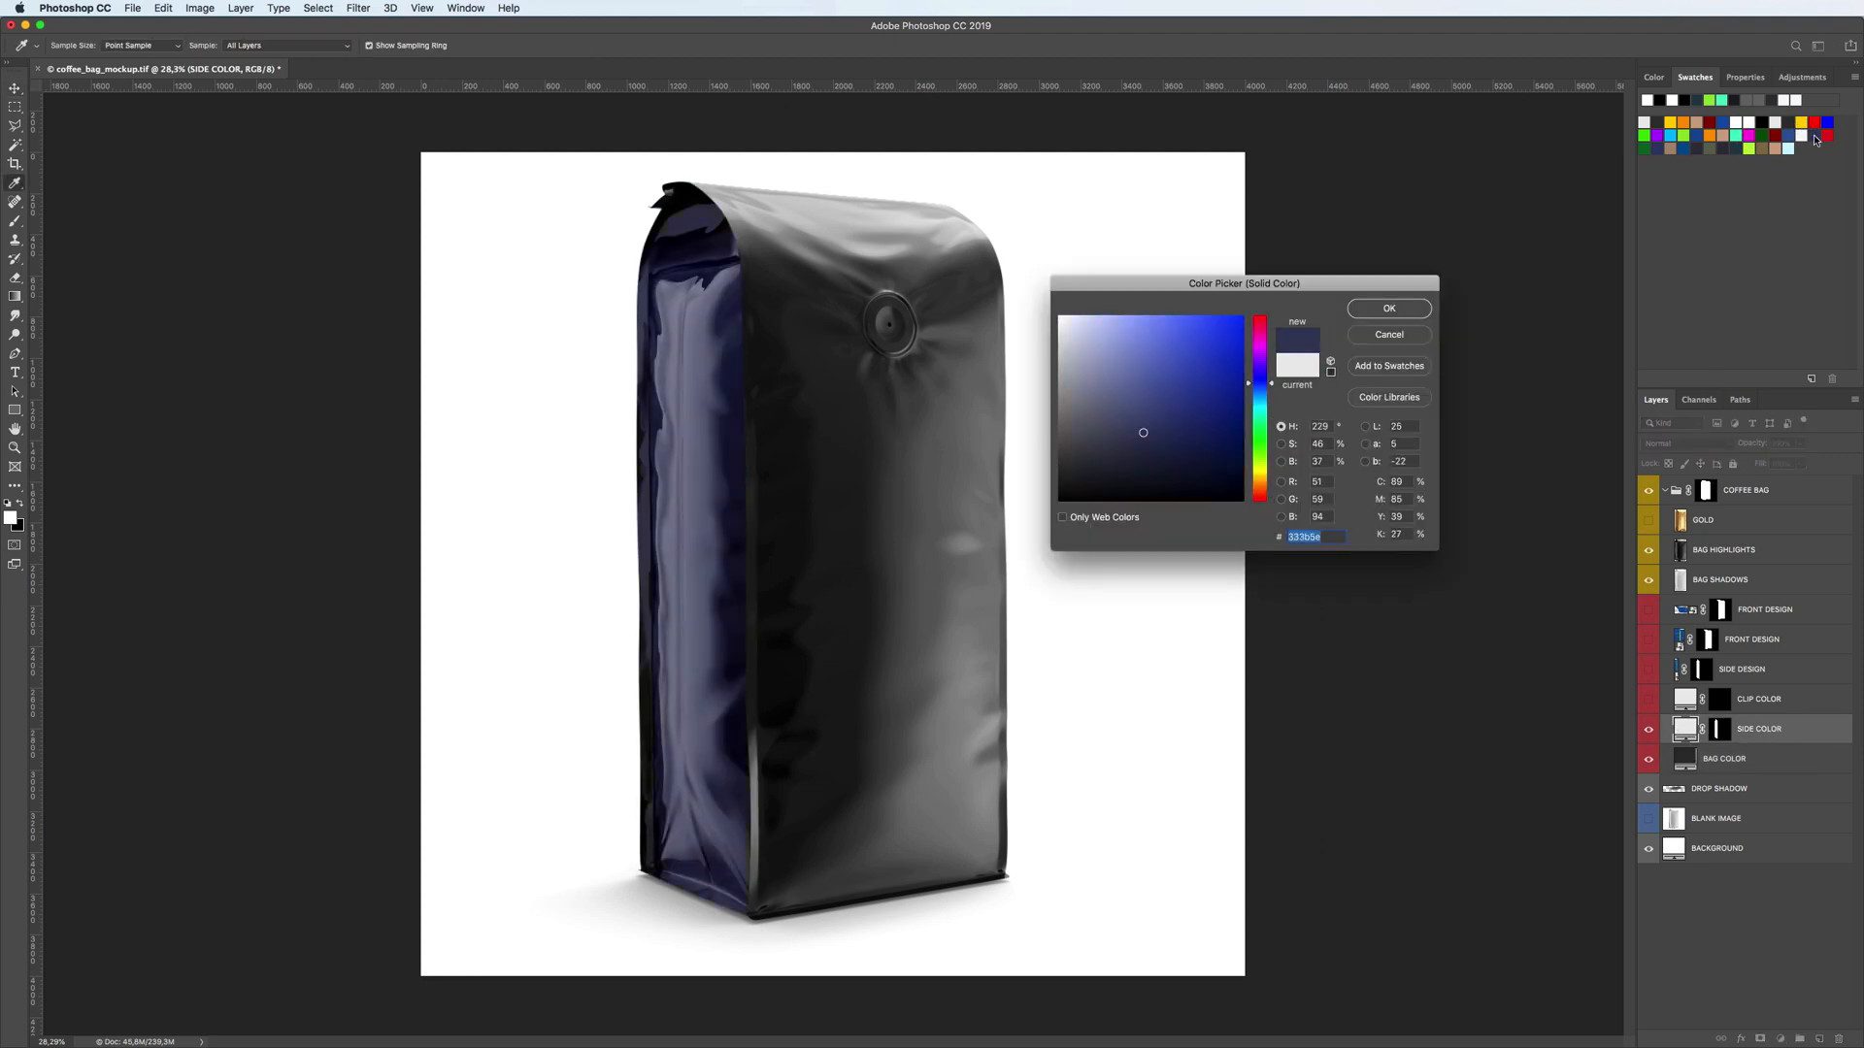
click(1214, 339)
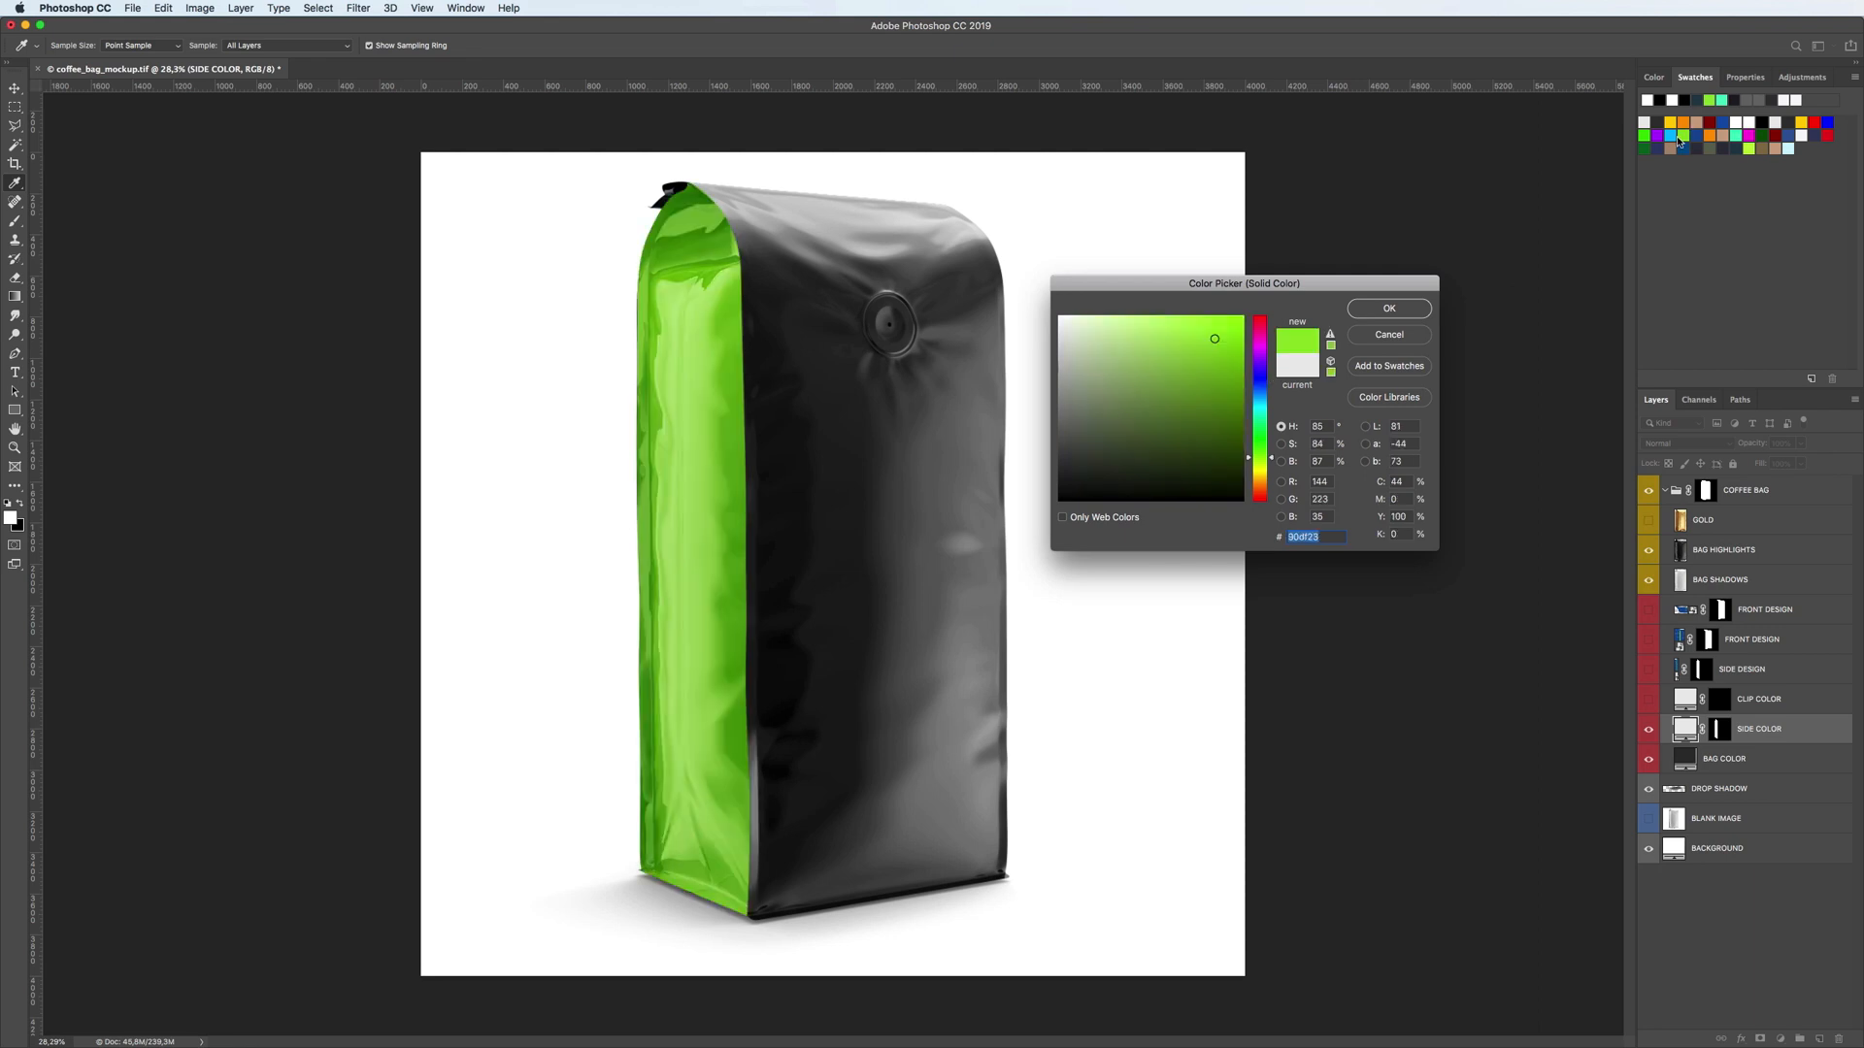
click(1230, 339)
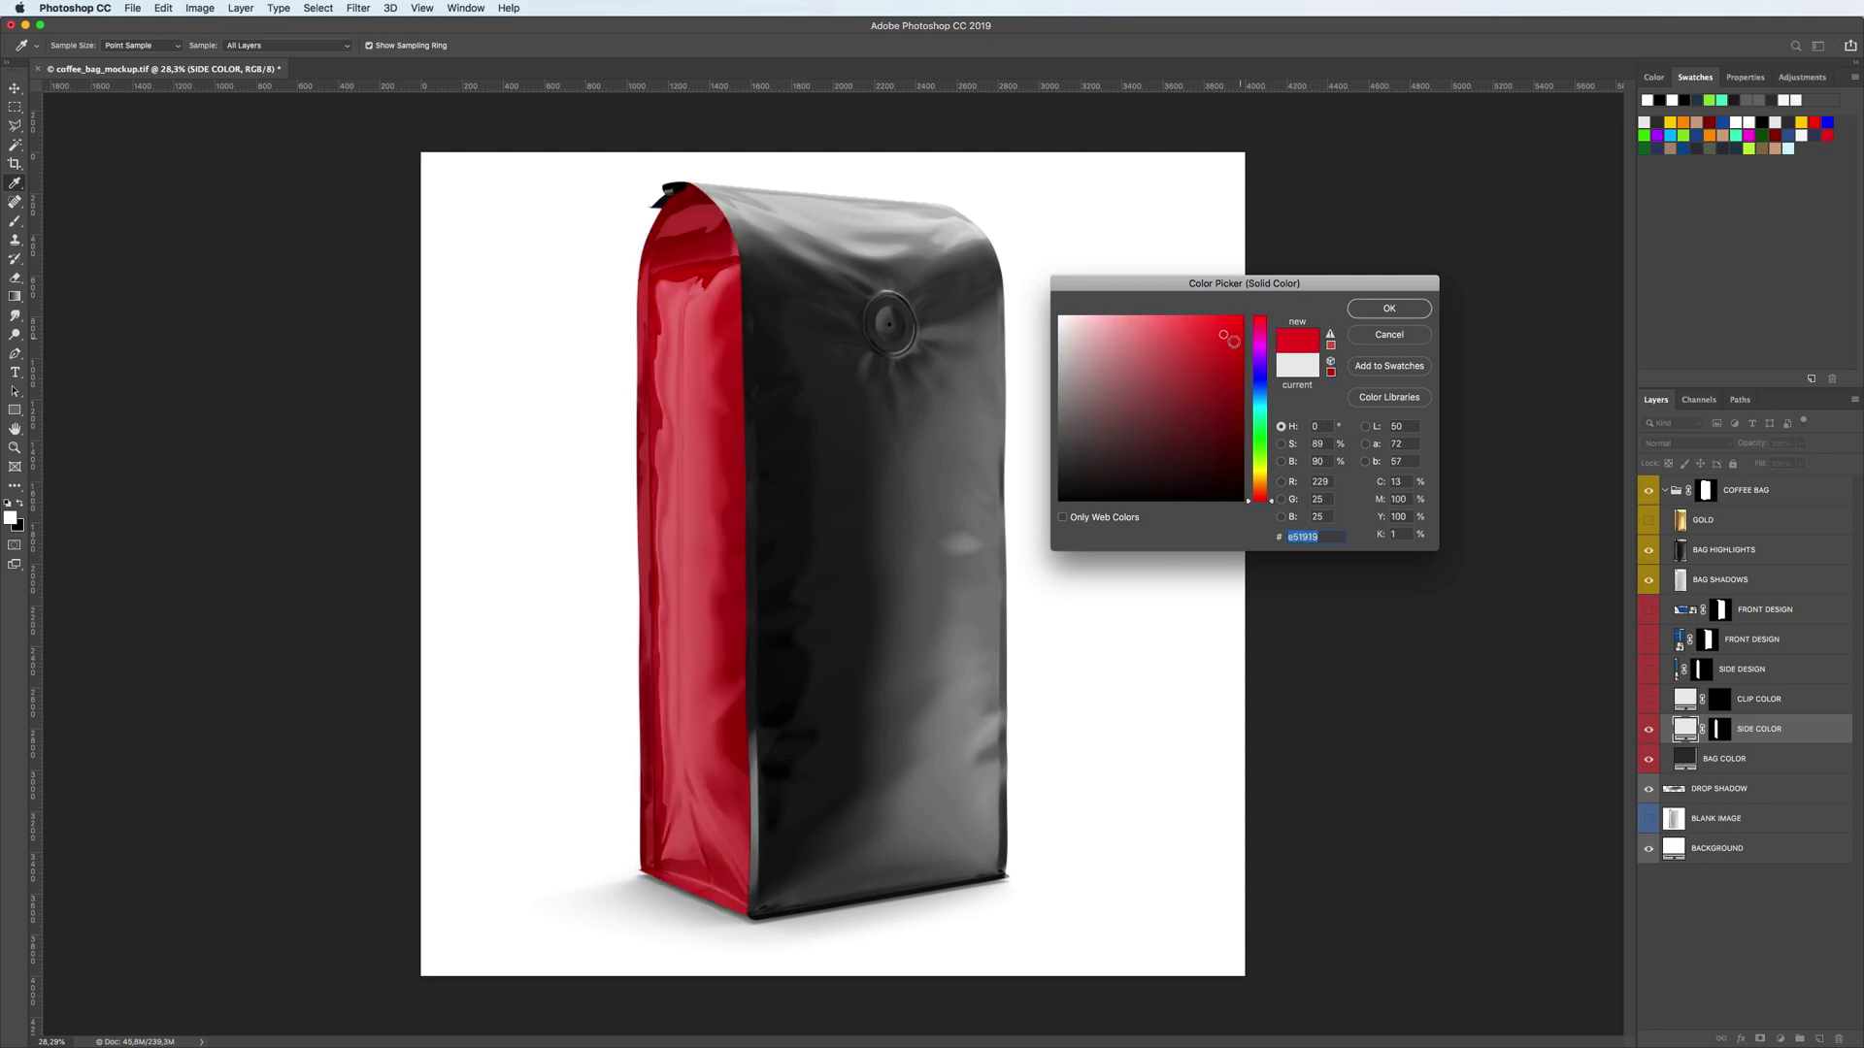
click(1219, 361)
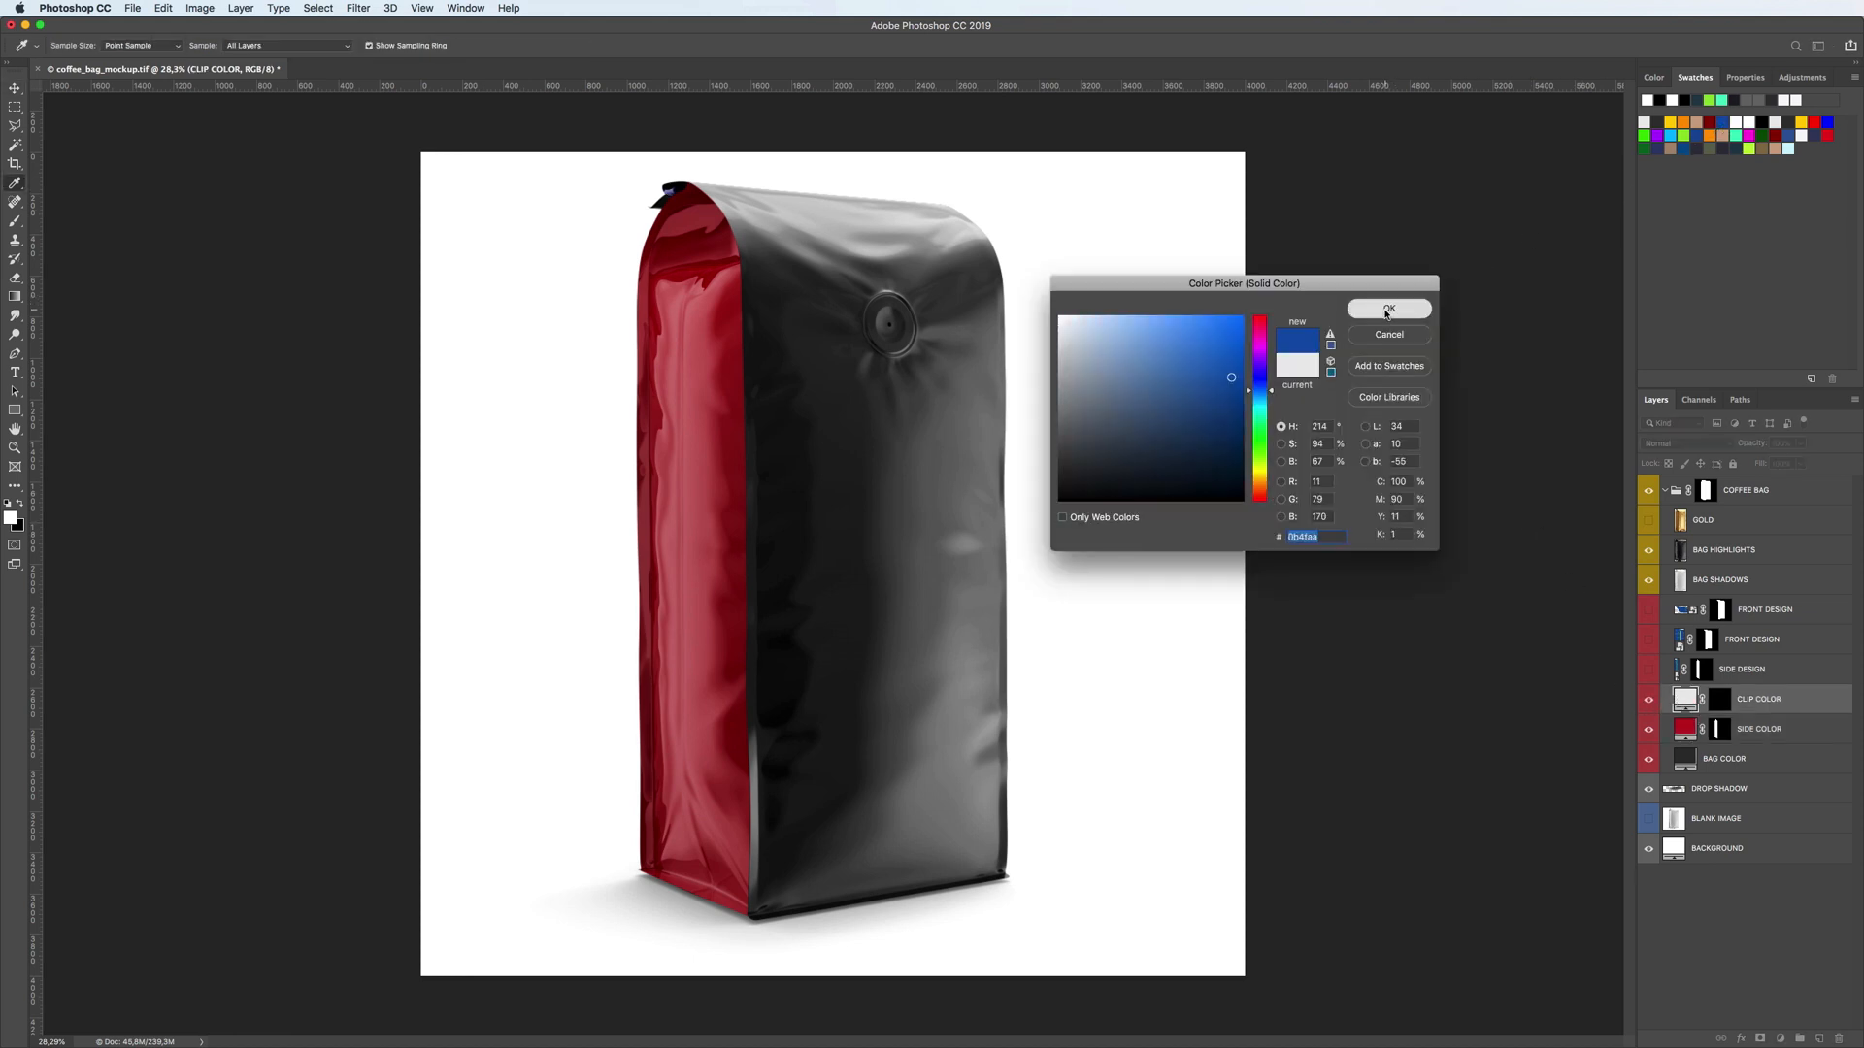
click(1388, 309)
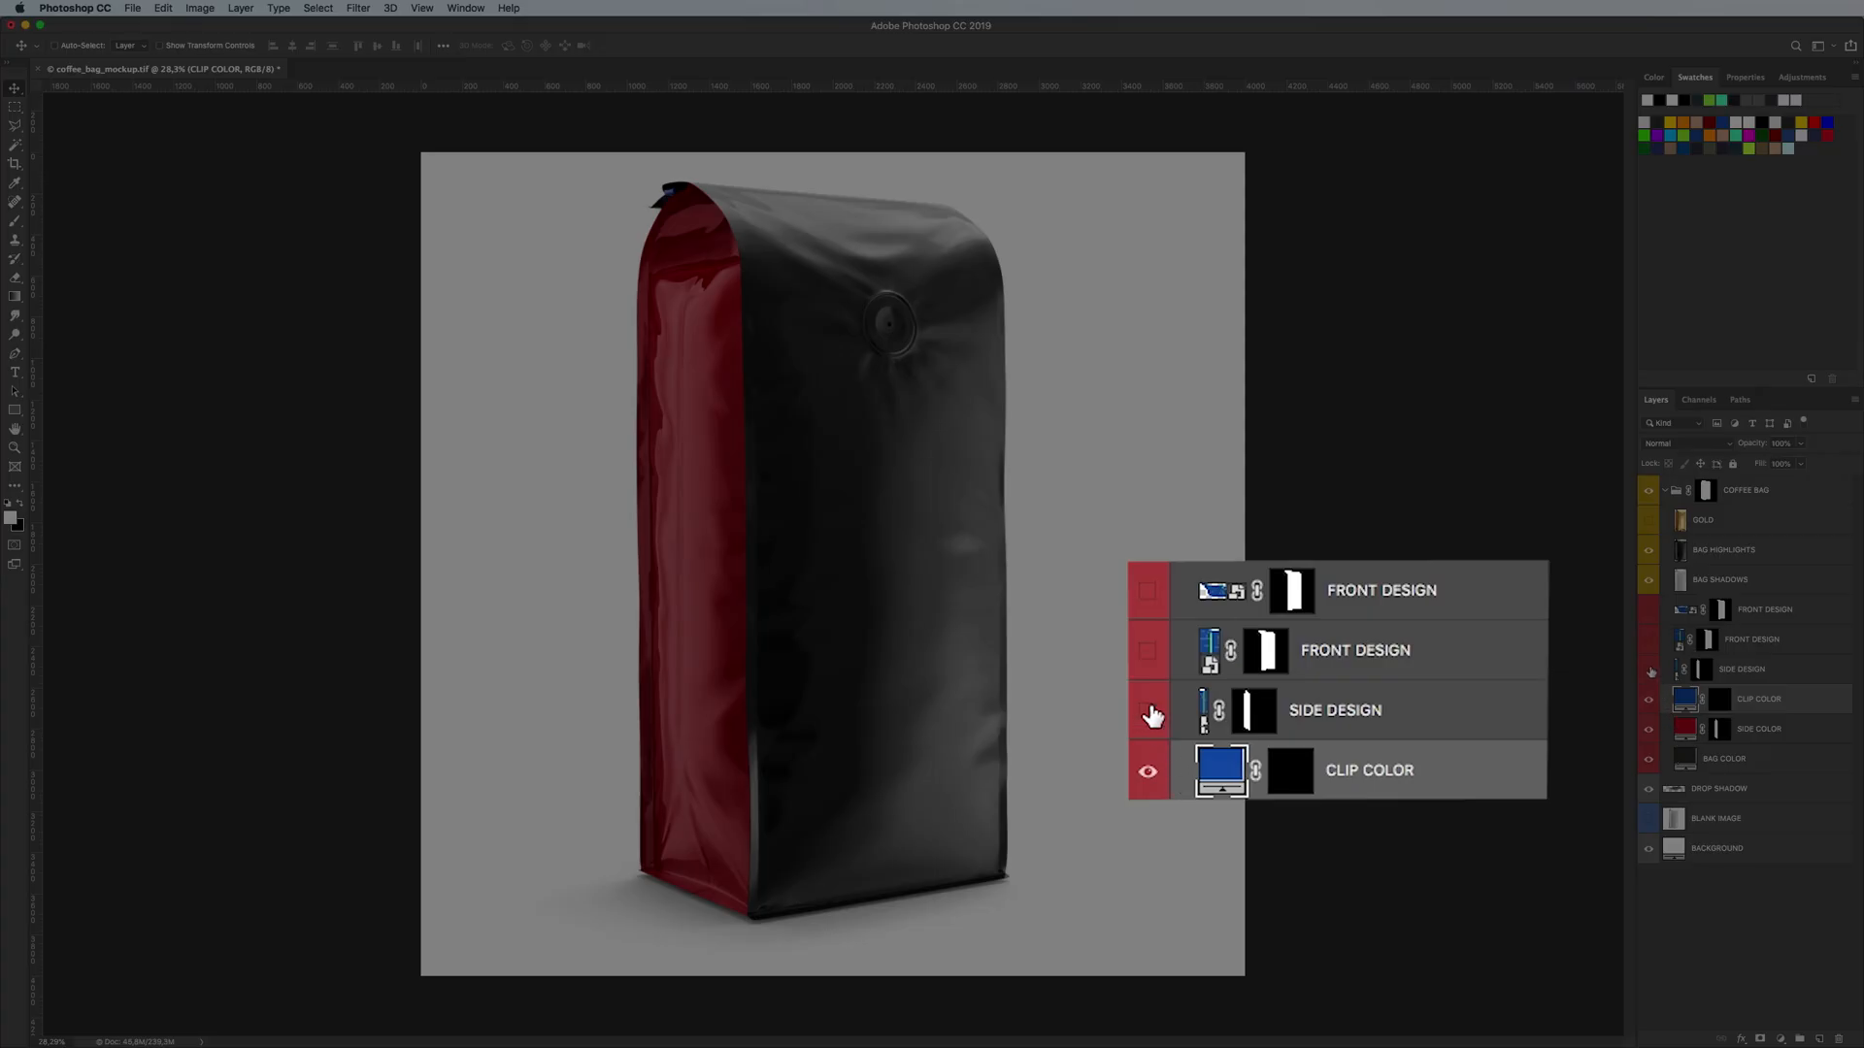
Show the design layers, edit FRONT DESIGN, and copy the Yellow artwork from front_design.psb
click(1149, 650)
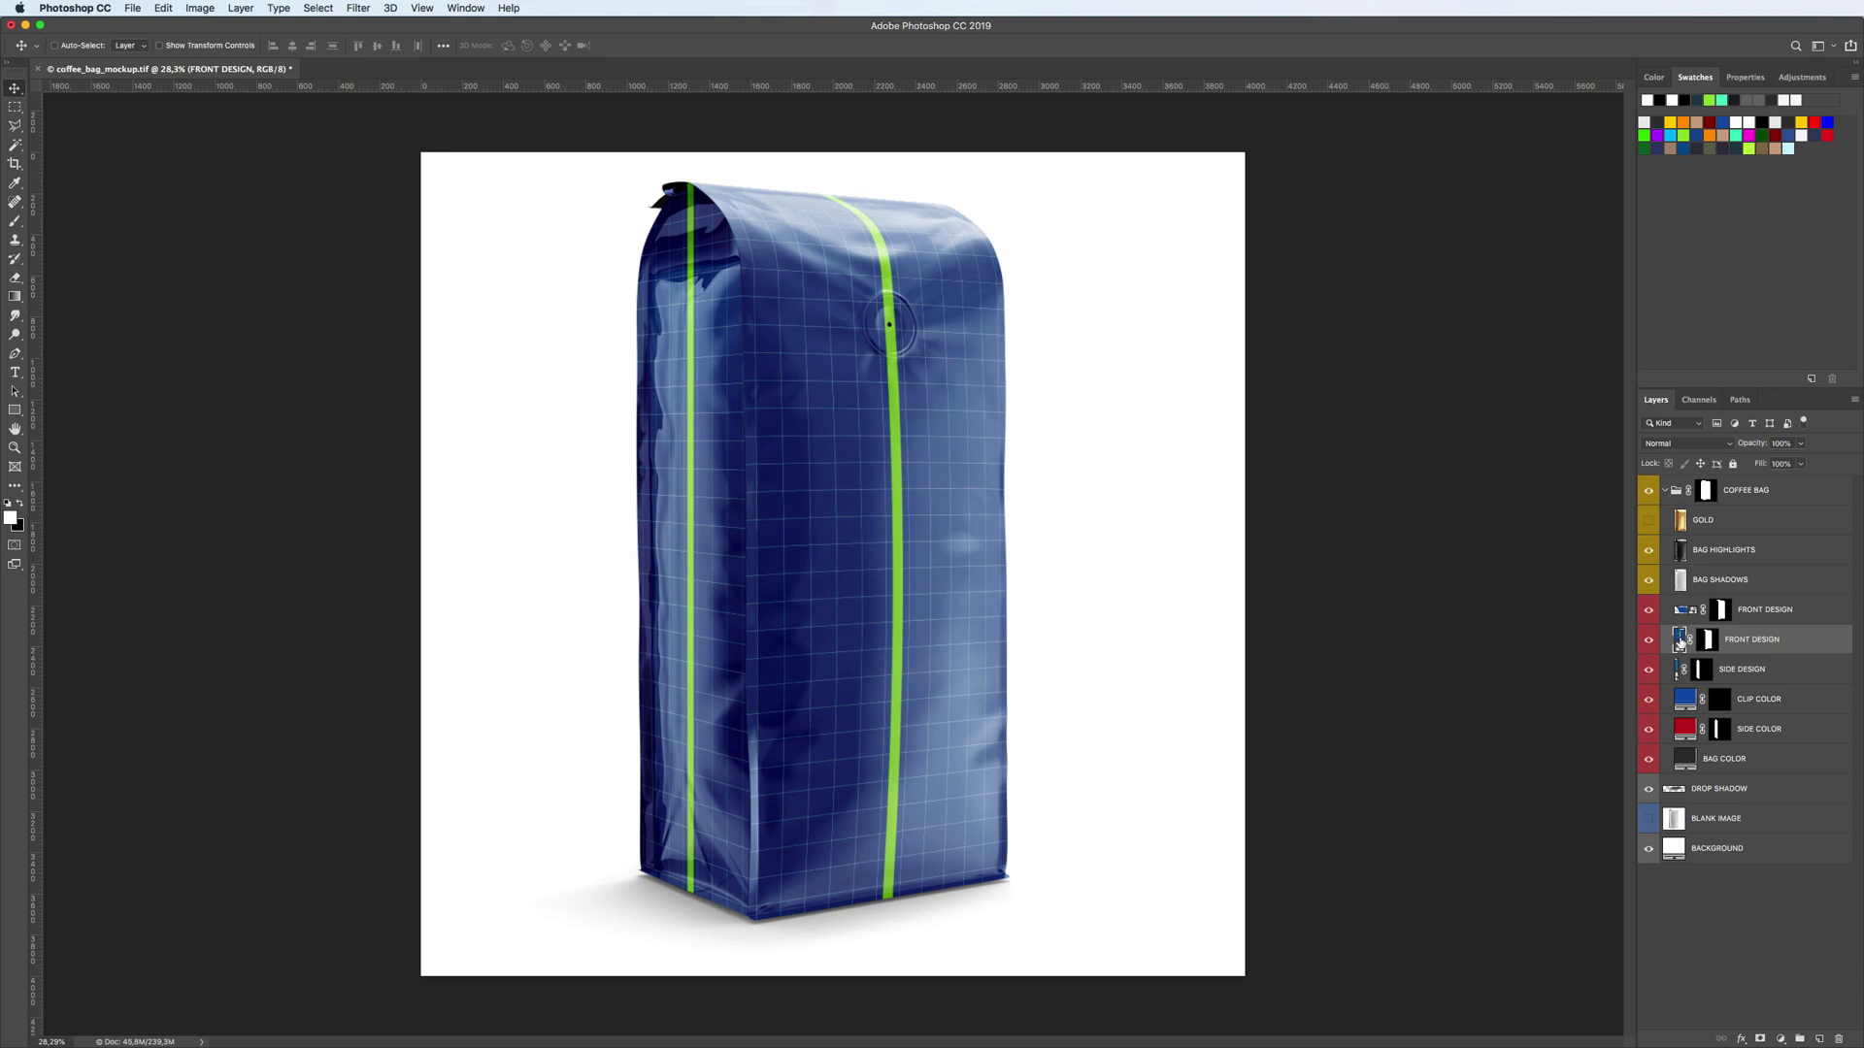
double_click(1720, 639)
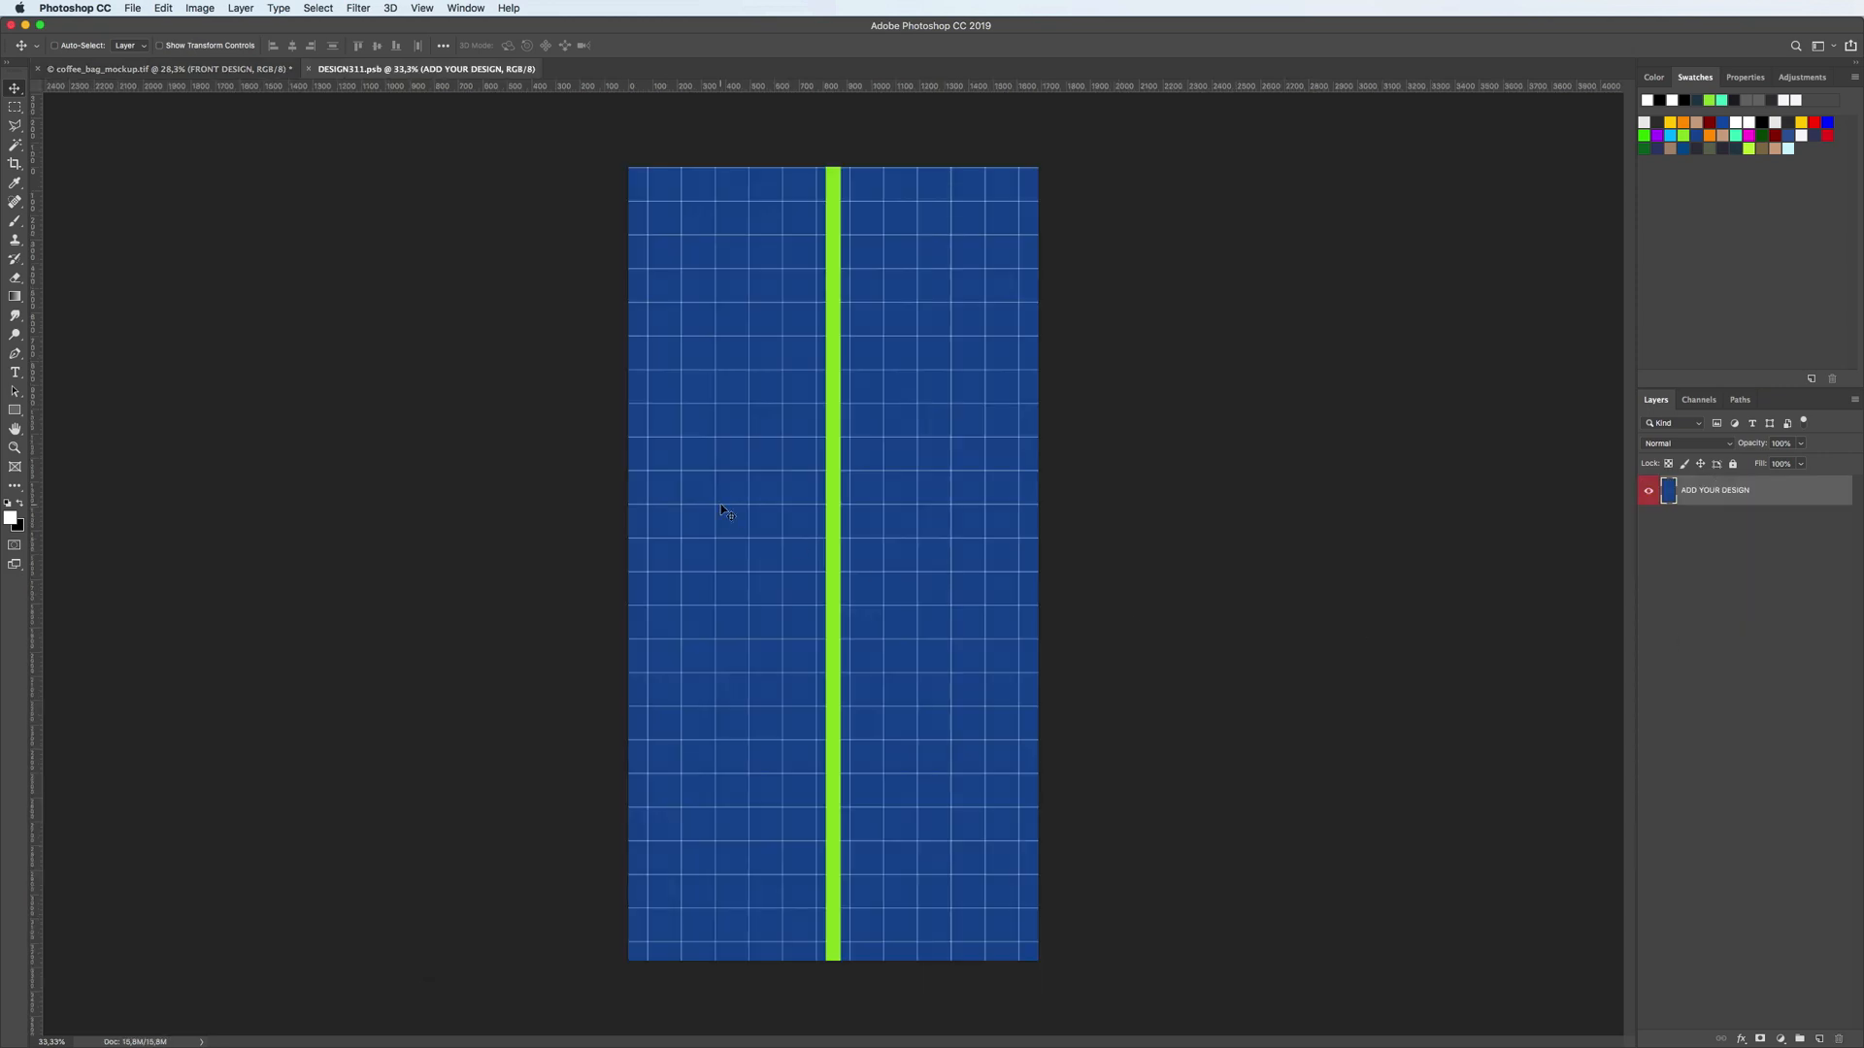
mouse_move(132, 11)
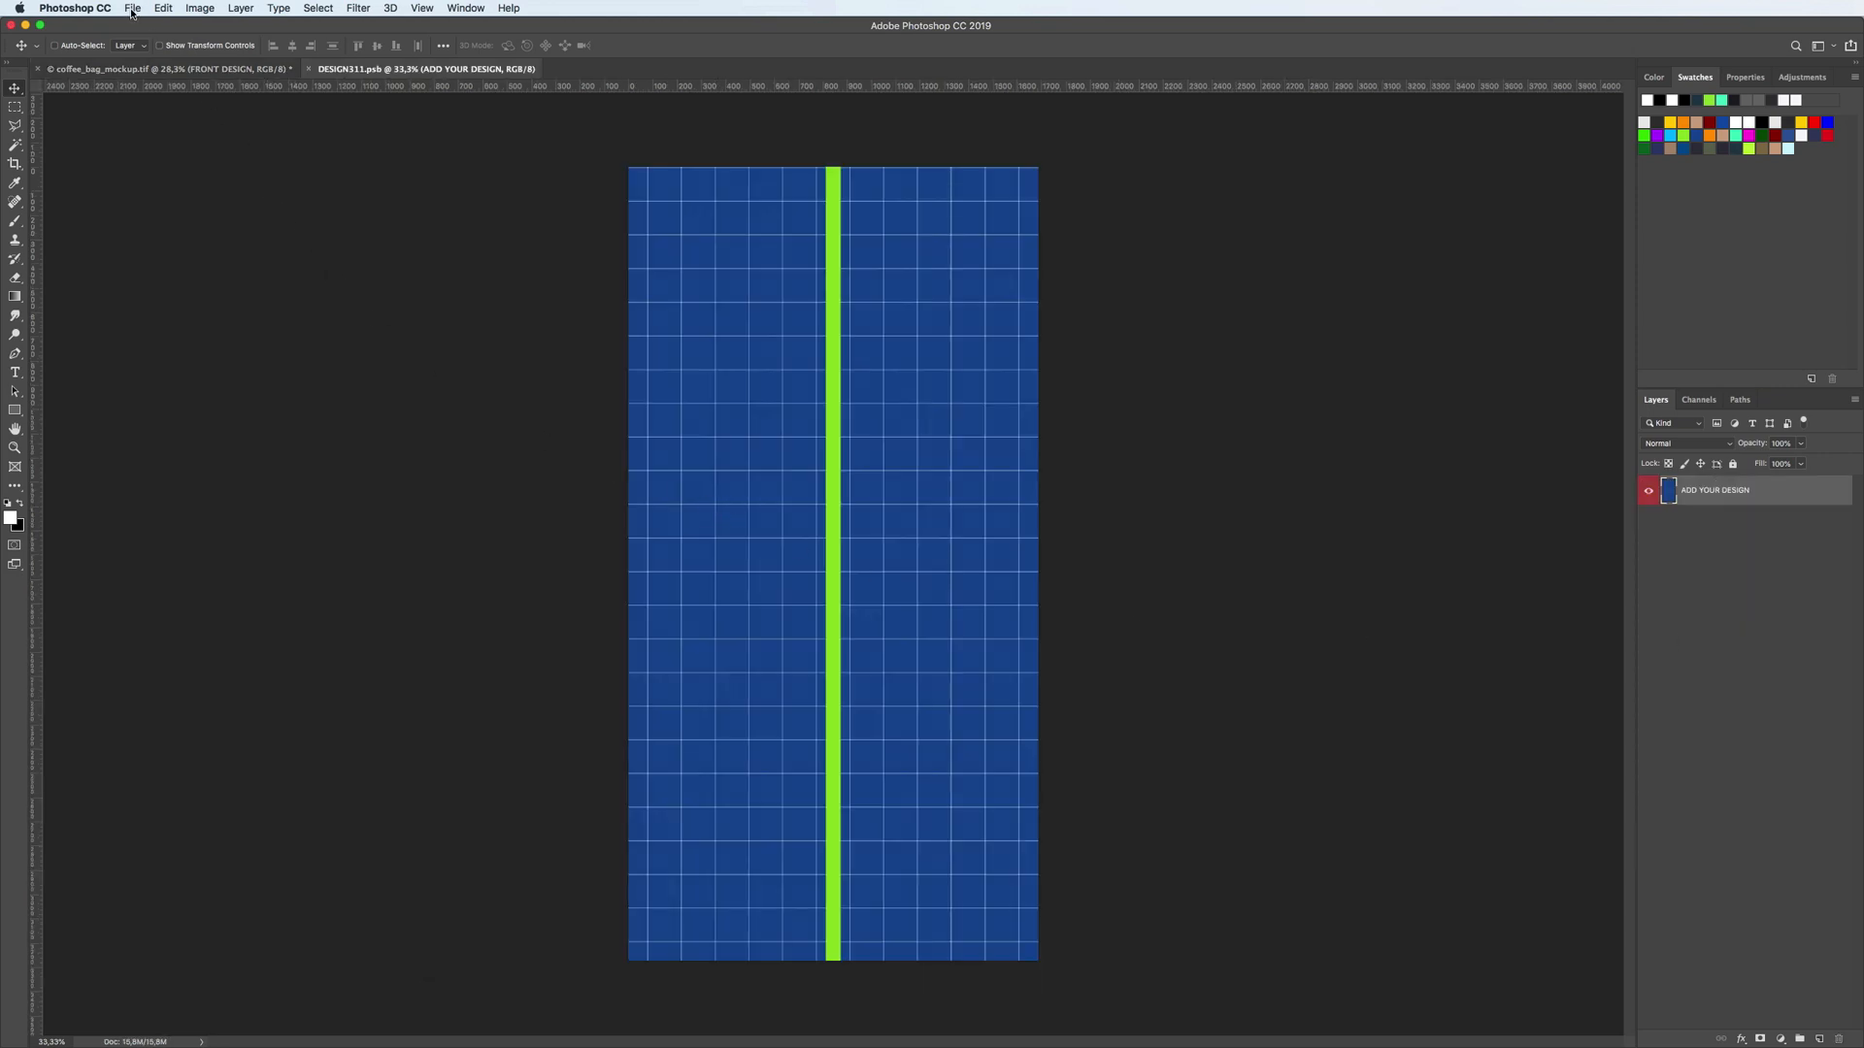
click(132, 8)
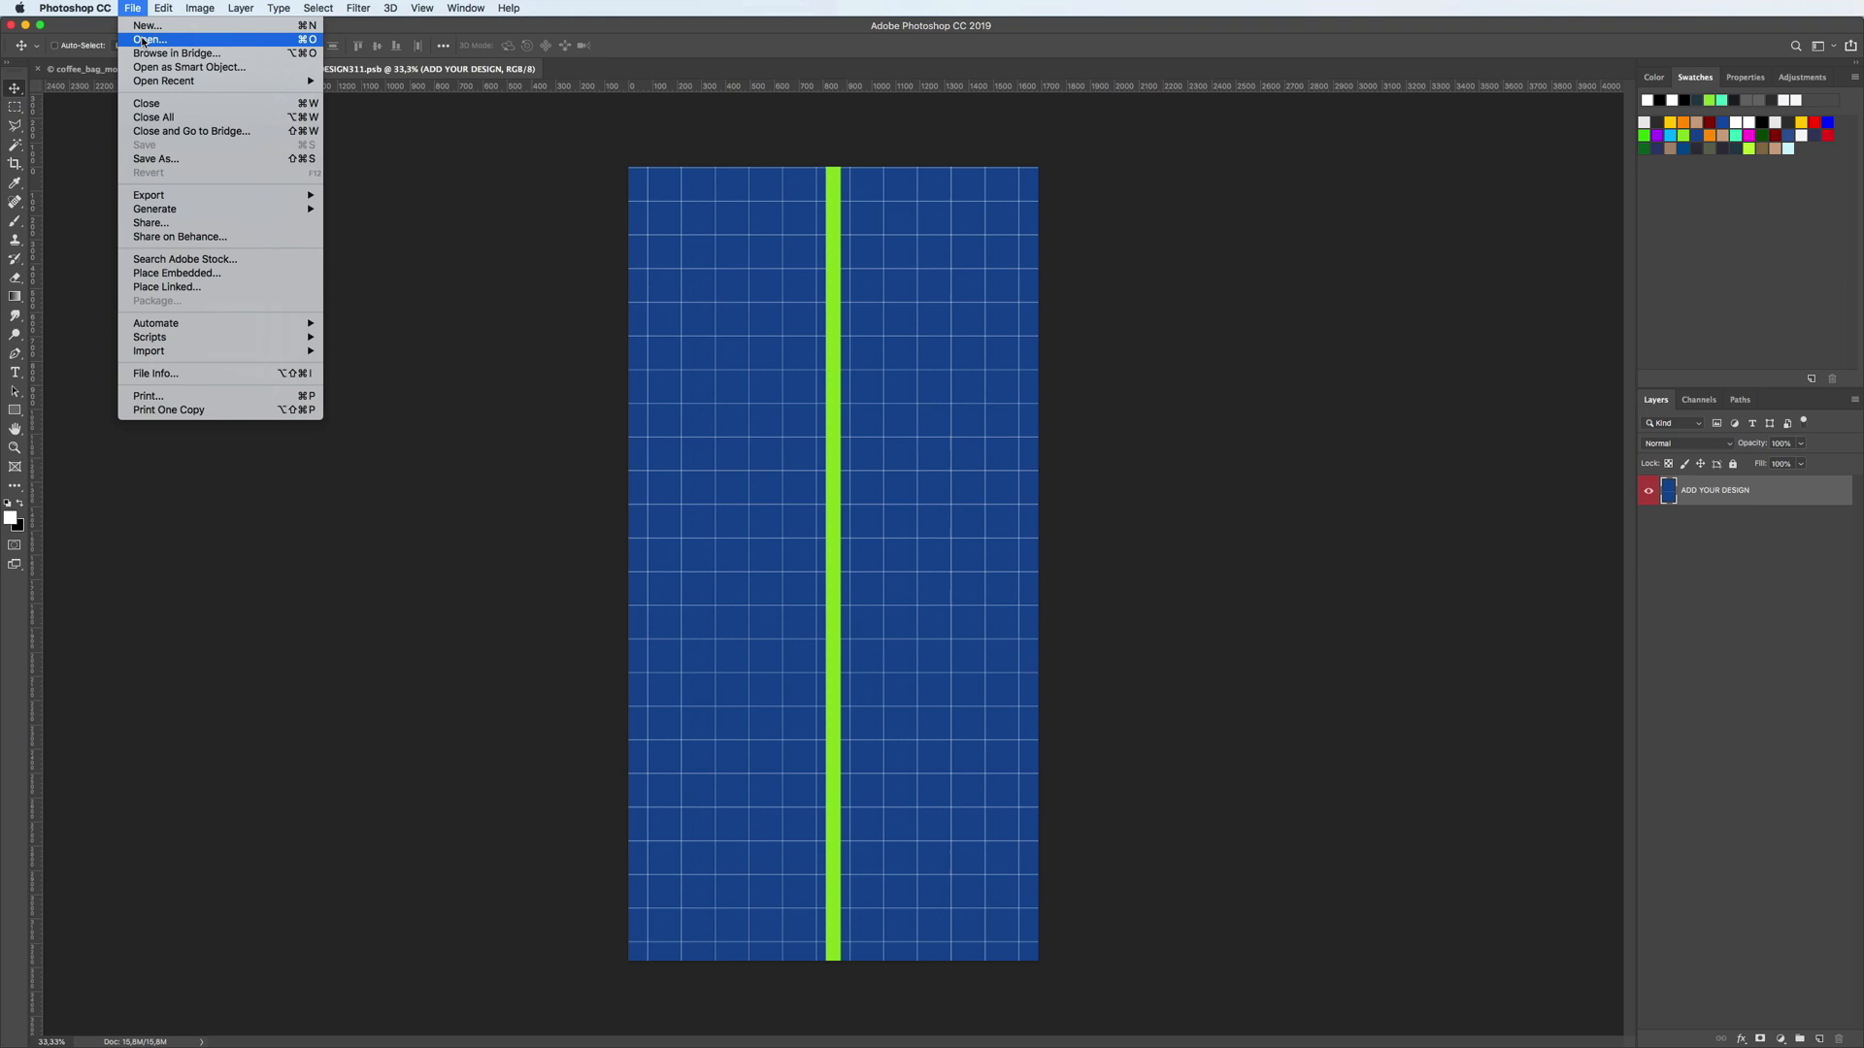
click(147, 39)
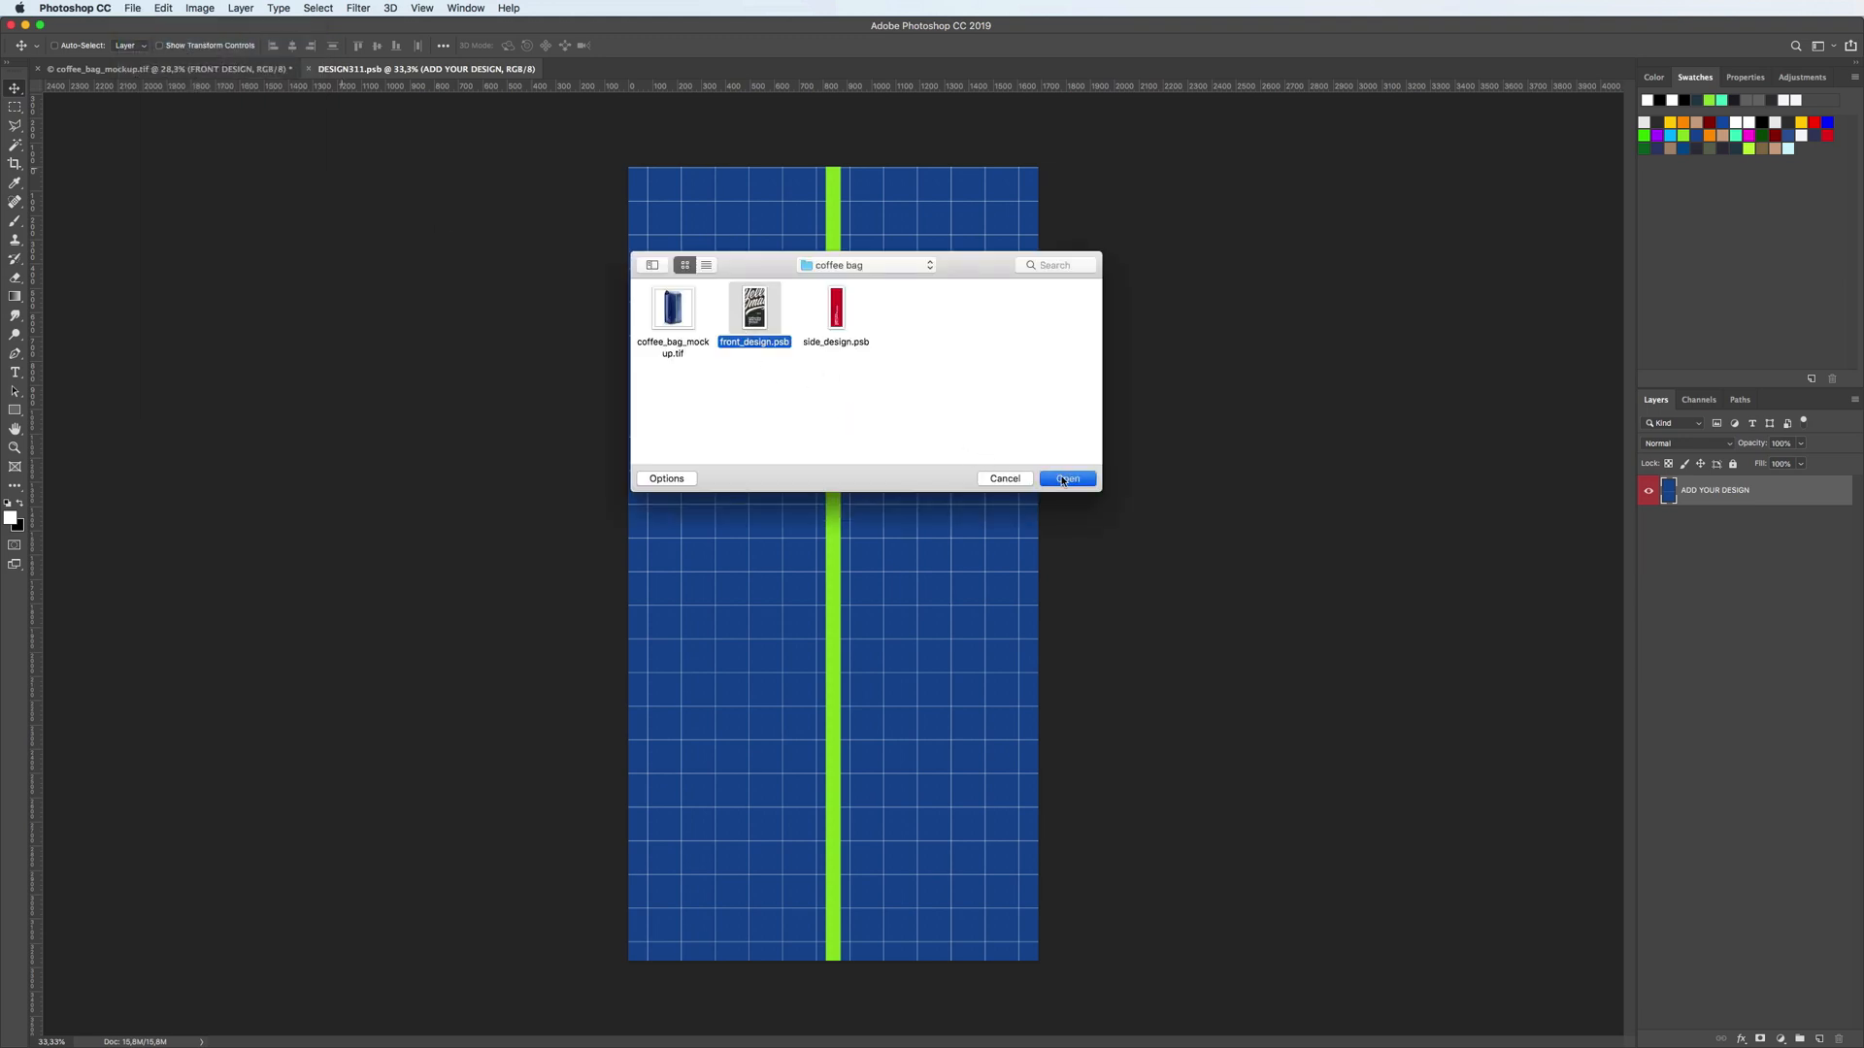
click(1065, 478)
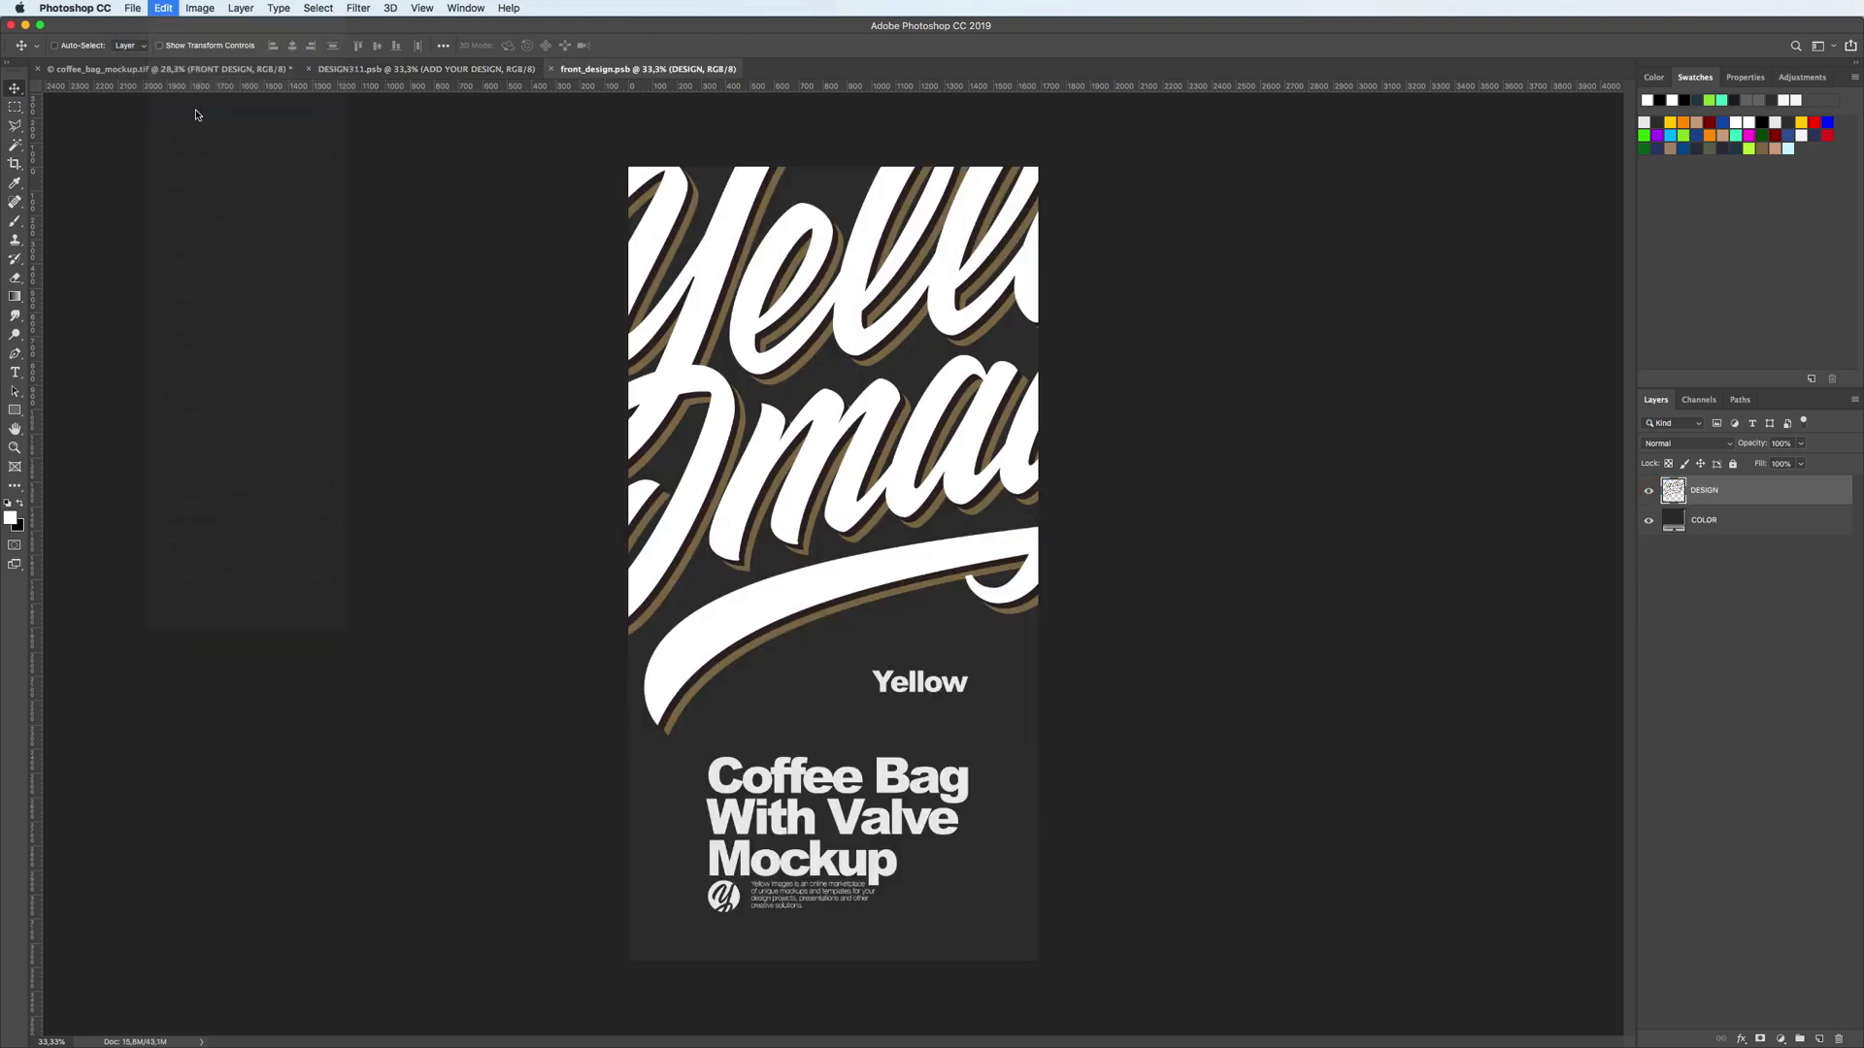
click(403, 68)
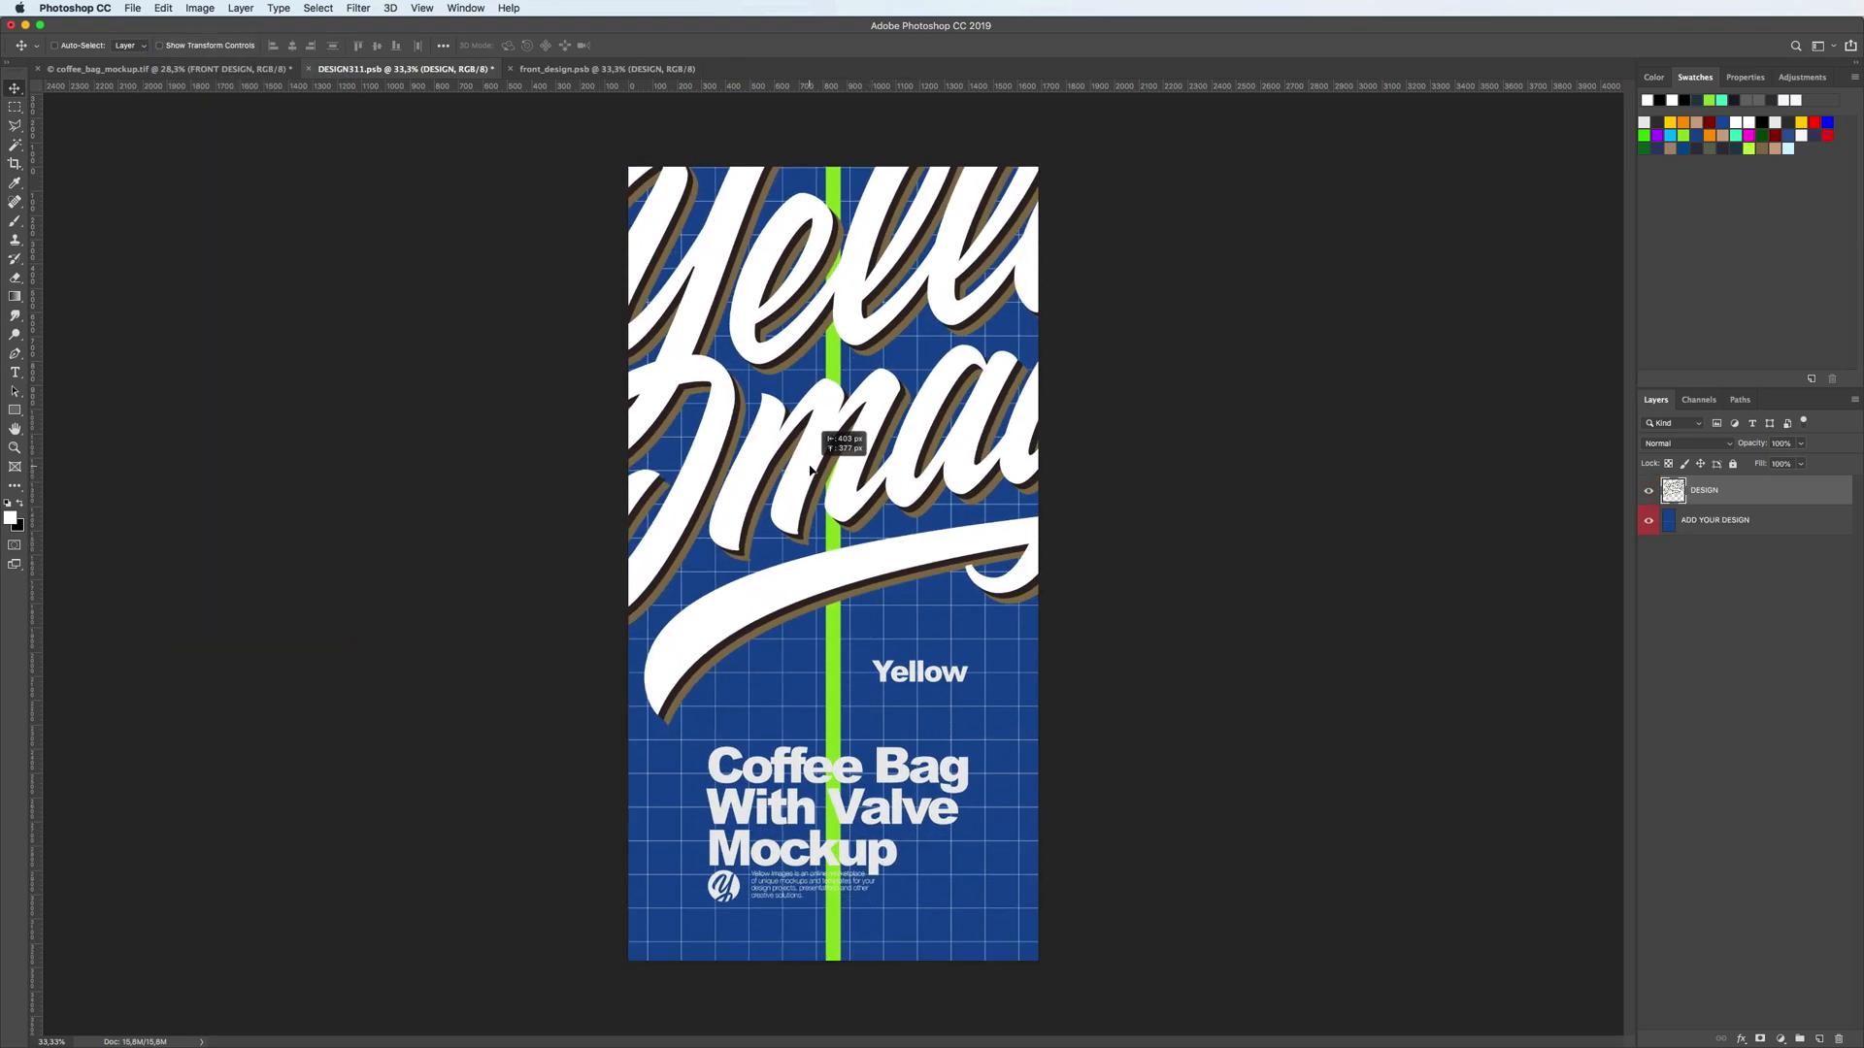
click(132, 9)
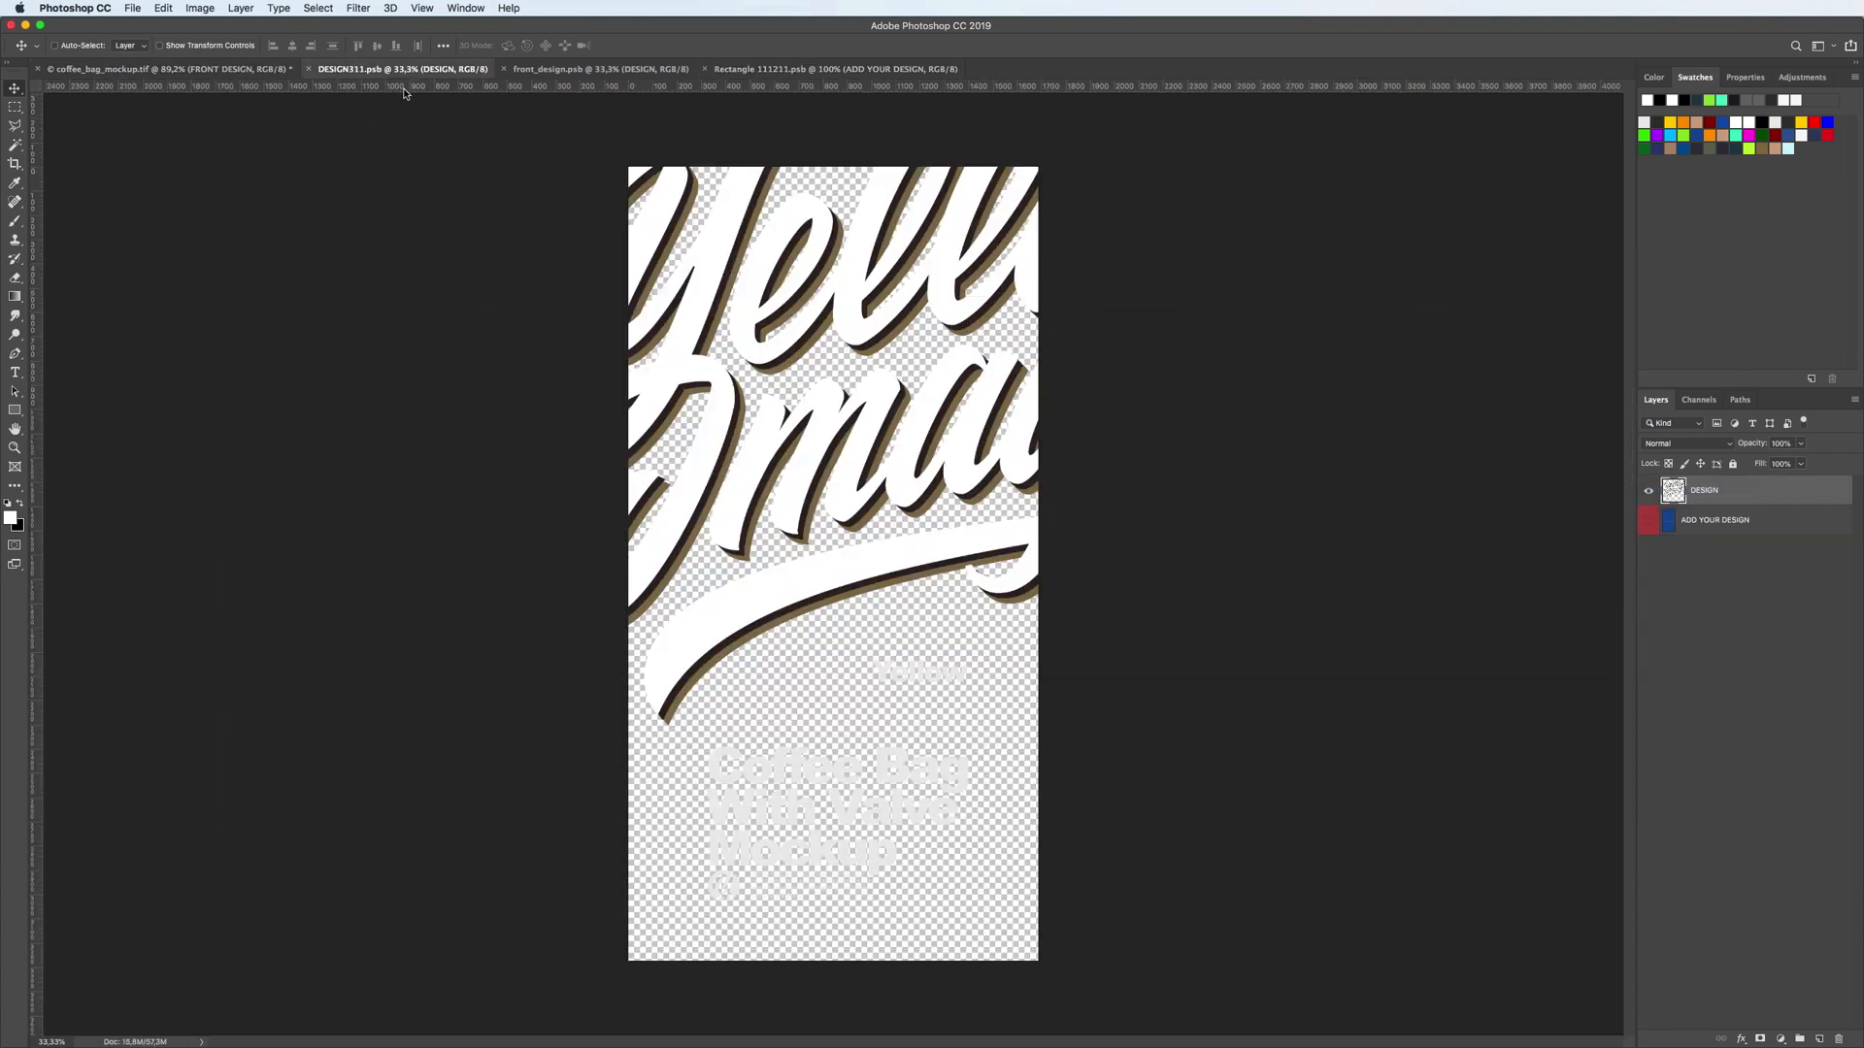
Paste the Yellow artwork in place inside the front design smart object
click(1648, 519)
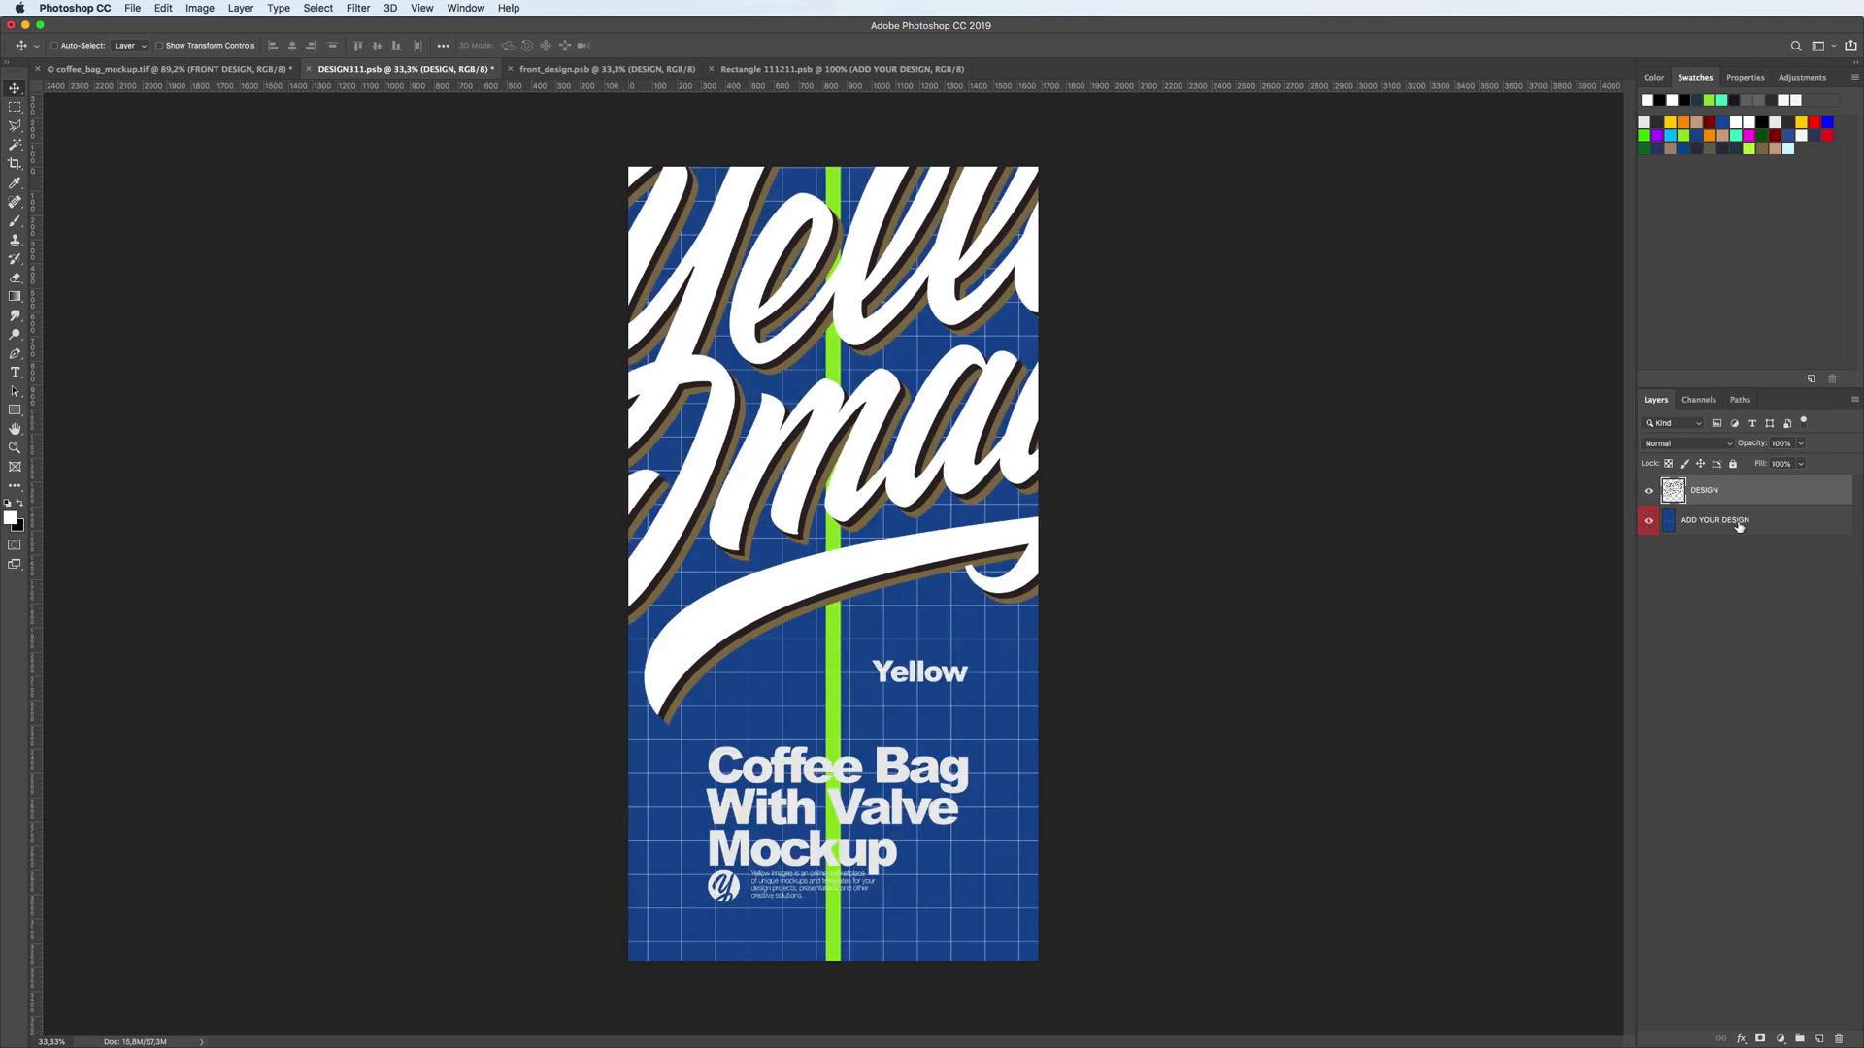
click(163, 9)
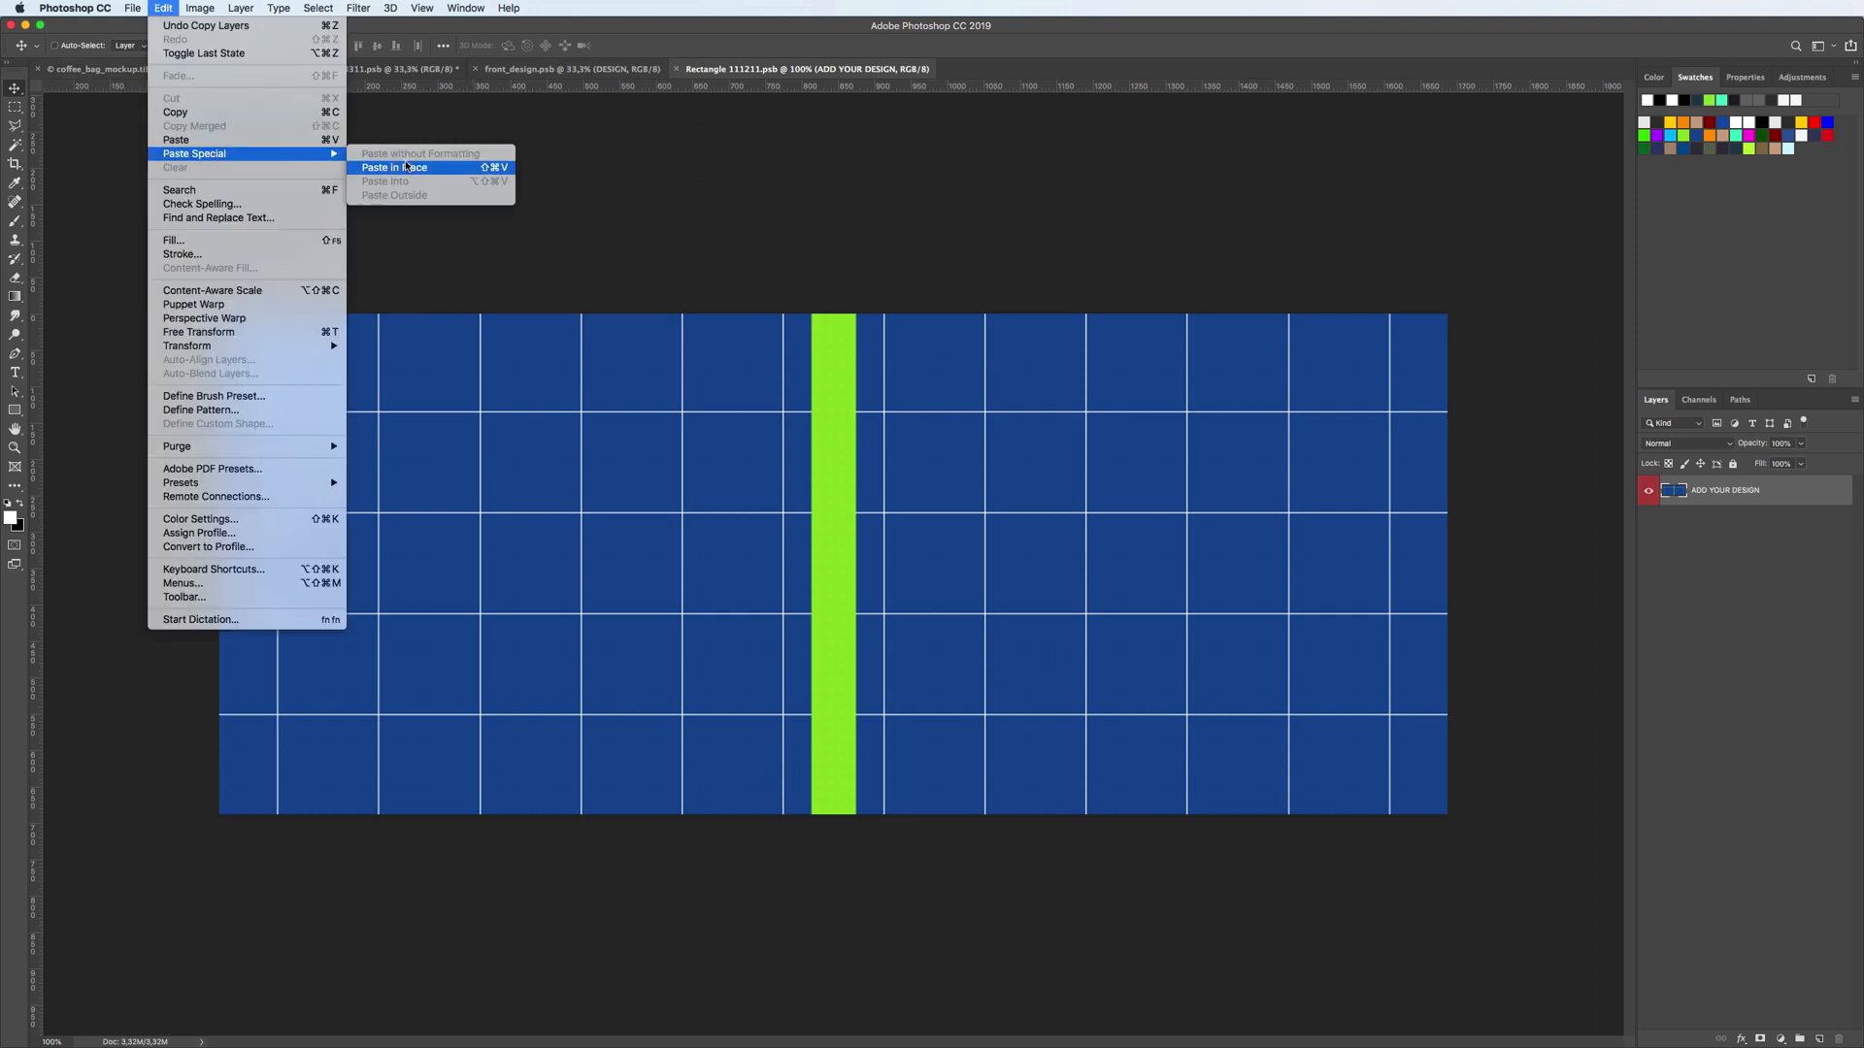
click(395, 166)
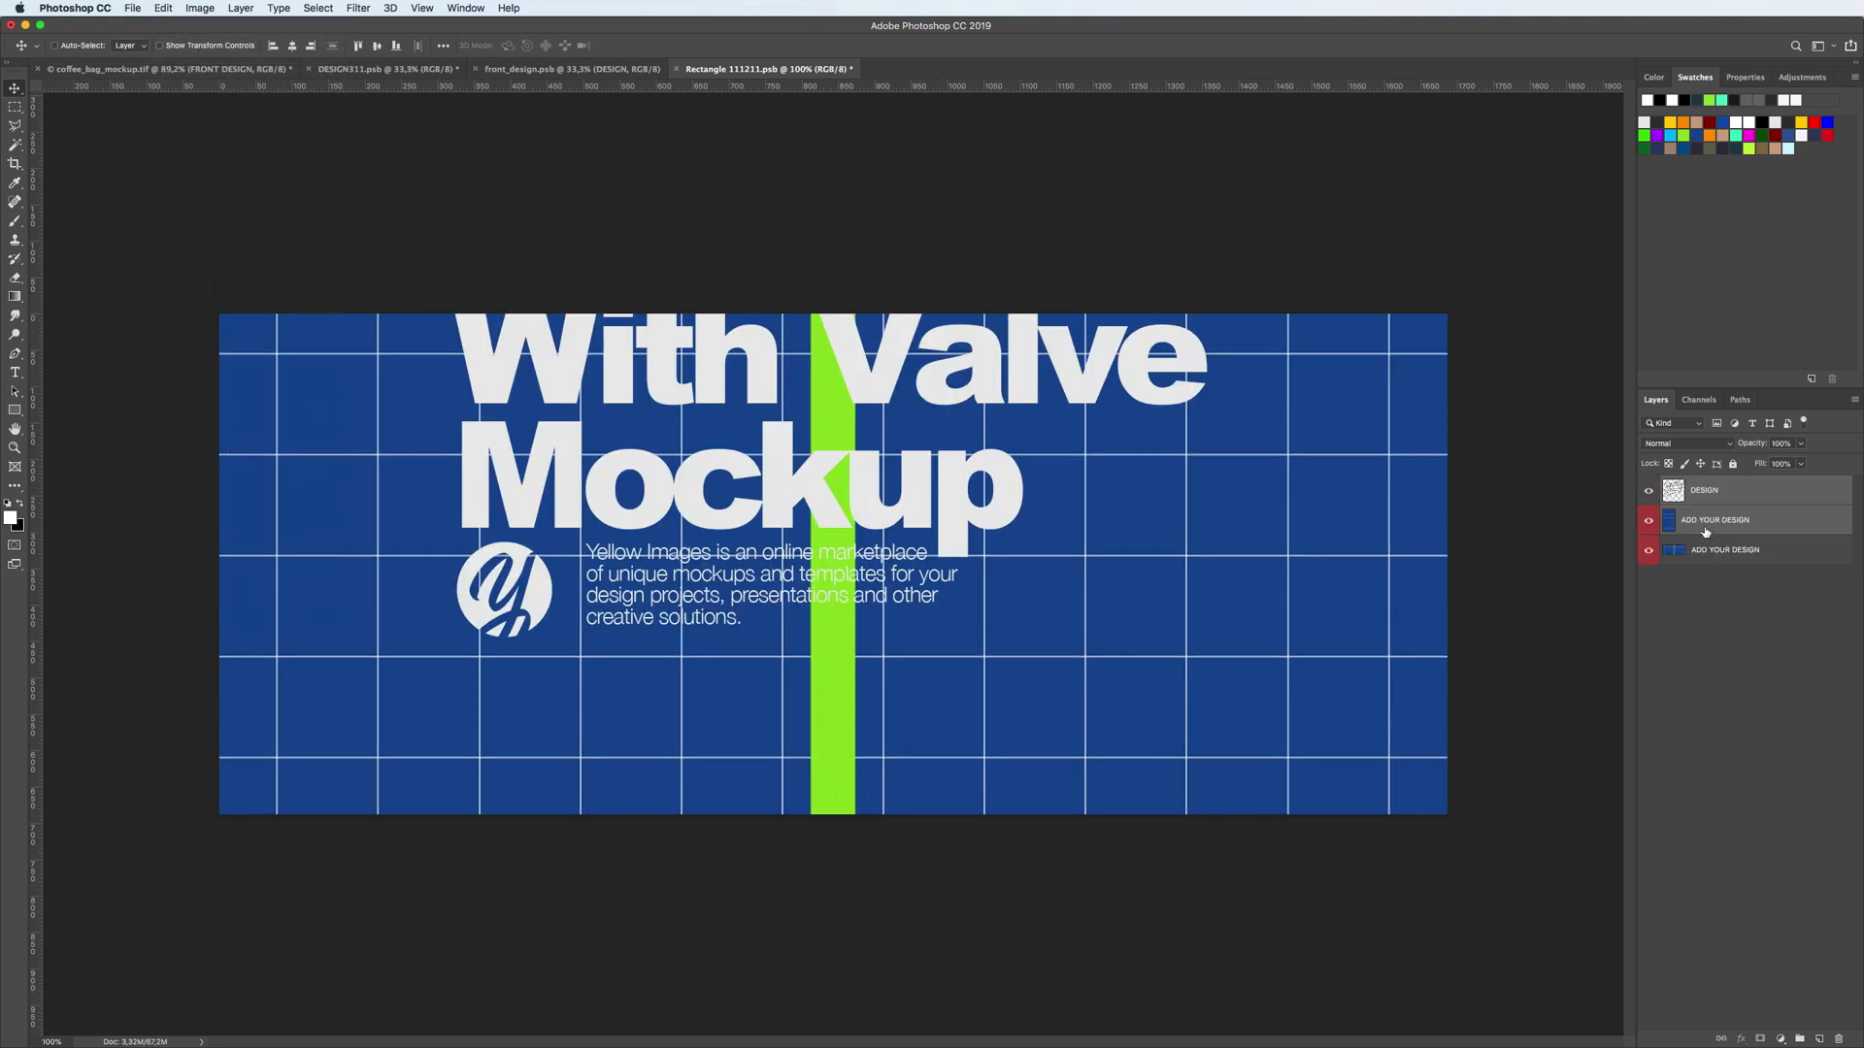
Invert the placeholder grid colours, save the .psb and return to the mockup
click(1714, 519)
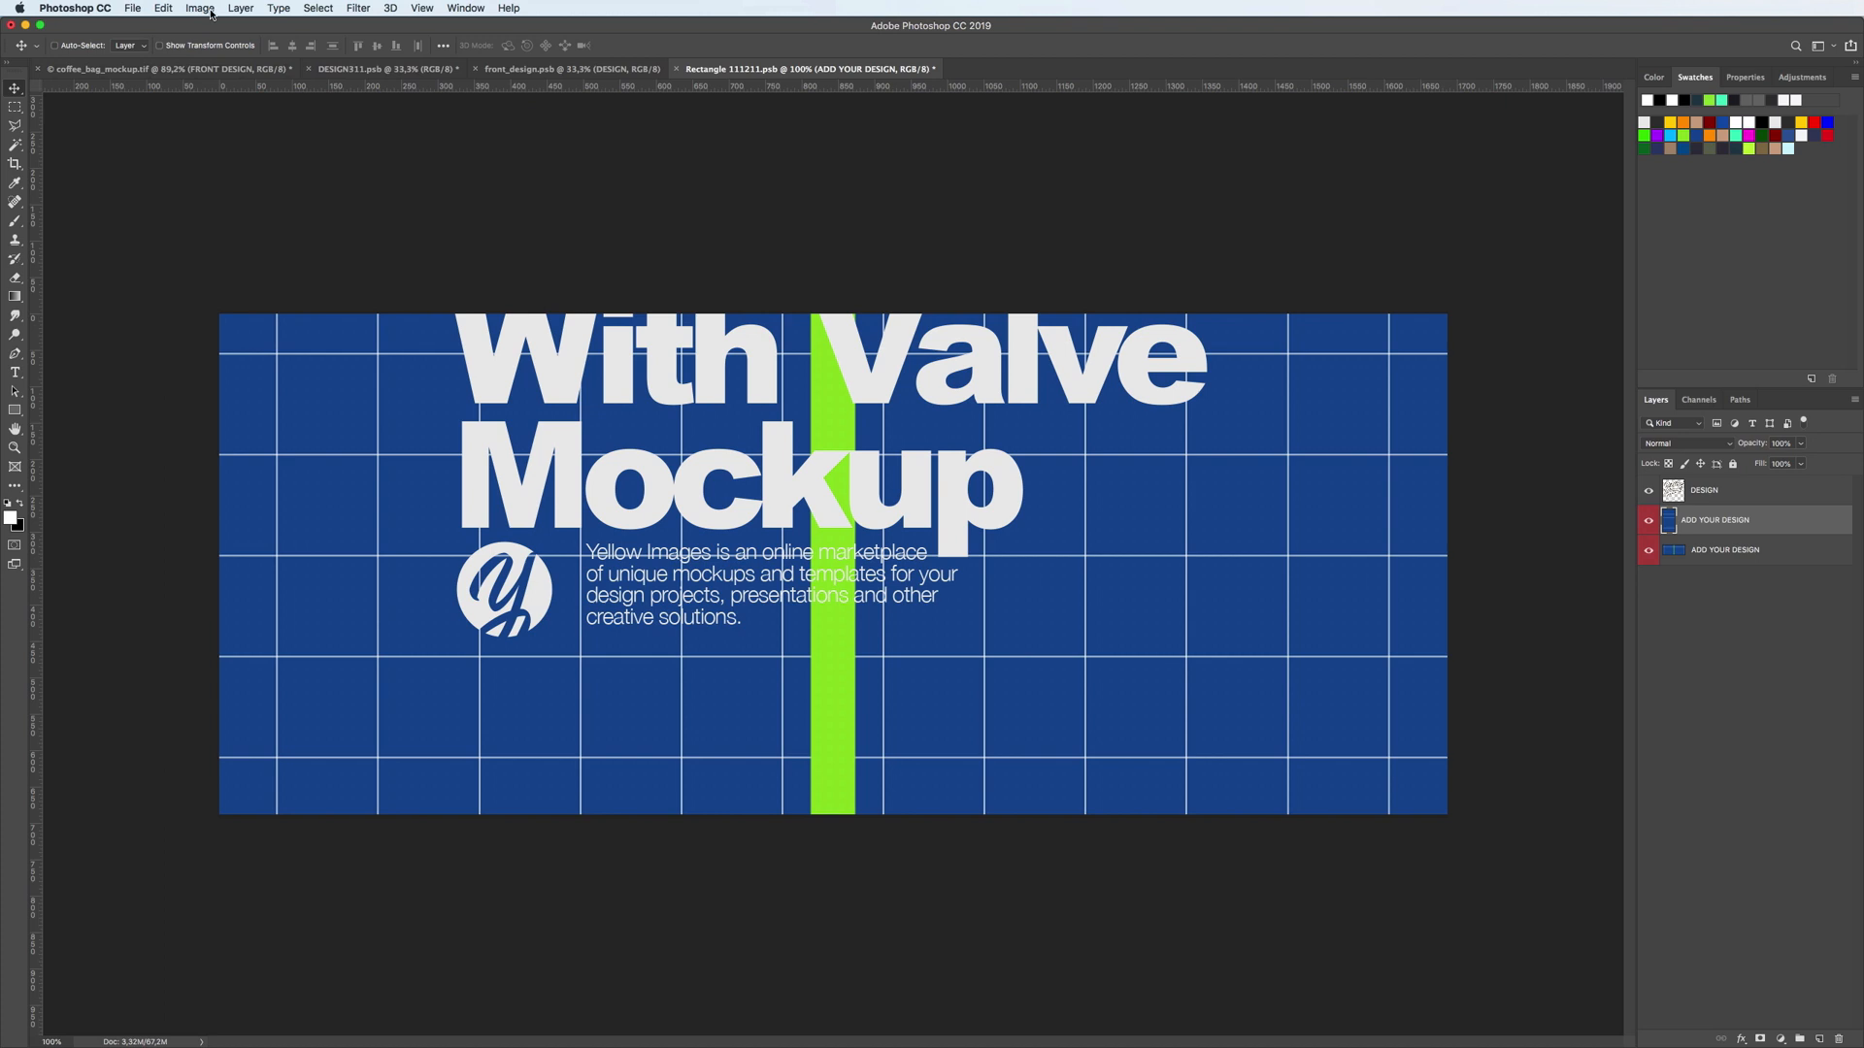
click(200, 9)
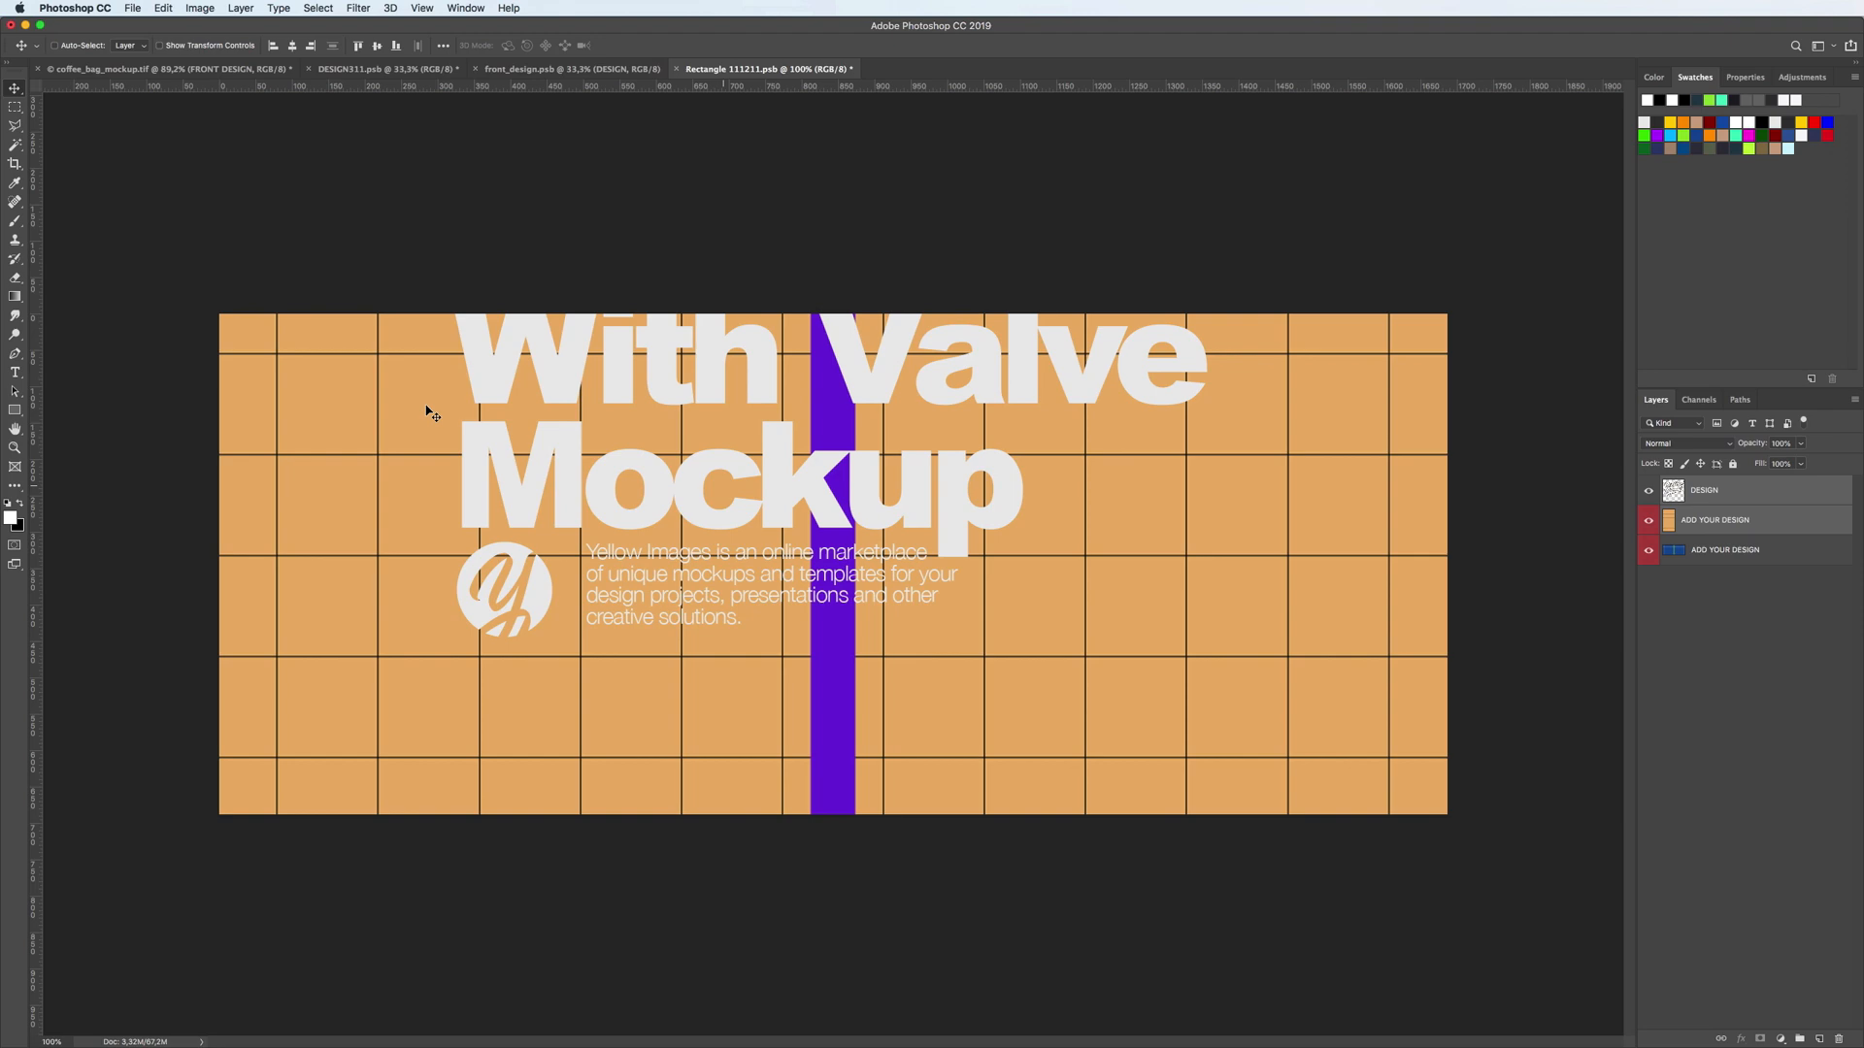
click(163, 9)
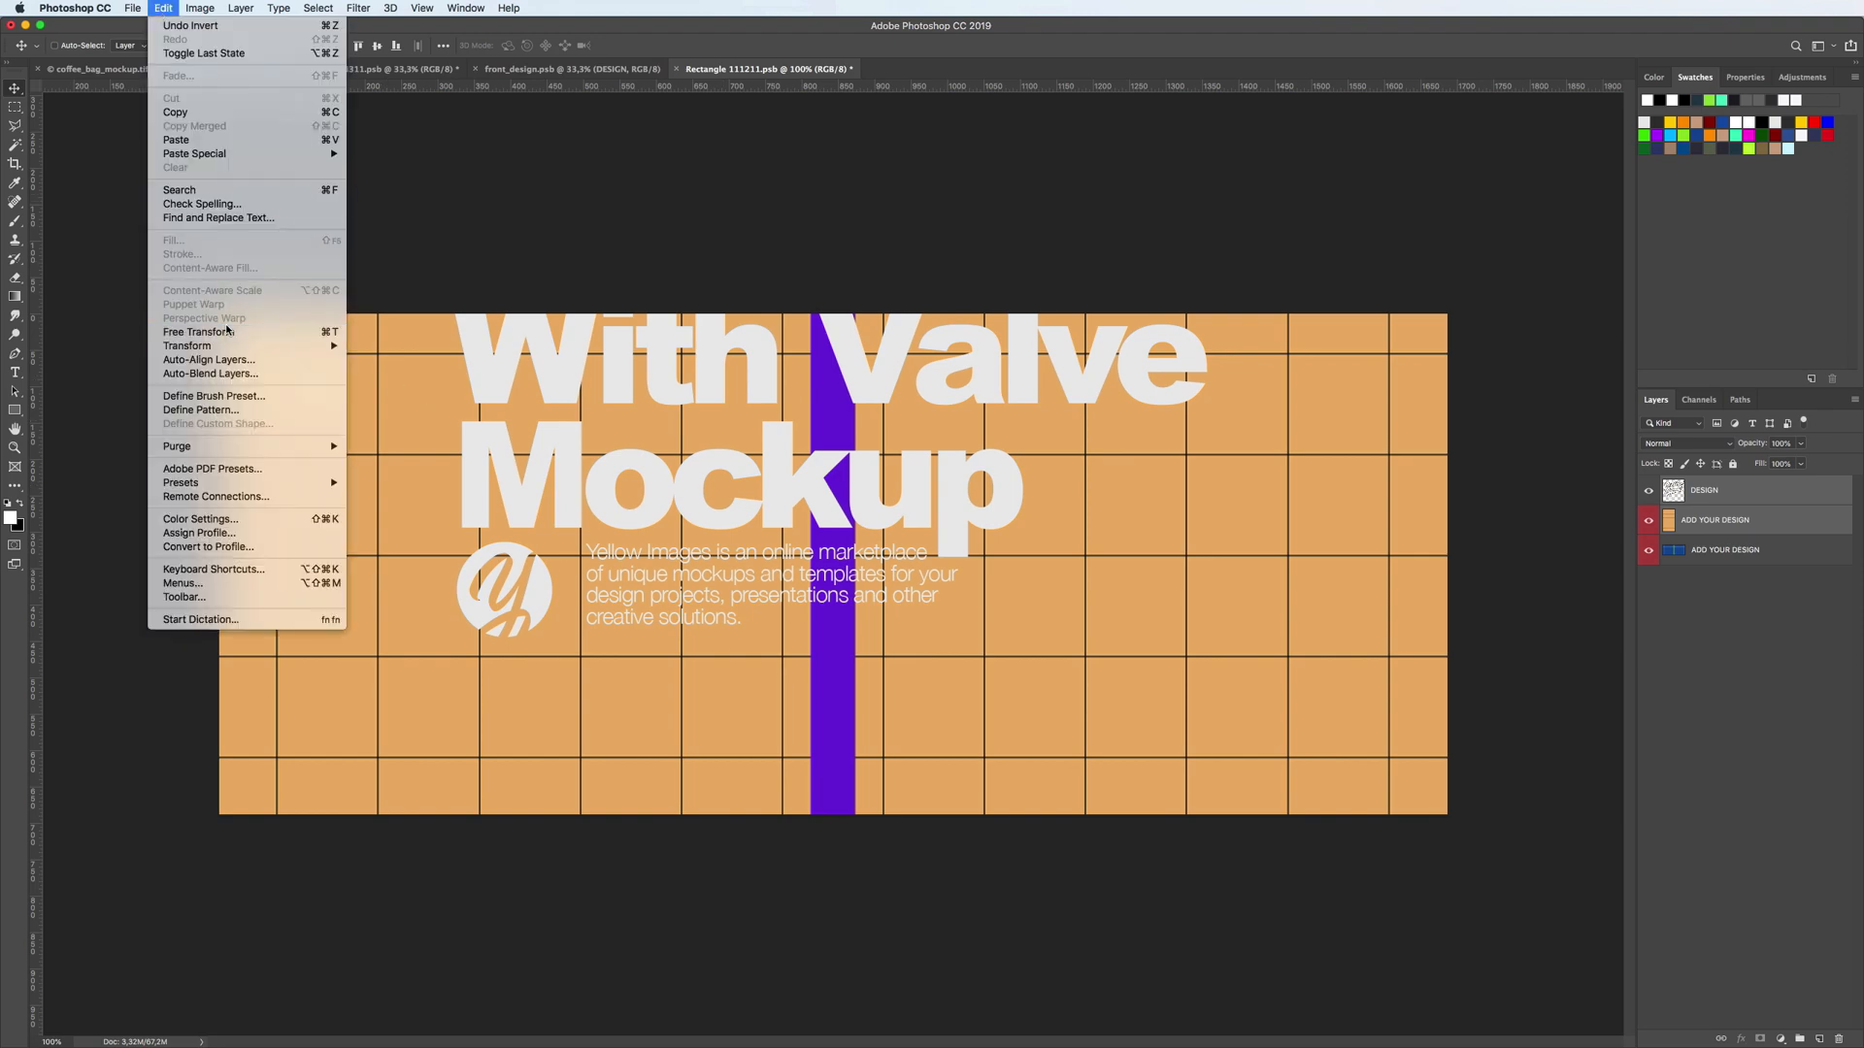
click(197, 332)
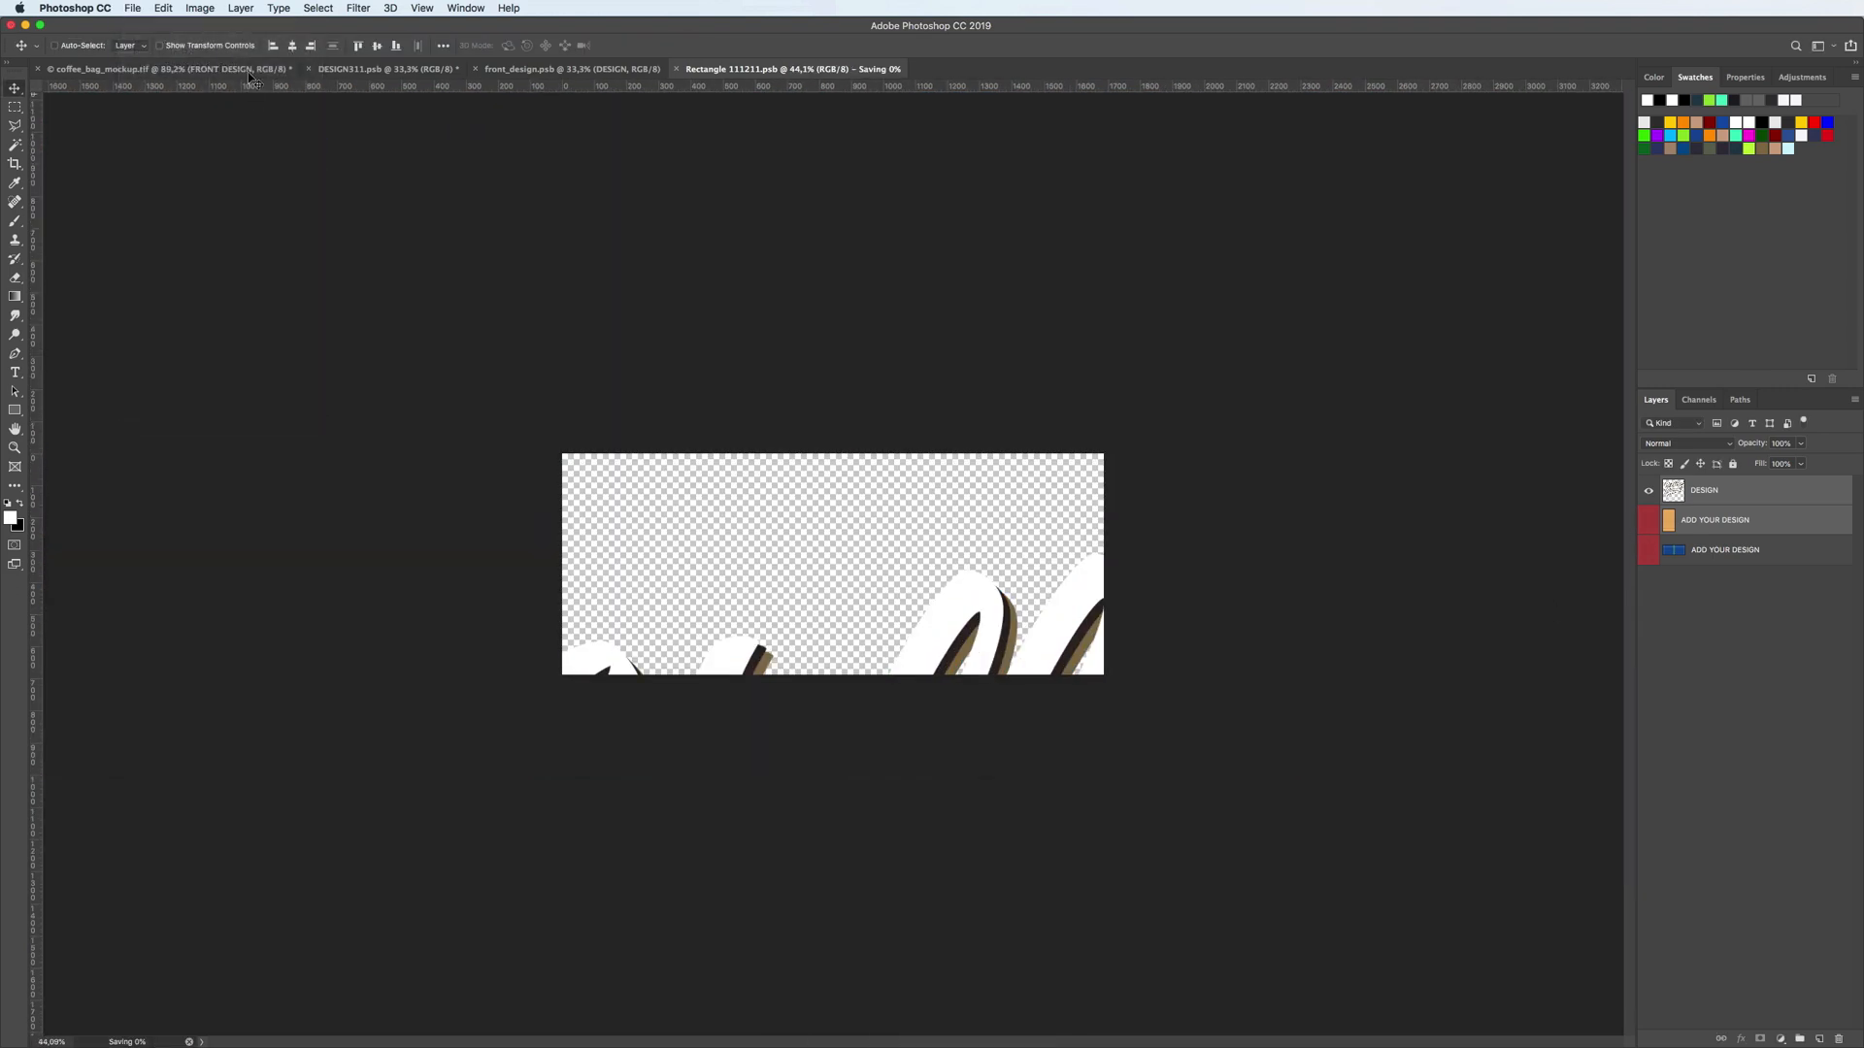
click(166, 68)
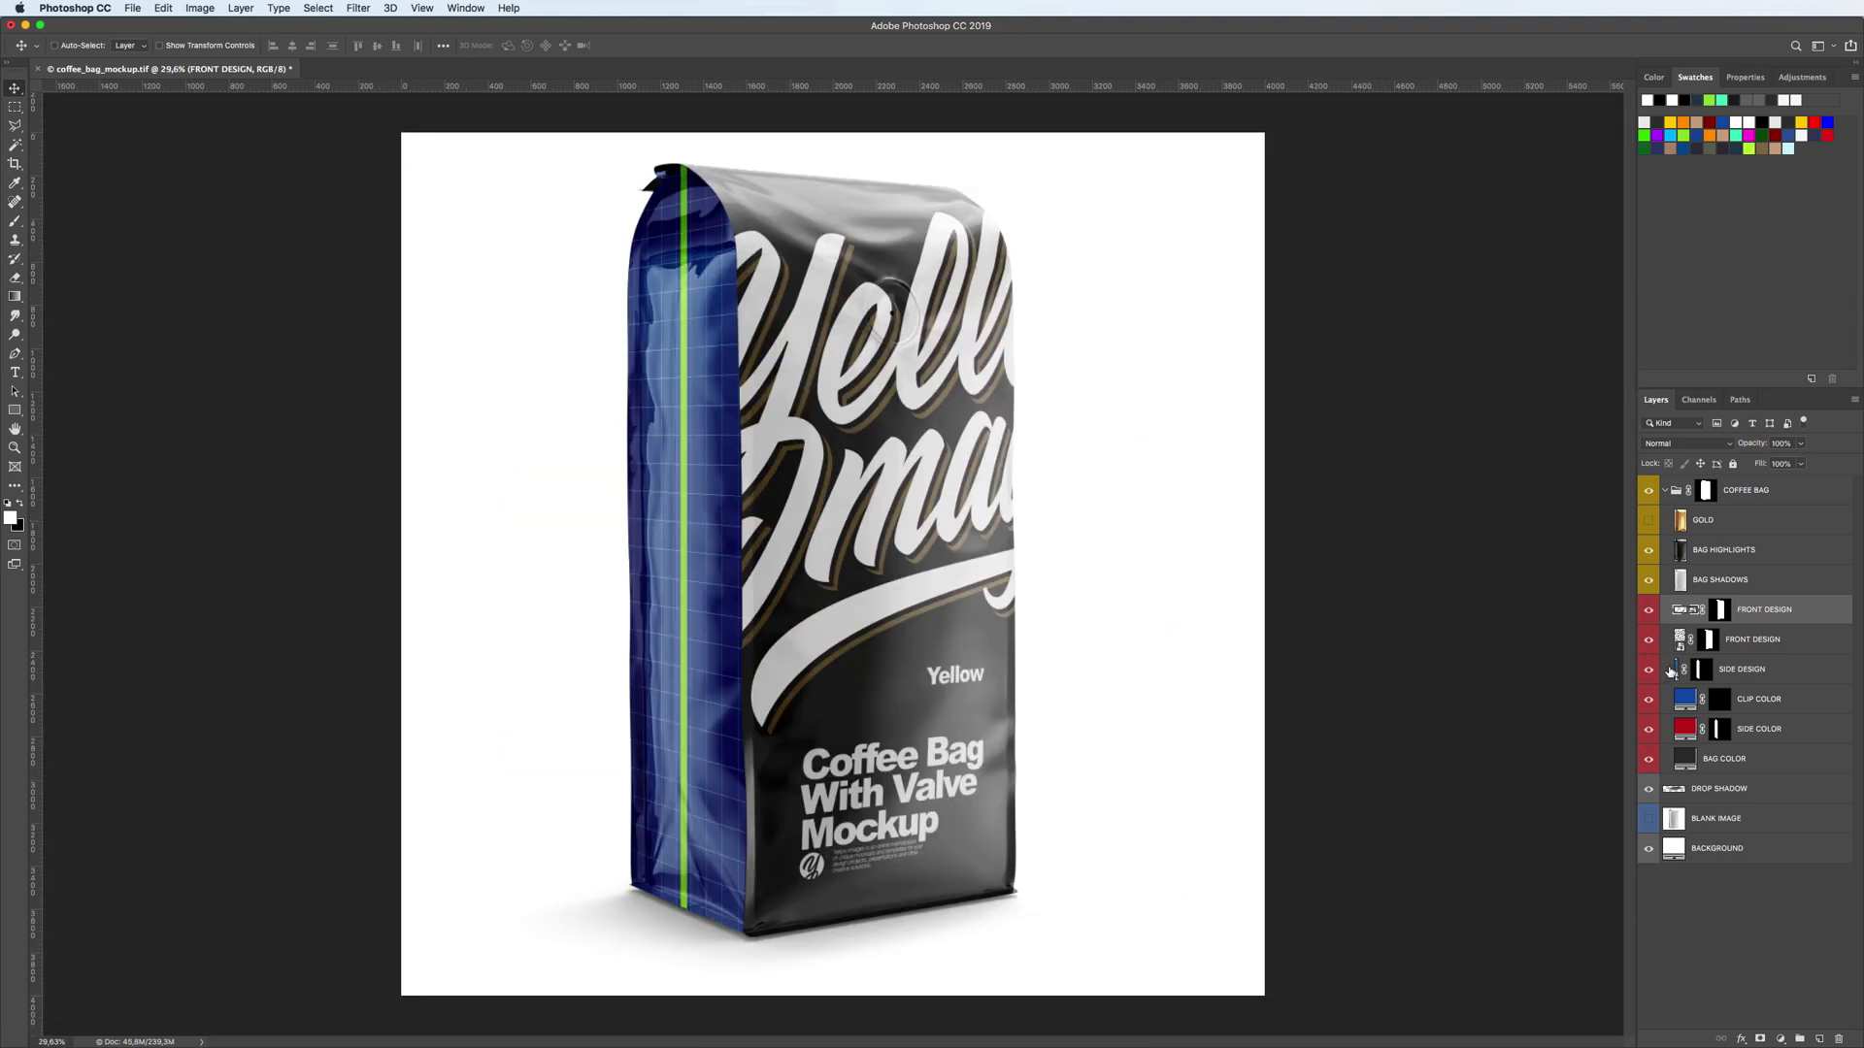
Edit SIDE DESIGN, hide its ADD YOUR DESIGN grid, then return to the mockup and close it
click(133, 9)
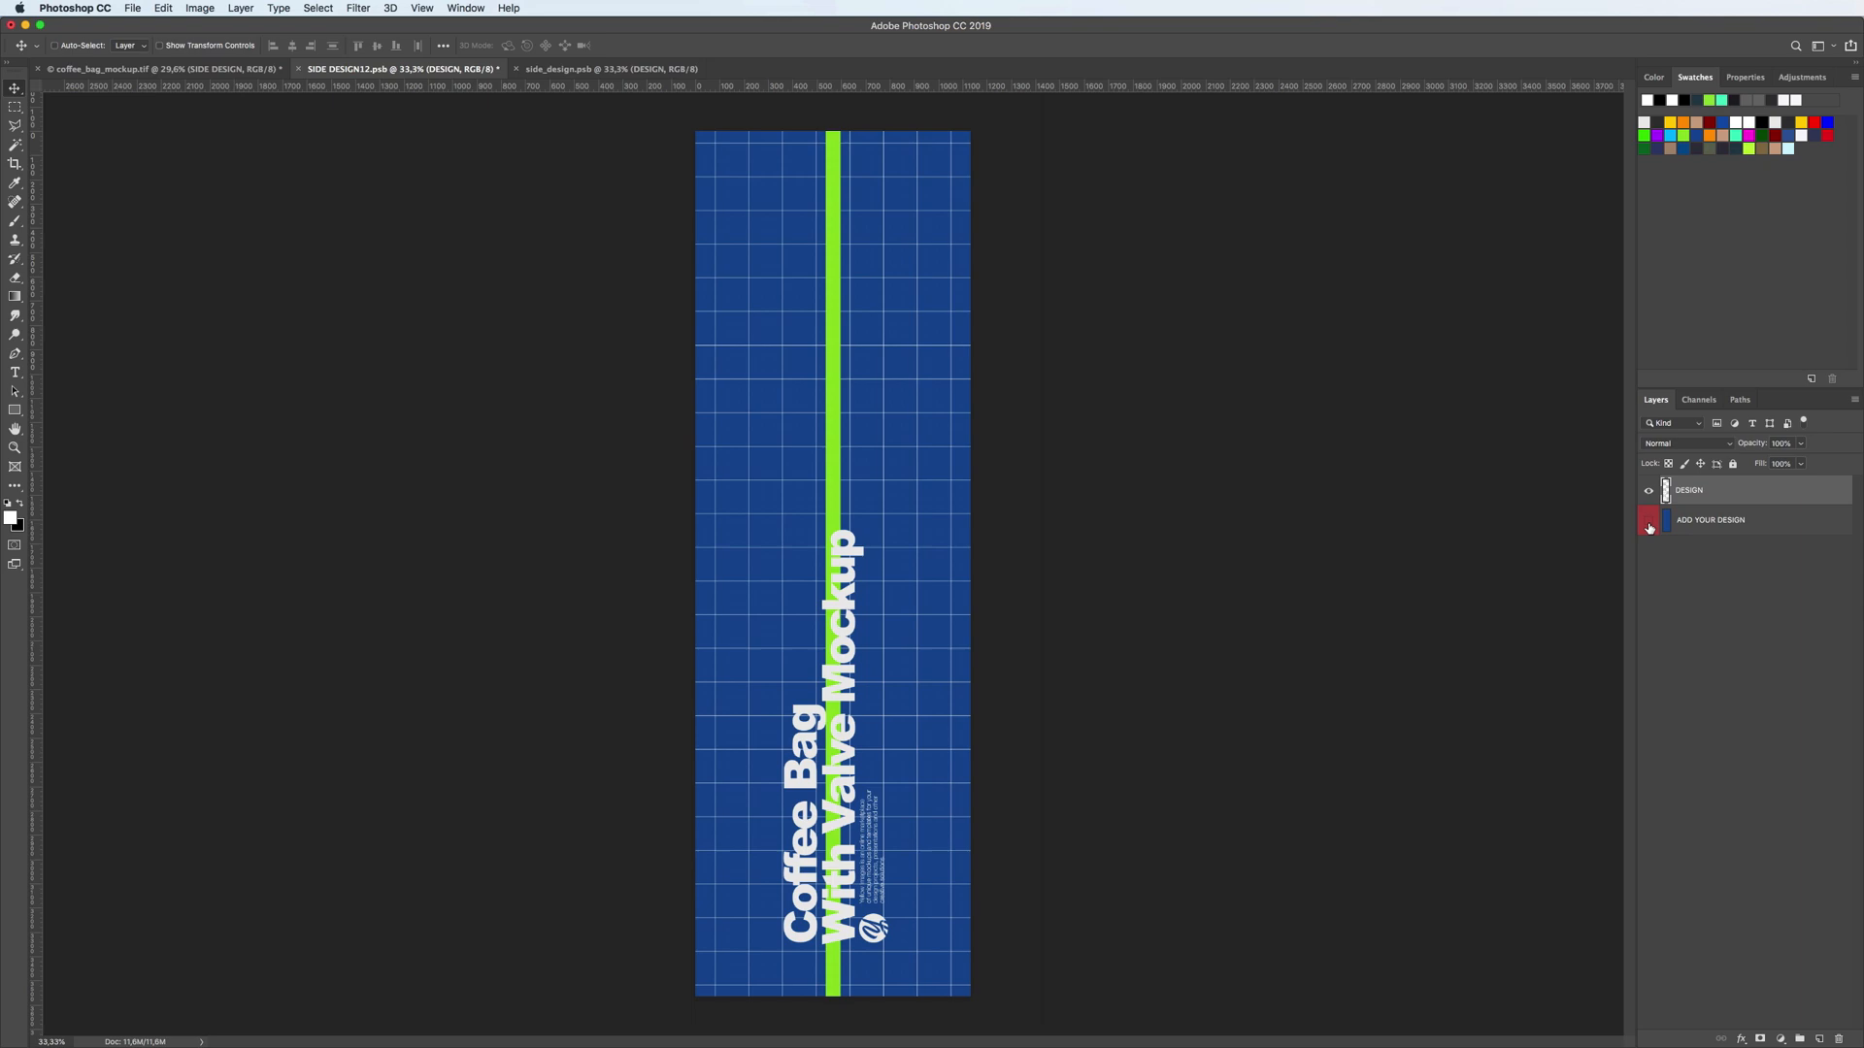
click(1647, 528)
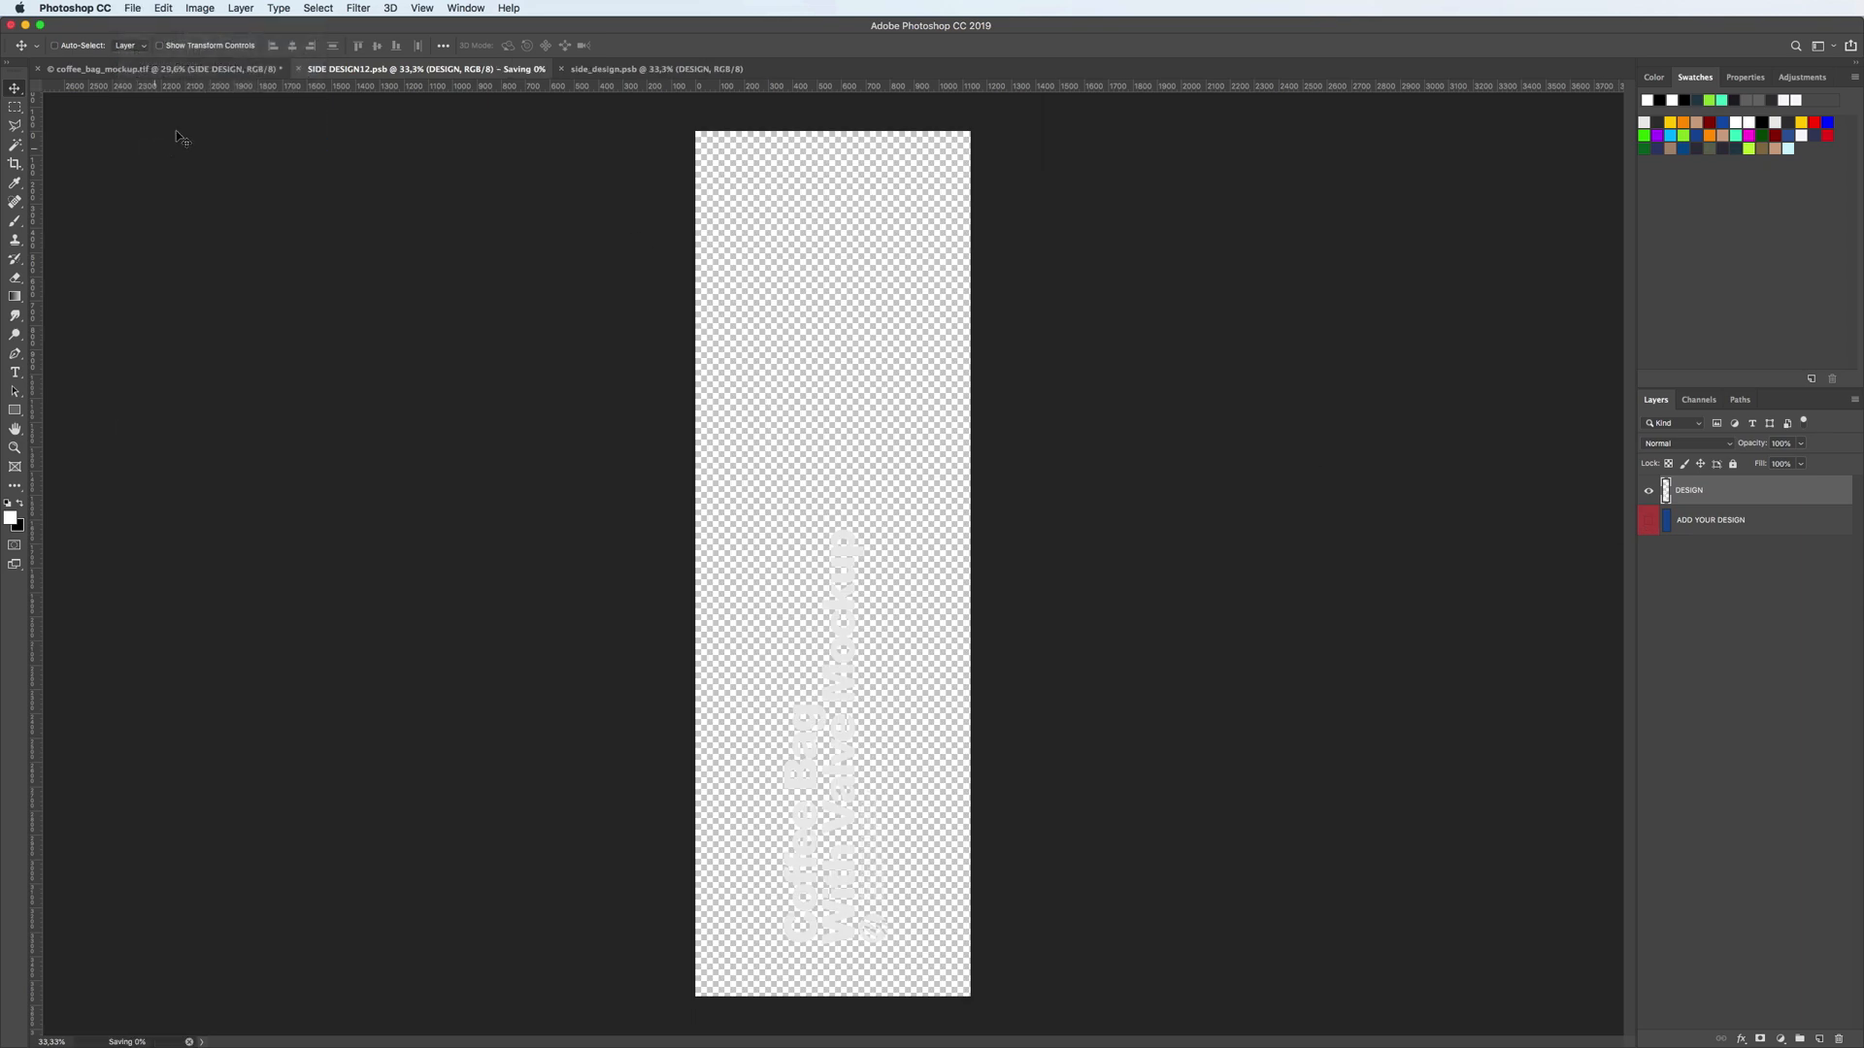
click(164, 68)
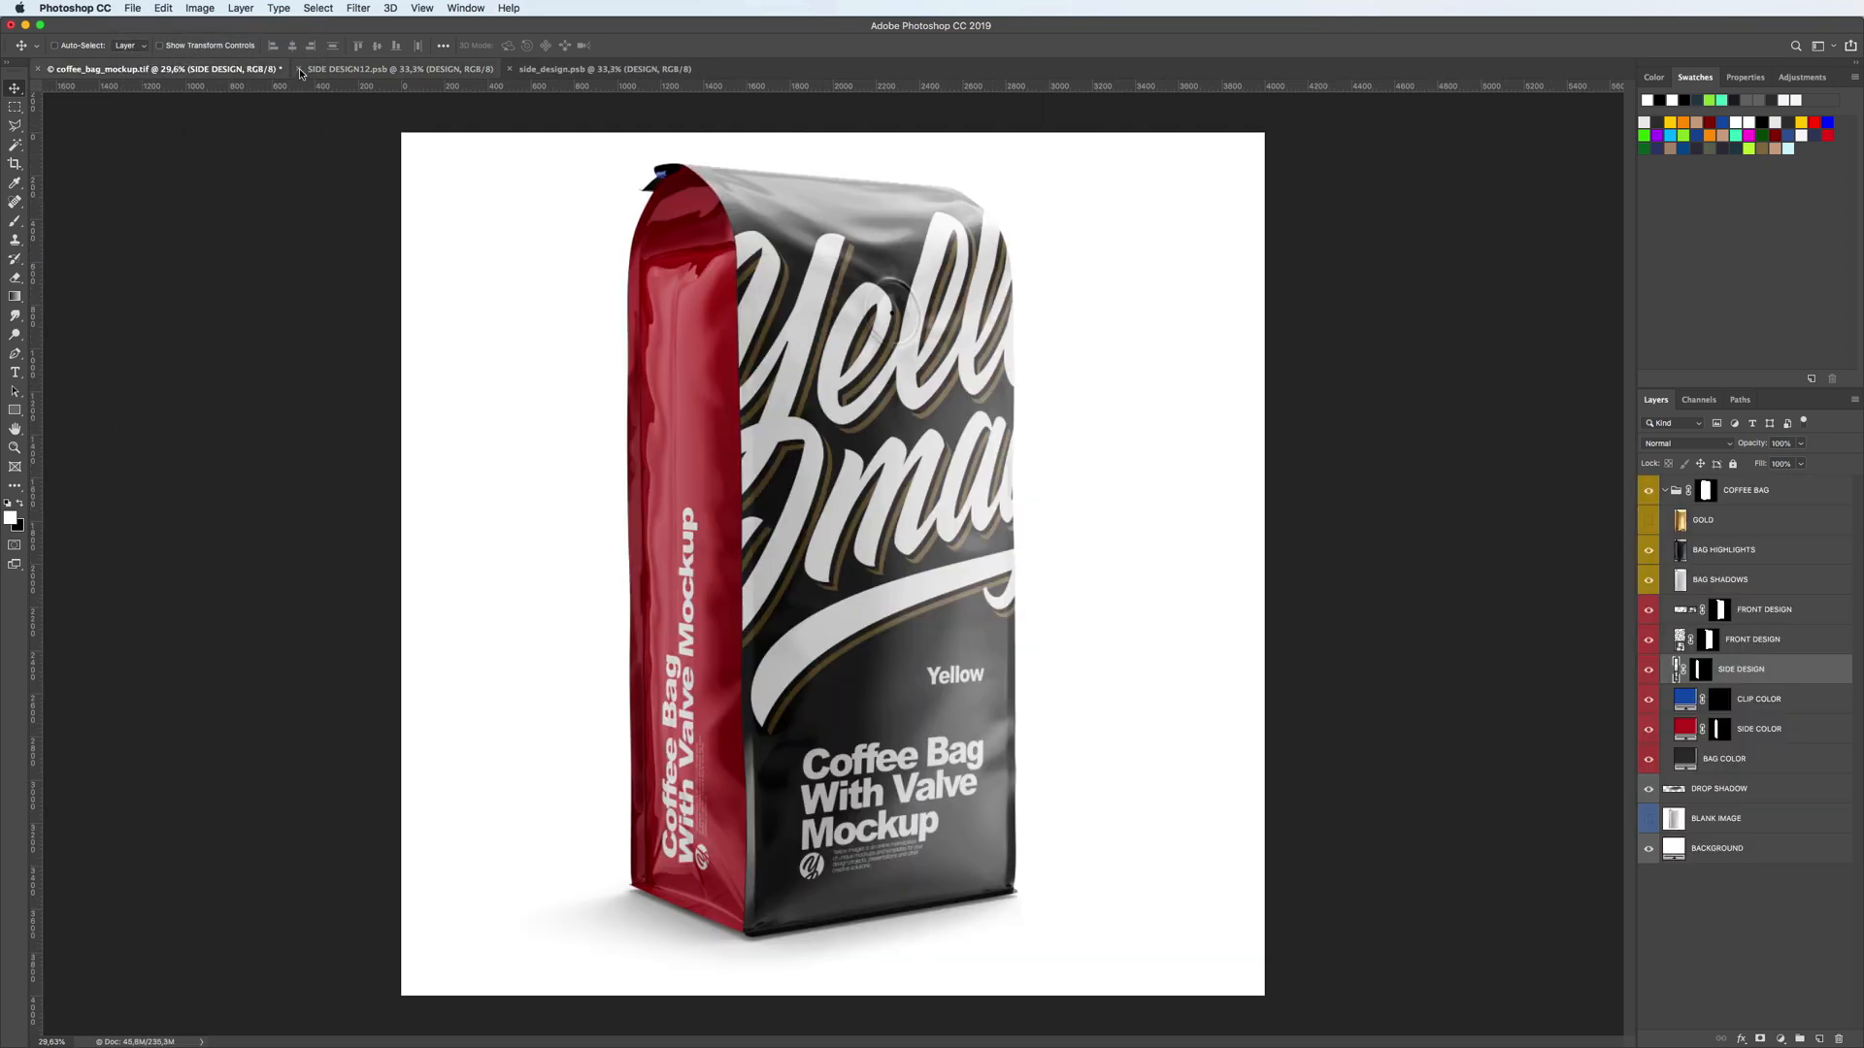
click(1648, 520)
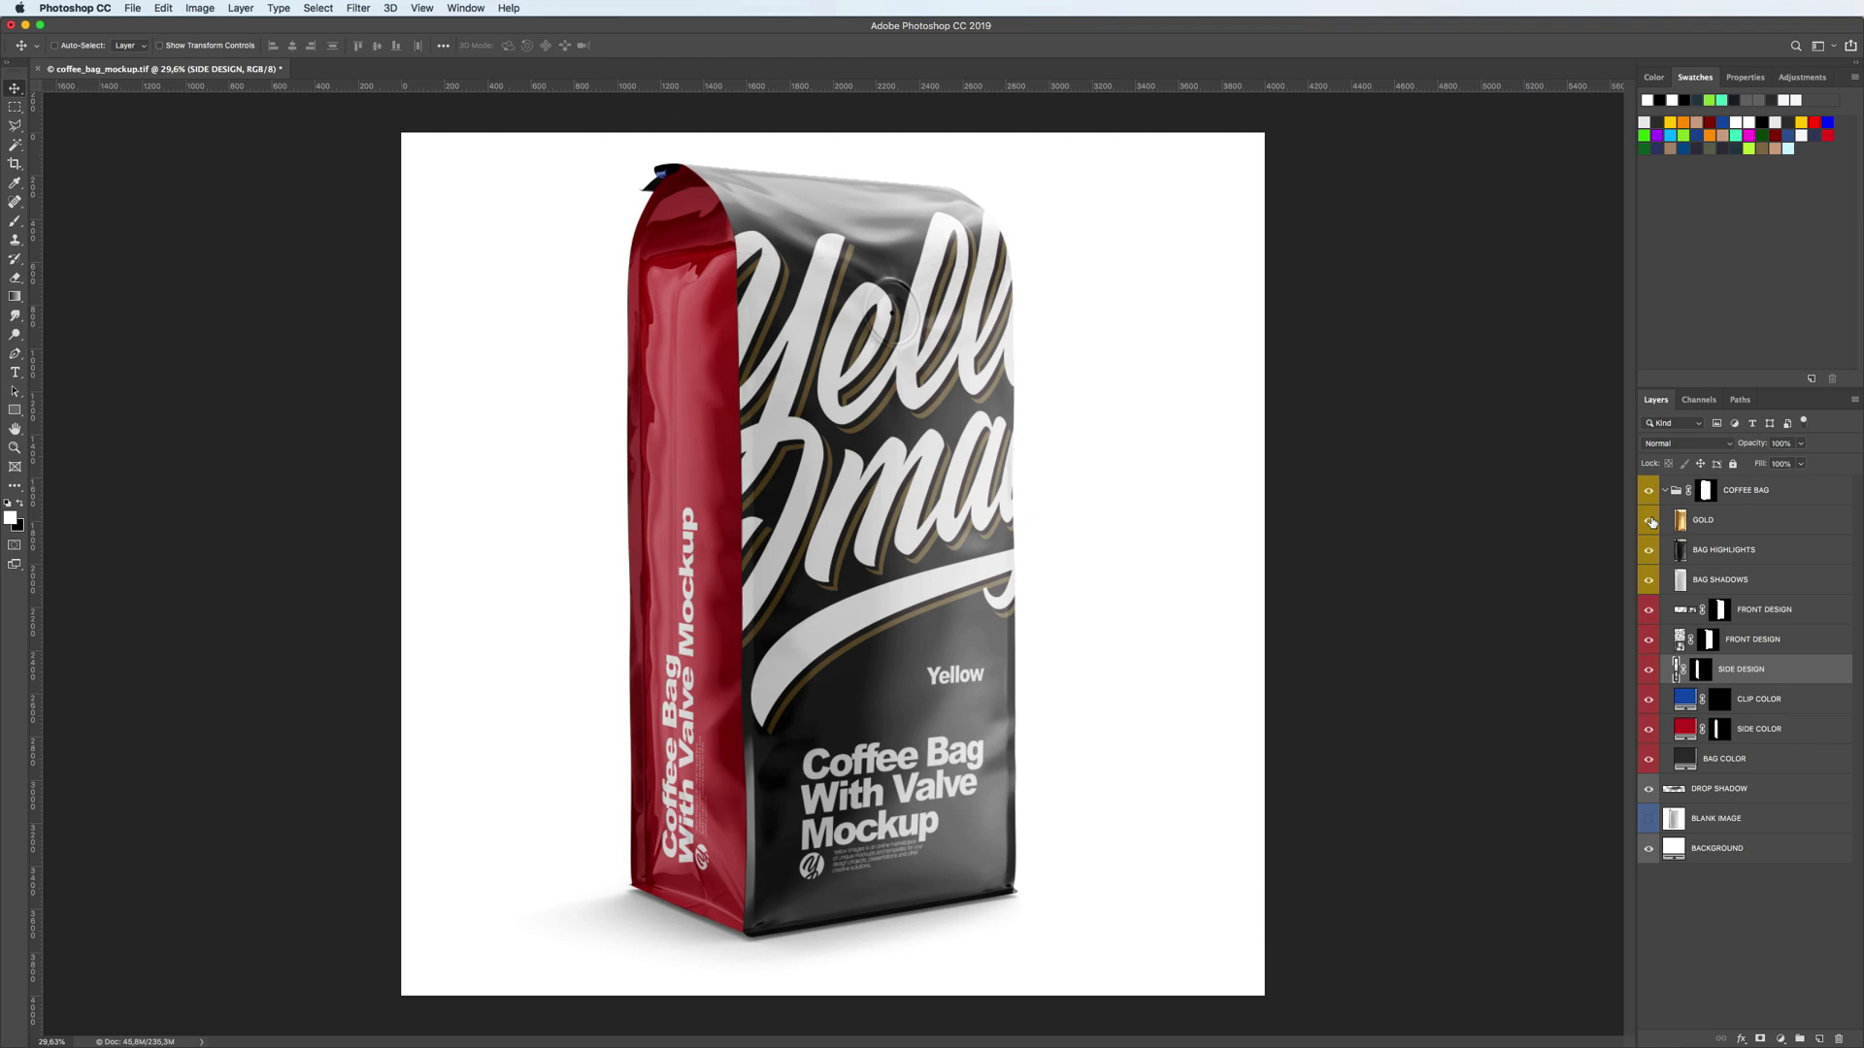
Duplicate FRONT DESIGN and clip the GOLD layer to the copy
click(1648, 522)
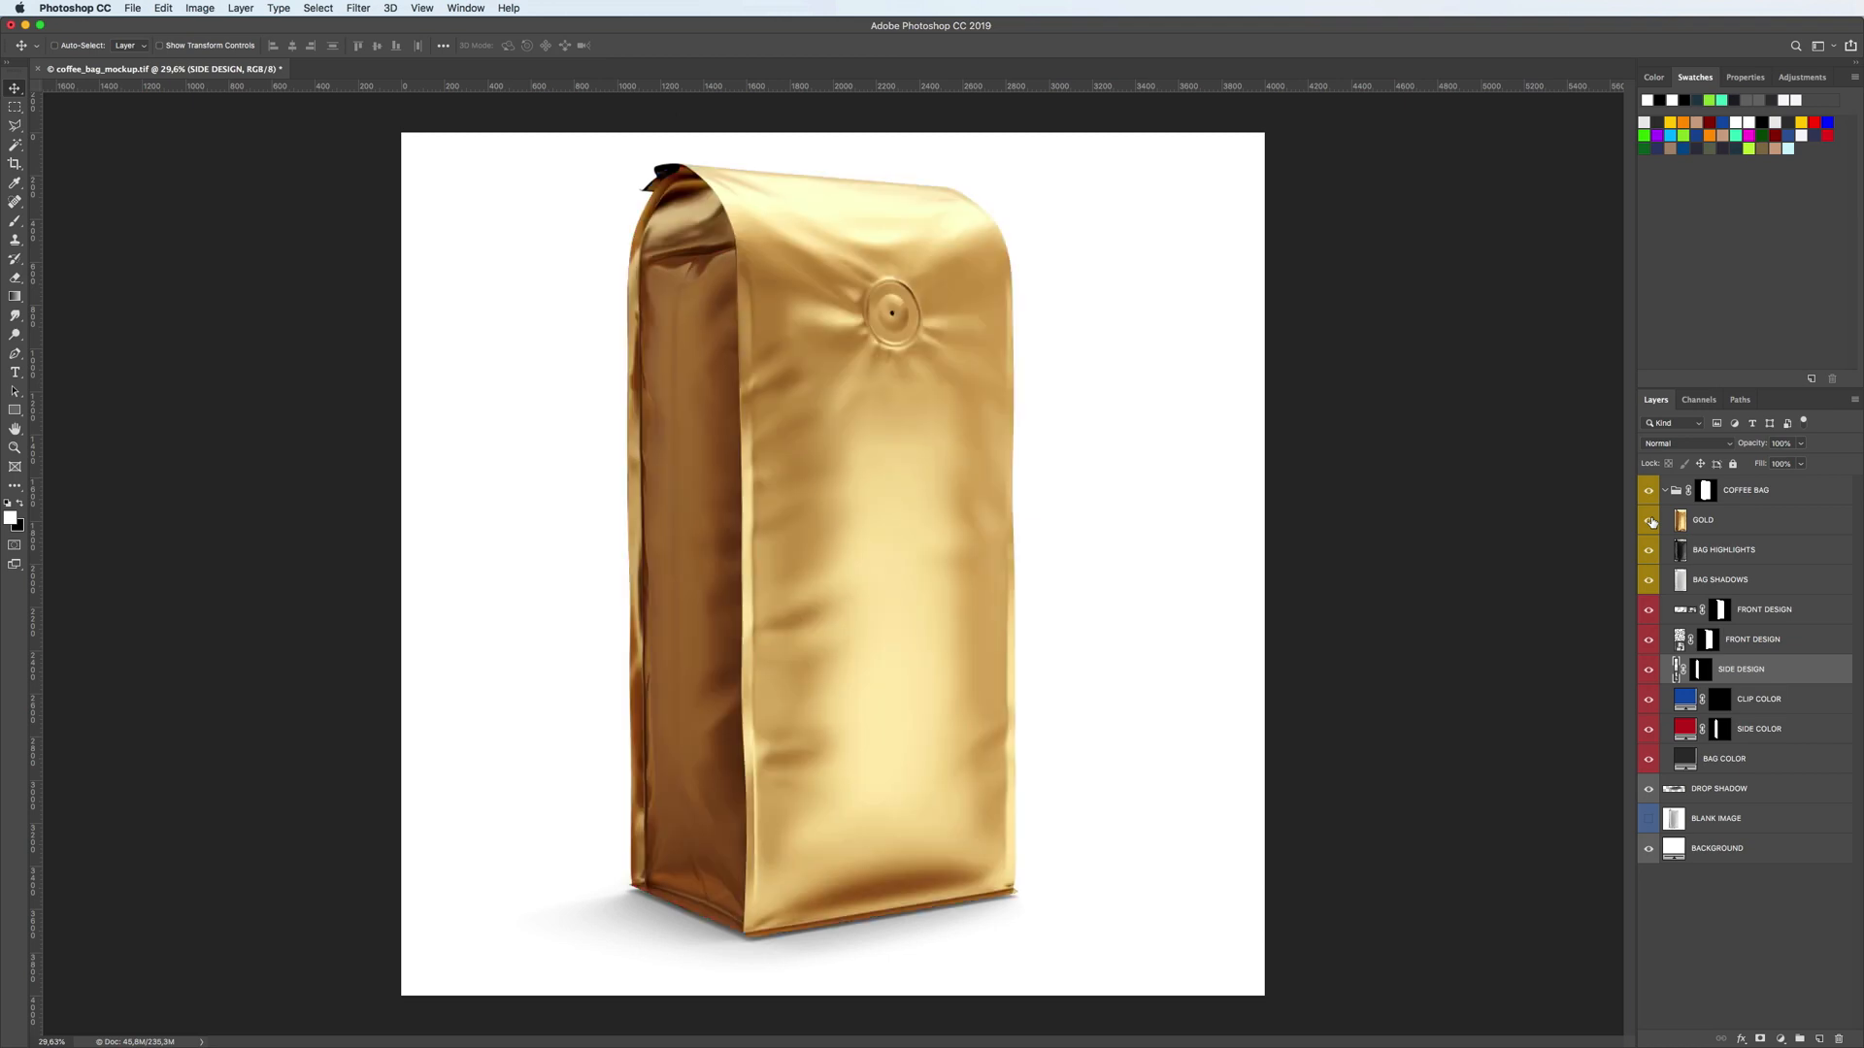
mouse_move(1648, 522)
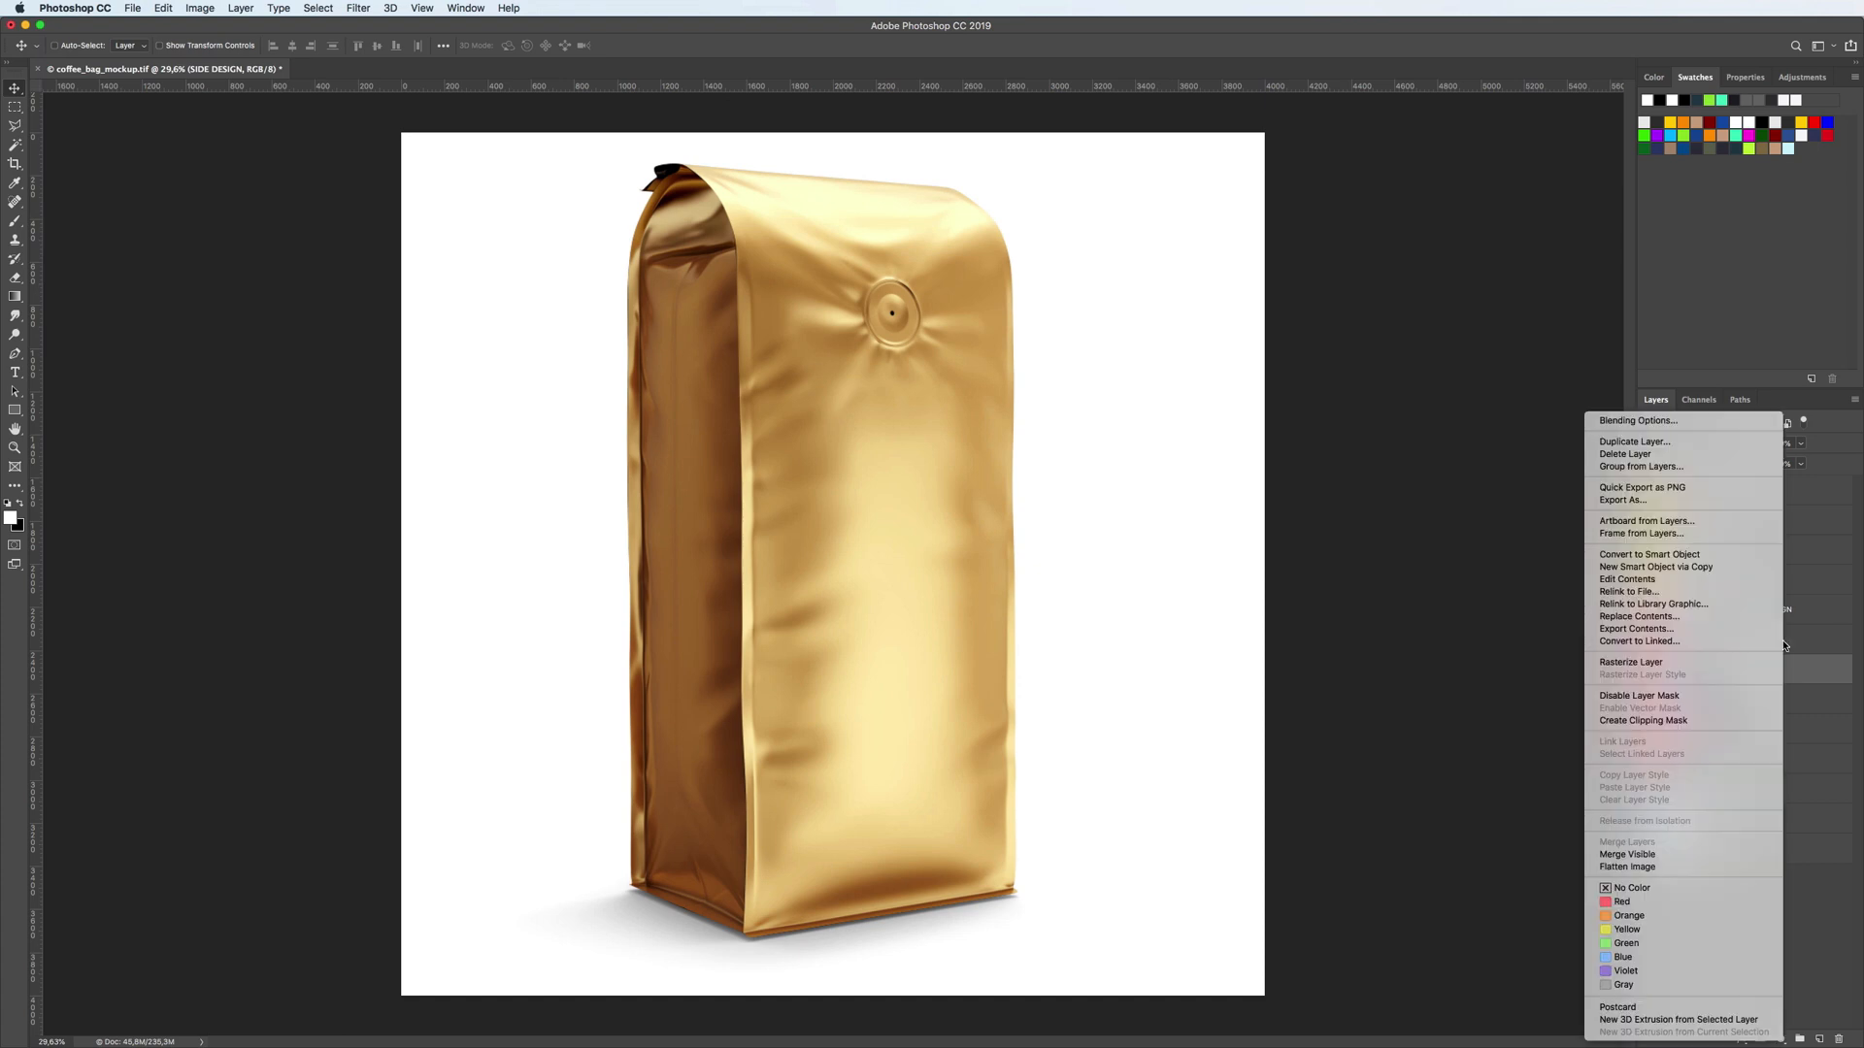
click(1633, 440)
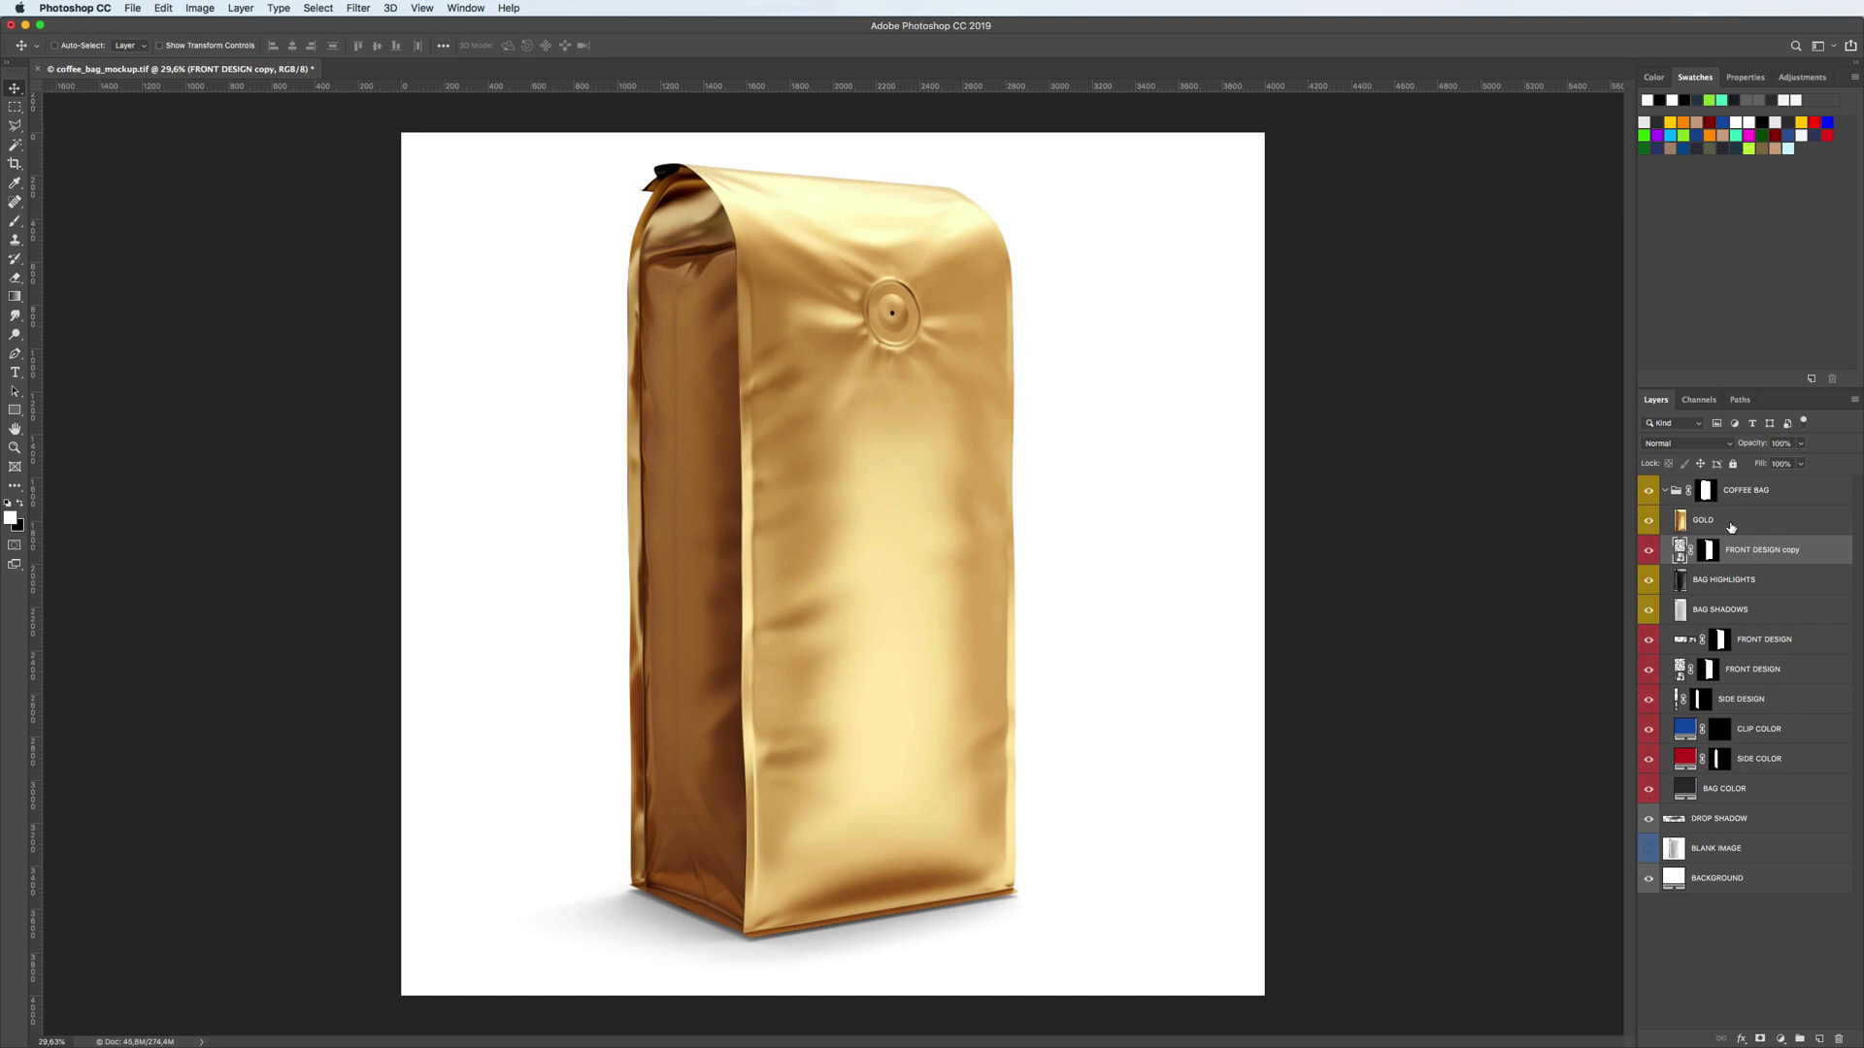
right_click(1703, 519)
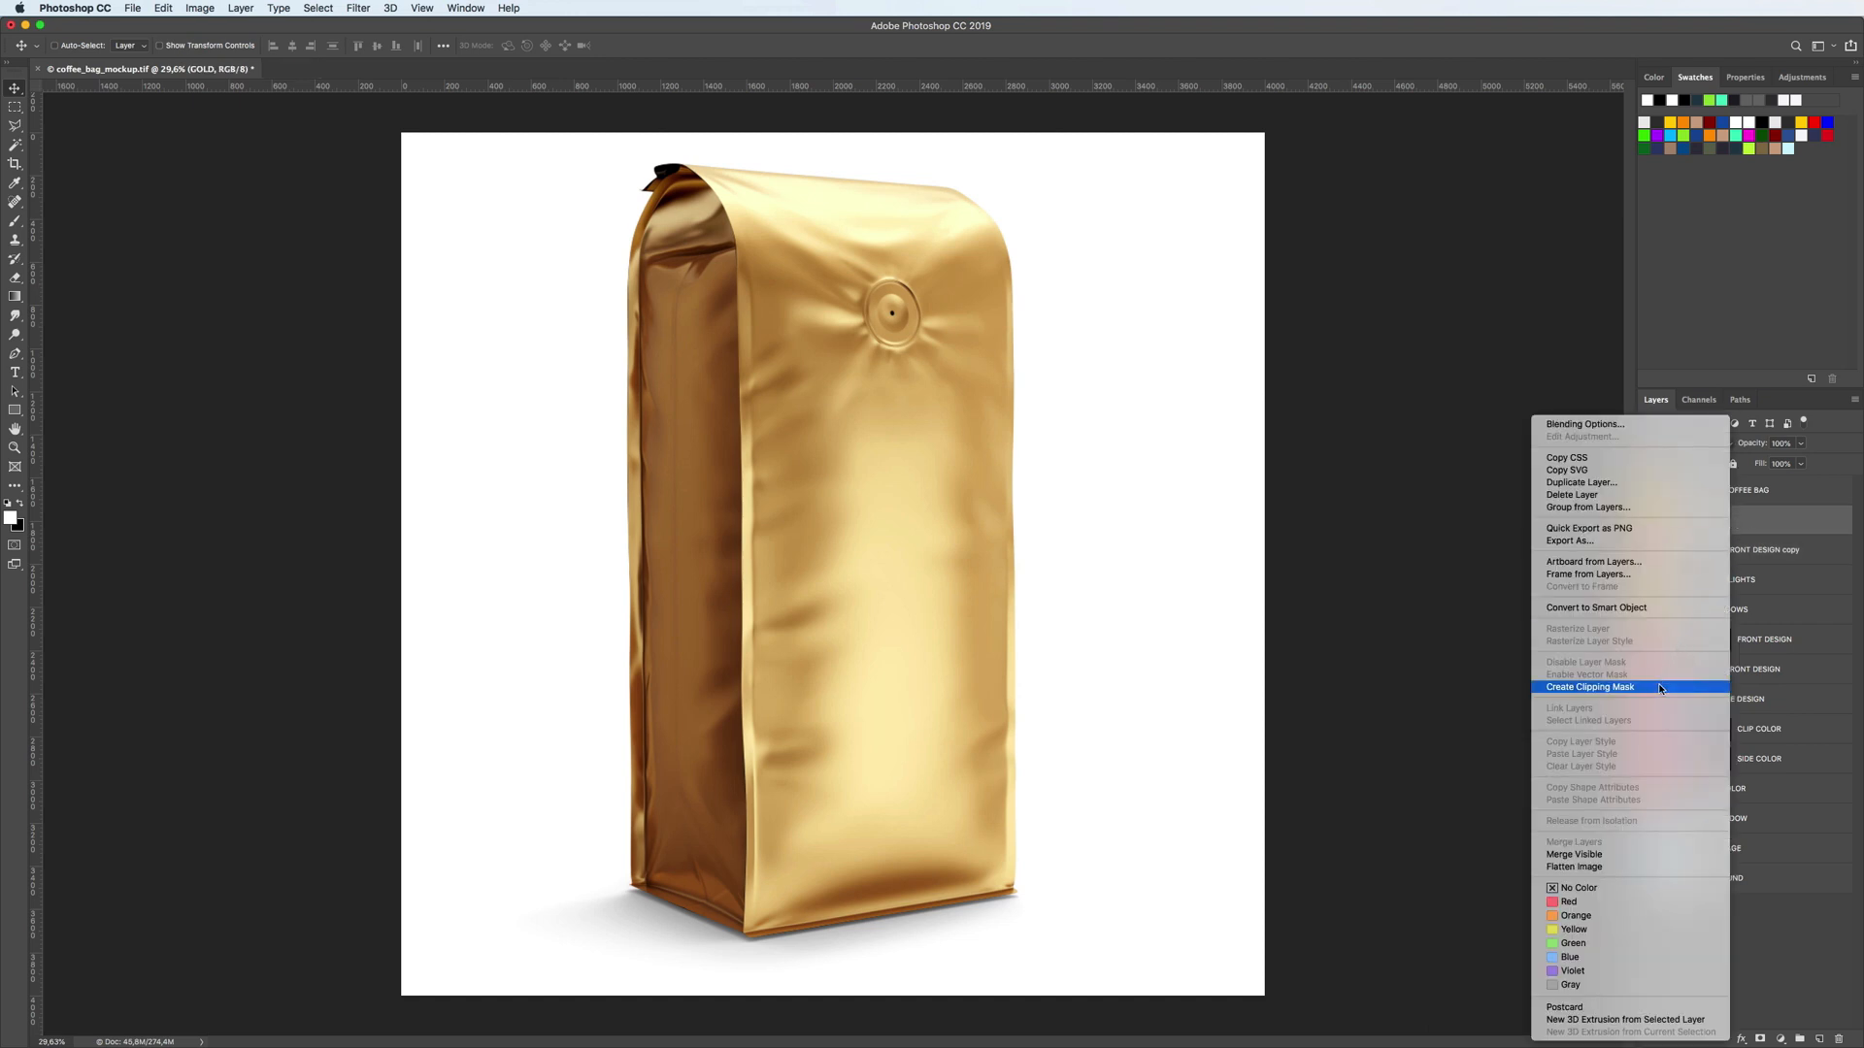
click(1589, 687)
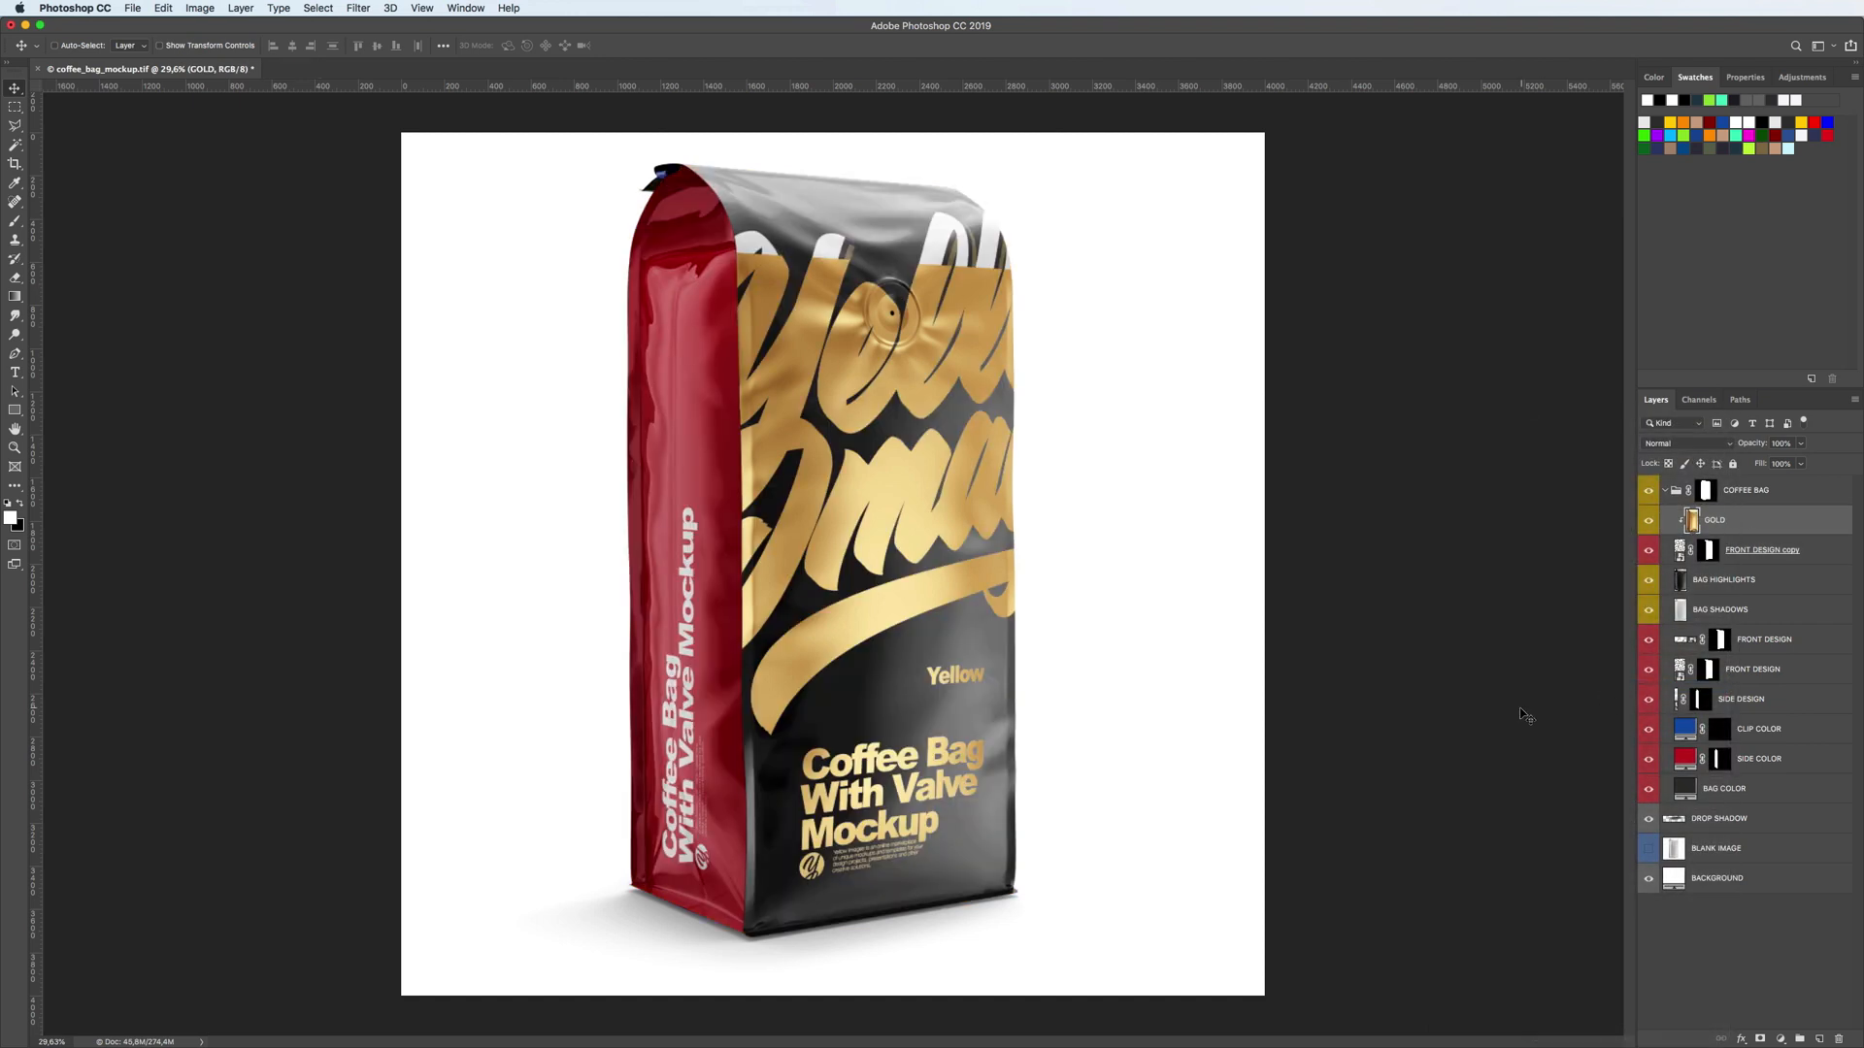
Lasso the Yellow word and logo and intersect the gold mask with that selection
click(16, 125)
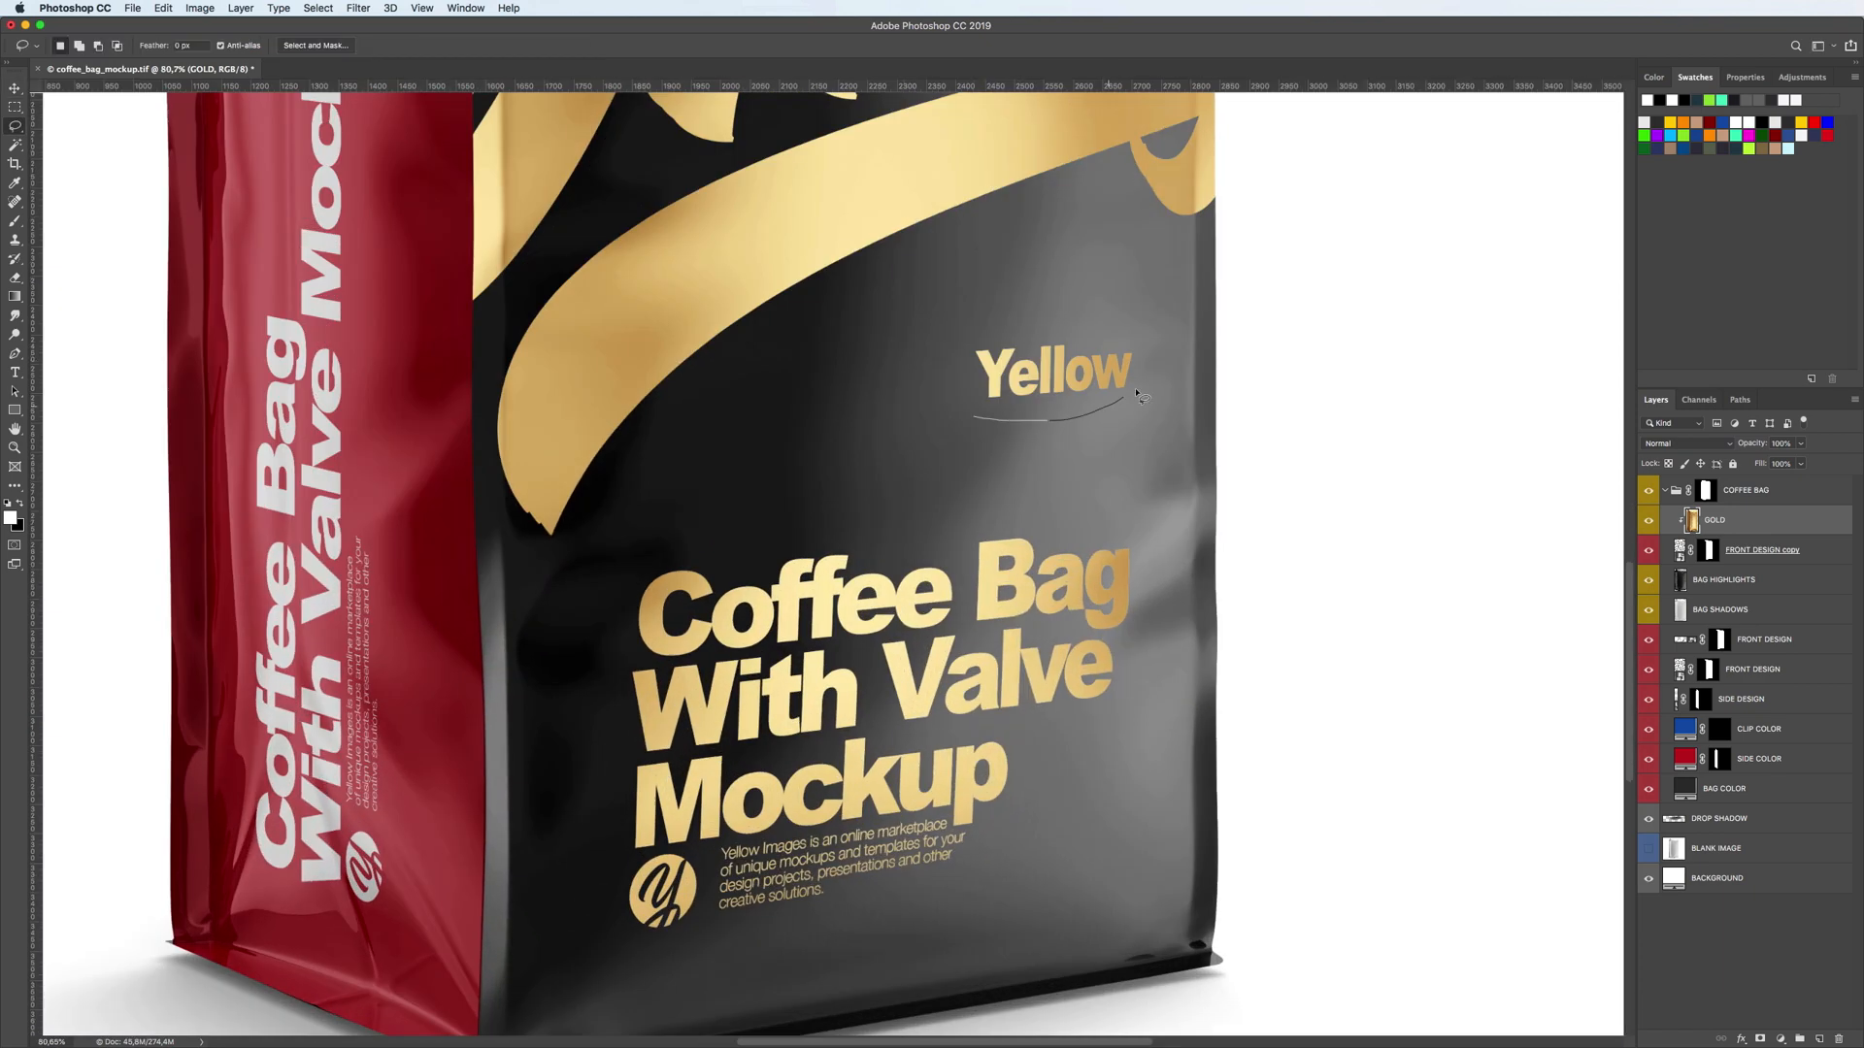
right_click(1709, 549)
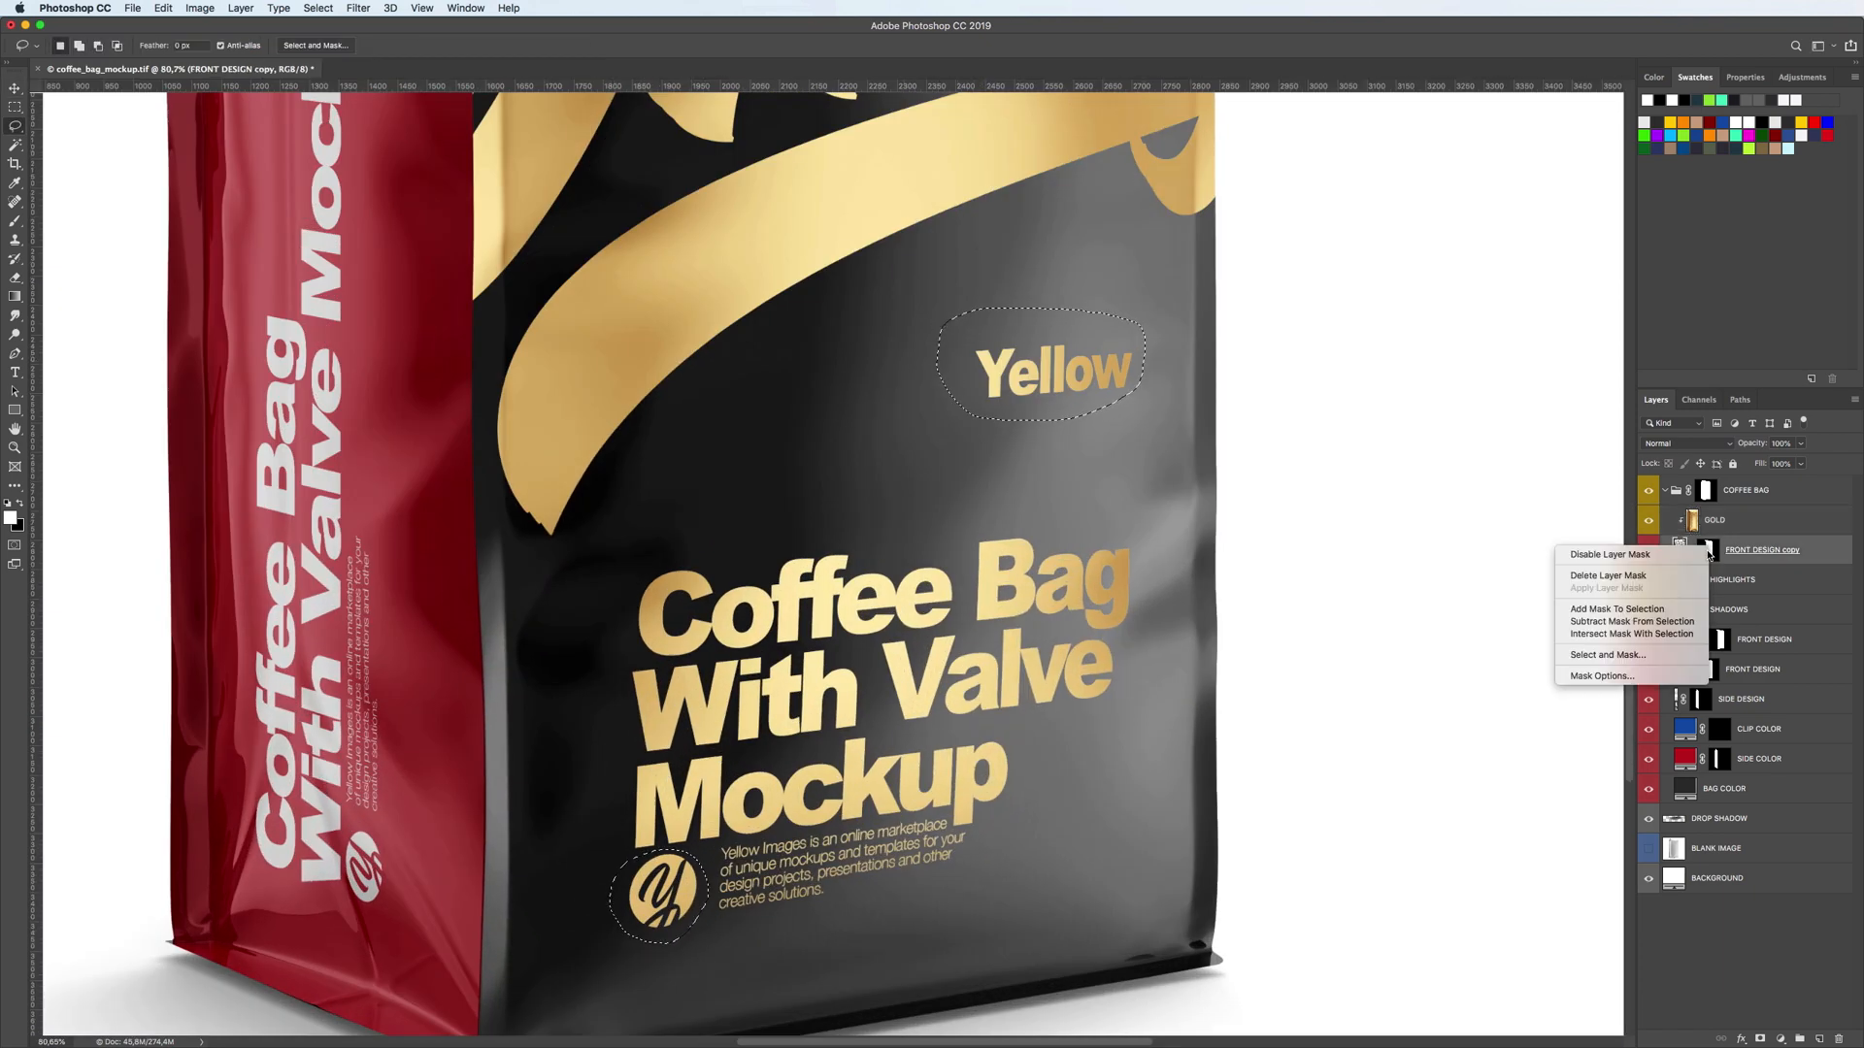
click(1606, 588)
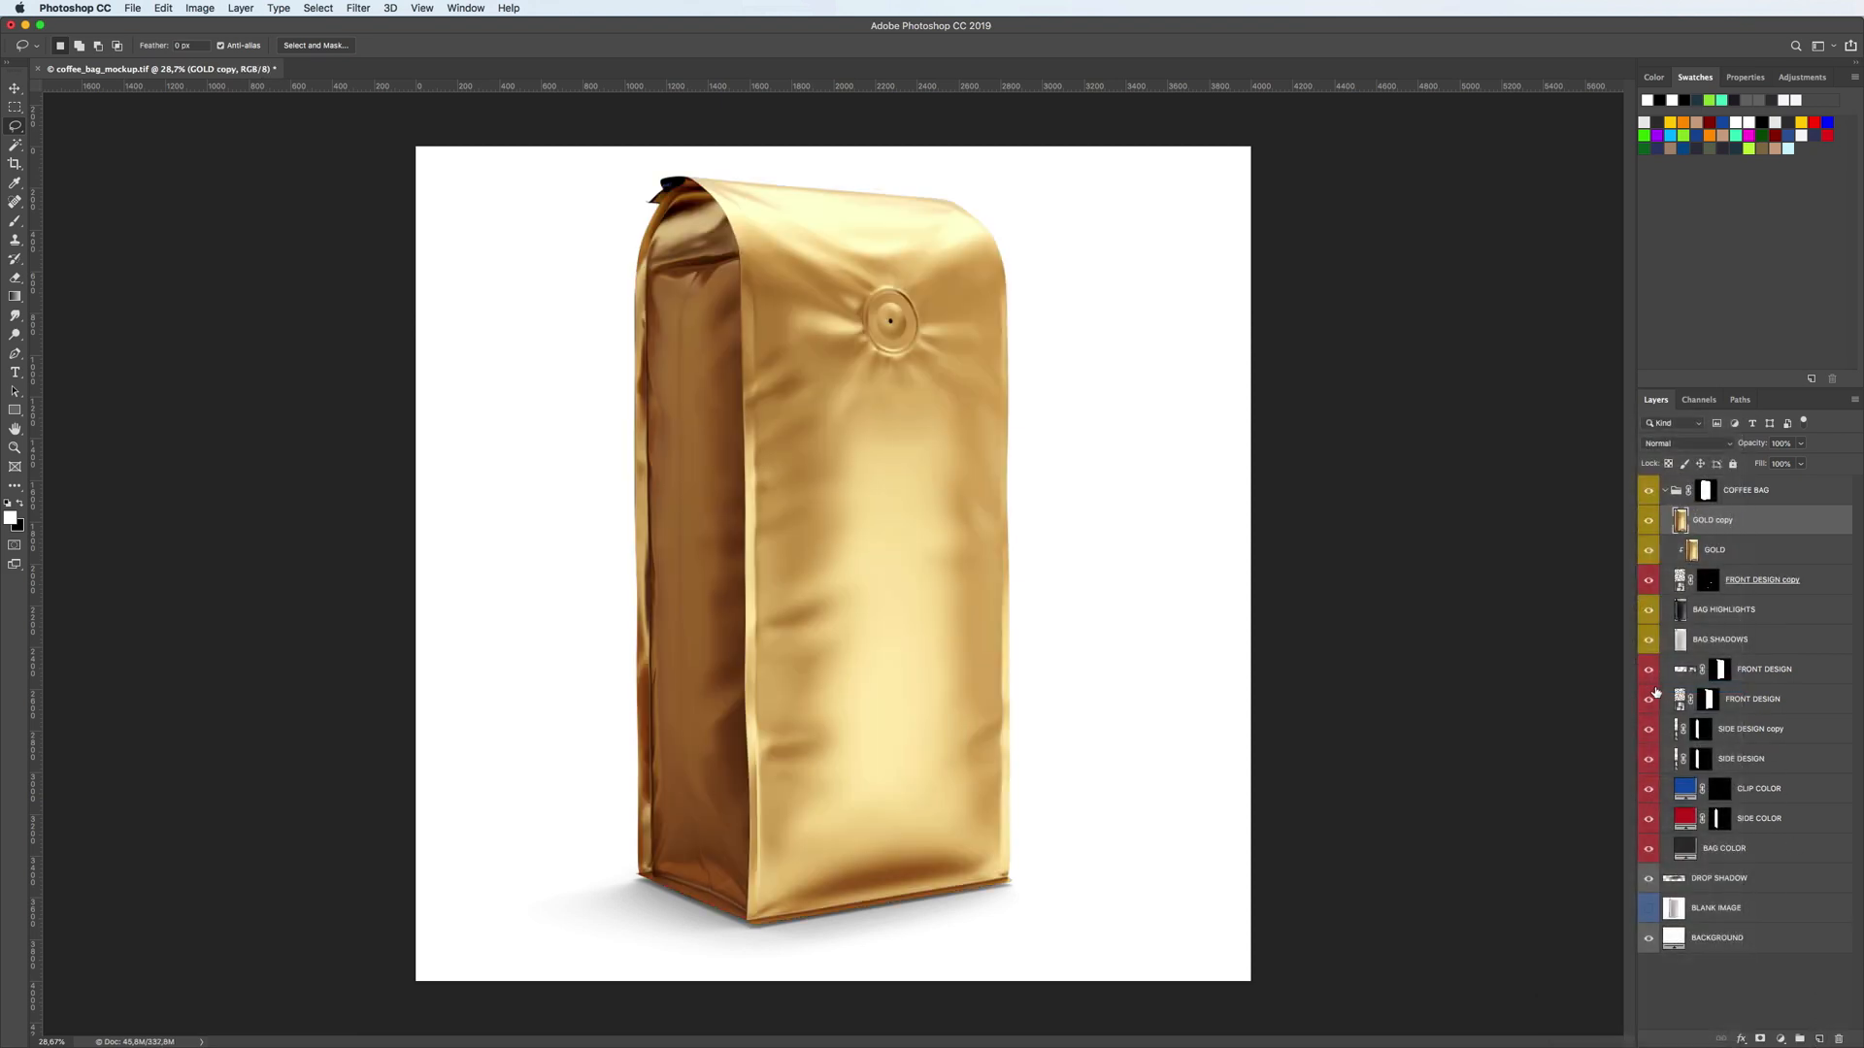
Make SIDE DESIGN a new smart object via copy and add Levels above GOLD copy
right_click(1742, 758)
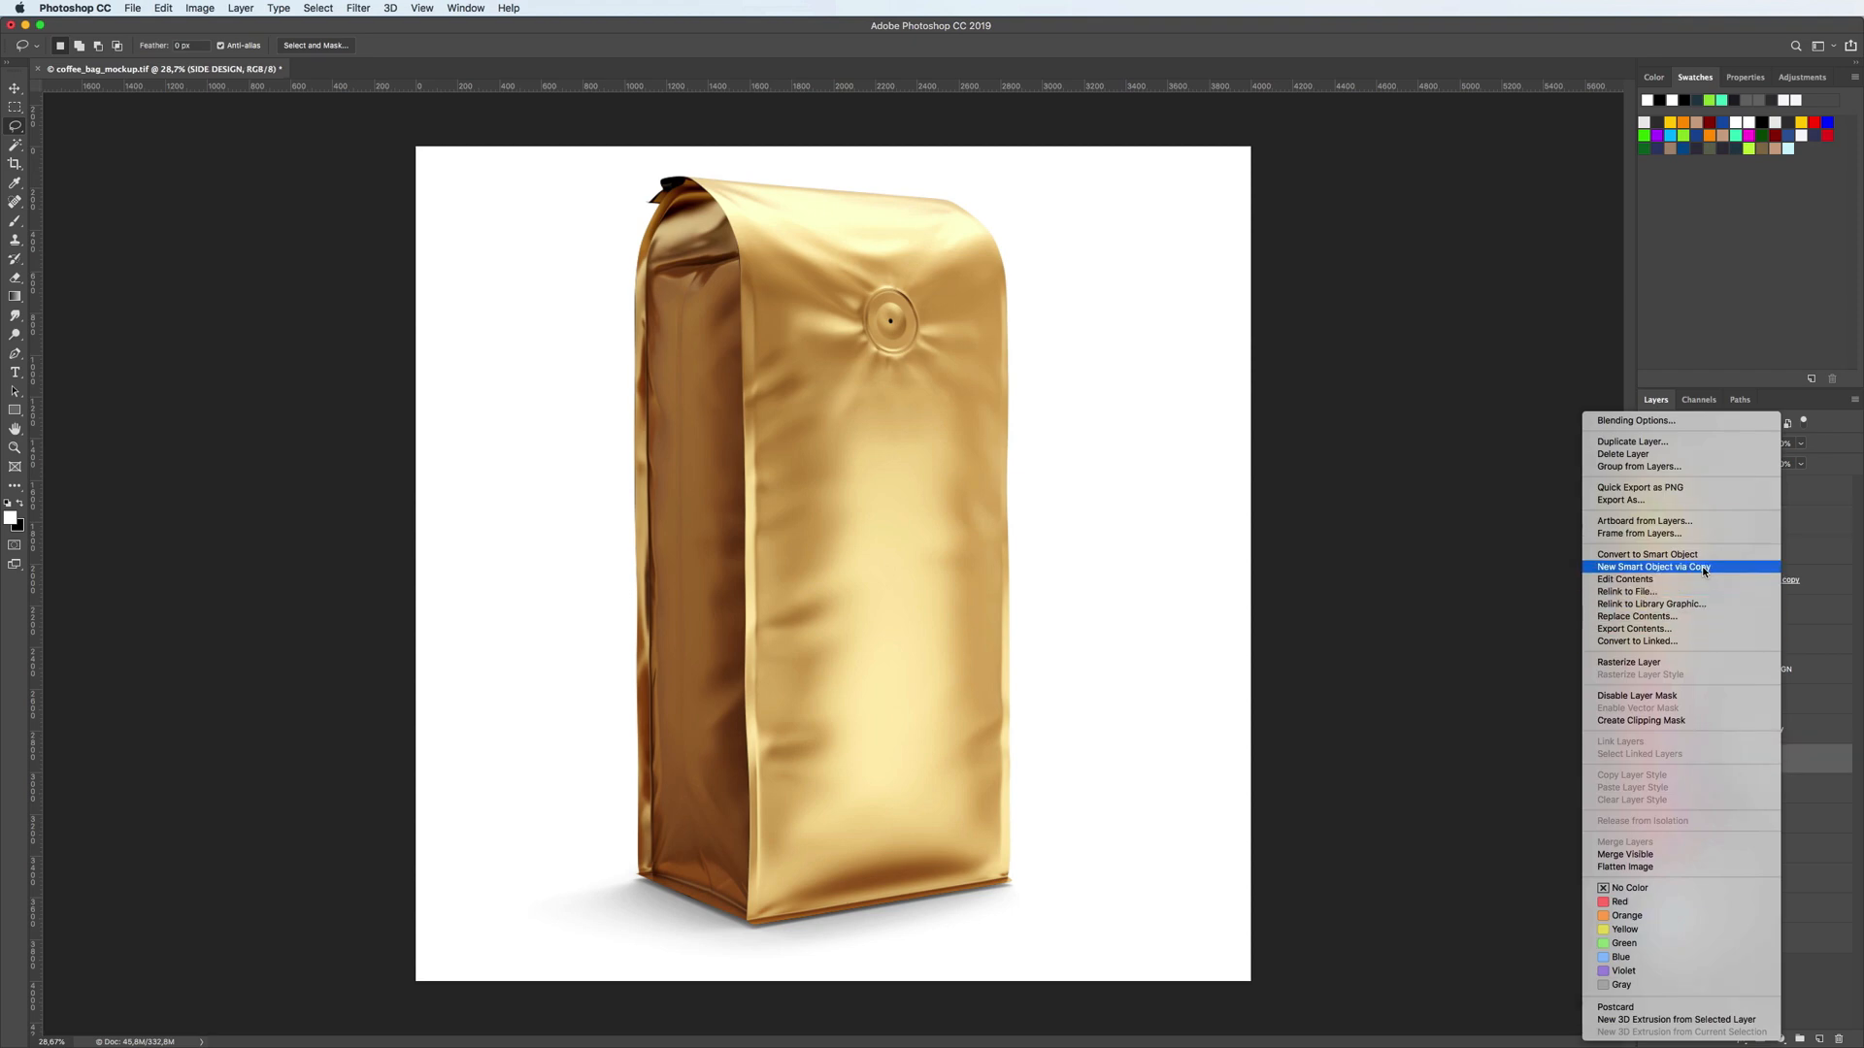
click(1651, 567)
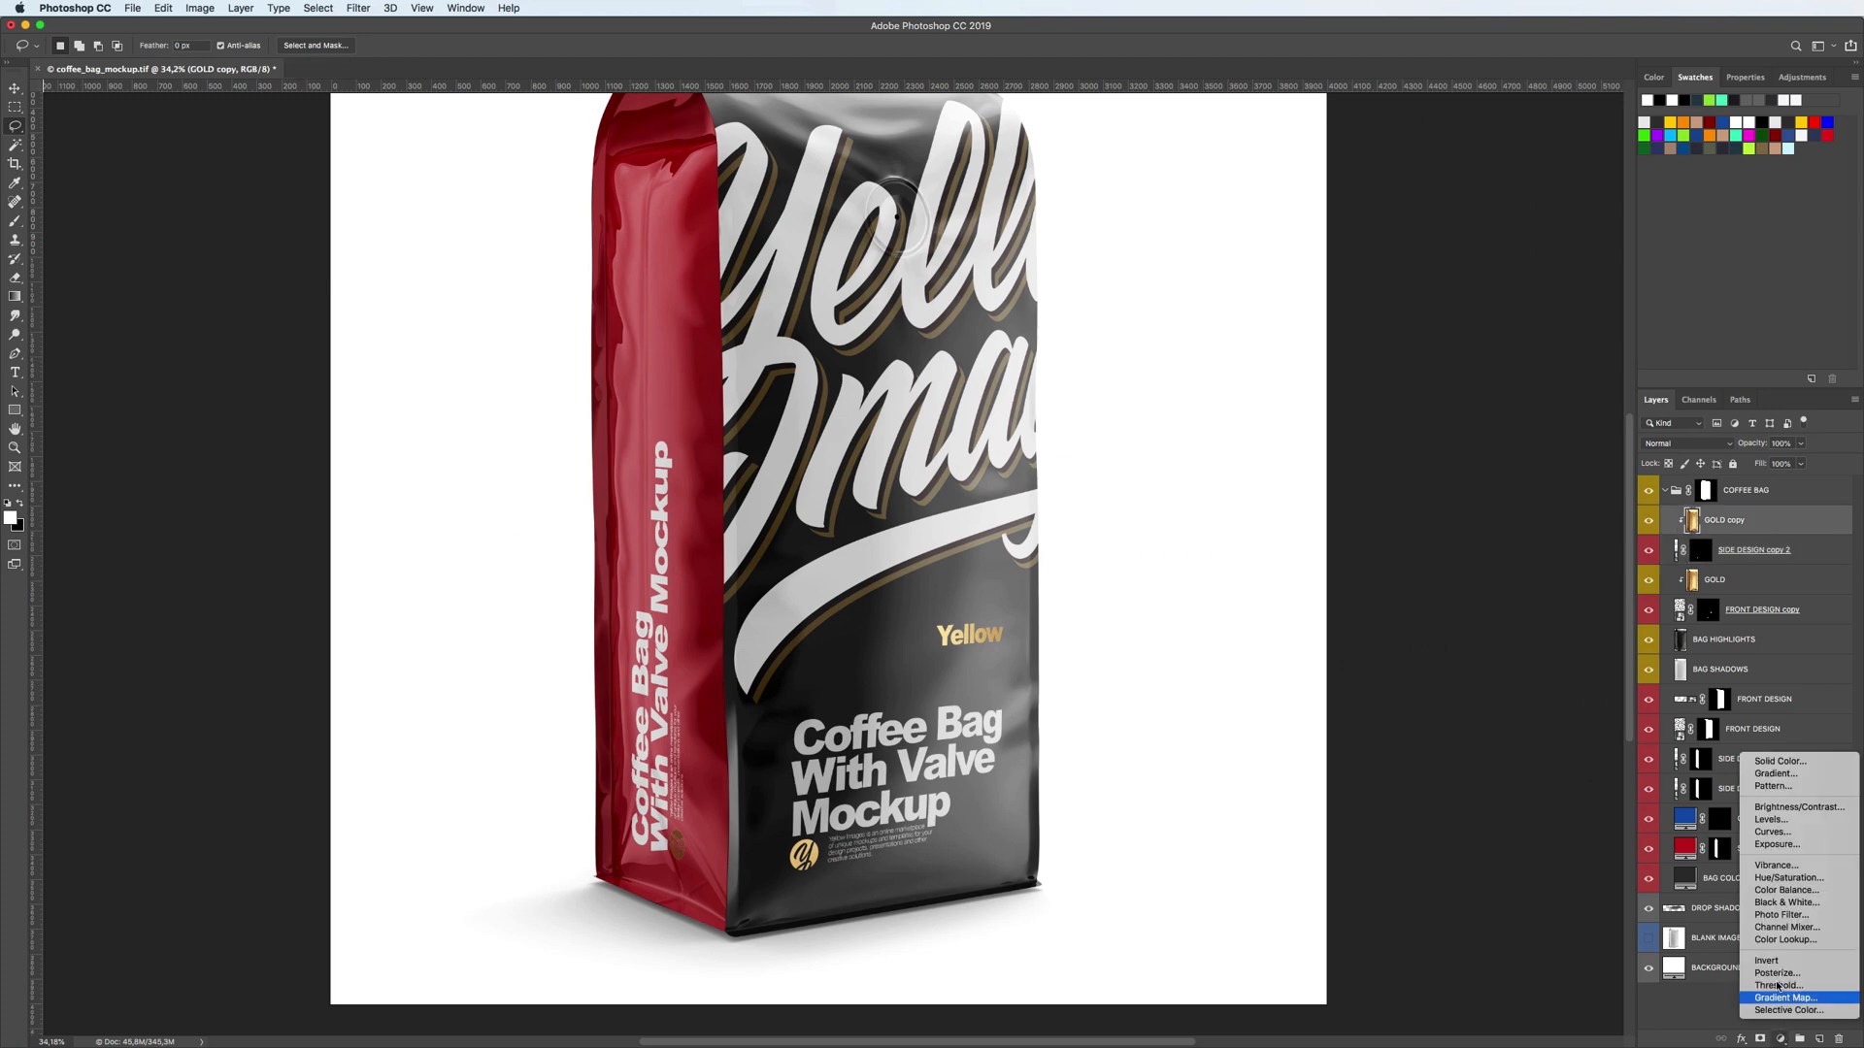
click(1771, 819)
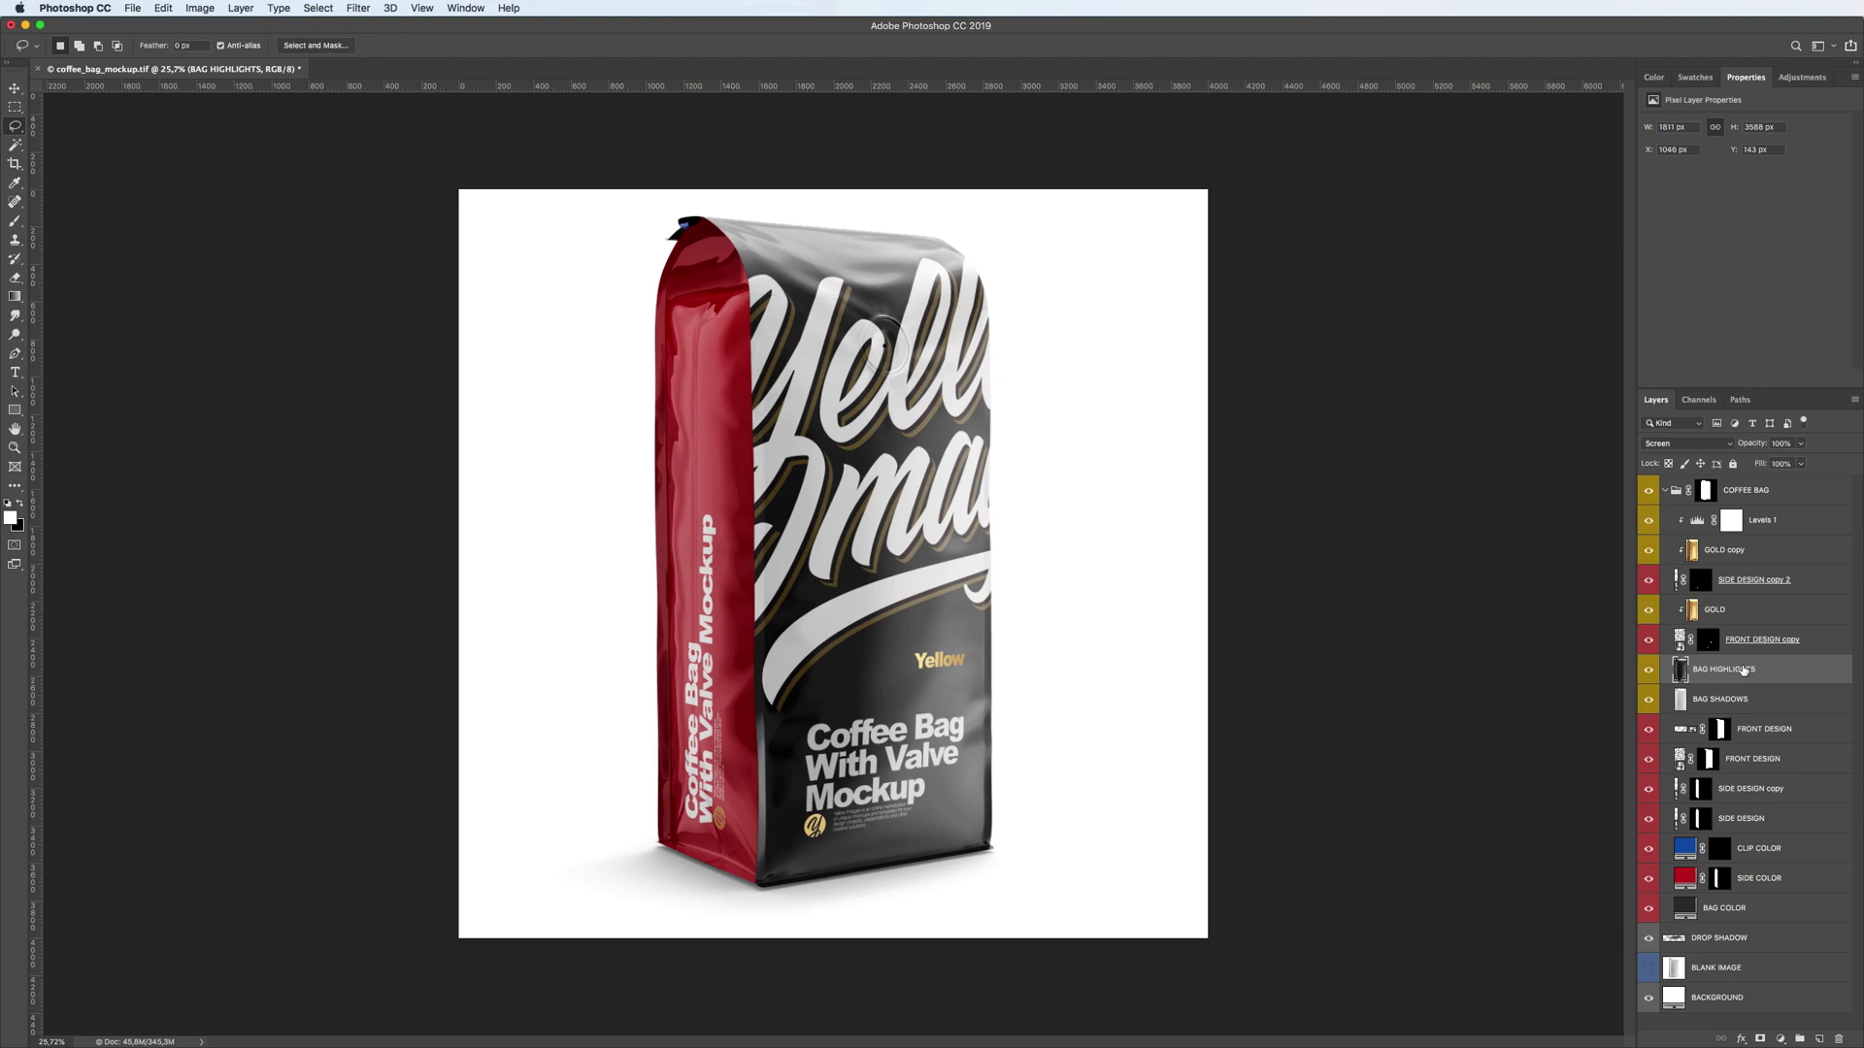
Add clipped Levels to BAG HIGHLIGHTS and BAG SHADOWS (0 / 0.94 / 243), then collapse COFFEE BAG
click(1783, 1038)
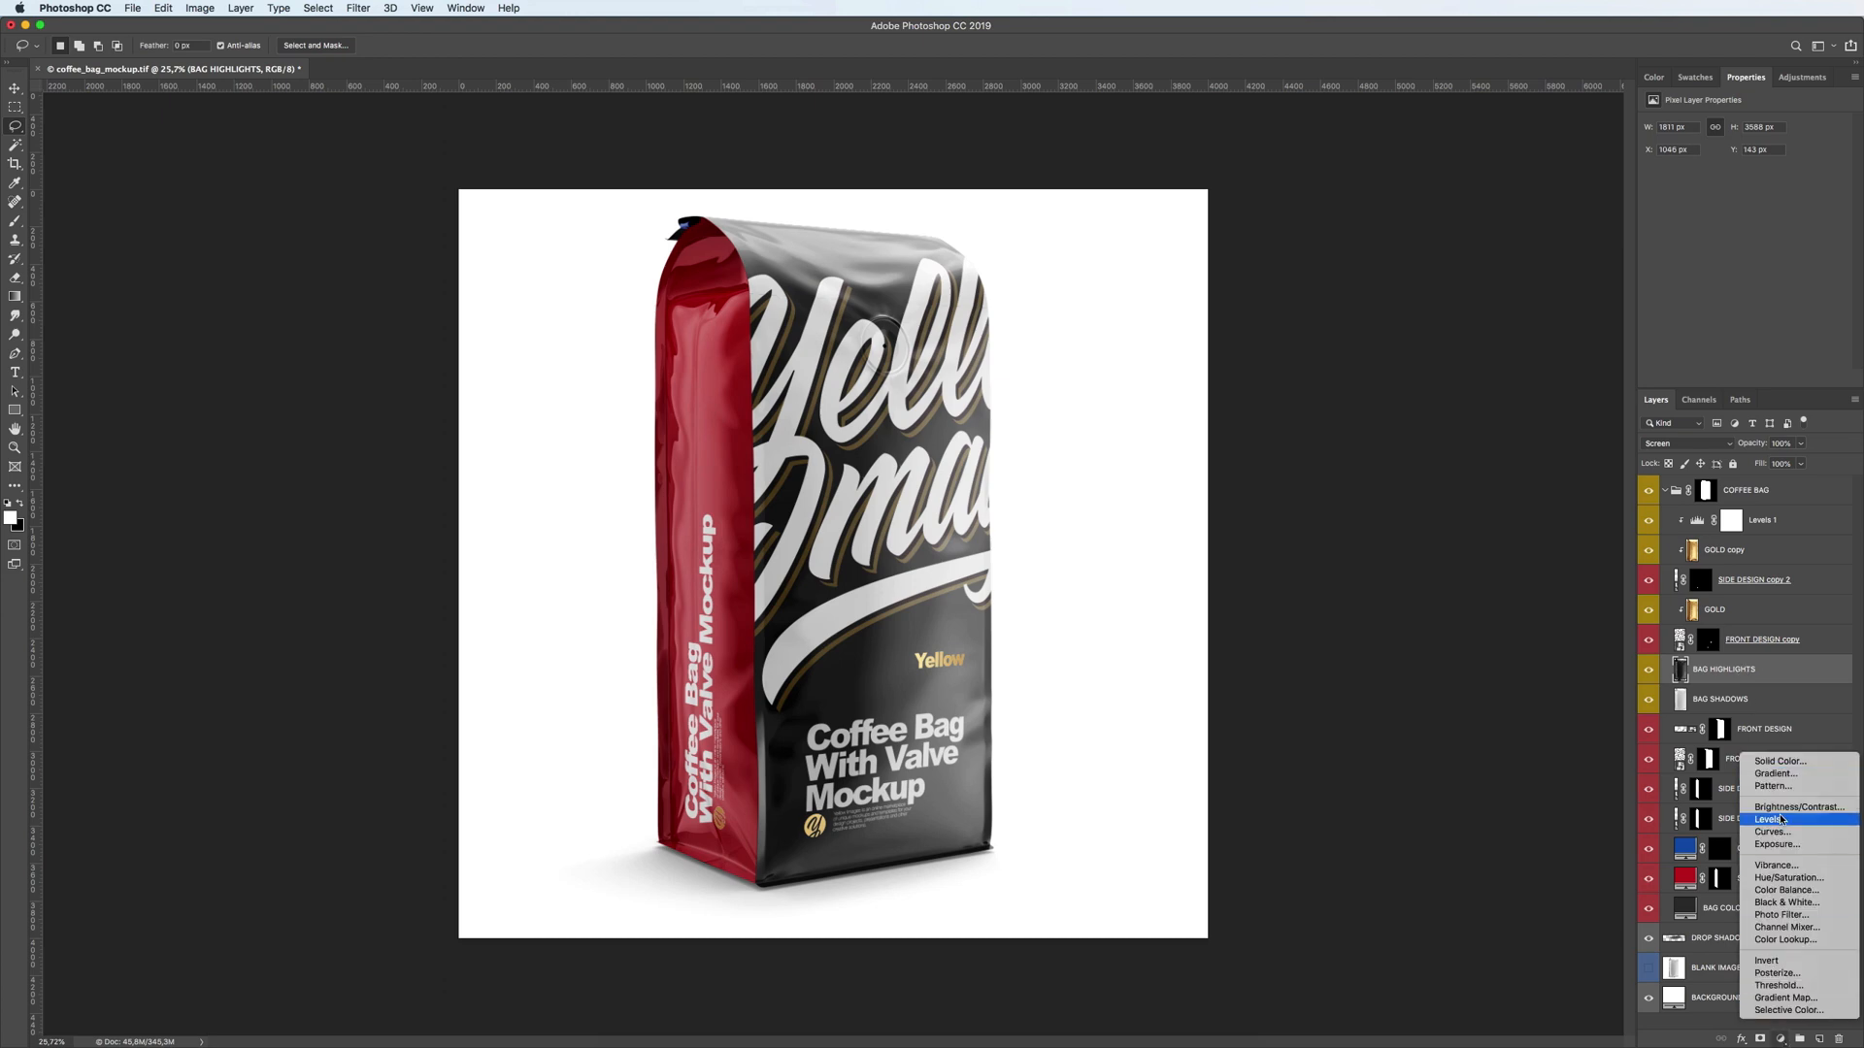
click(1770, 819)
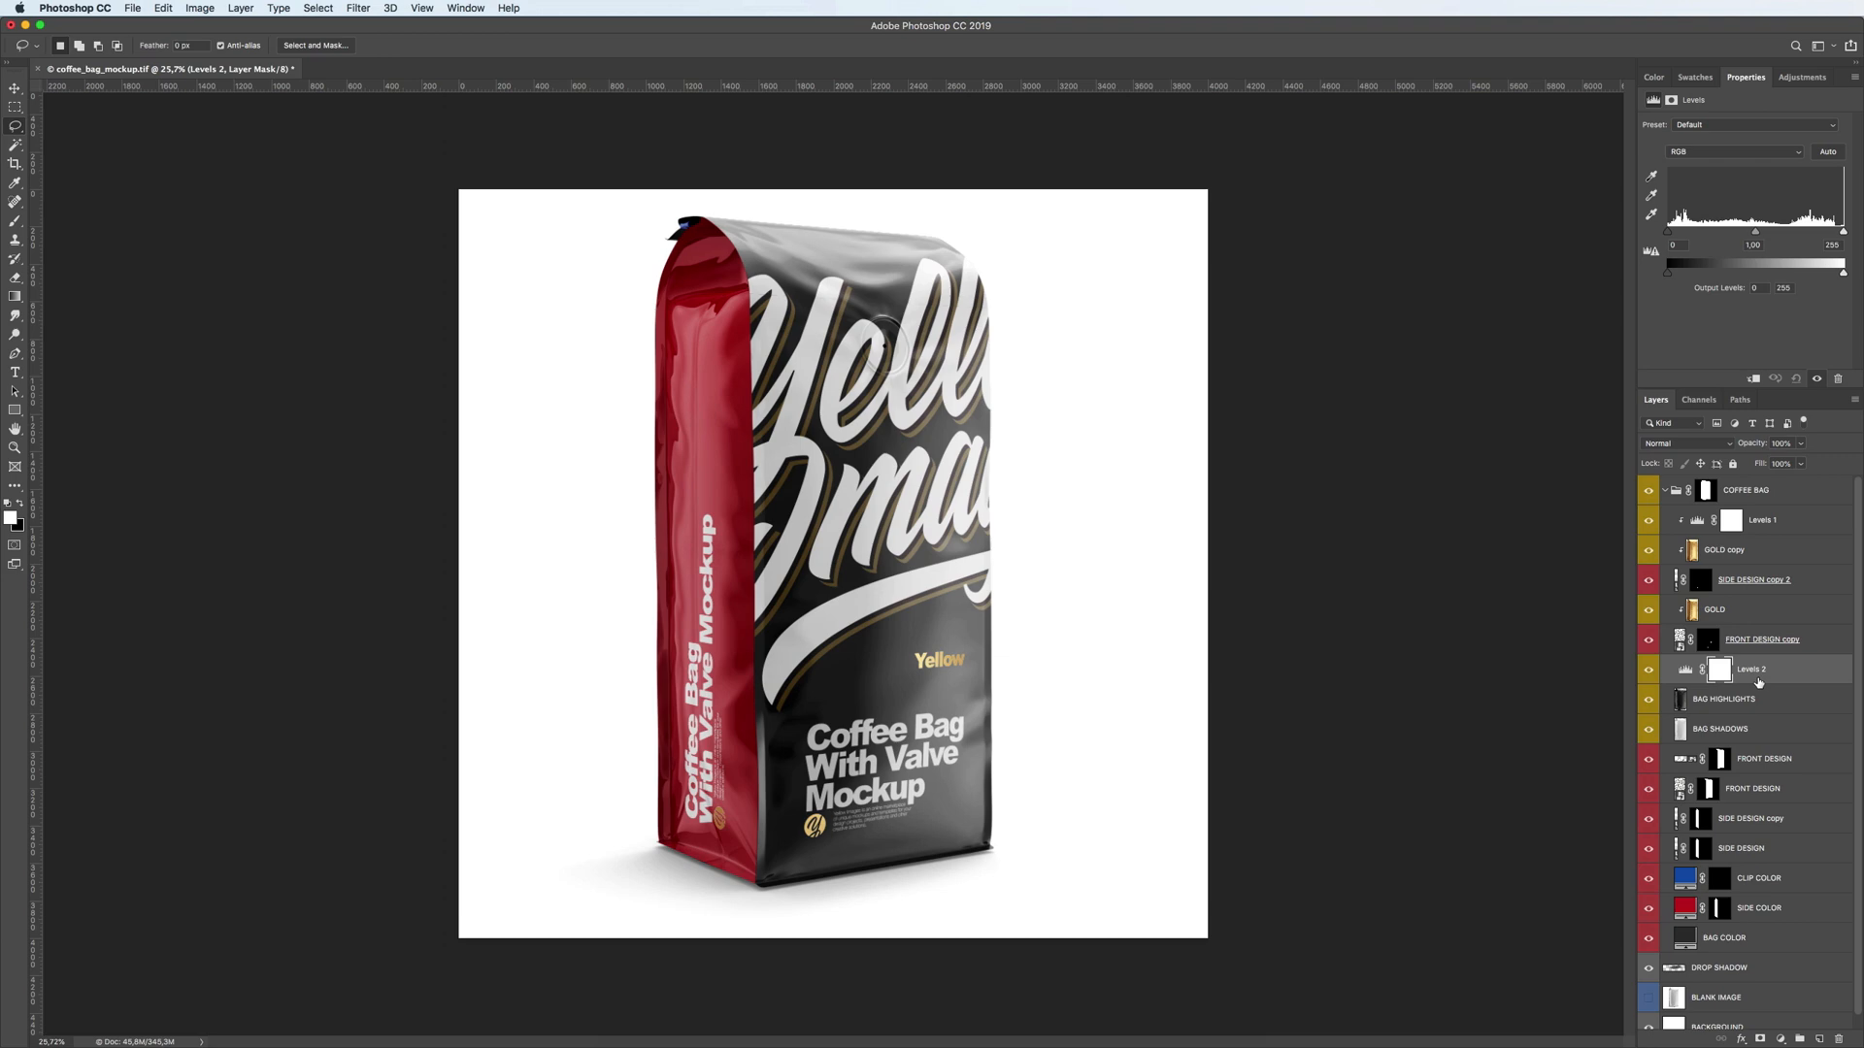
right_click(1749, 669)
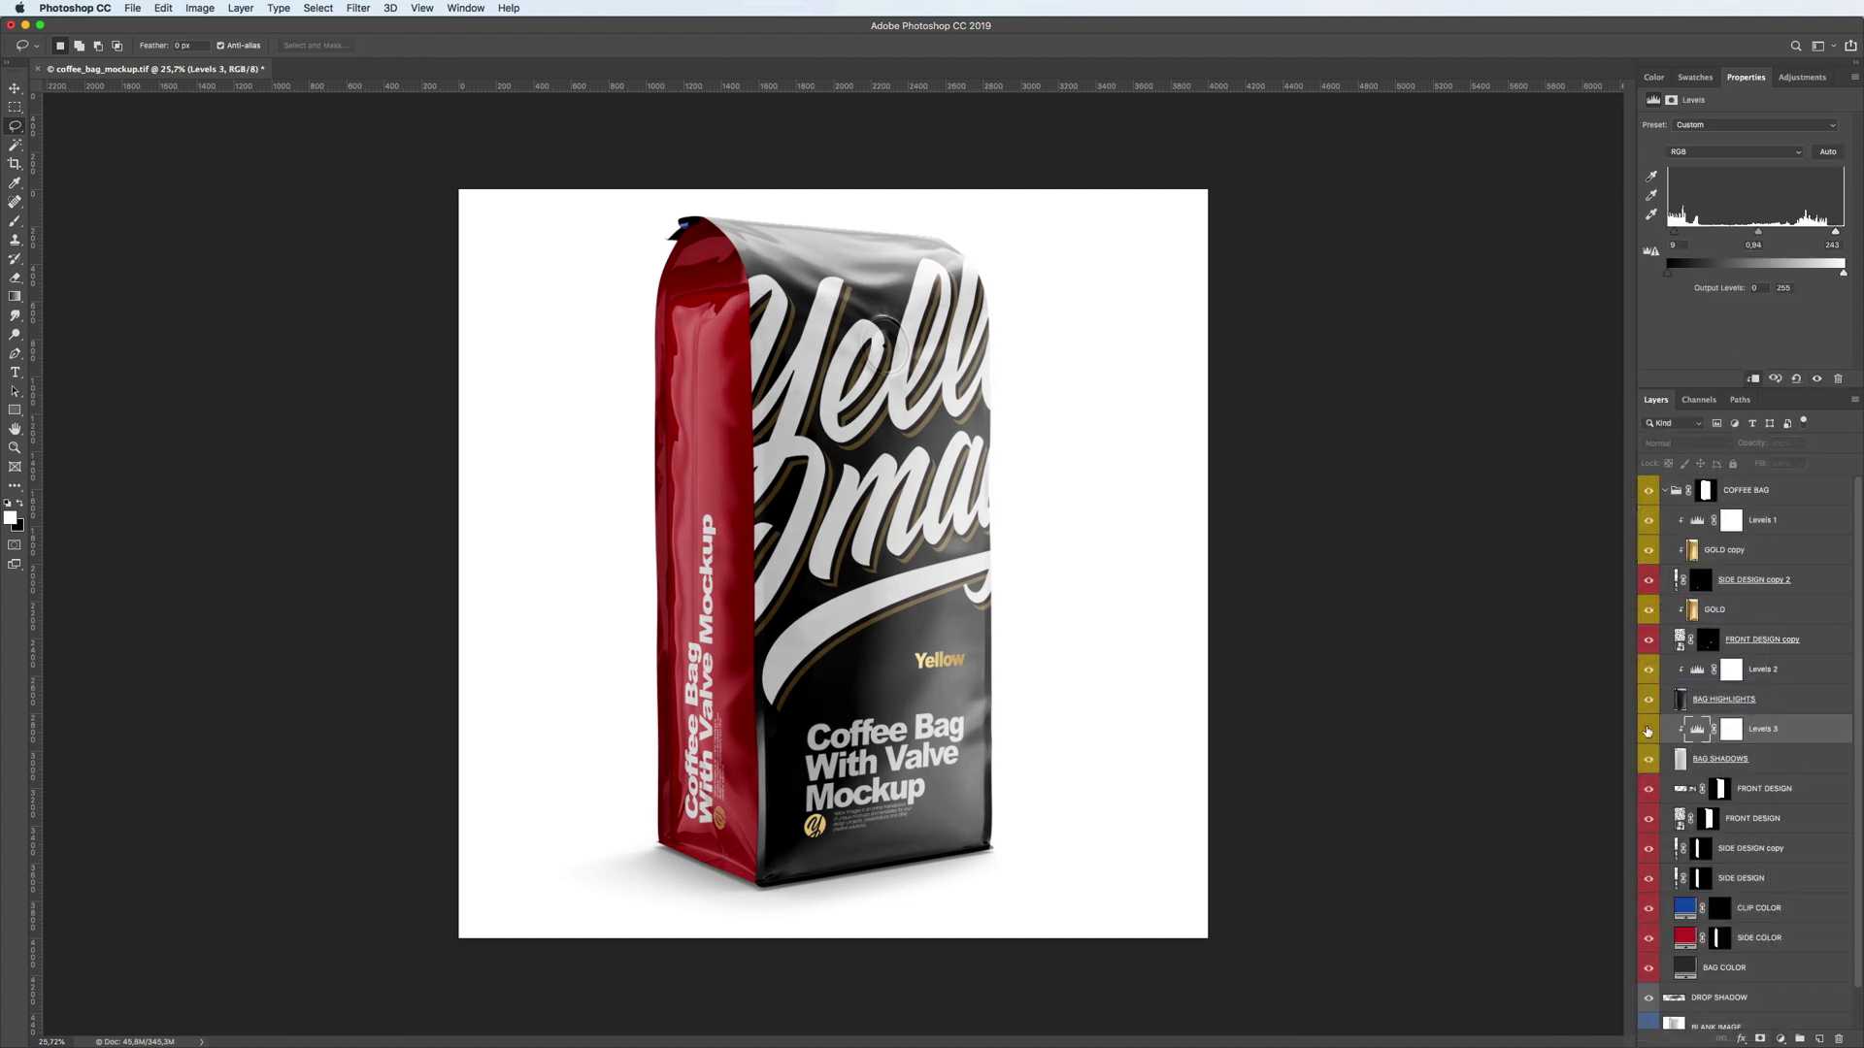
click(1648, 698)
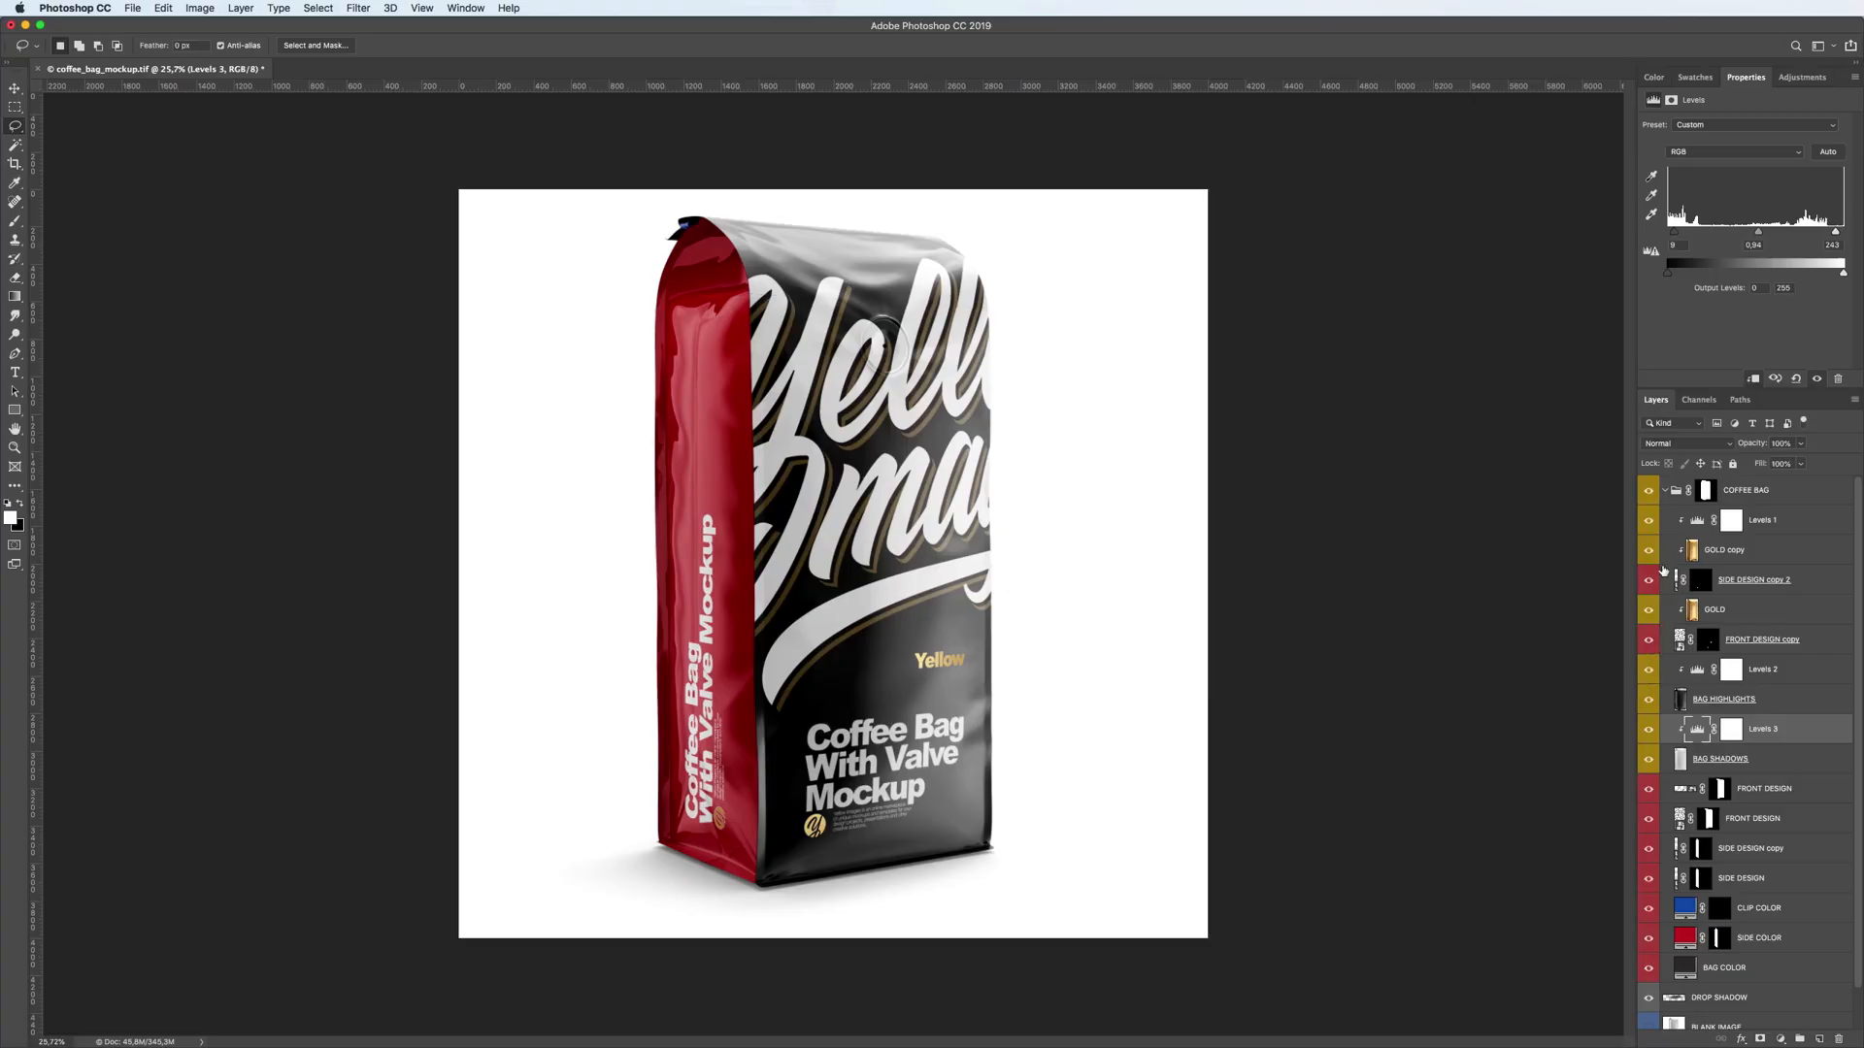
click(1663, 490)
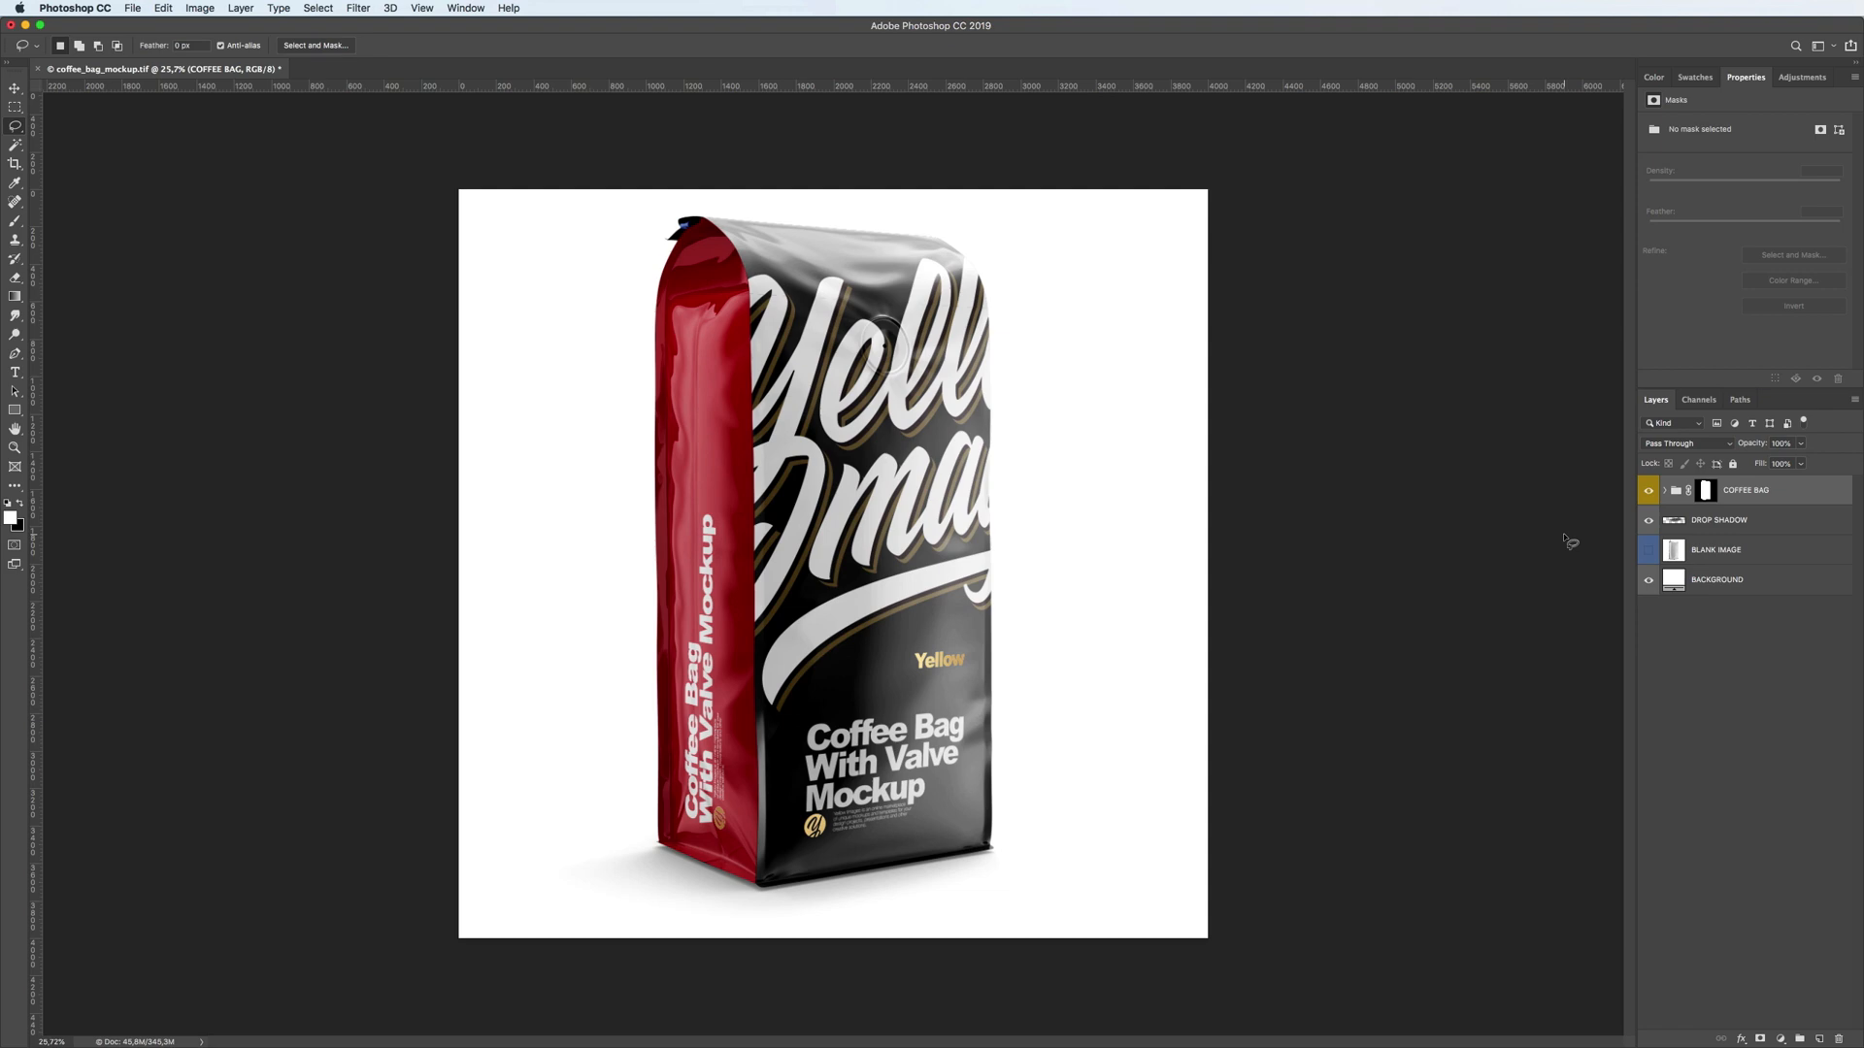
mouse_move(574, 334)
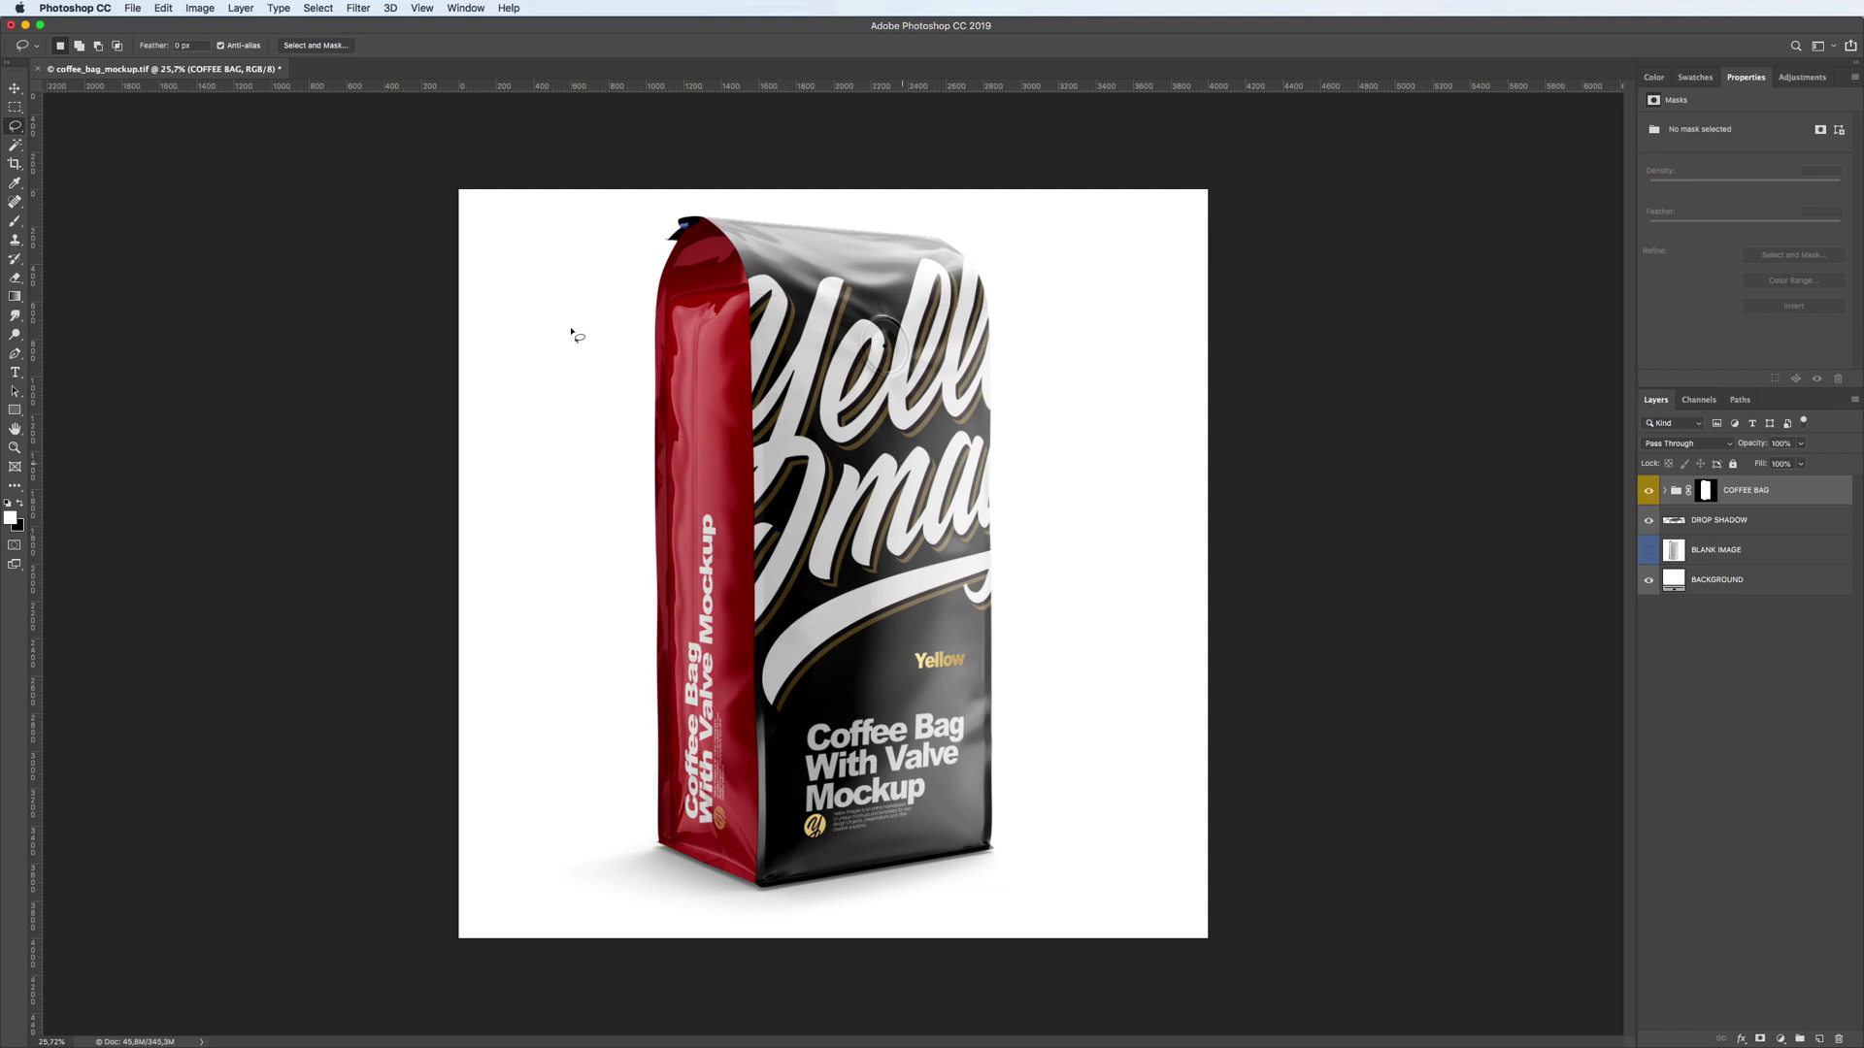
Resize the canvas to 5000 × 5000 pixels via Canvas Size
click(198, 9)
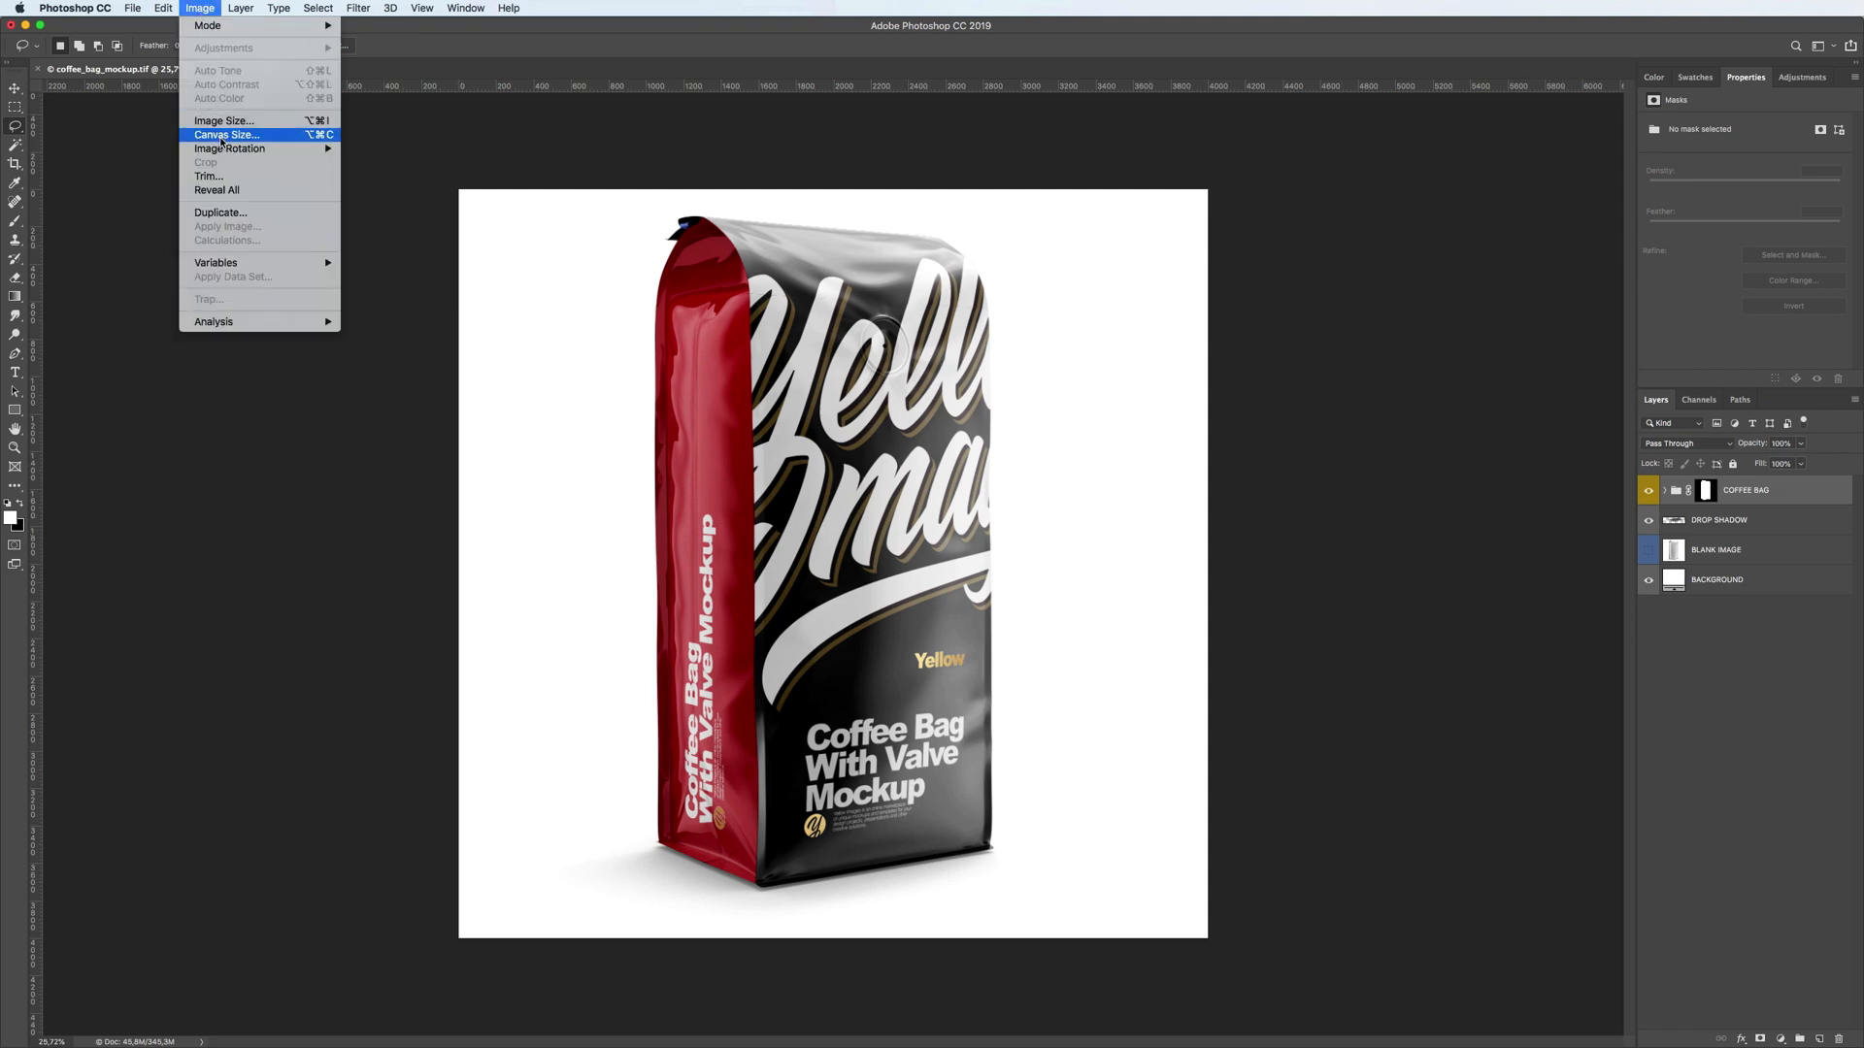
click(225, 134)
text(5000)
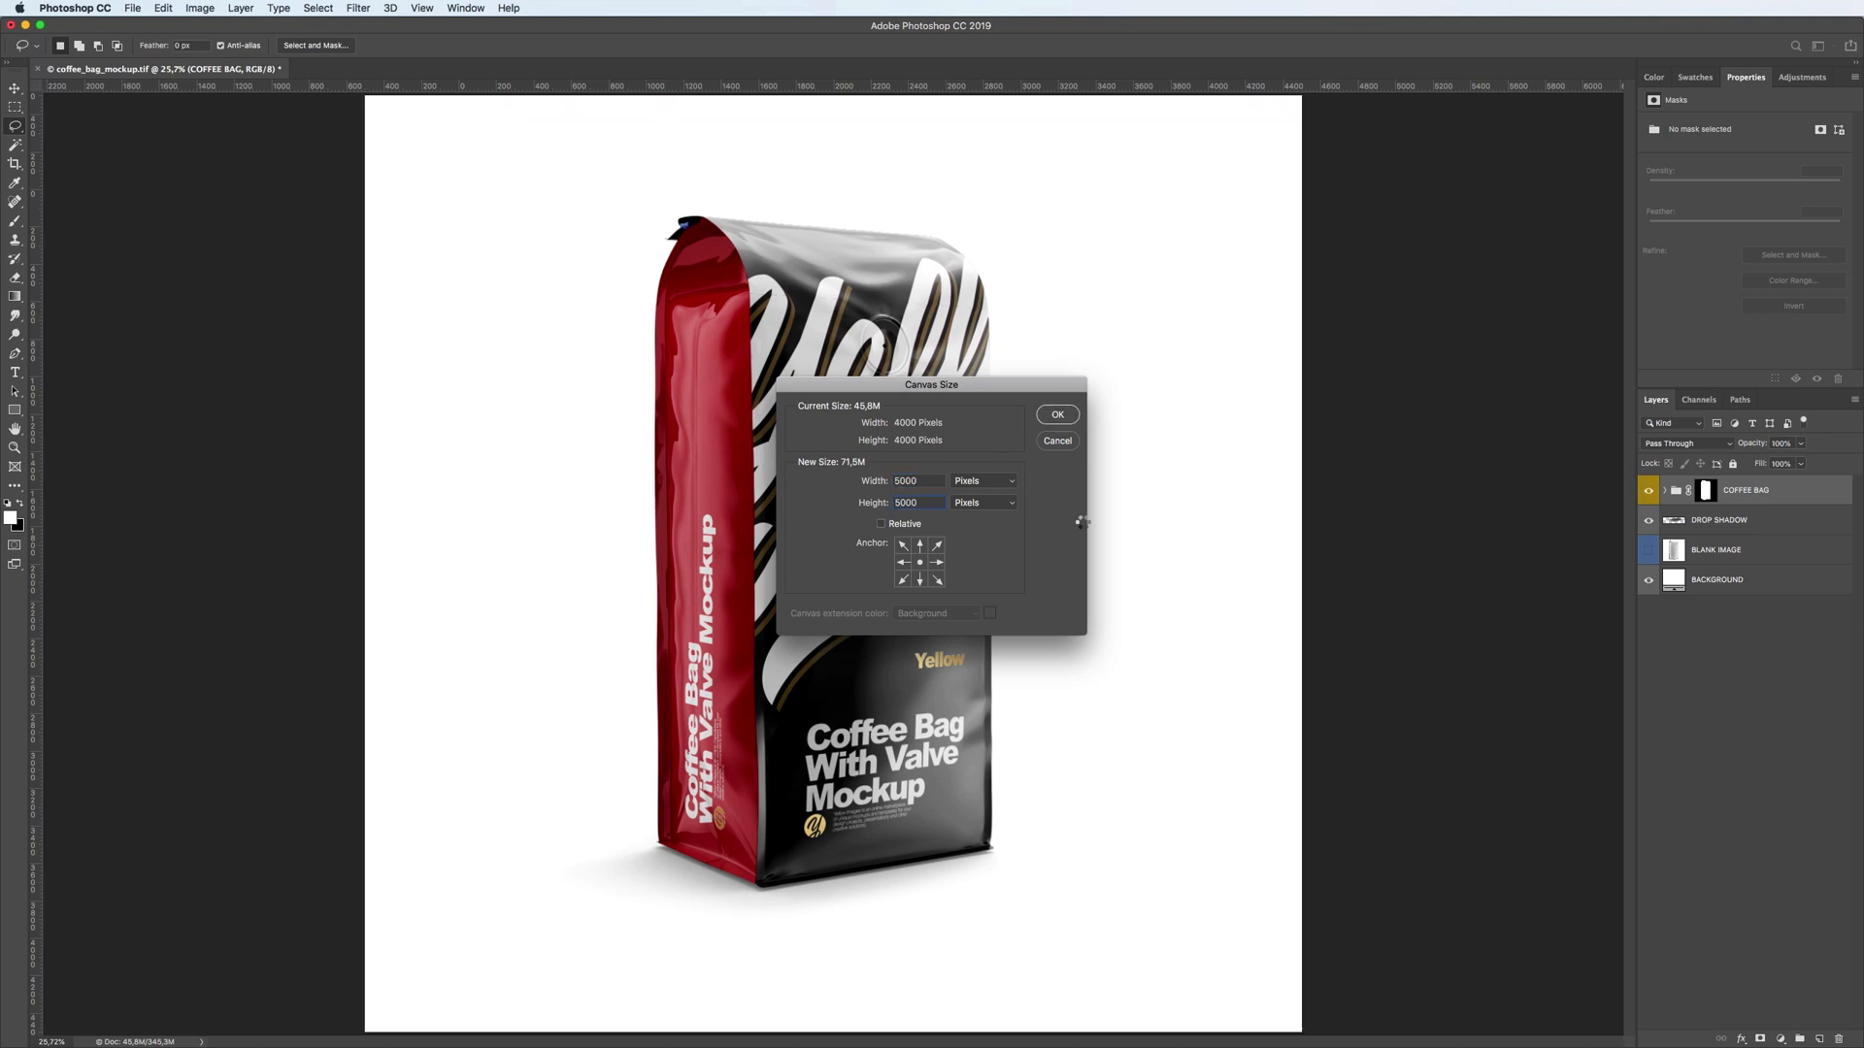
click(1055, 440)
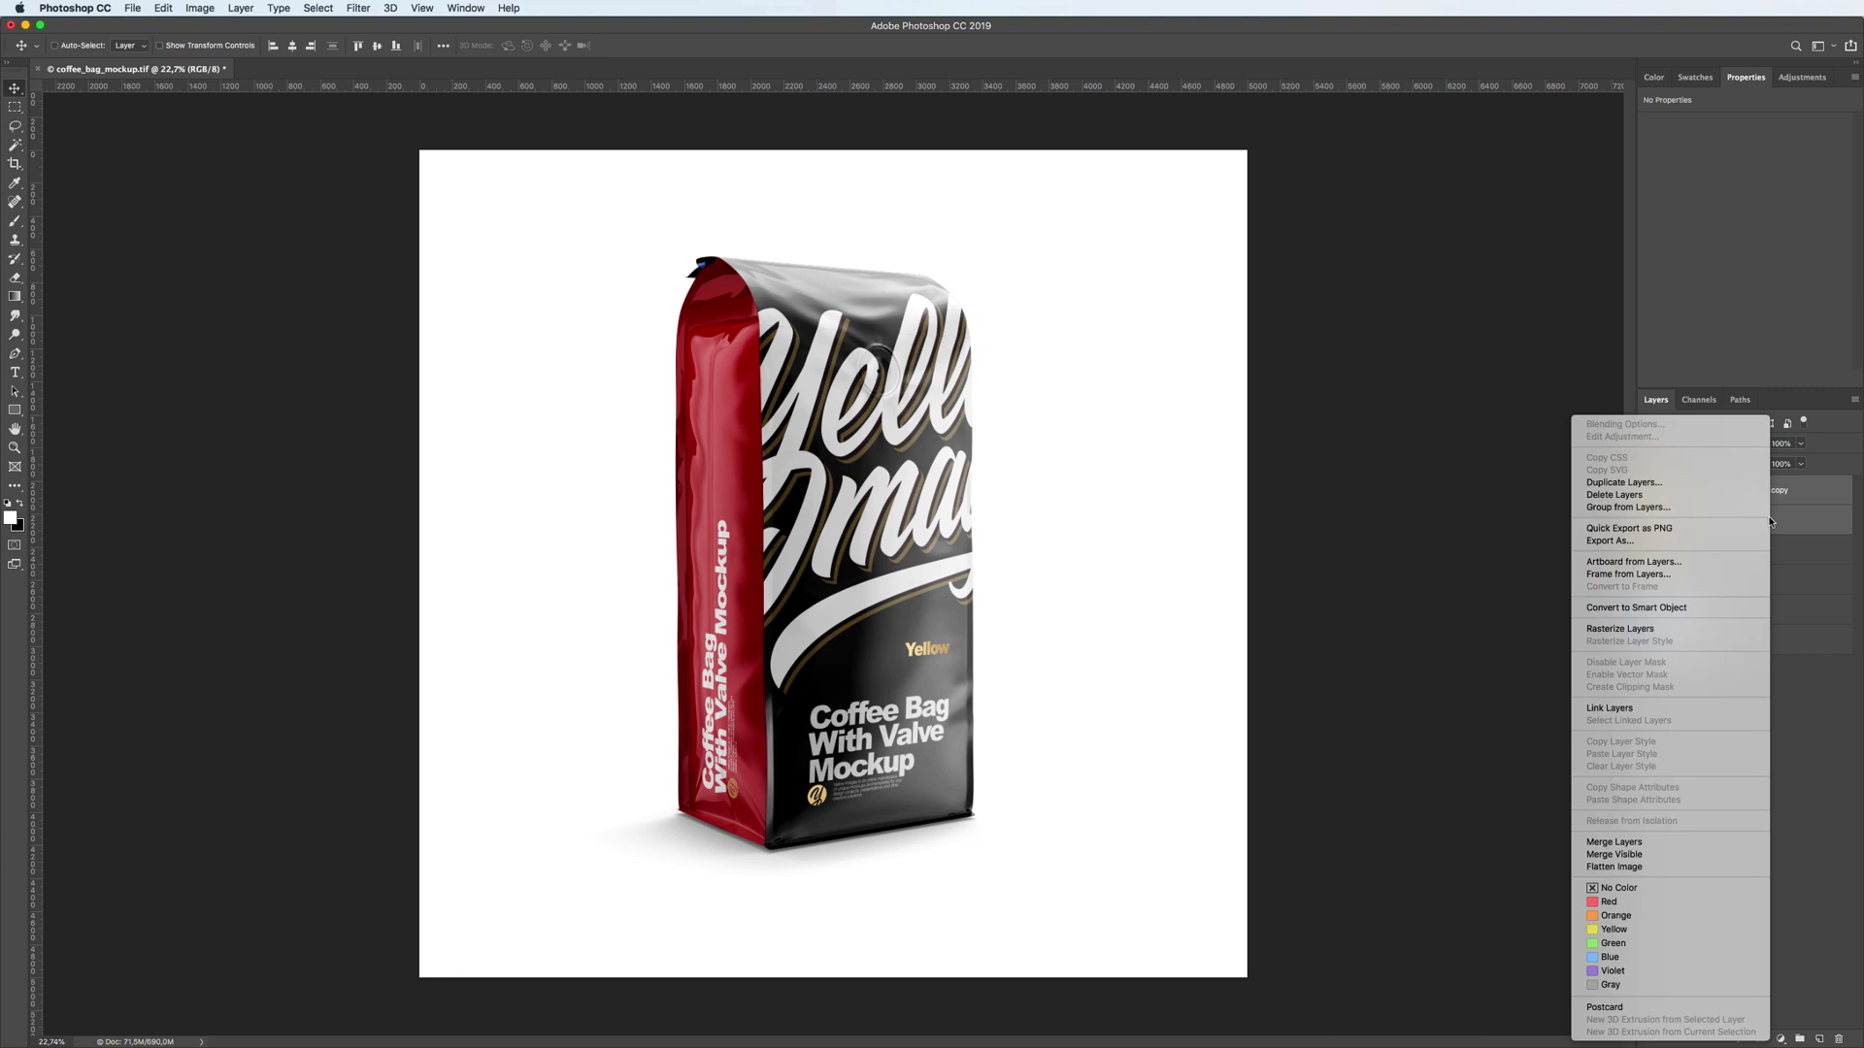
Merge the bag copy into one layer, hide it, and expand the original bag group
click(1624, 481)
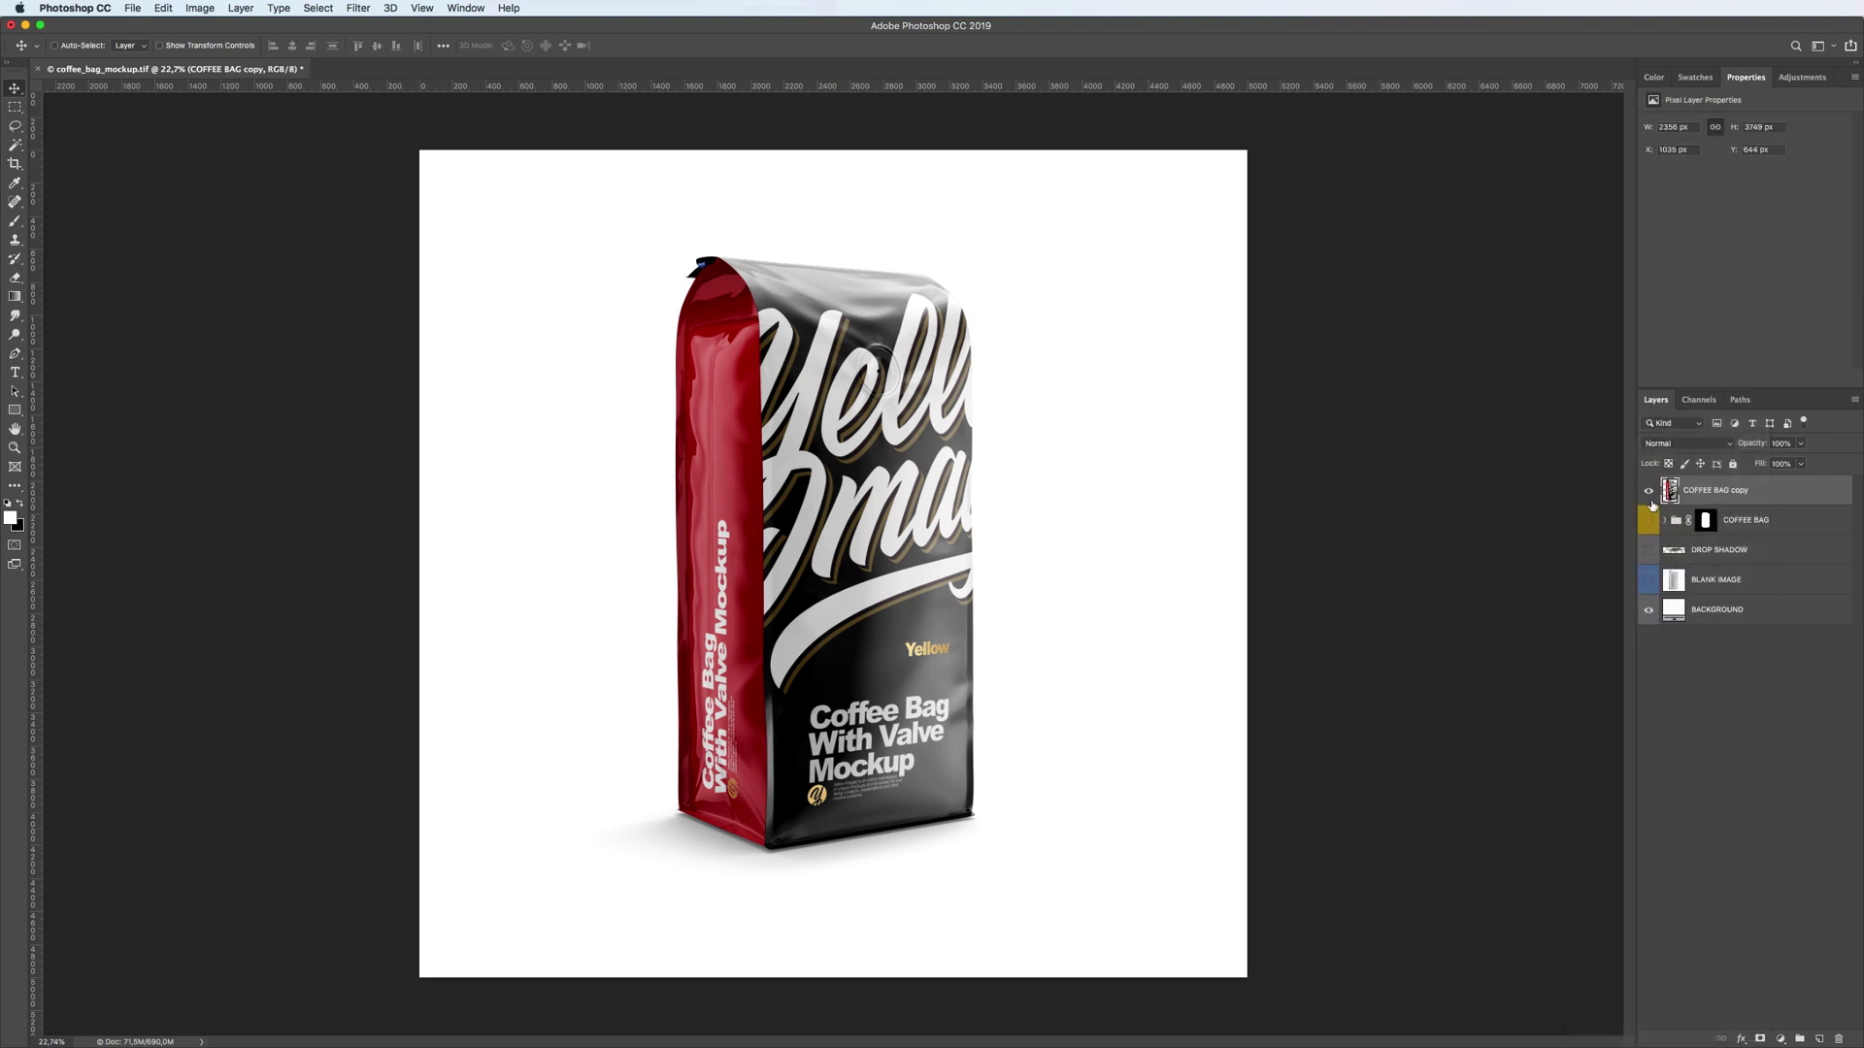
click(1648, 490)
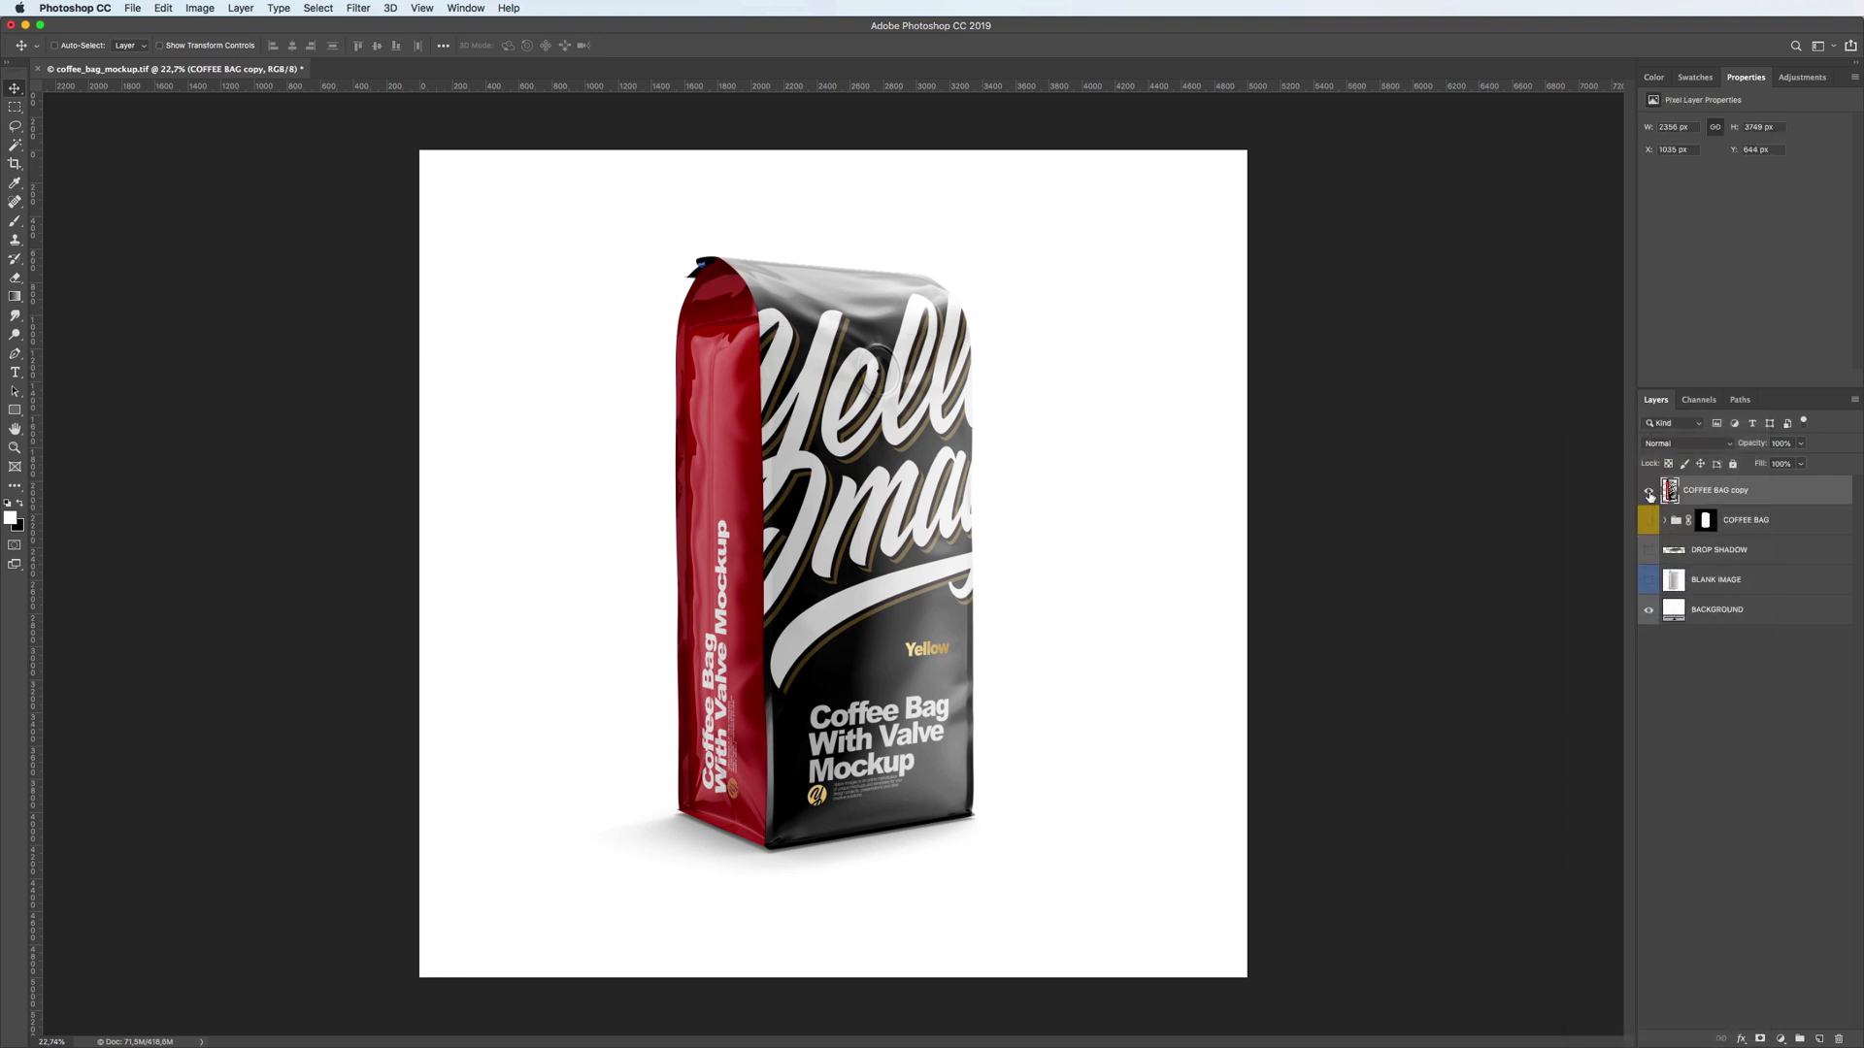
click(1647, 491)
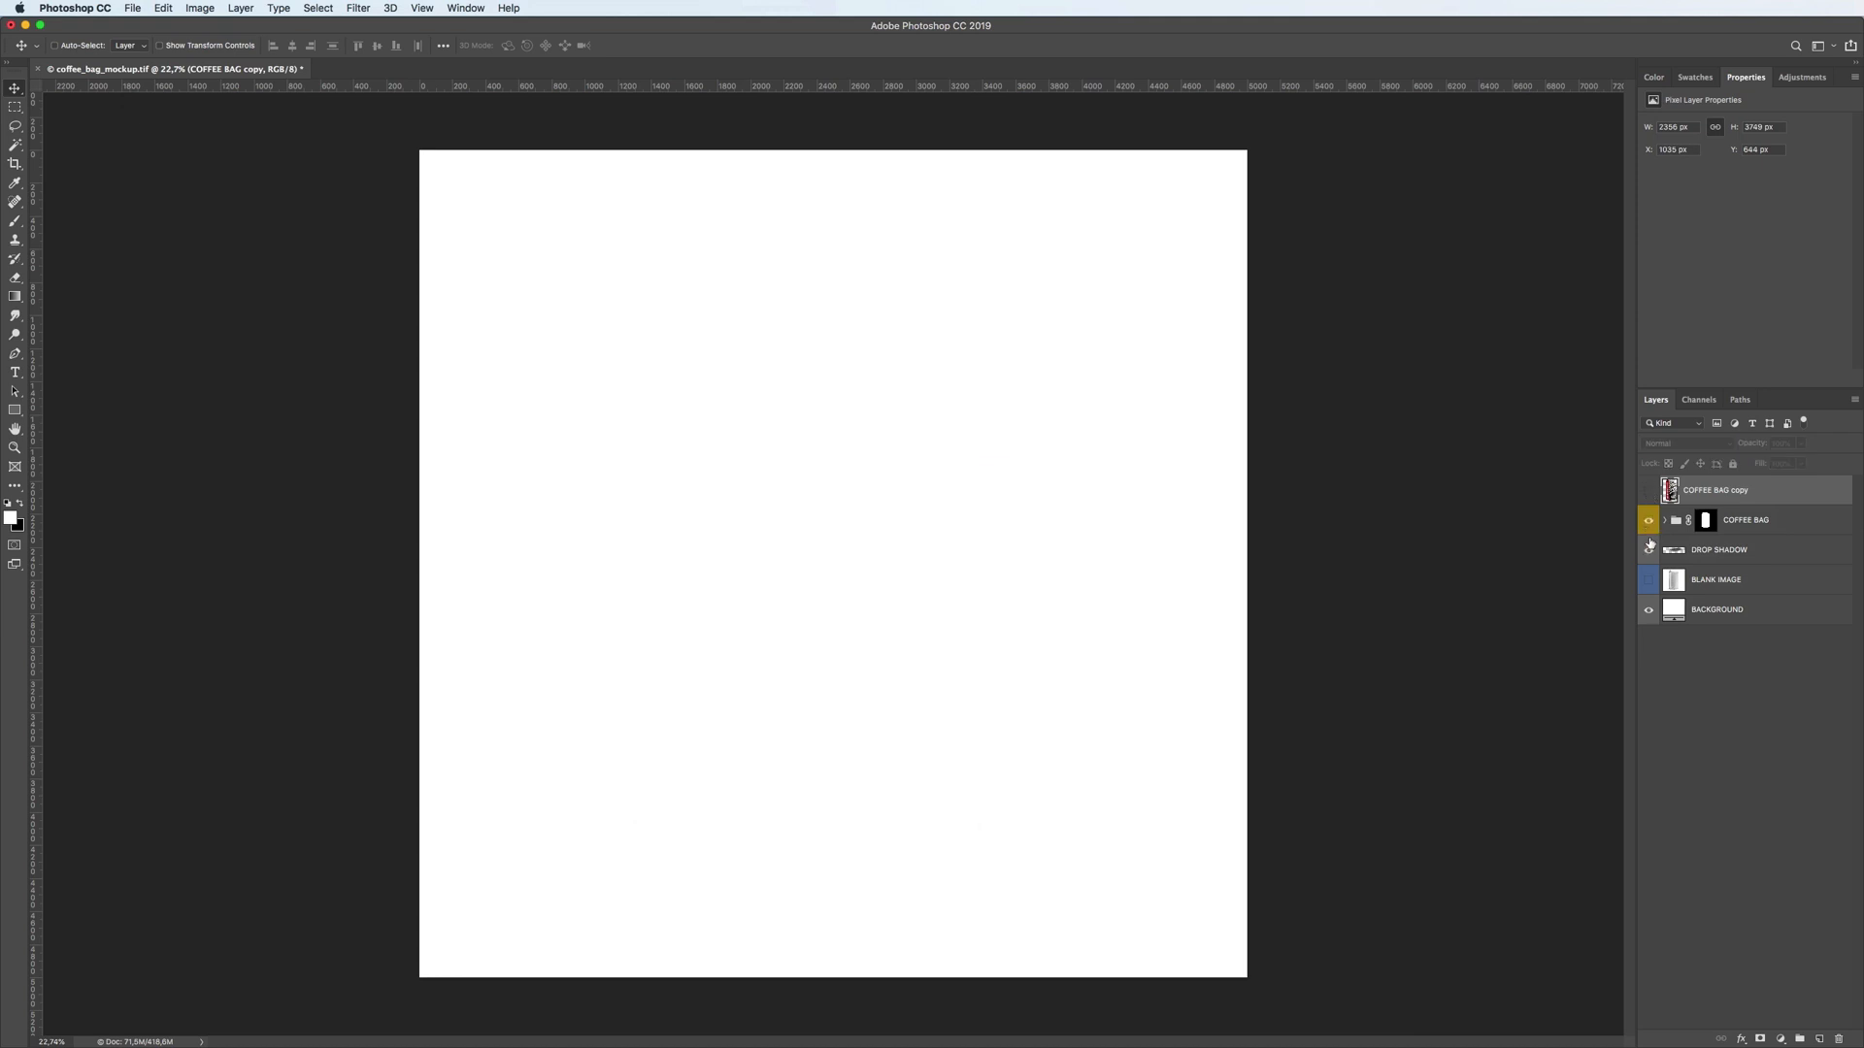
click(1663, 519)
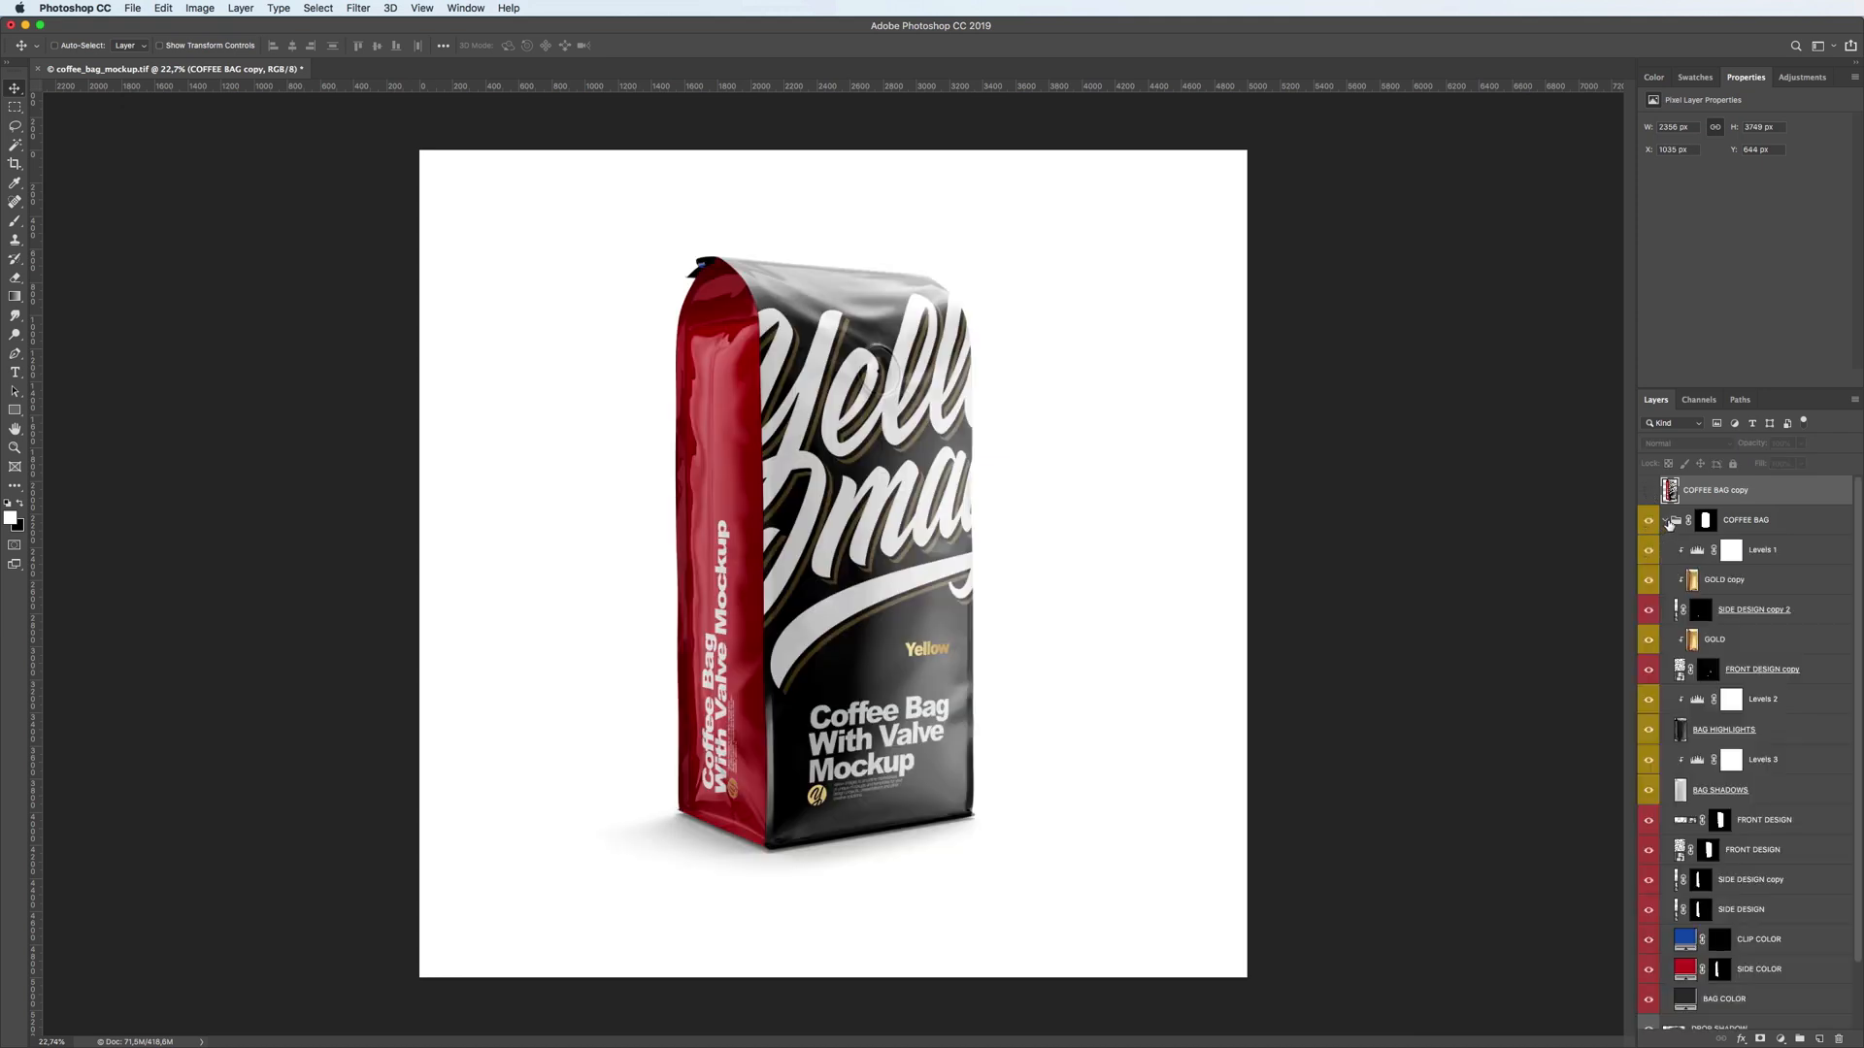
Recolour SIDE COLOR orange, add Hue/Saturation to the gold accents, and convert the group
click(1759, 969)
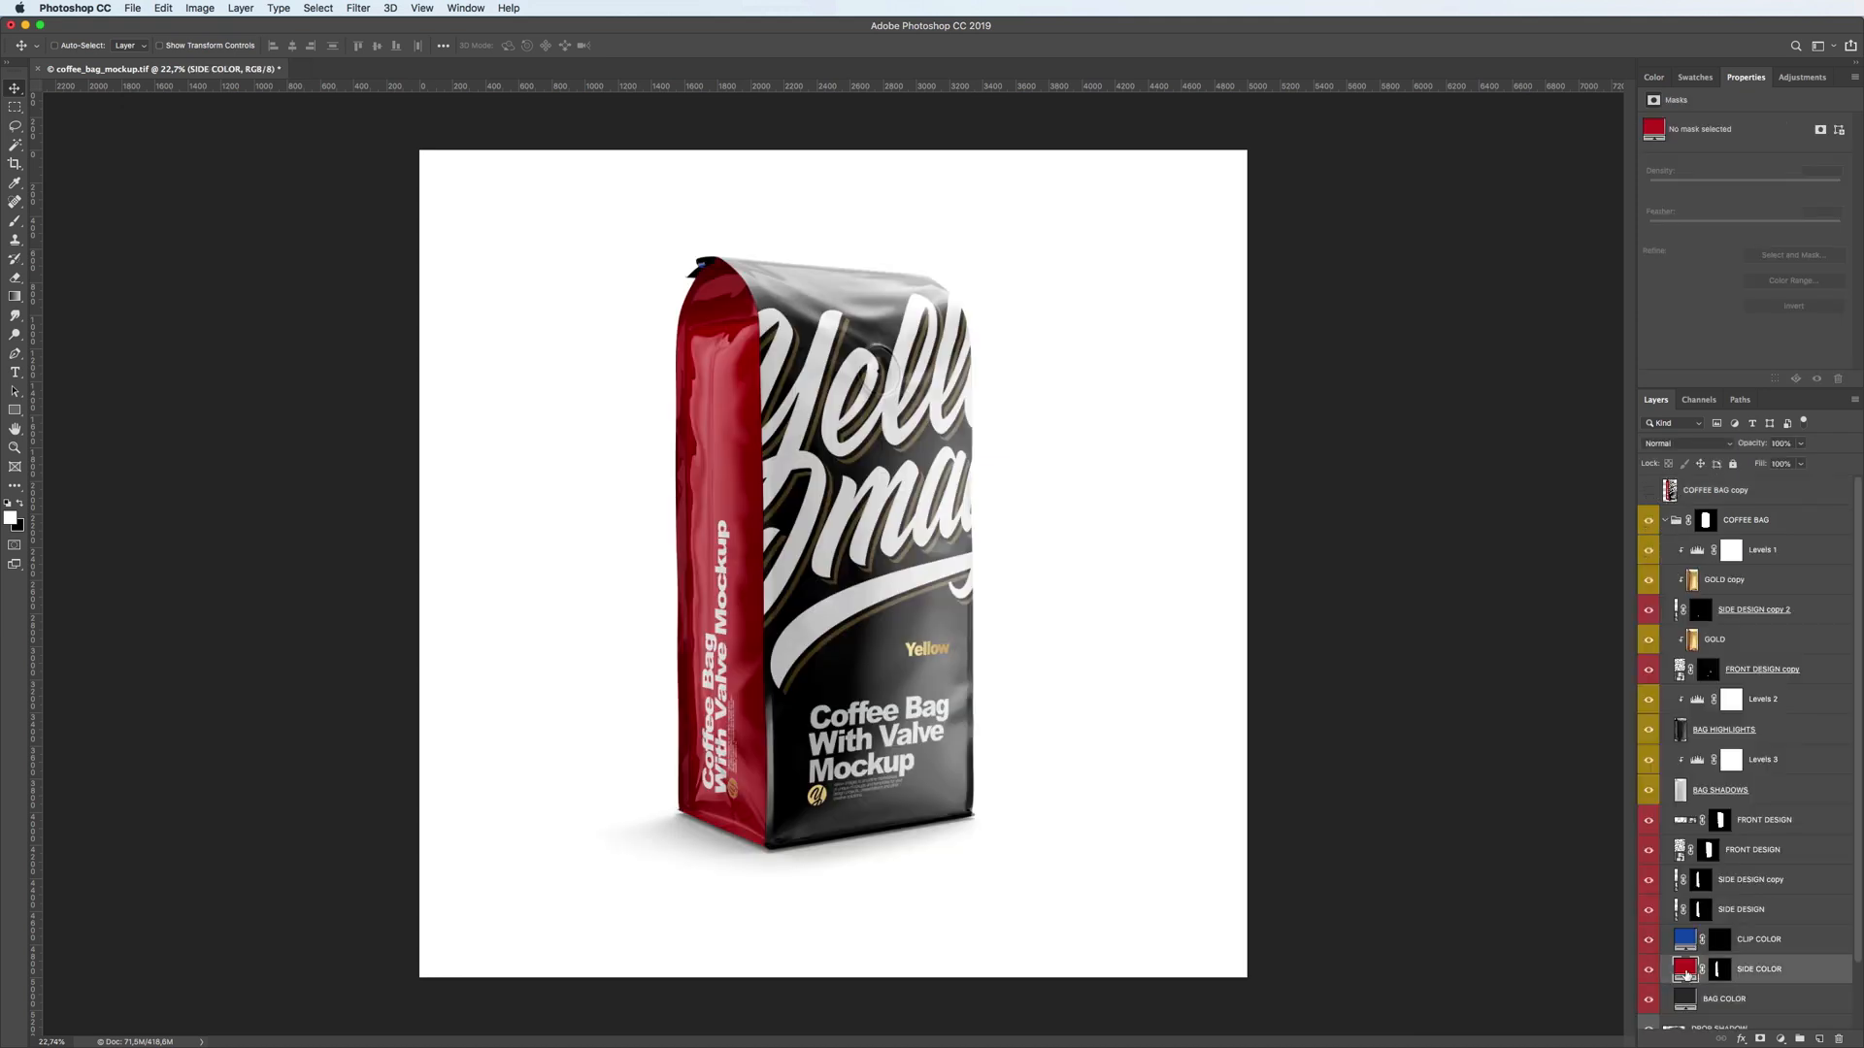
double_click(1685, 969)
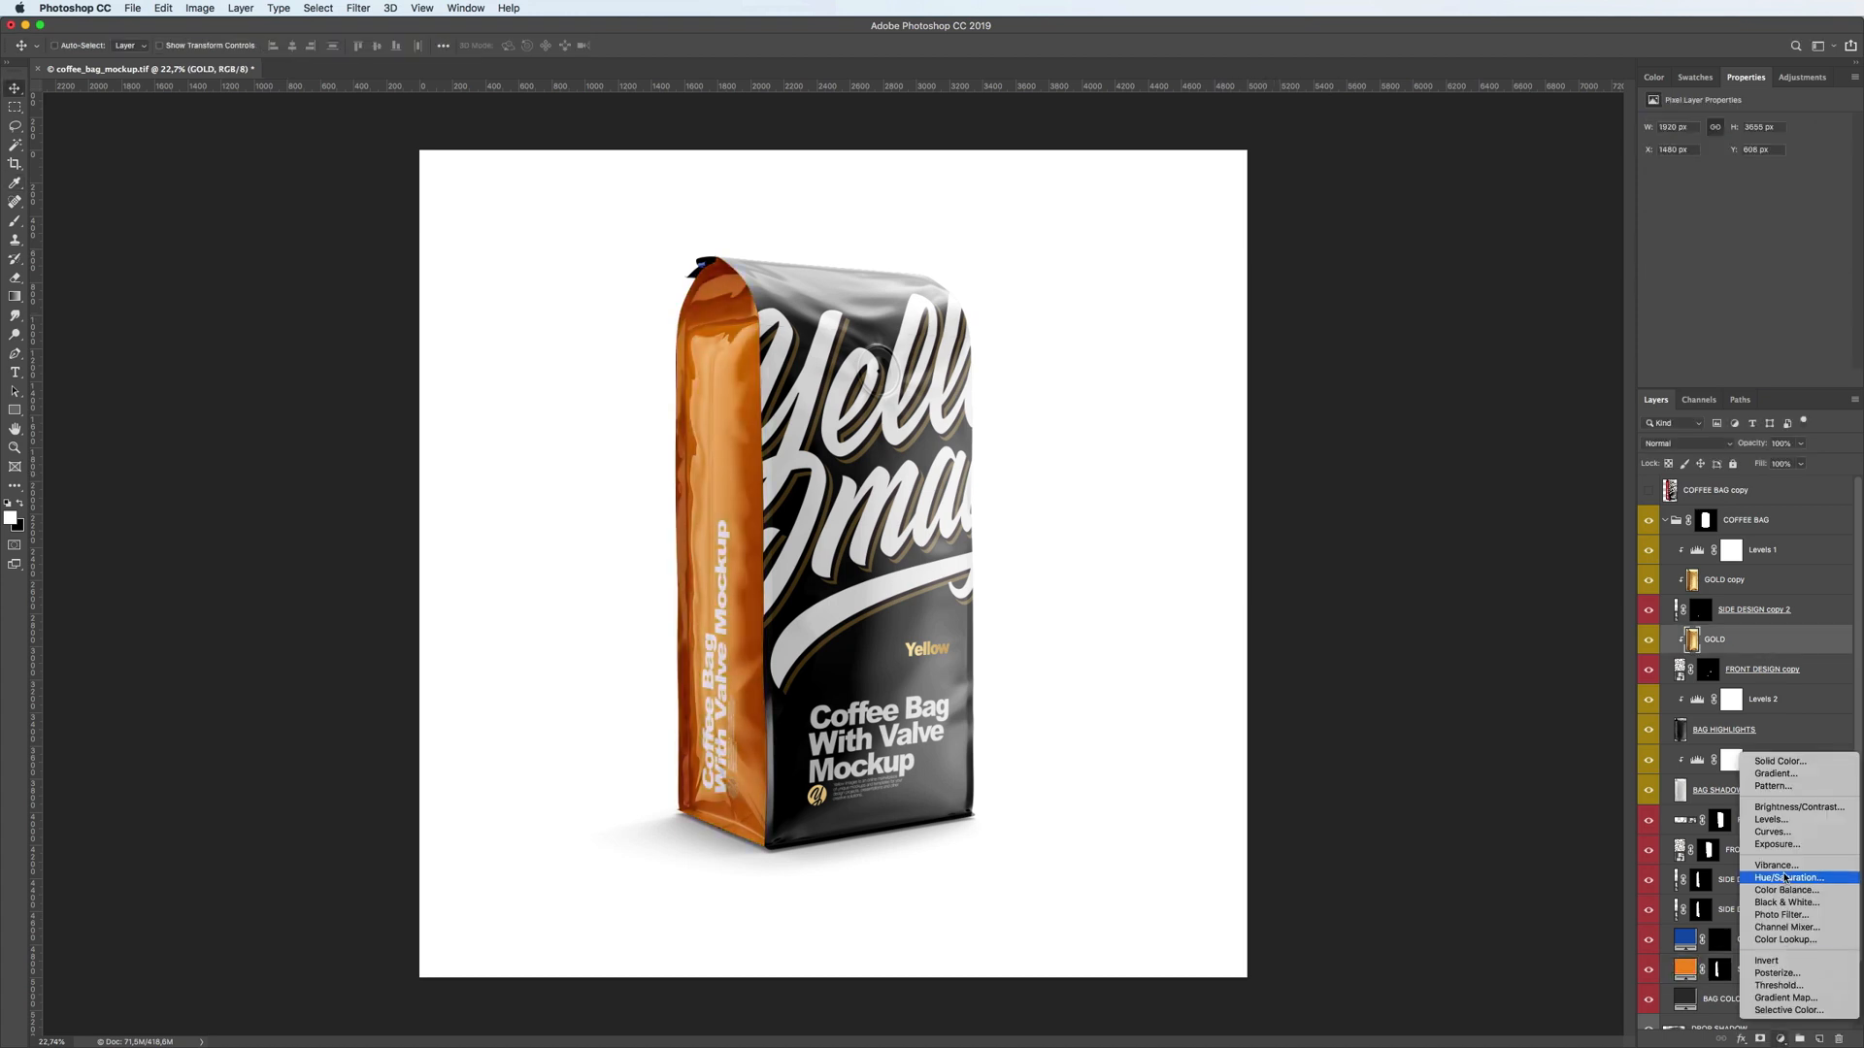
click(1788, 878)
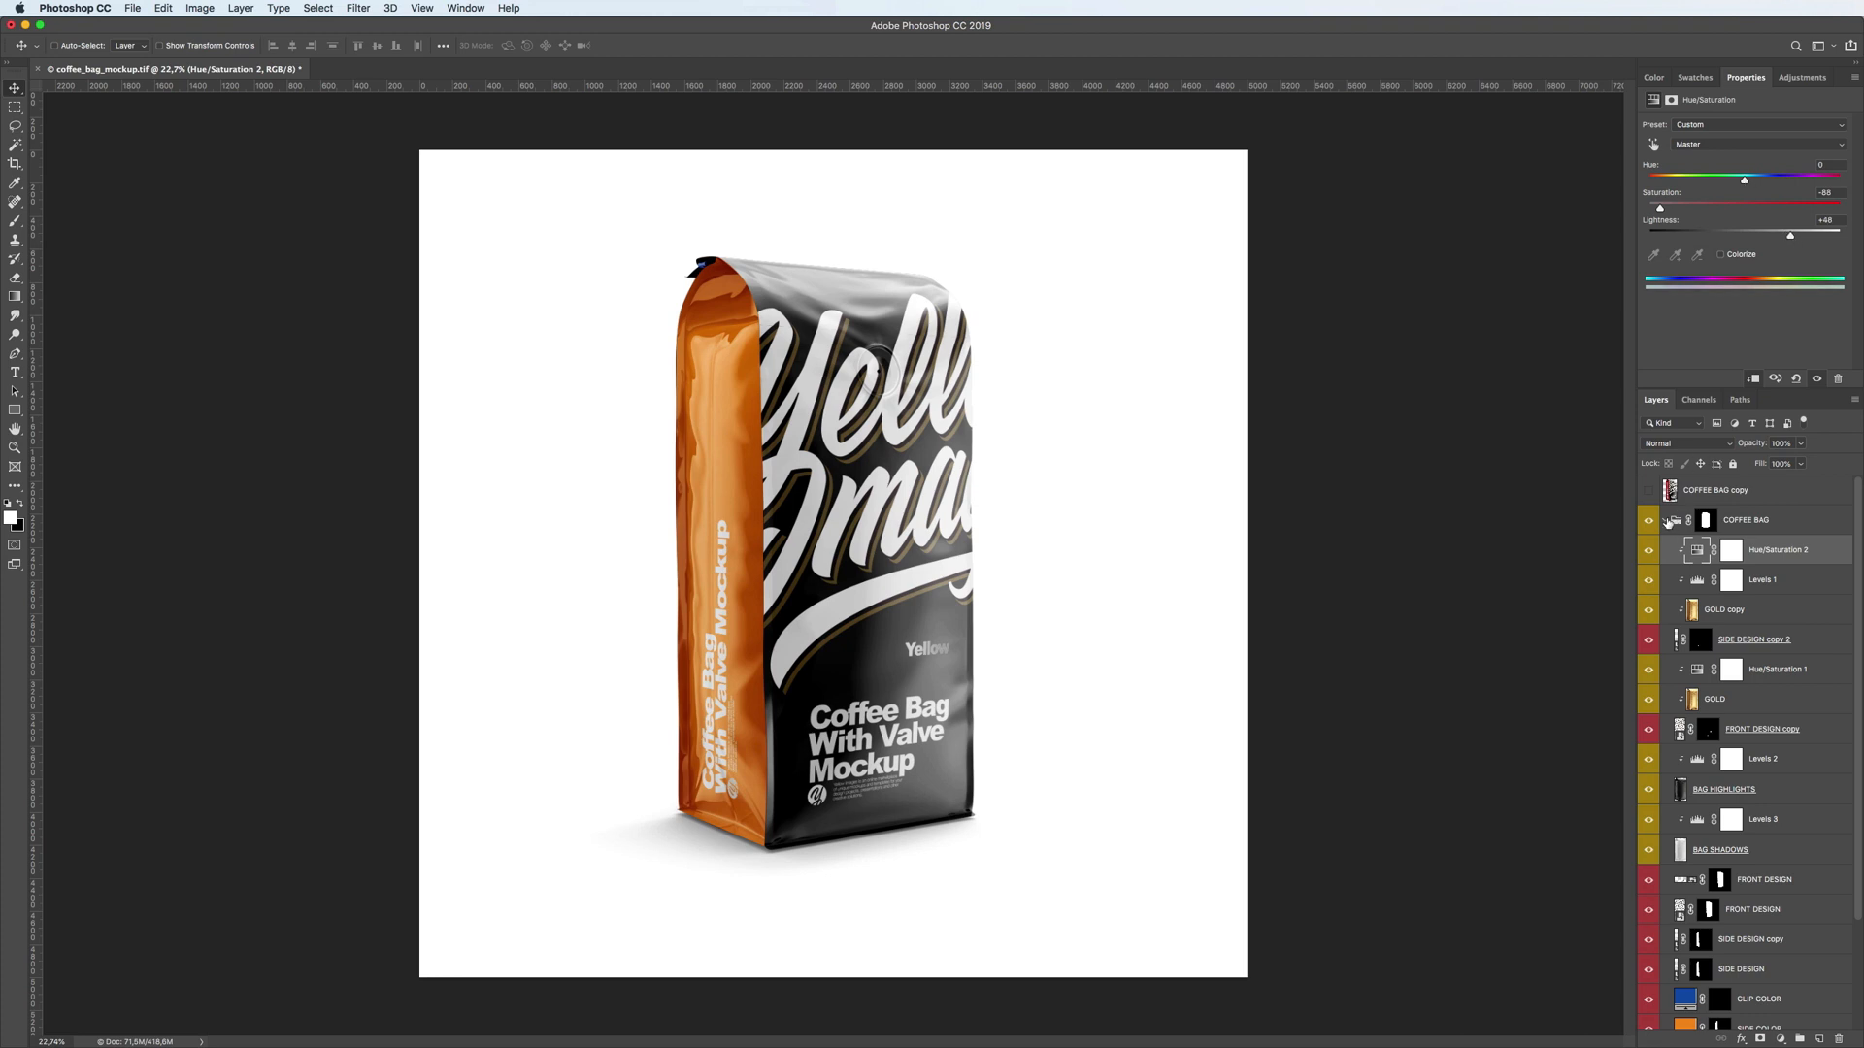
right_click(1744, 520)
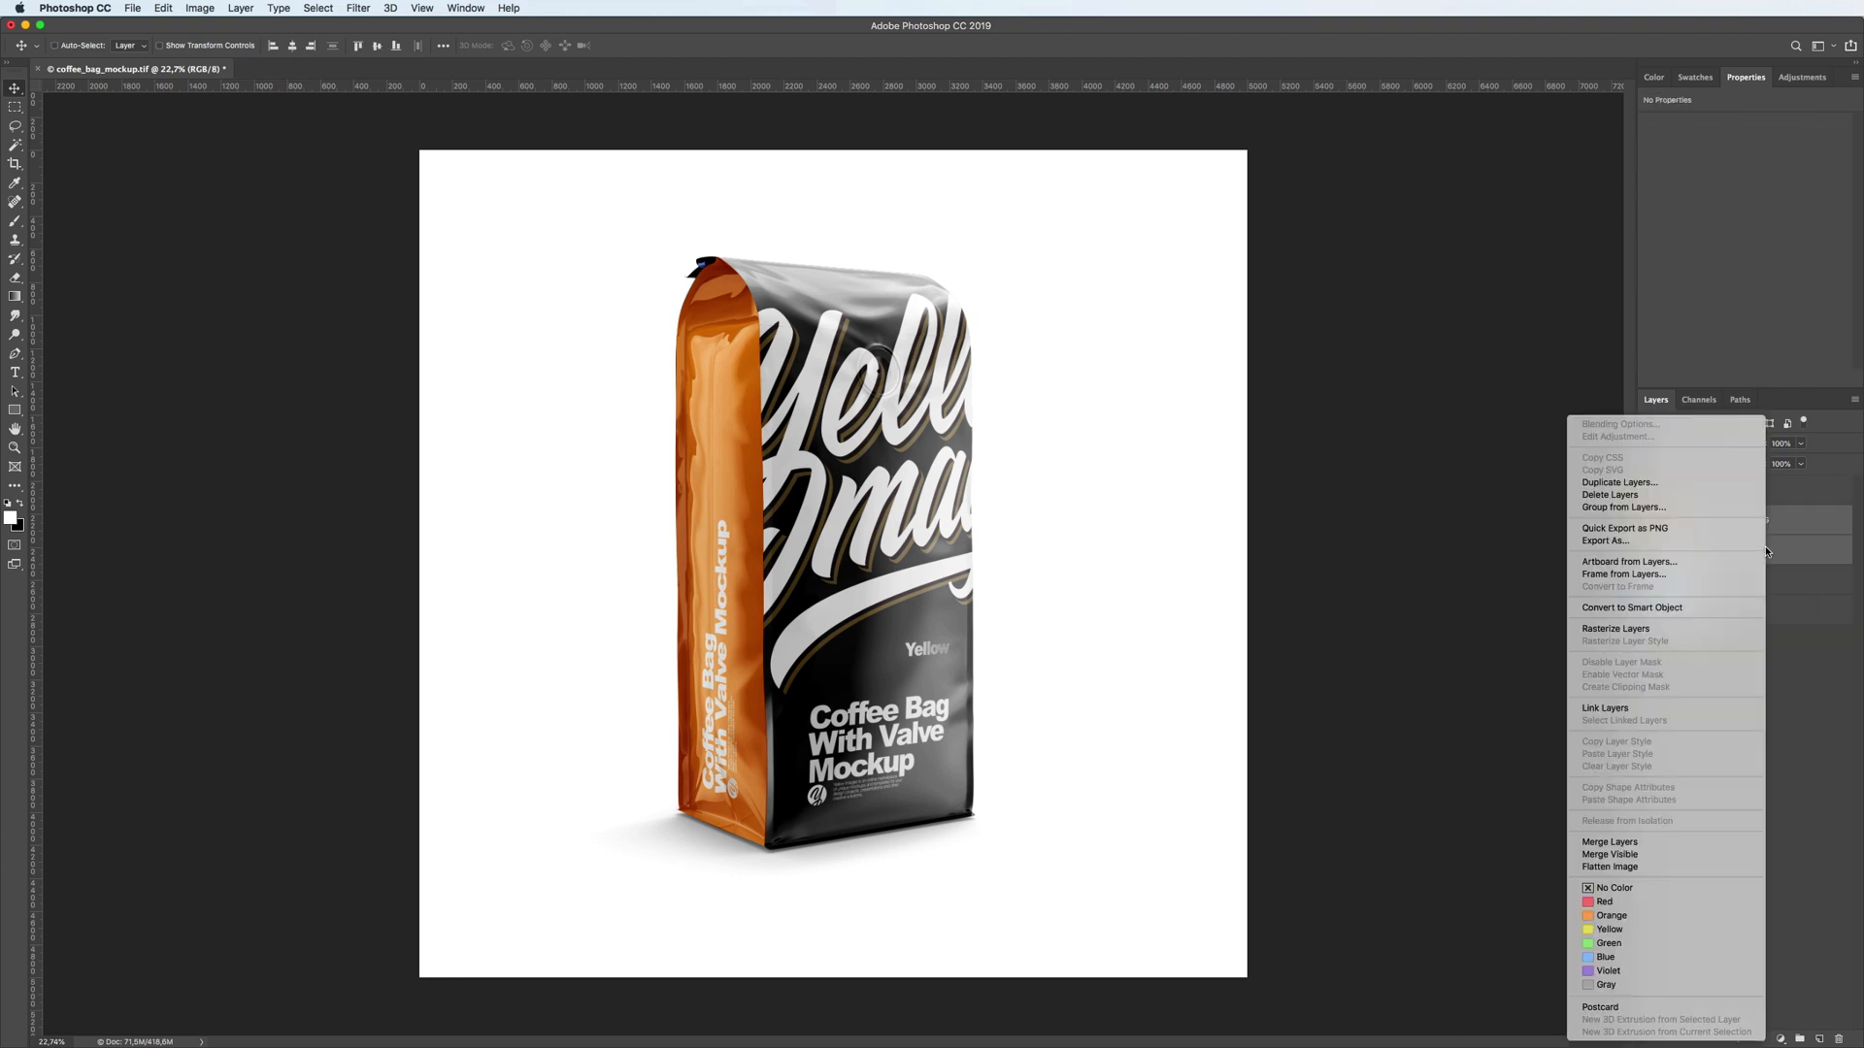
click(1749, 651)
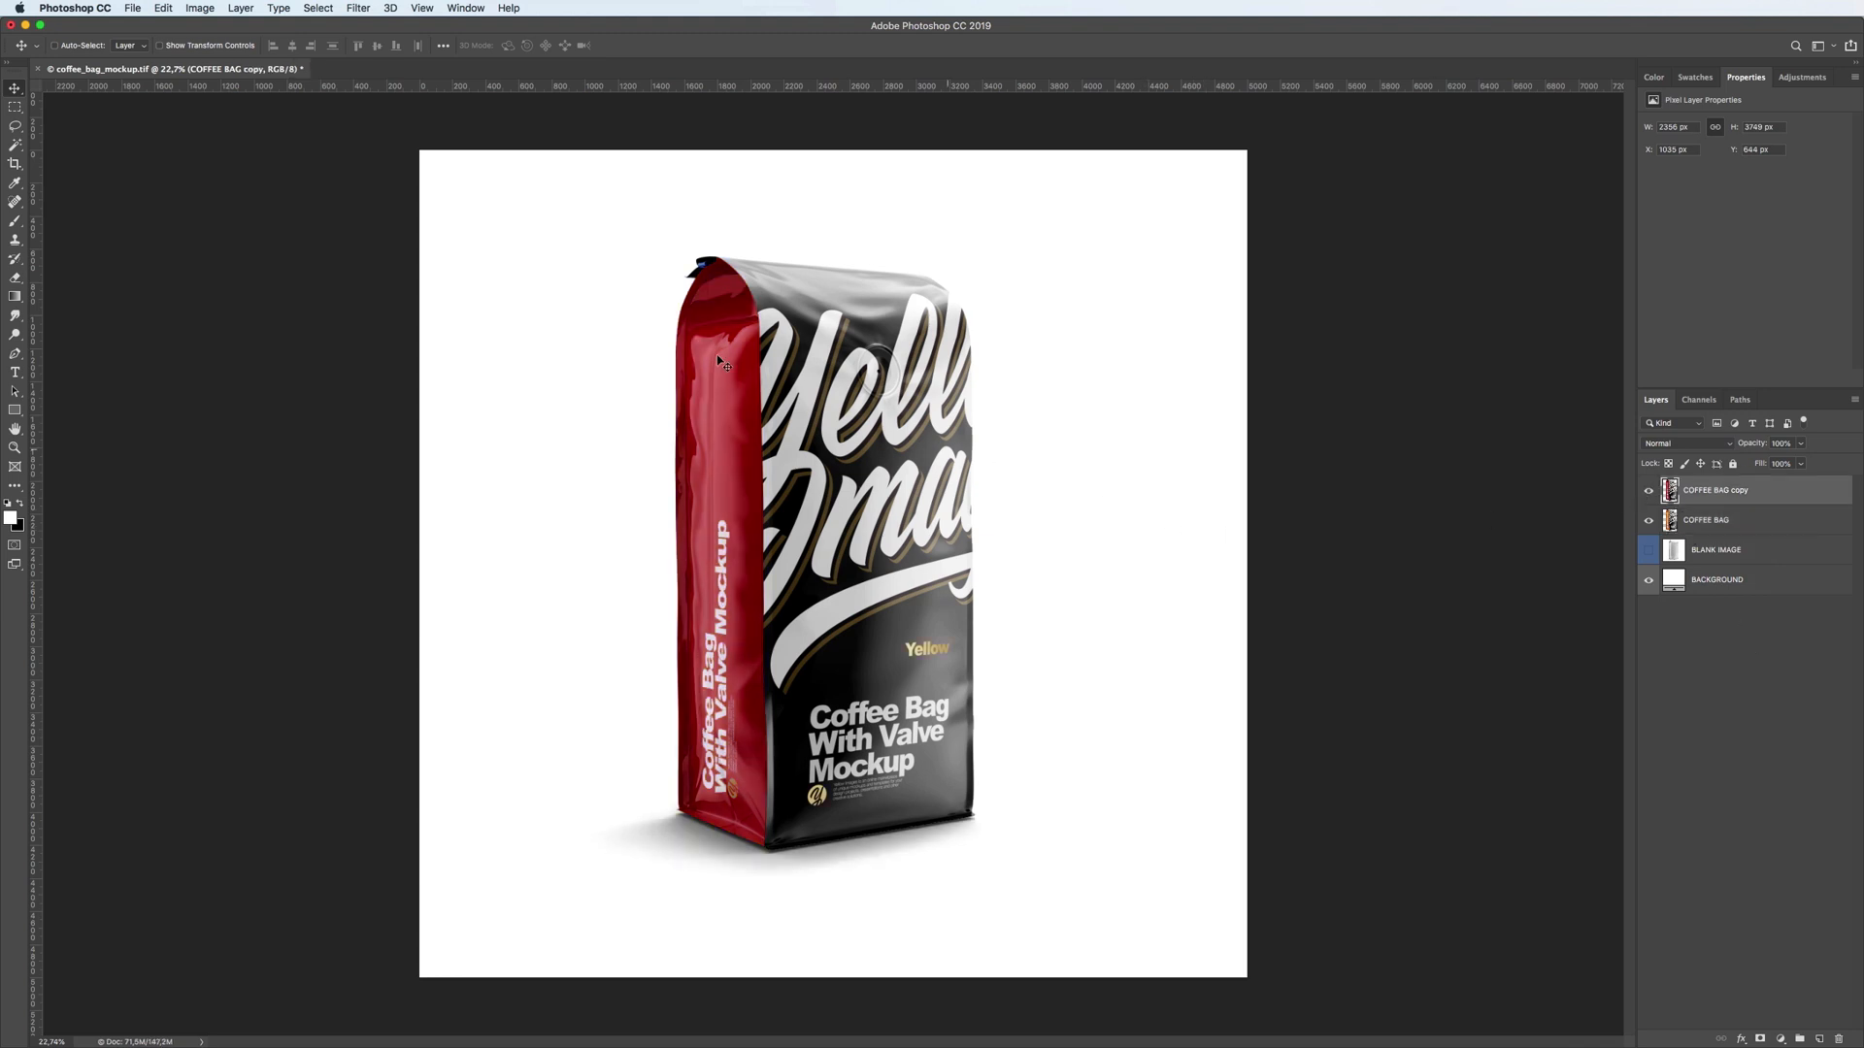
Free Transform the bags side by side, orange left and red right, then select Background
click(163, 9)
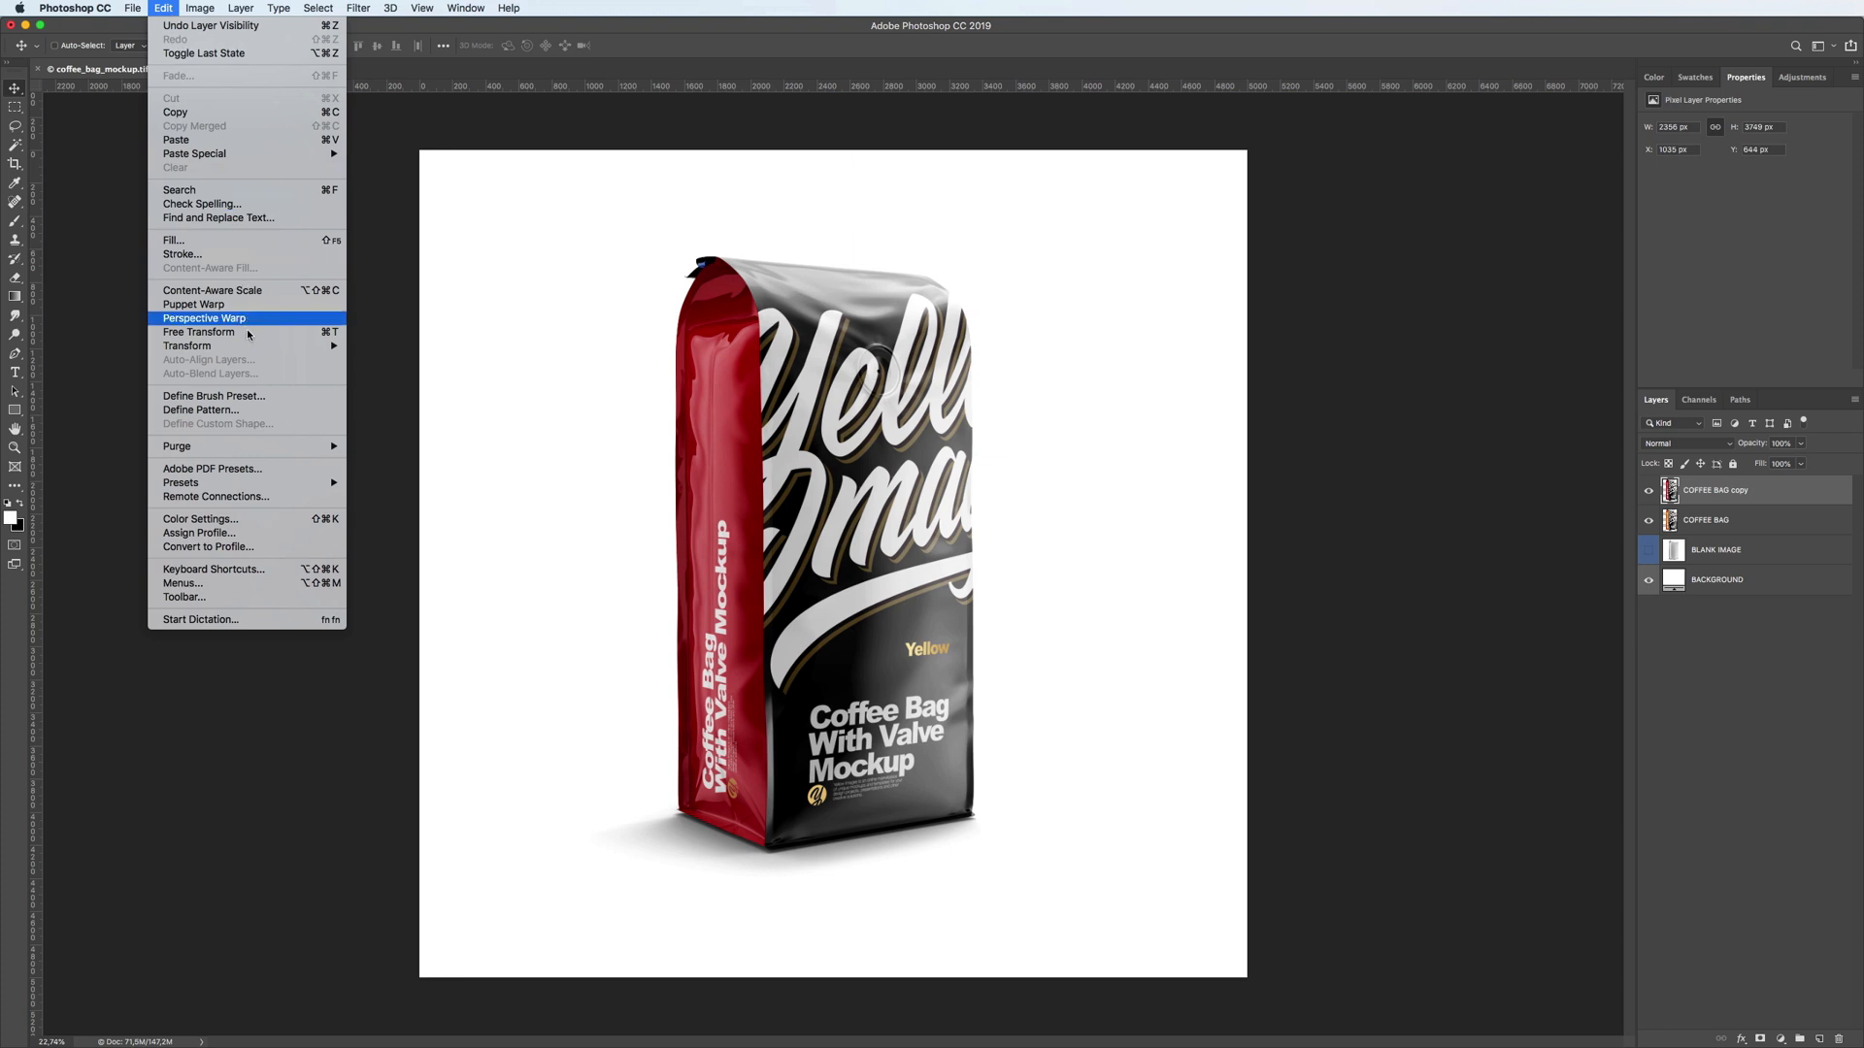
click(200, 333)
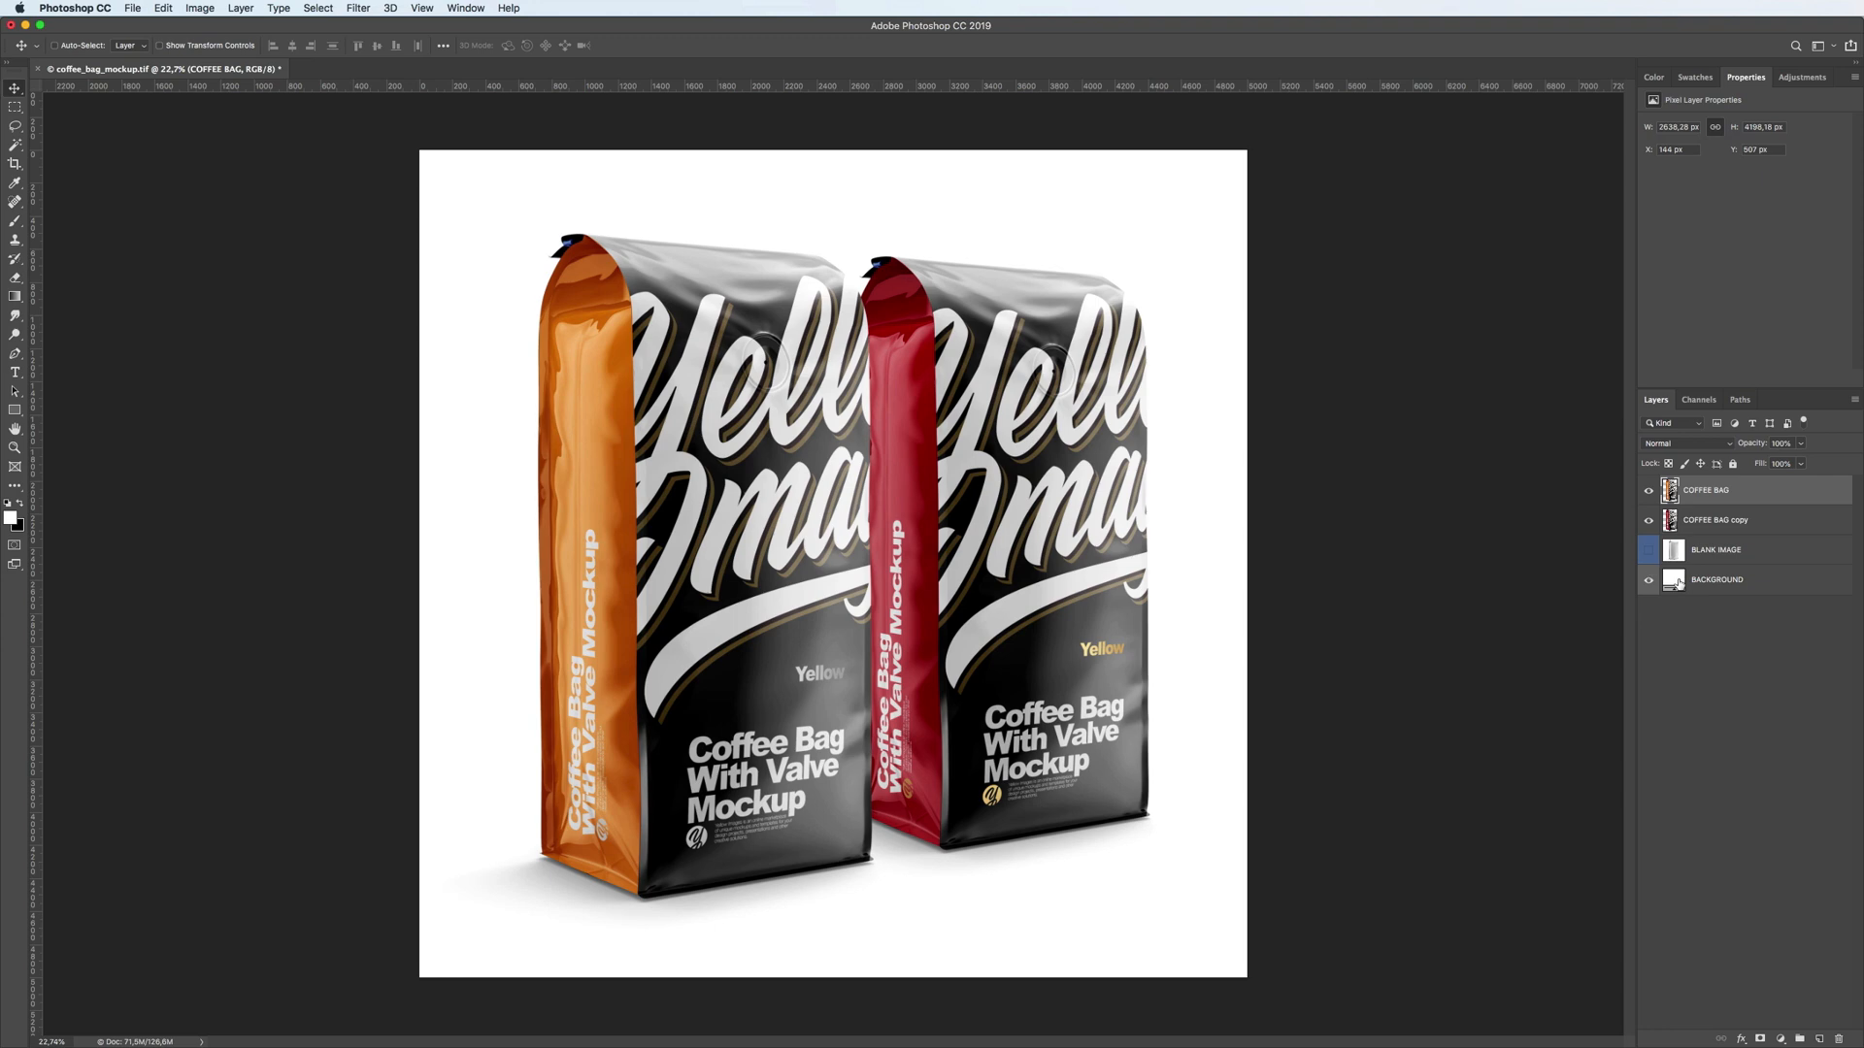
click(1716, 579)
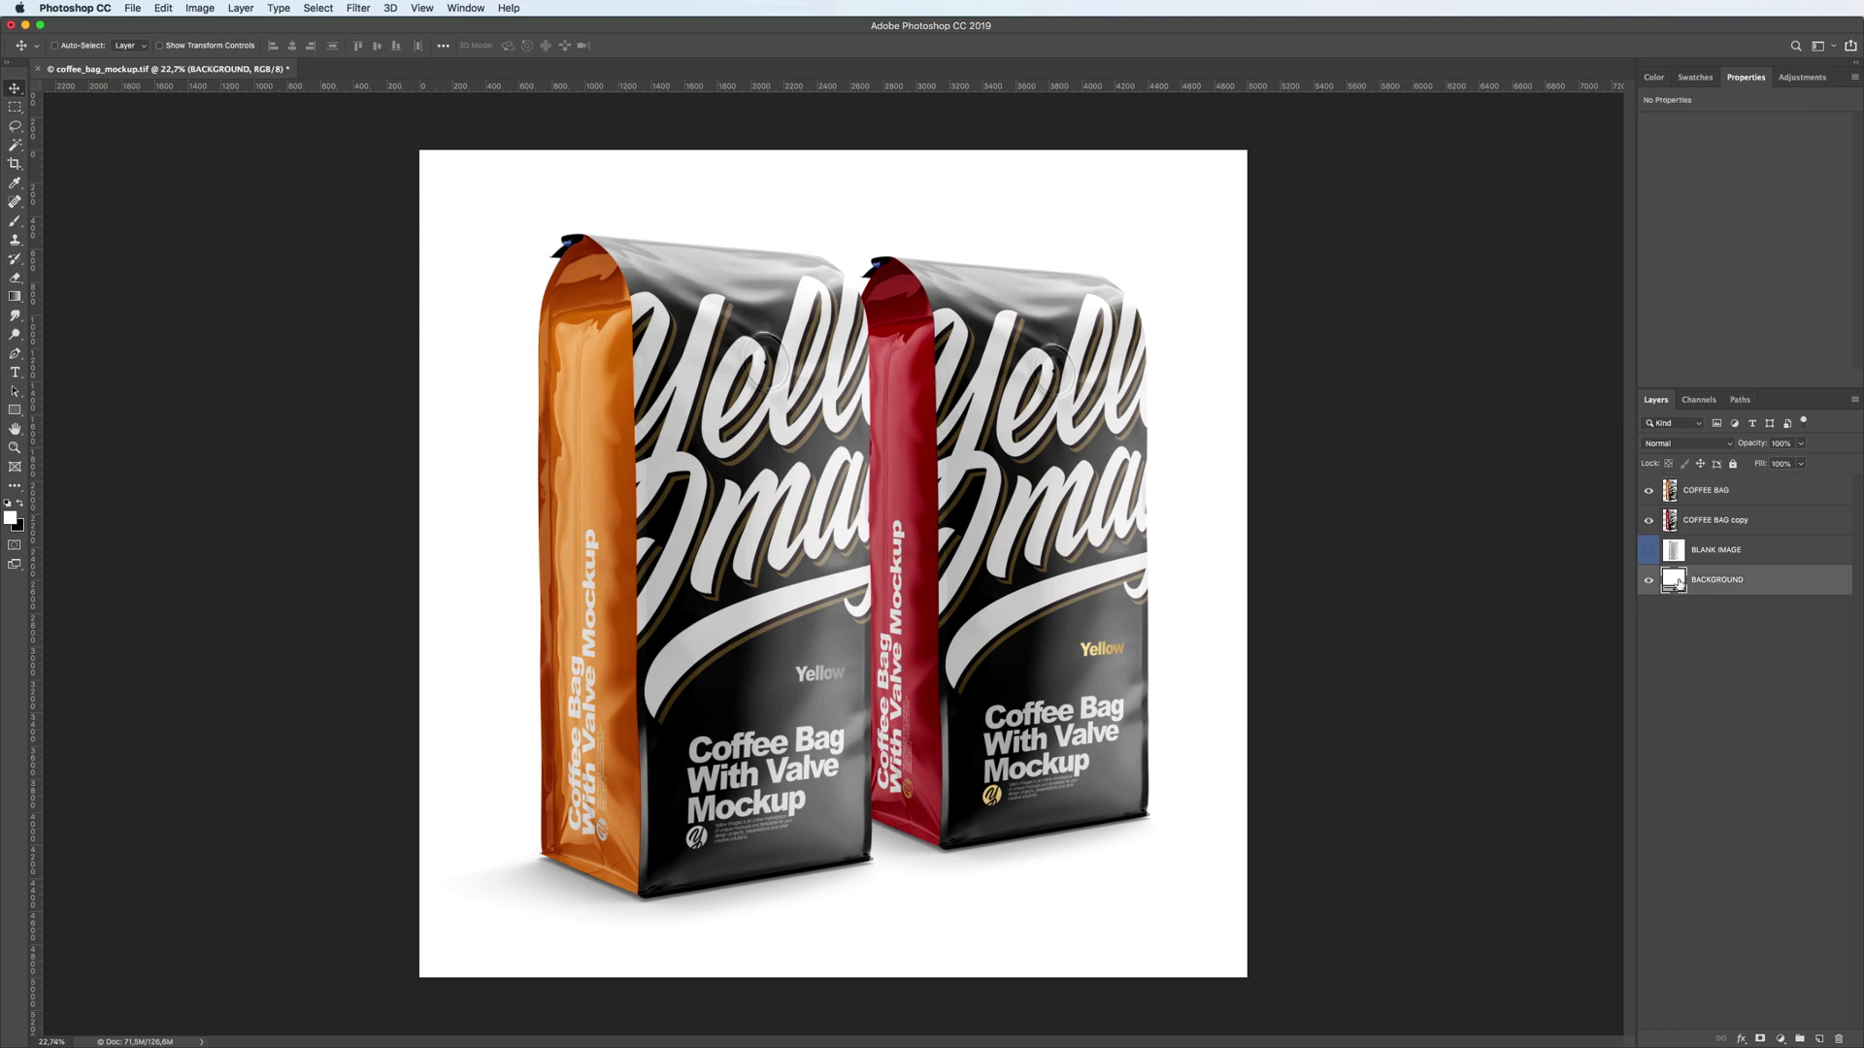
Add a bright yellow Solid Color fill over the Background and save it as a swatch
click(13, 489)
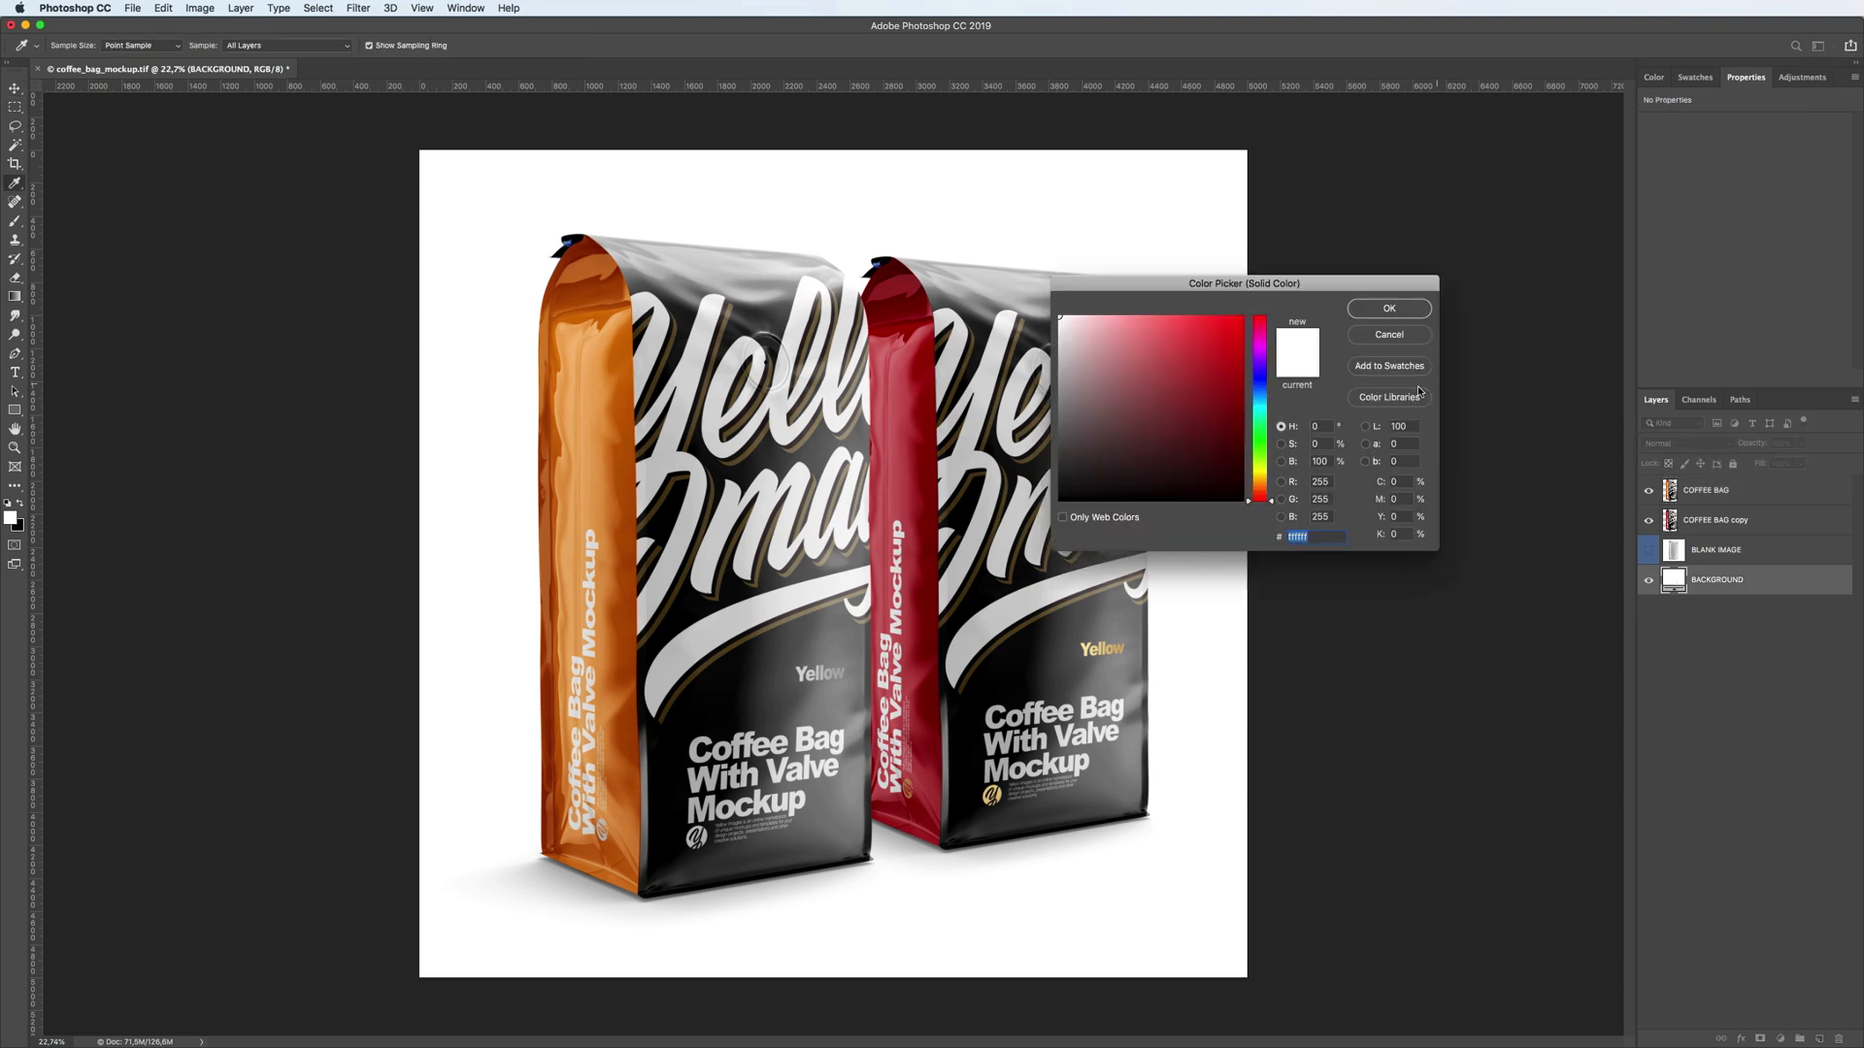
click(1258, 482)
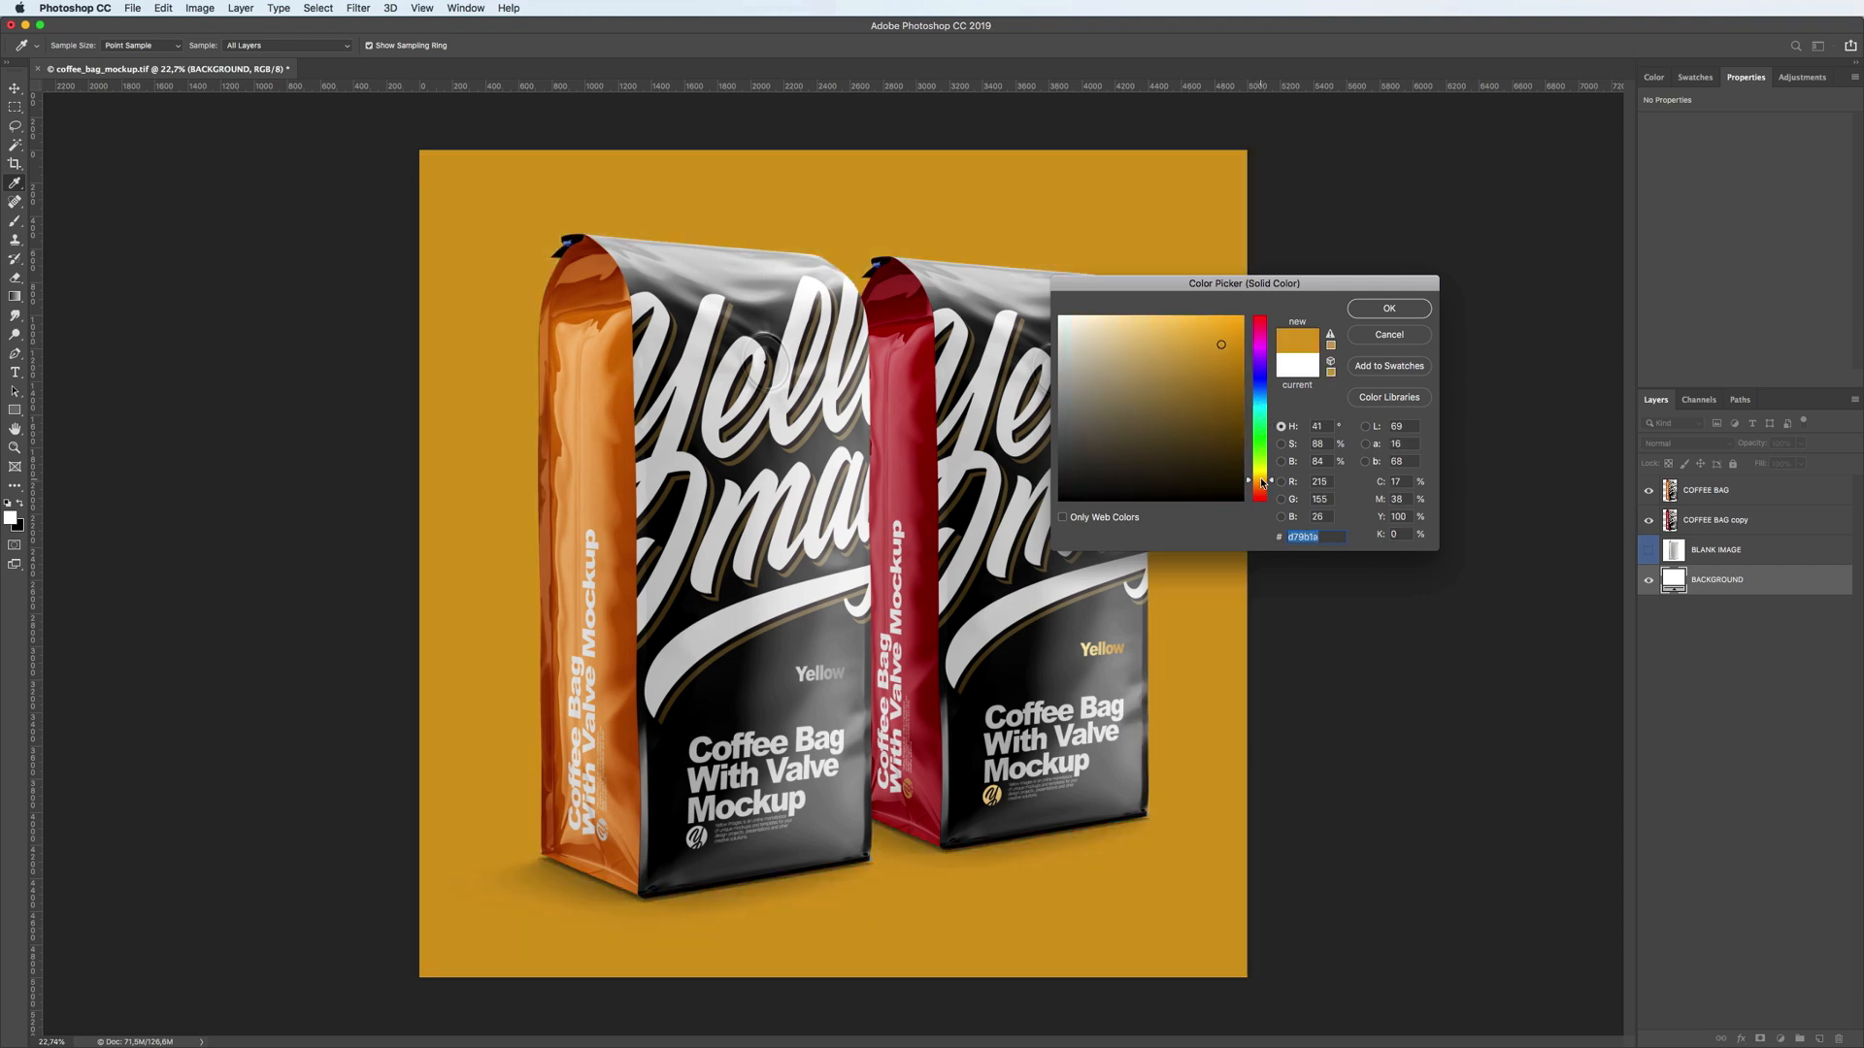
click(1243, 314)
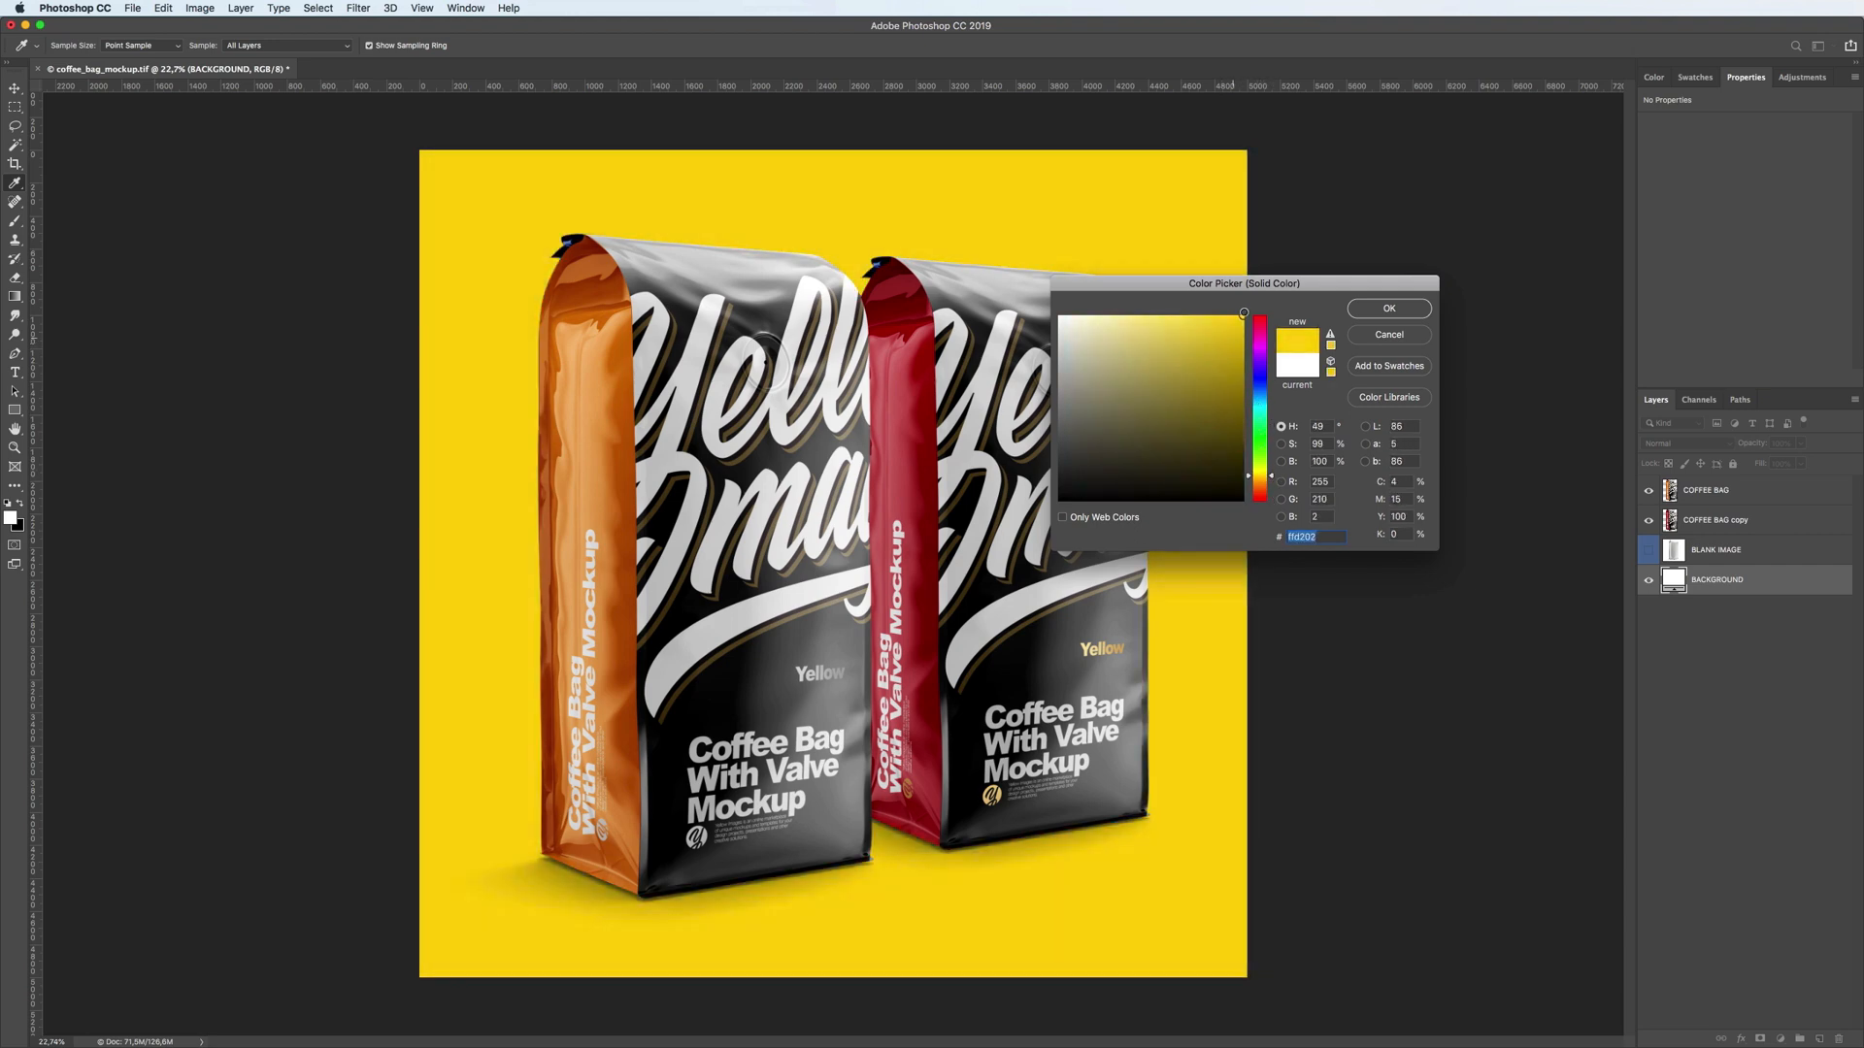
click(1243, 313)
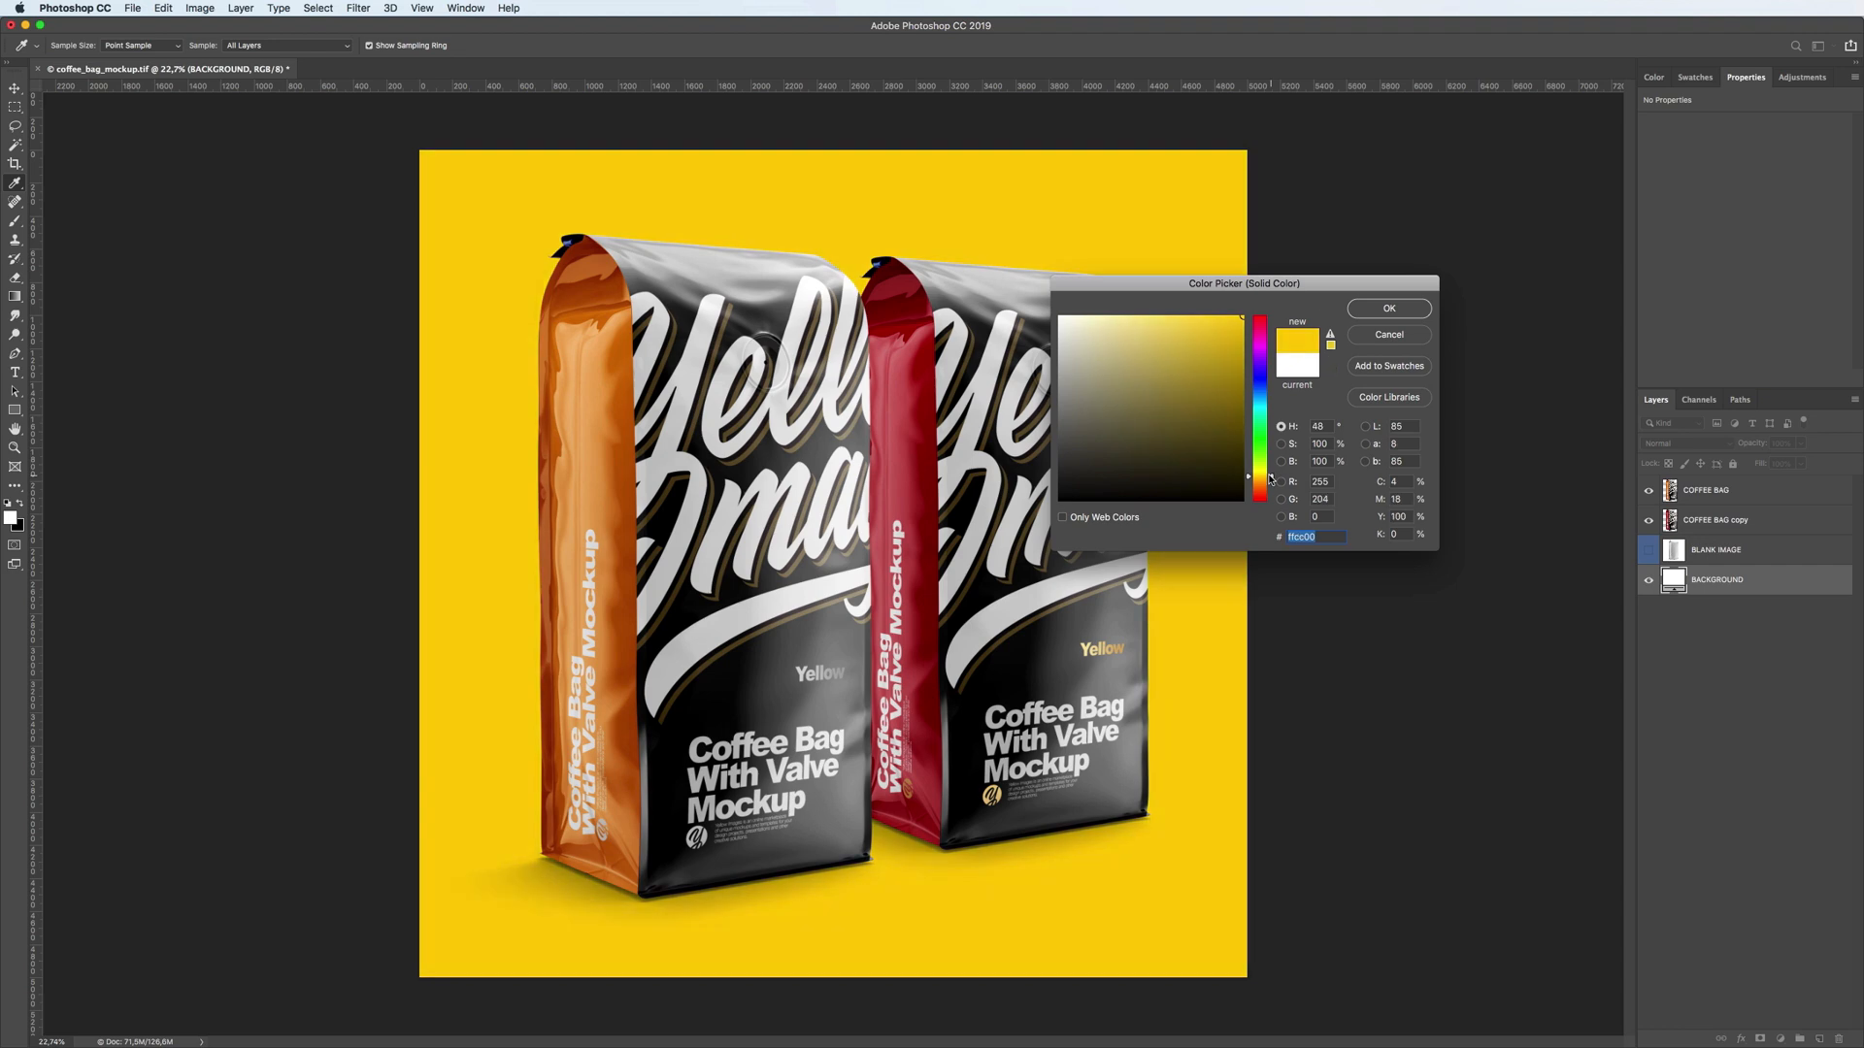
click(1694, 78)
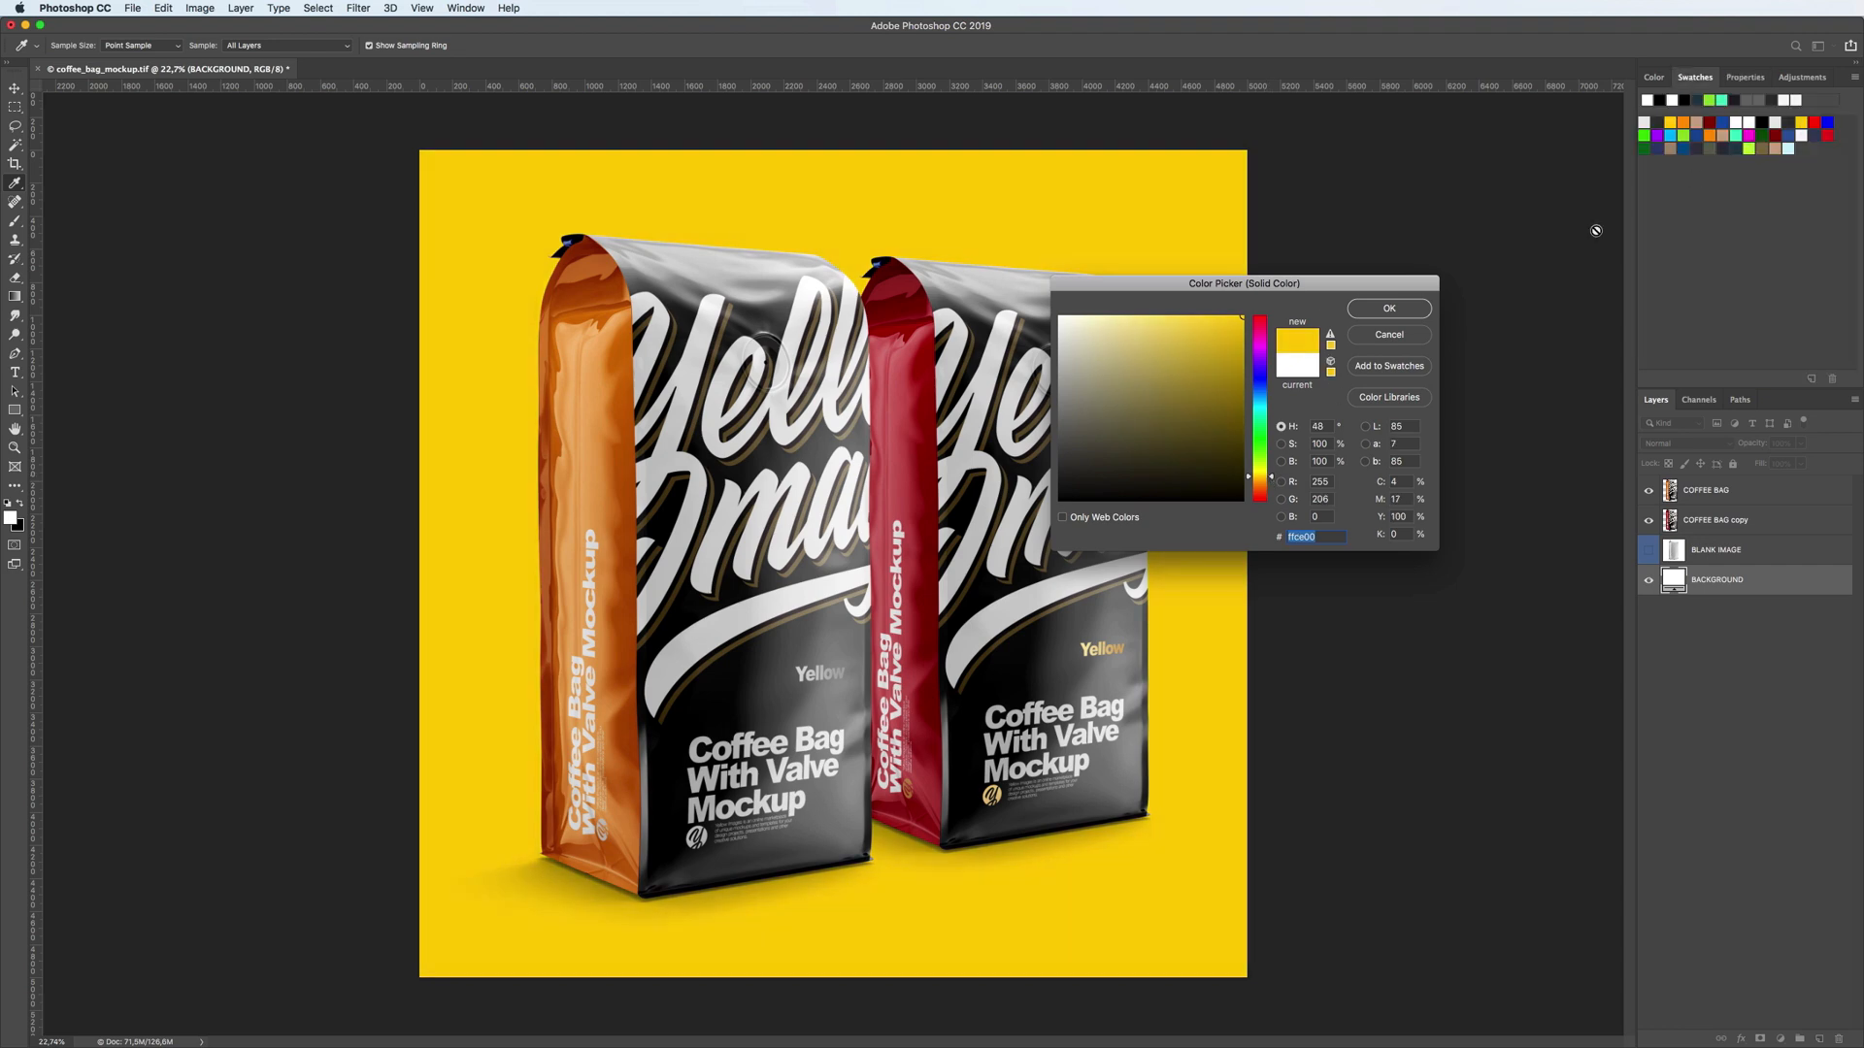
click(1387, 308)
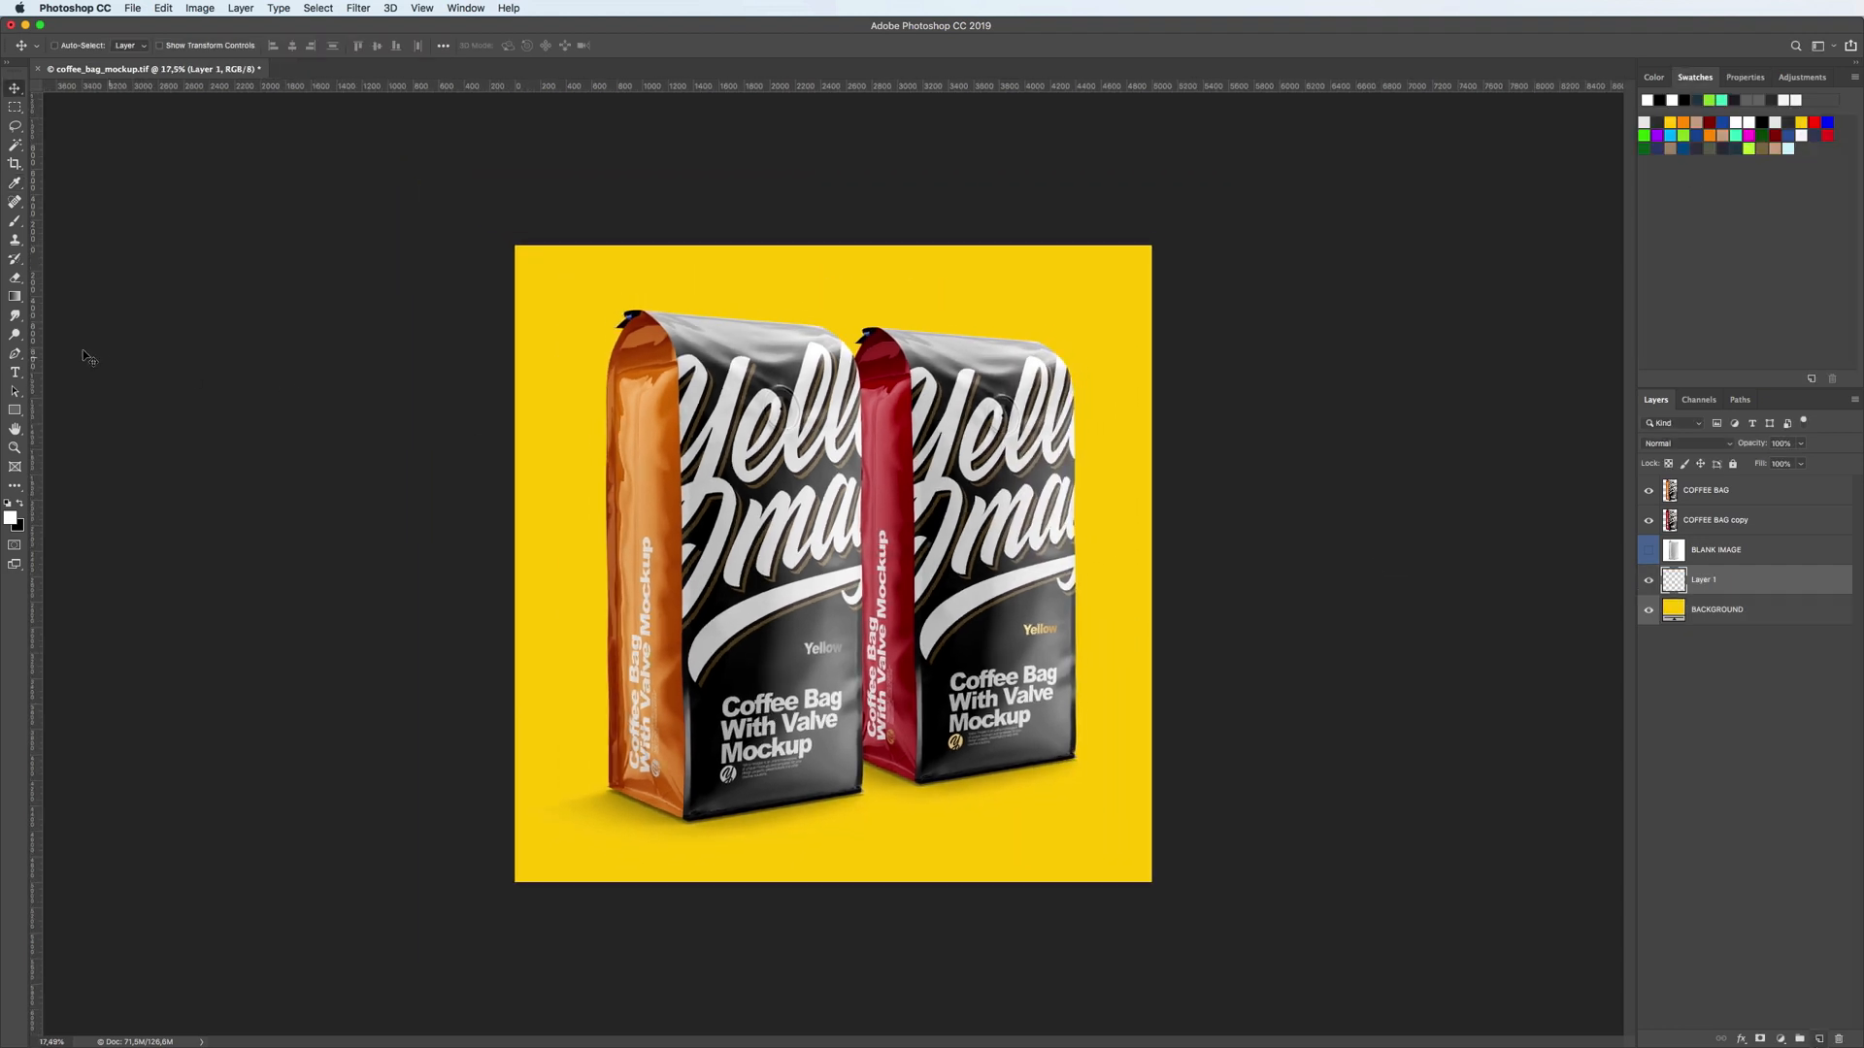
Give Layer 1 a pale yellow Color Overlay and commit the rescaled glow copy
click(16, 315)
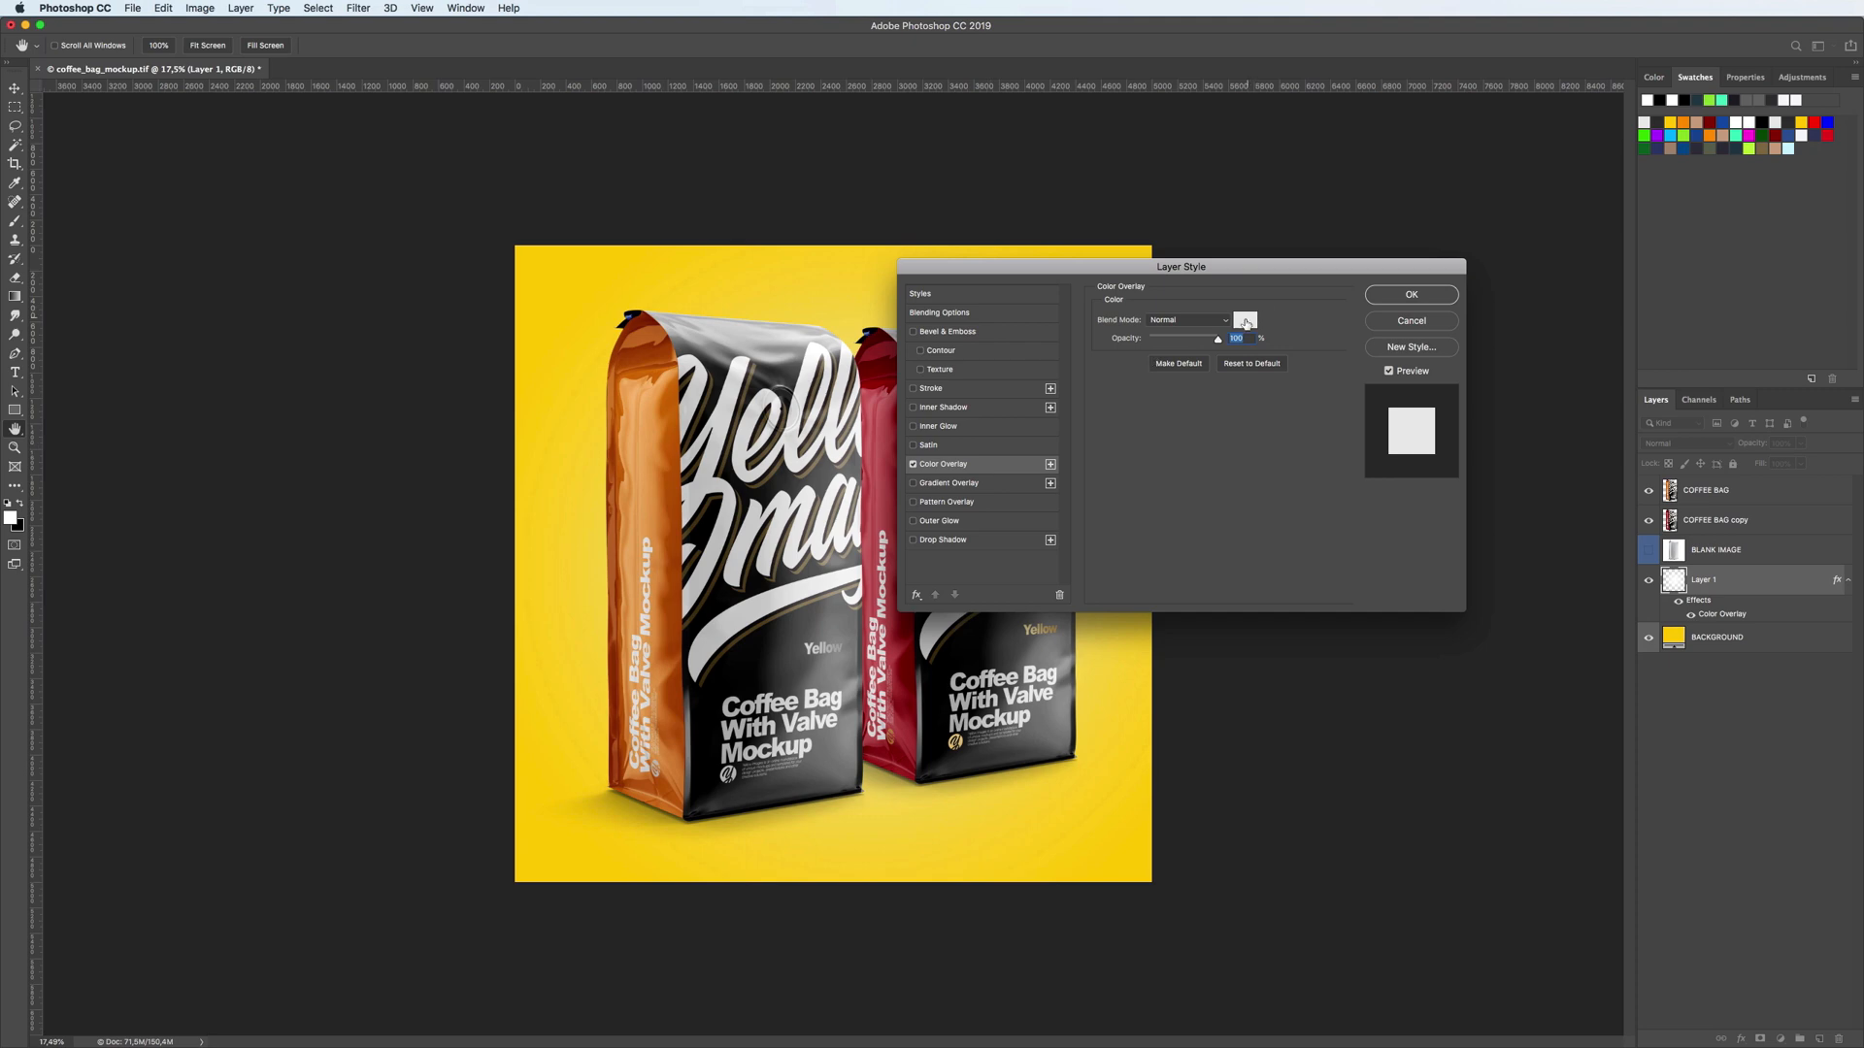
click(1245, 300)
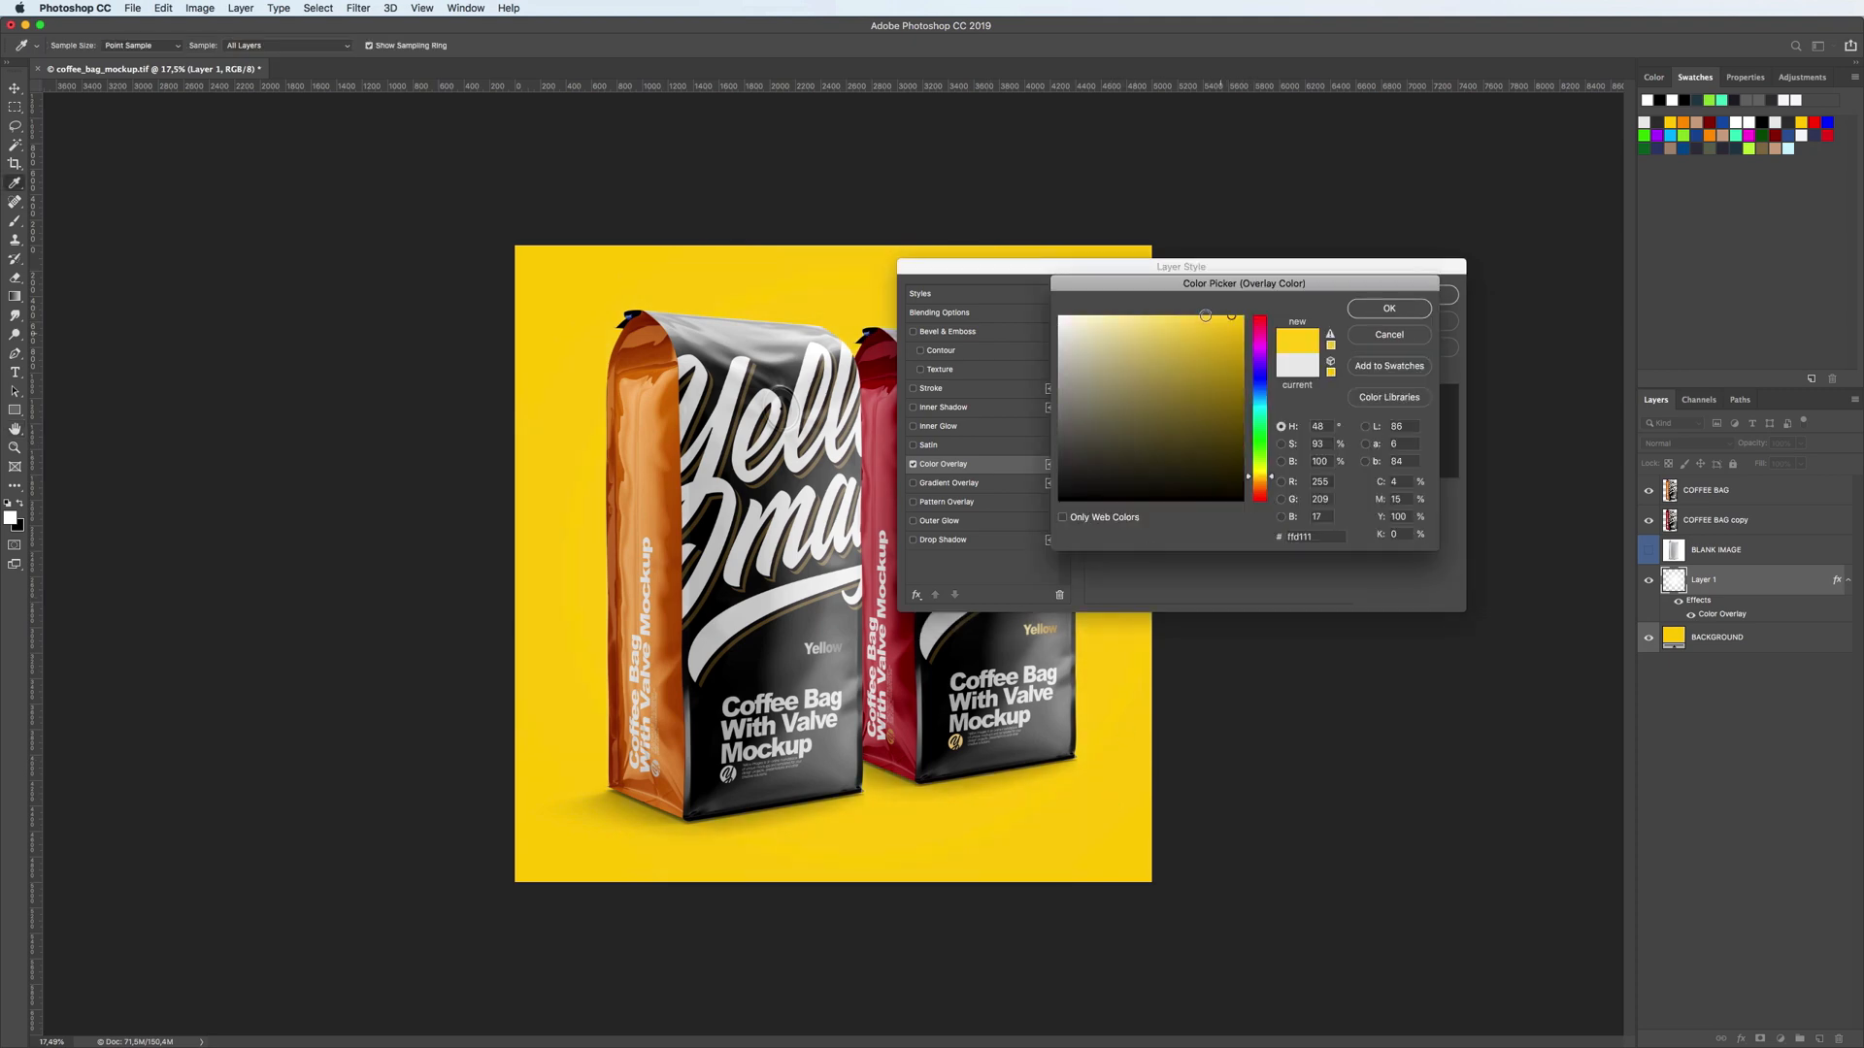
click(1138, 317)
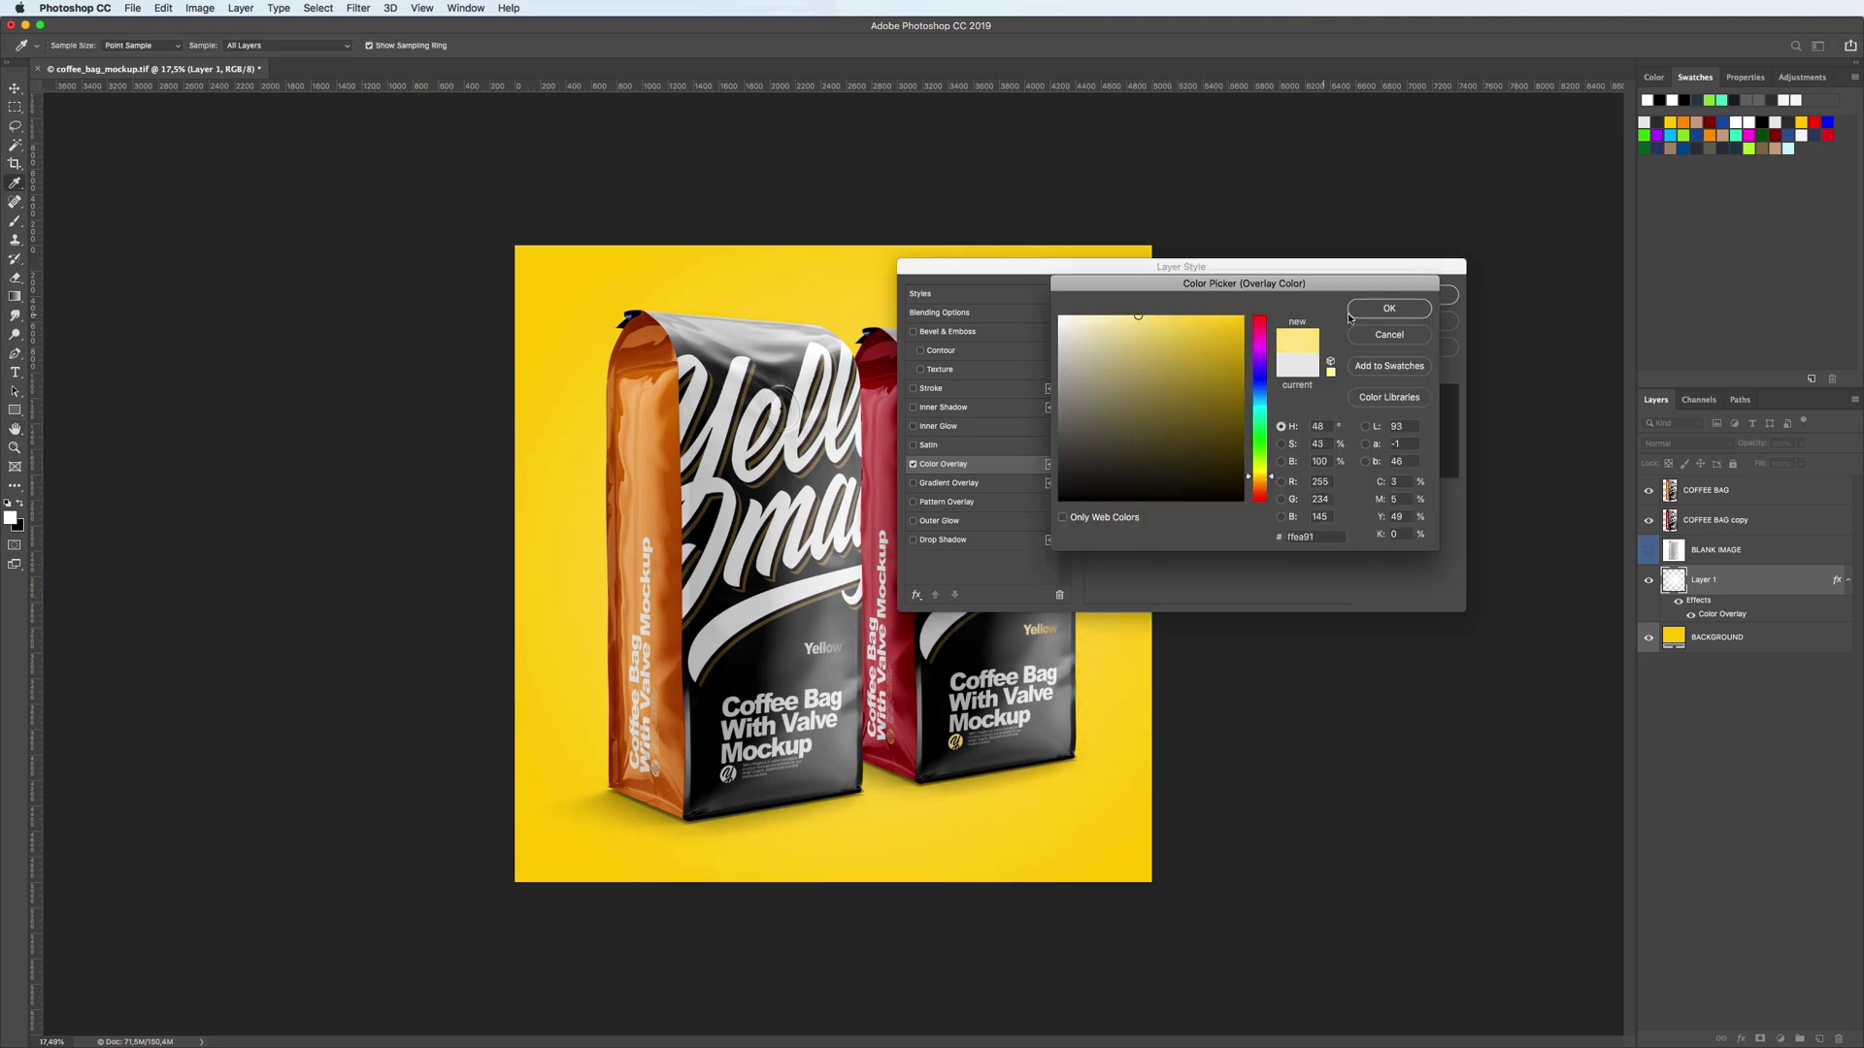
click(1388, 309)
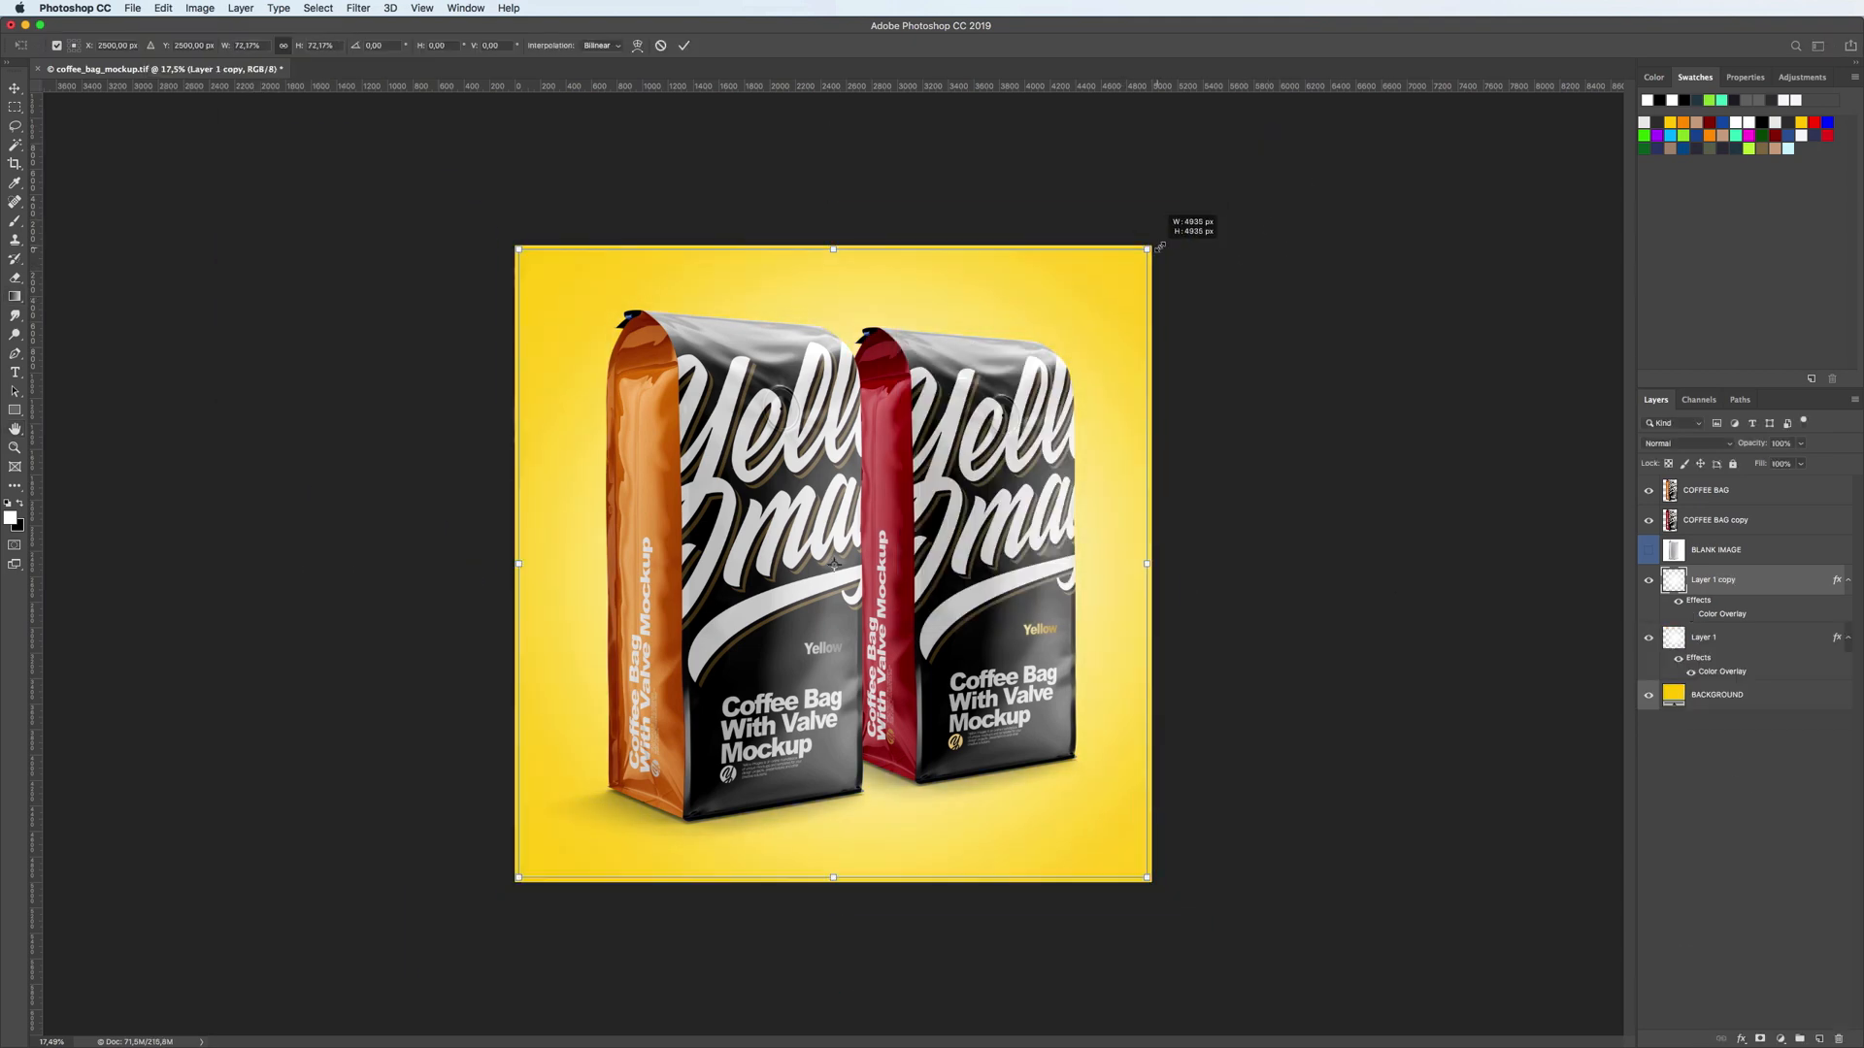
click(683, 46)
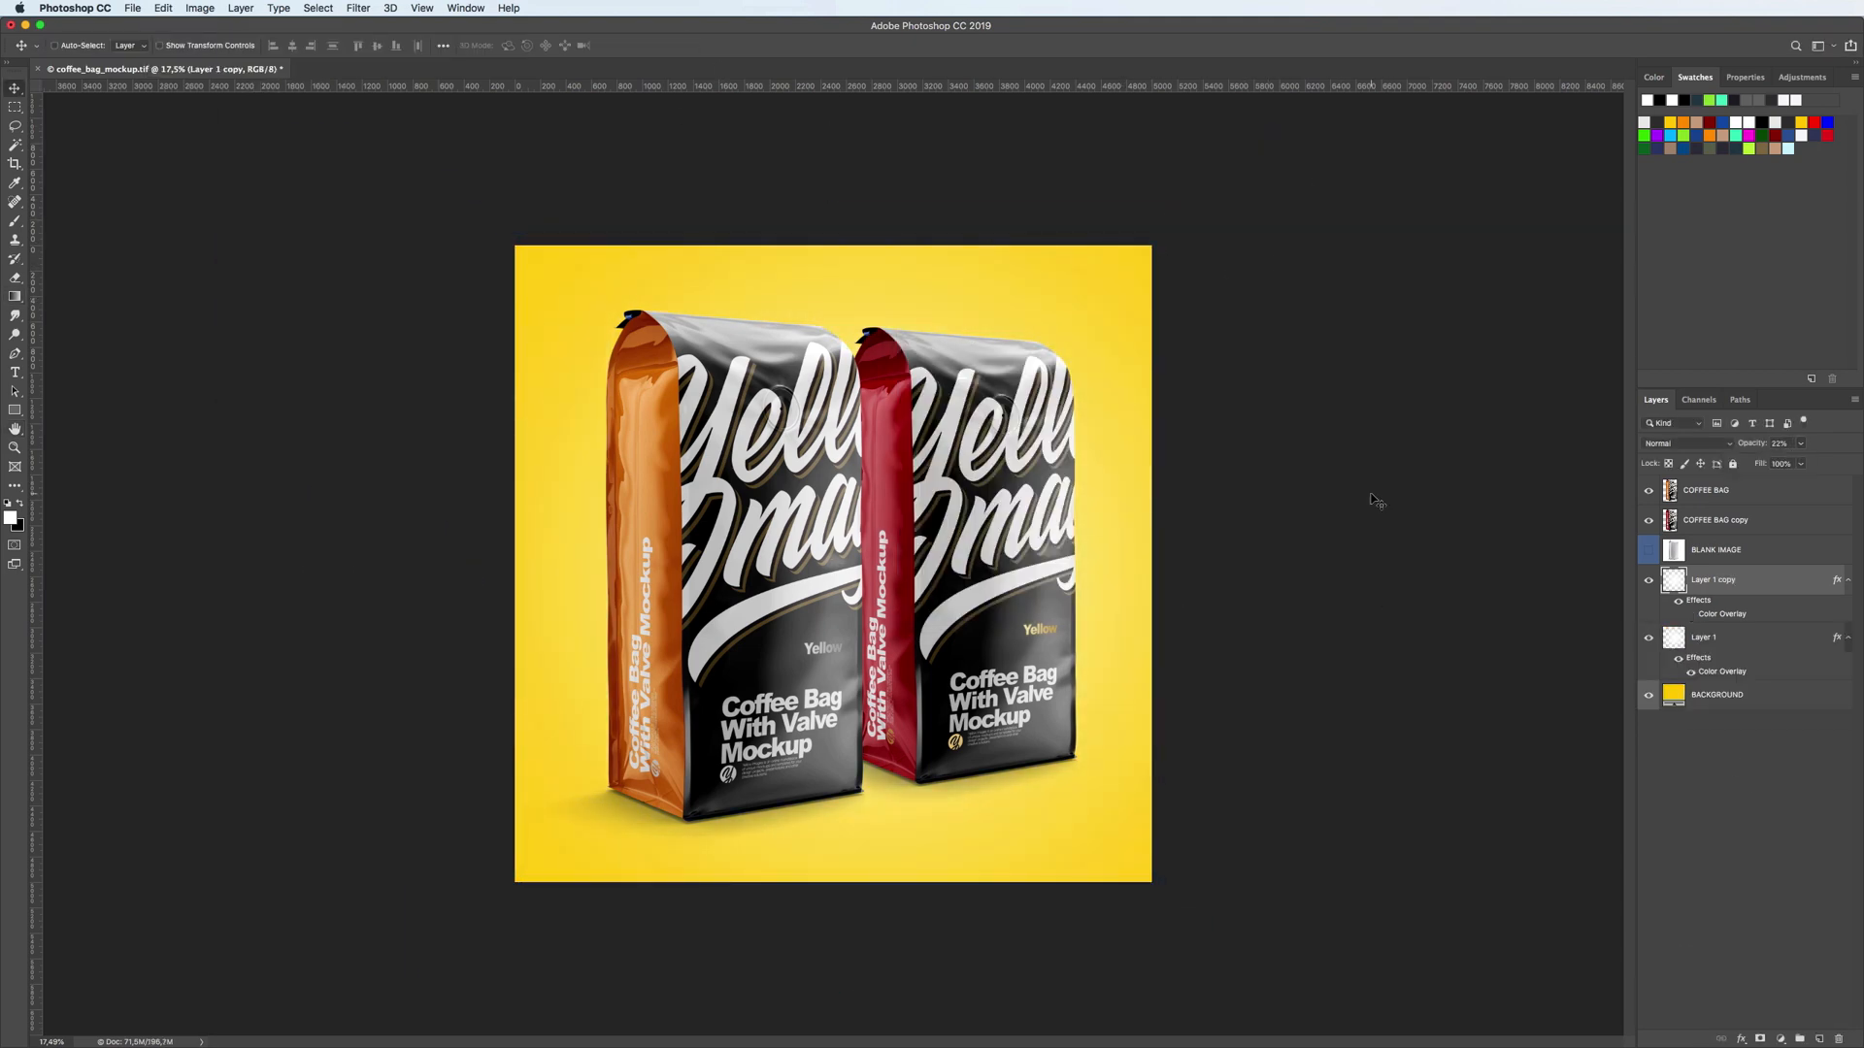